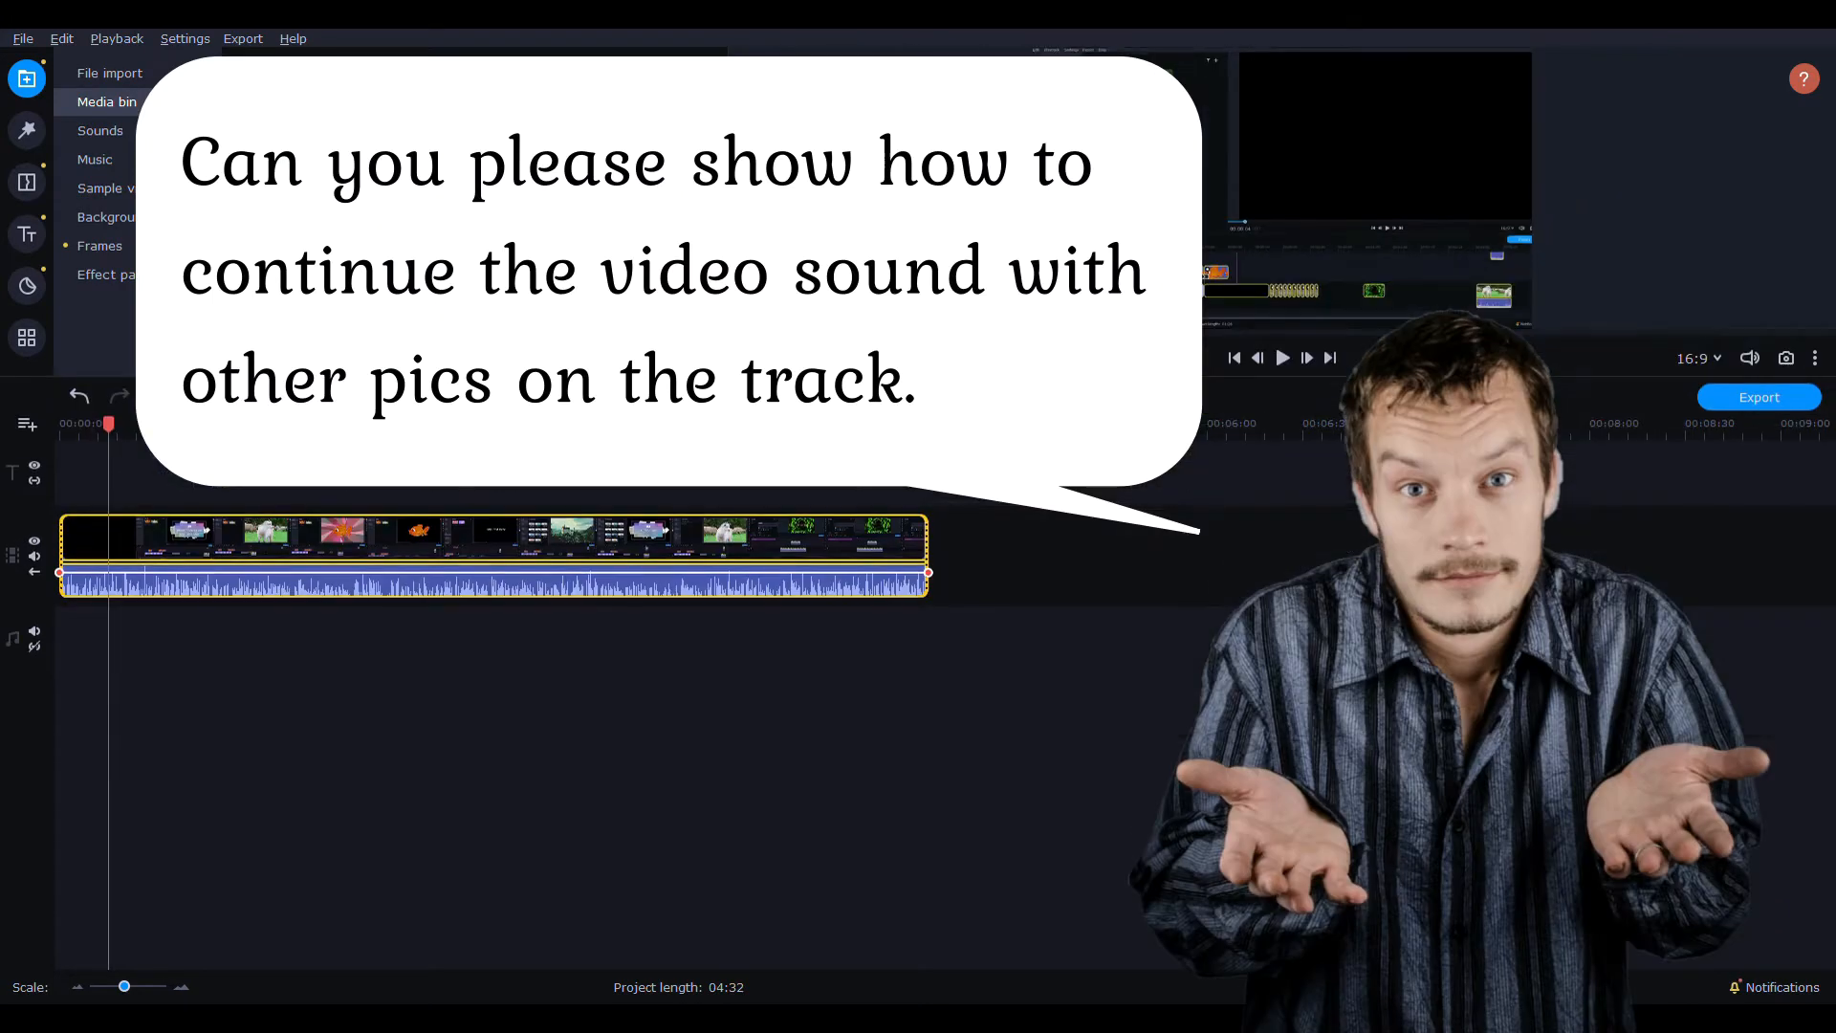
mouse_move(614, 513)
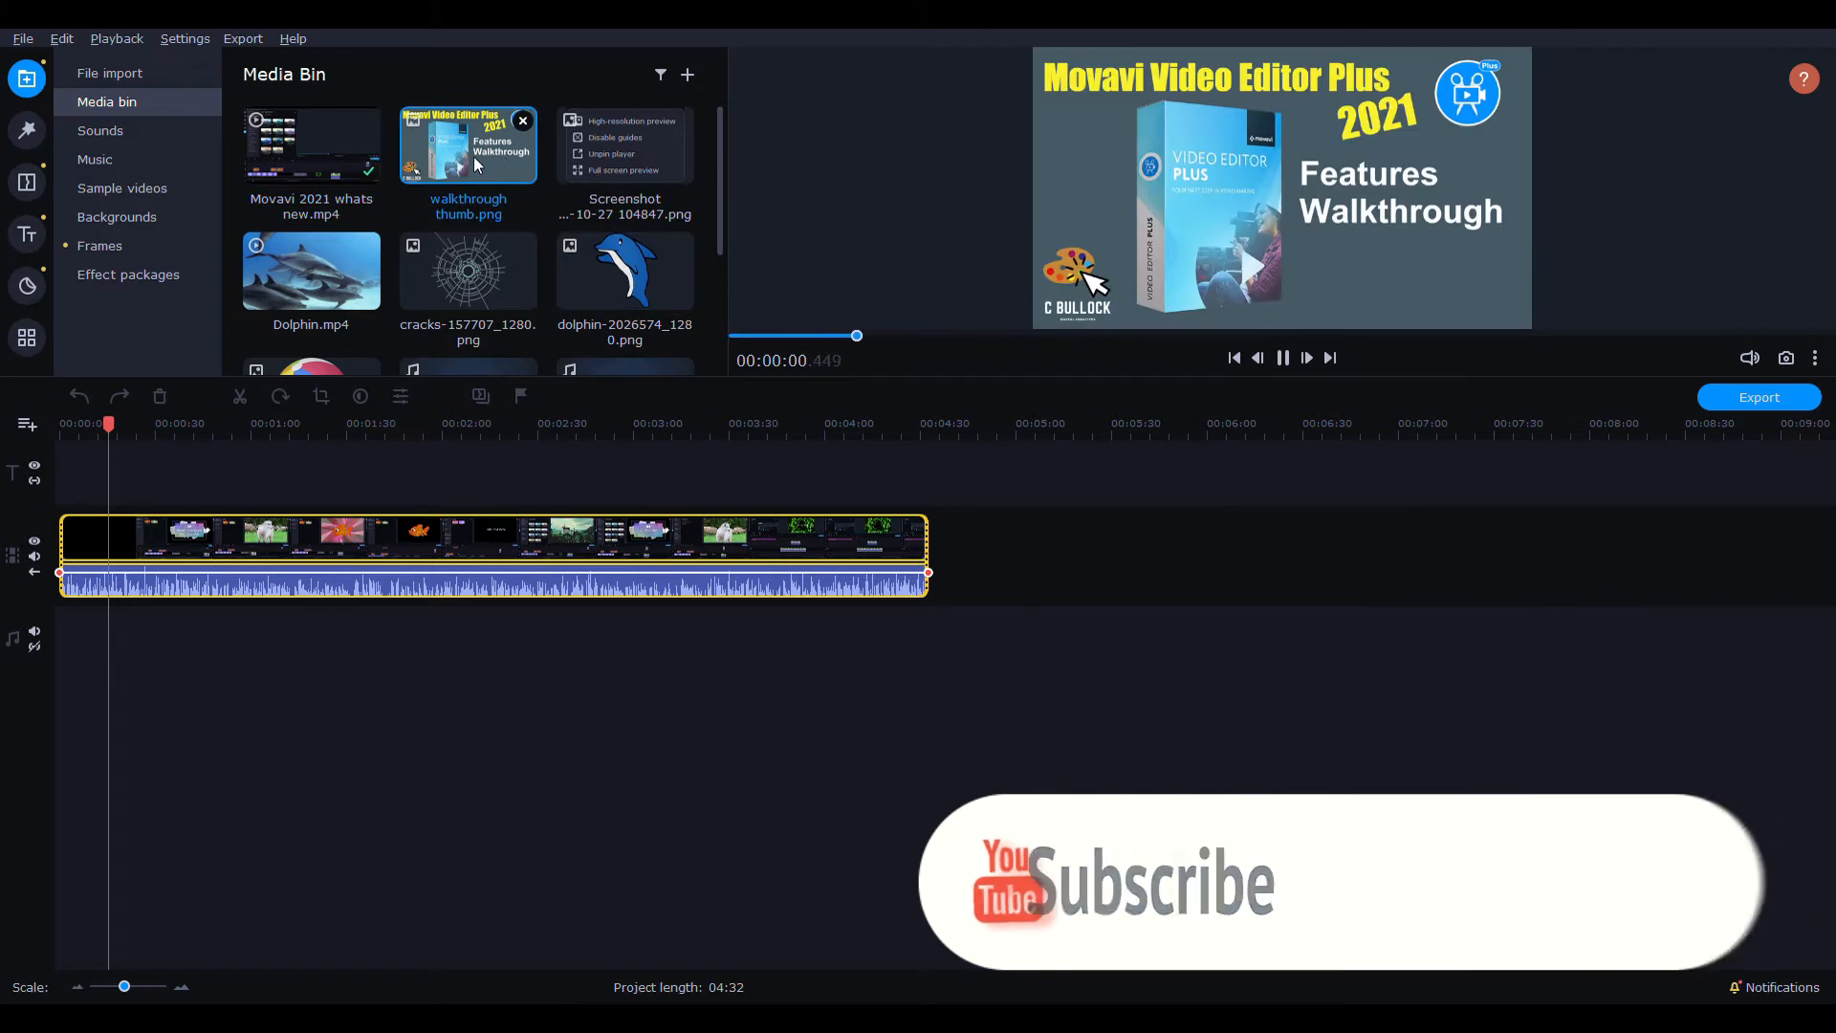
- Drag walkthrough thumb.png onto a new overlay track above the main video near 00:00:10
click(310, 272)
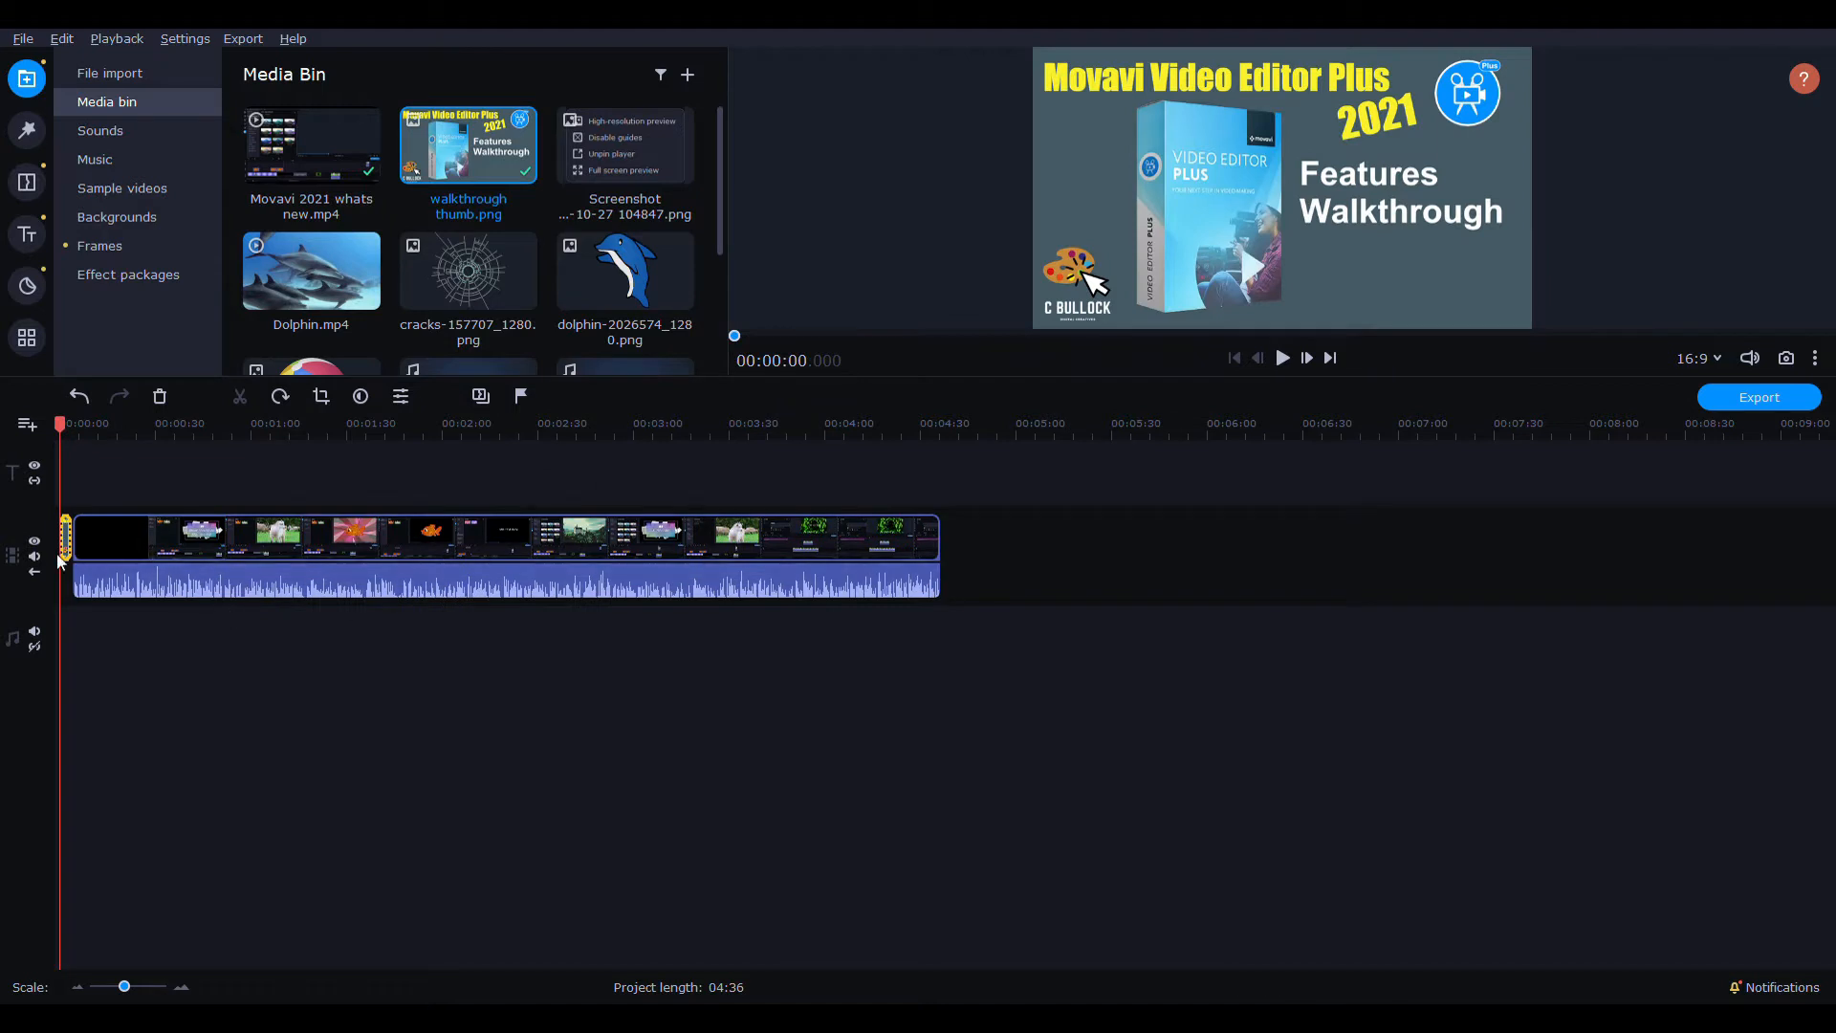
mouse_move(46, 556)
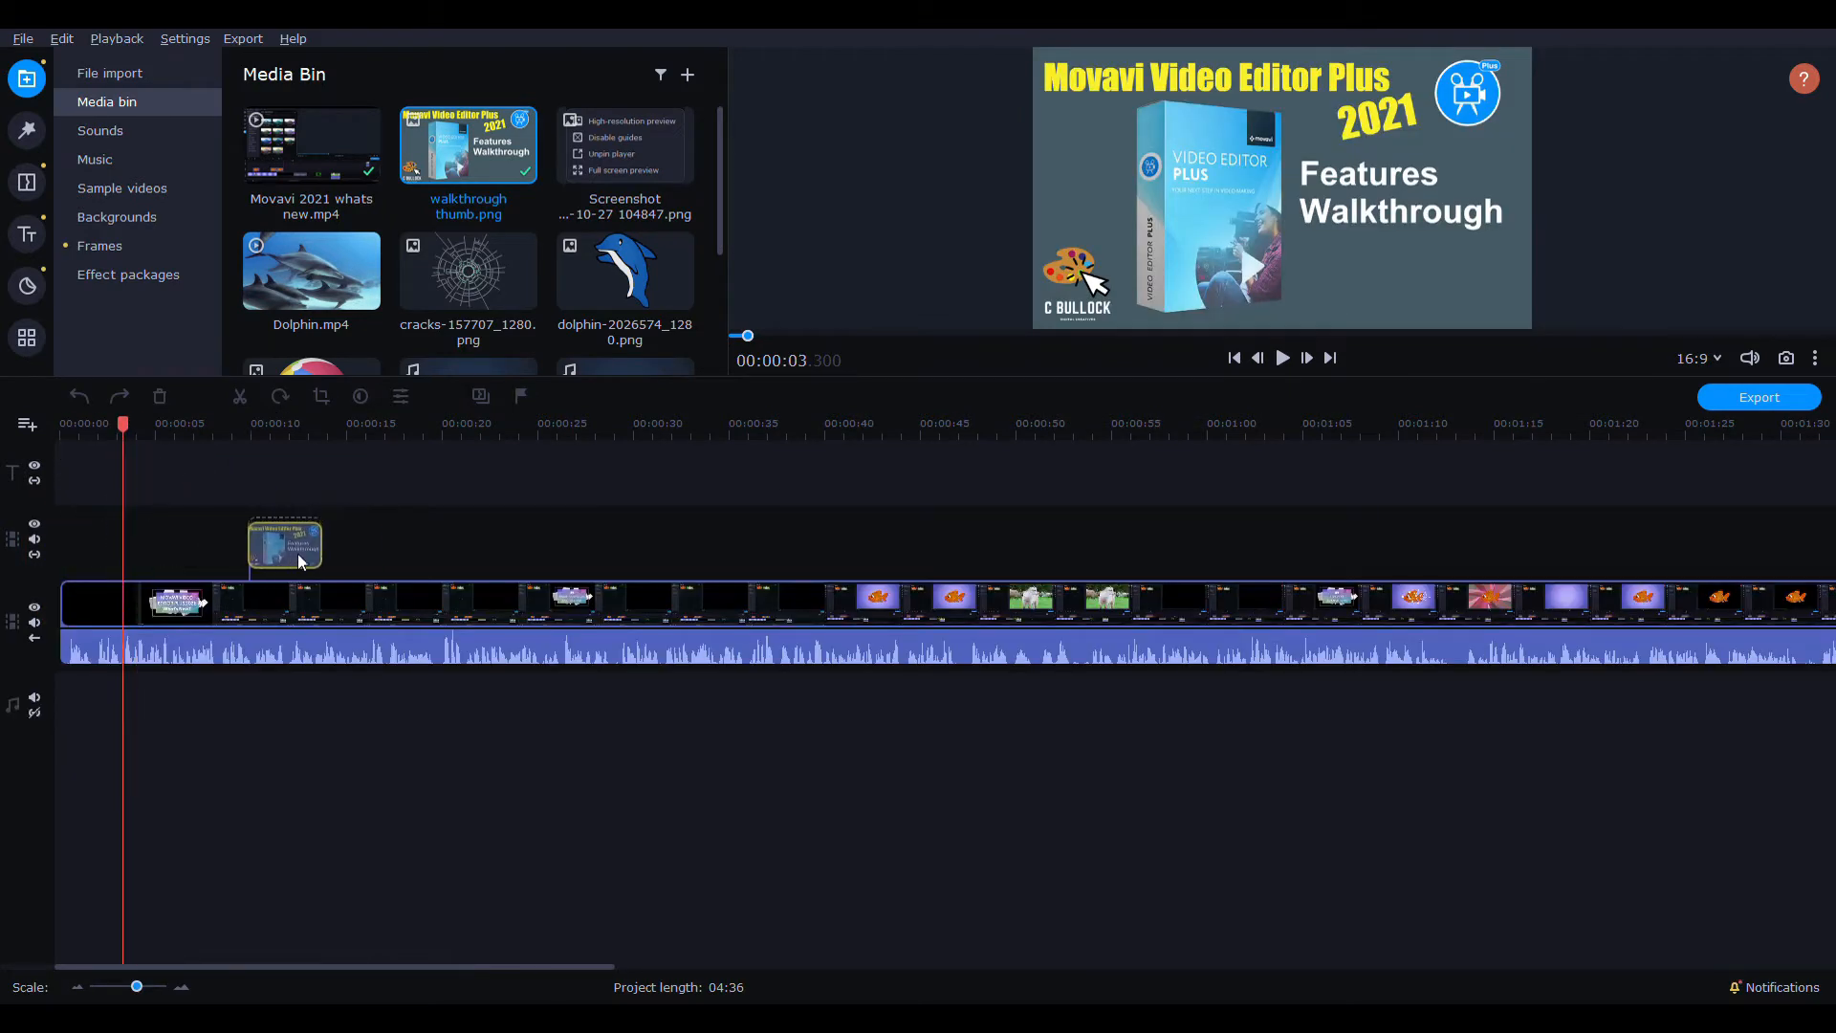
click(25, 337)
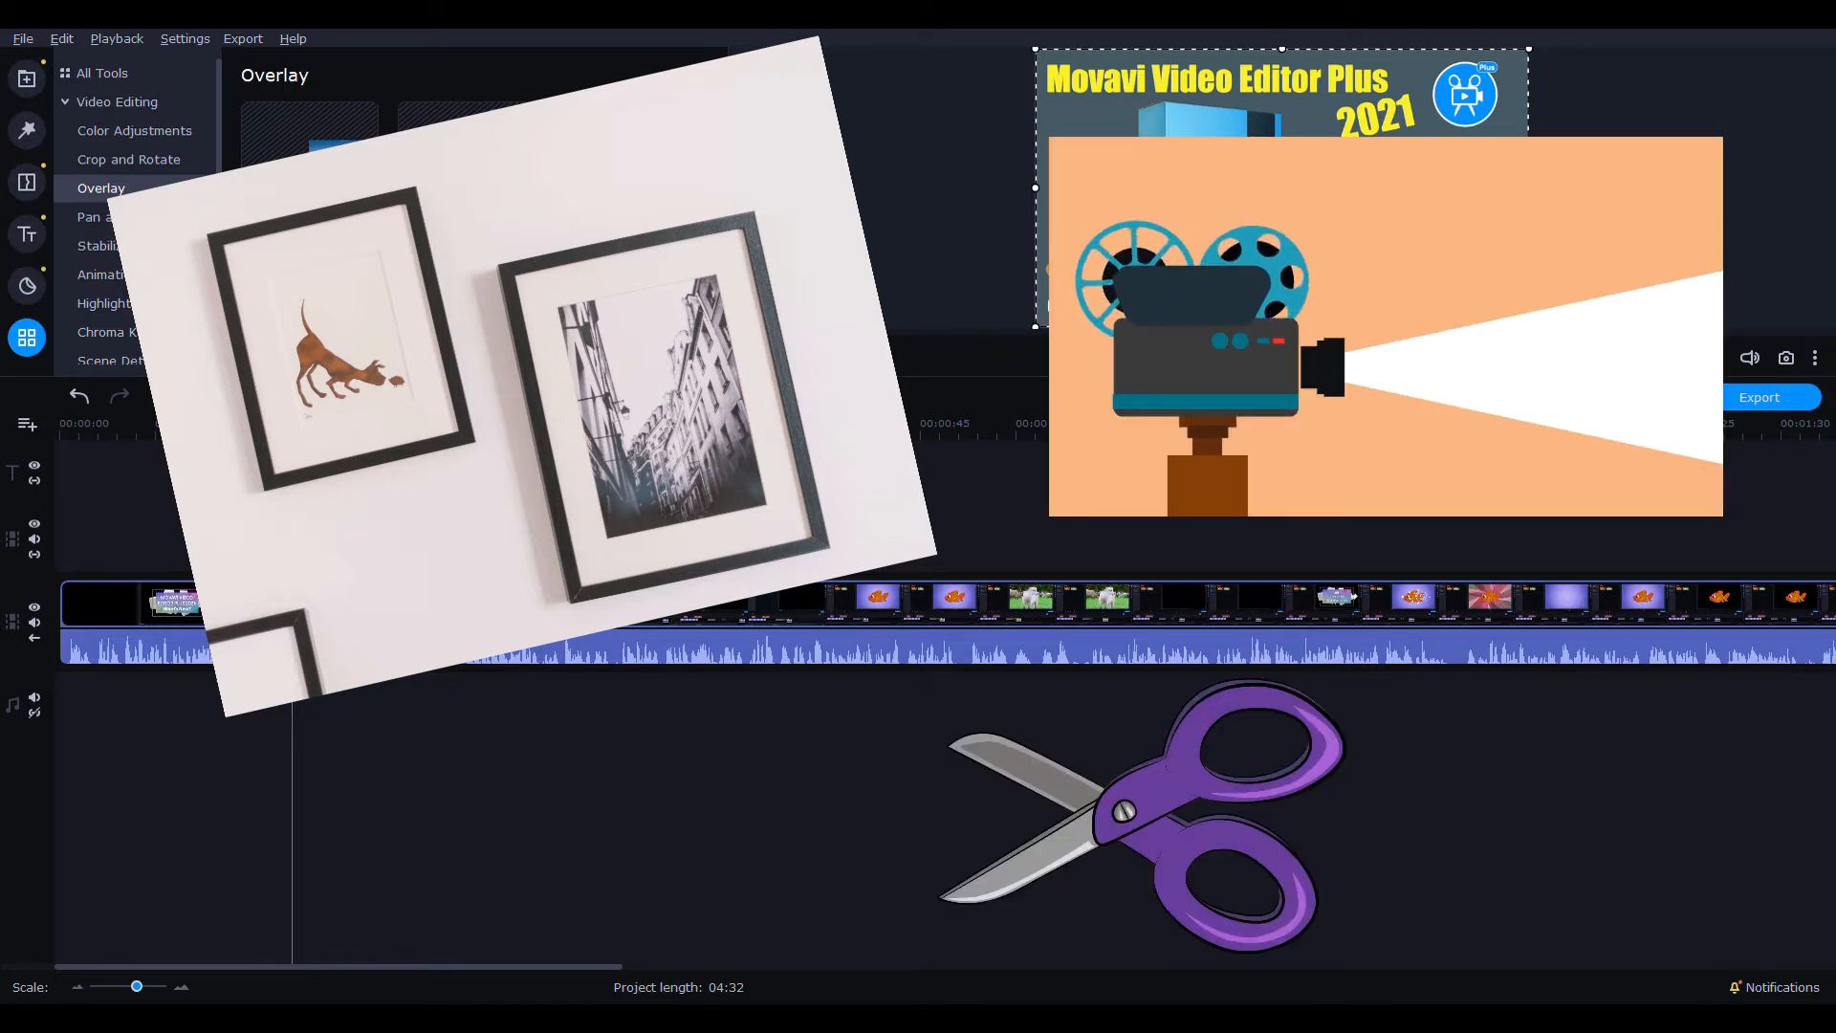
- Trim the picture overlay to a brief clip near ten seconds and preview it over the main video
click(117, 102)
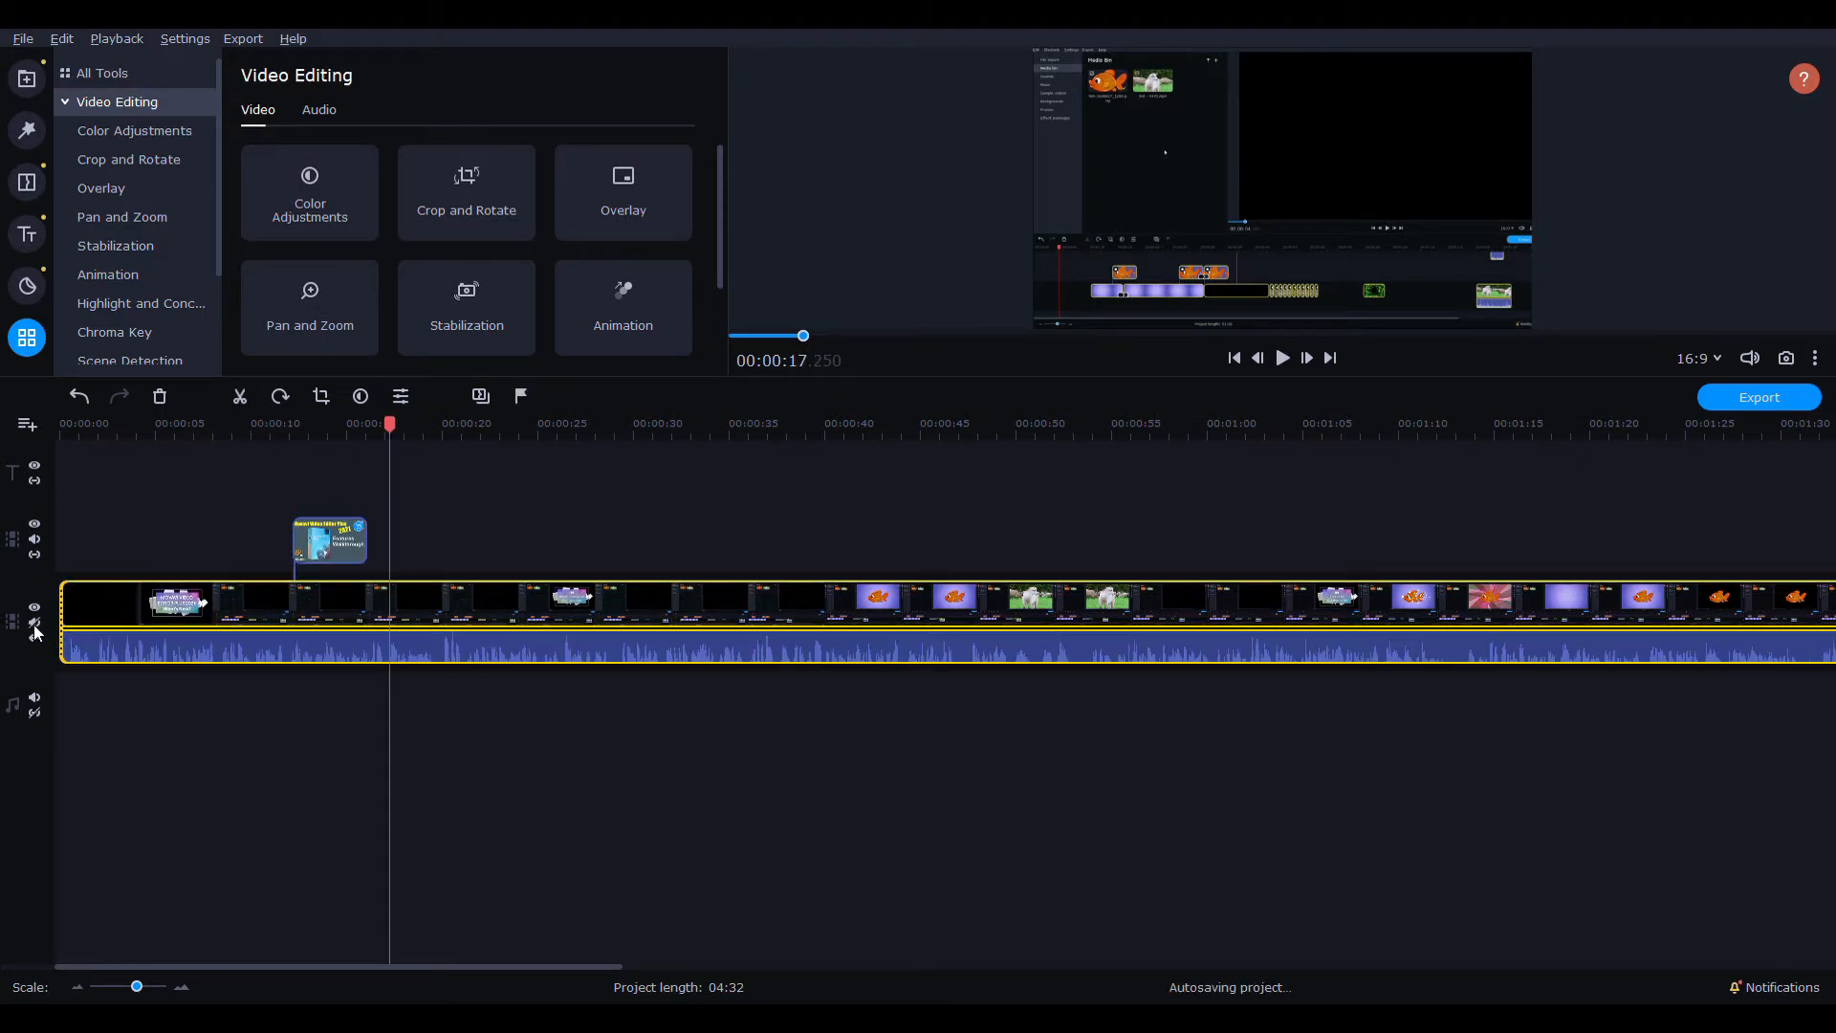
click(1234, 358)
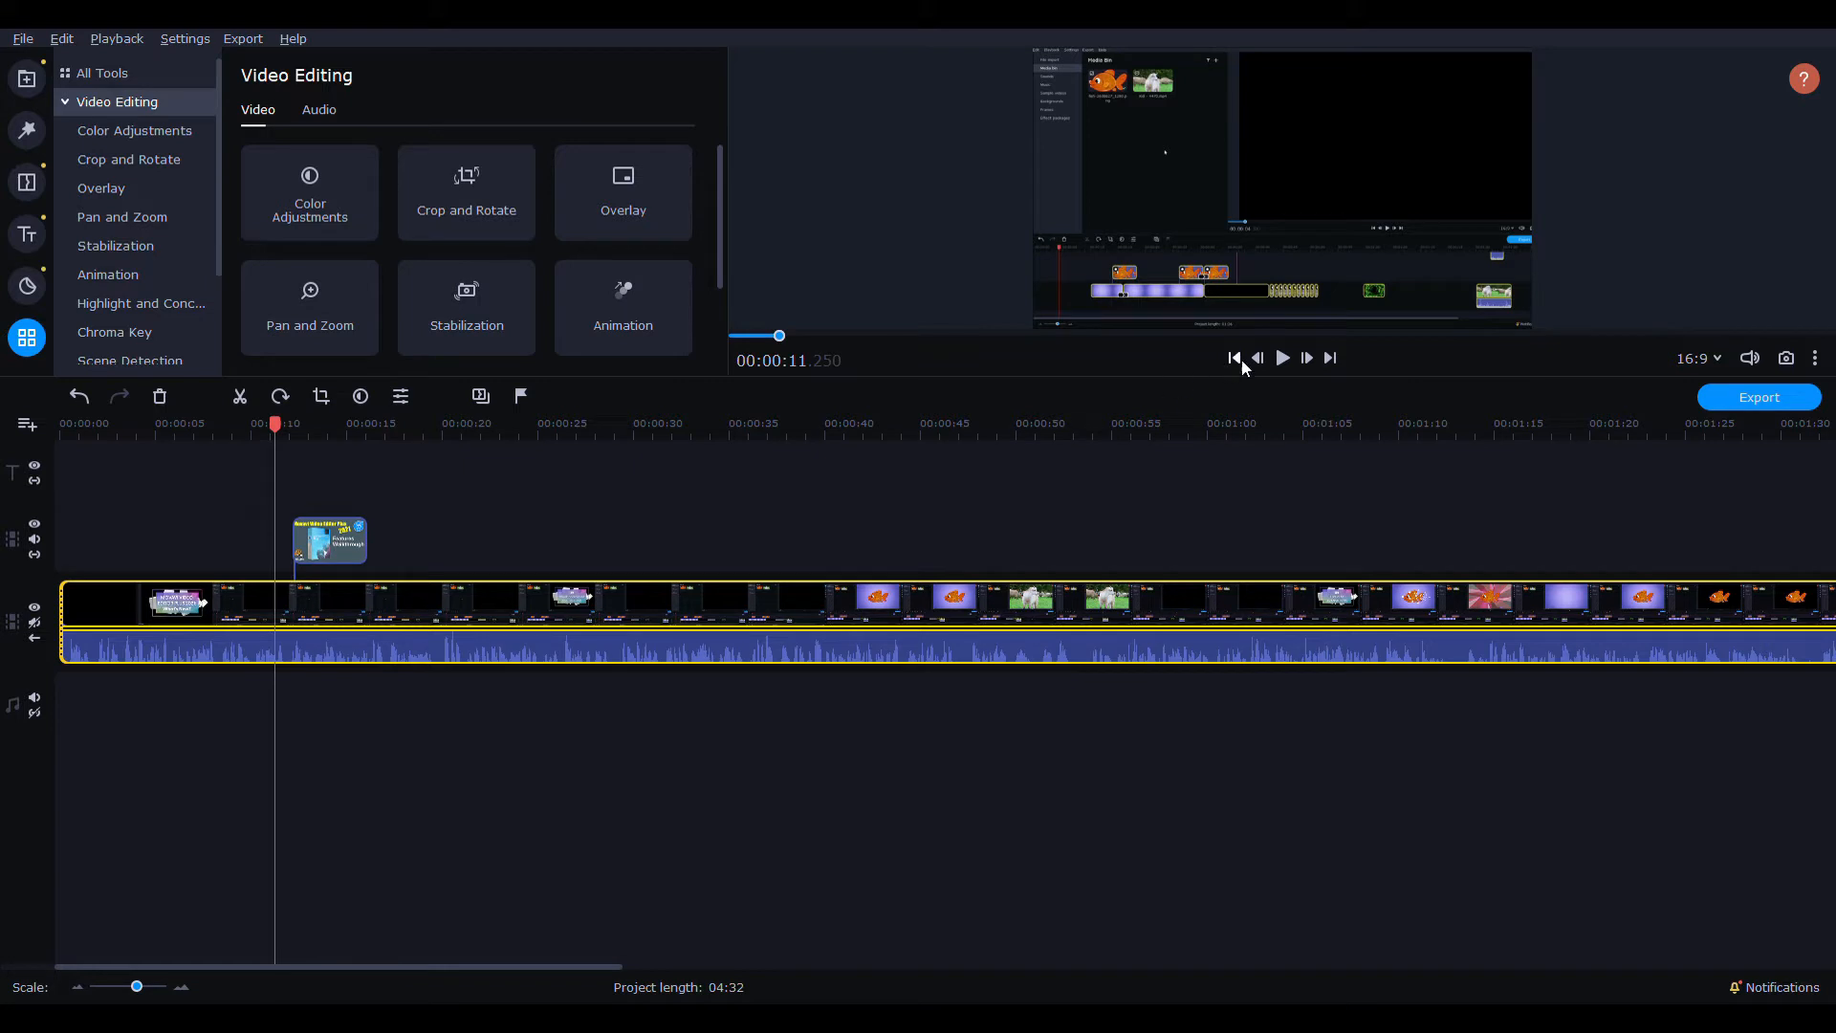
click(1282, 357)
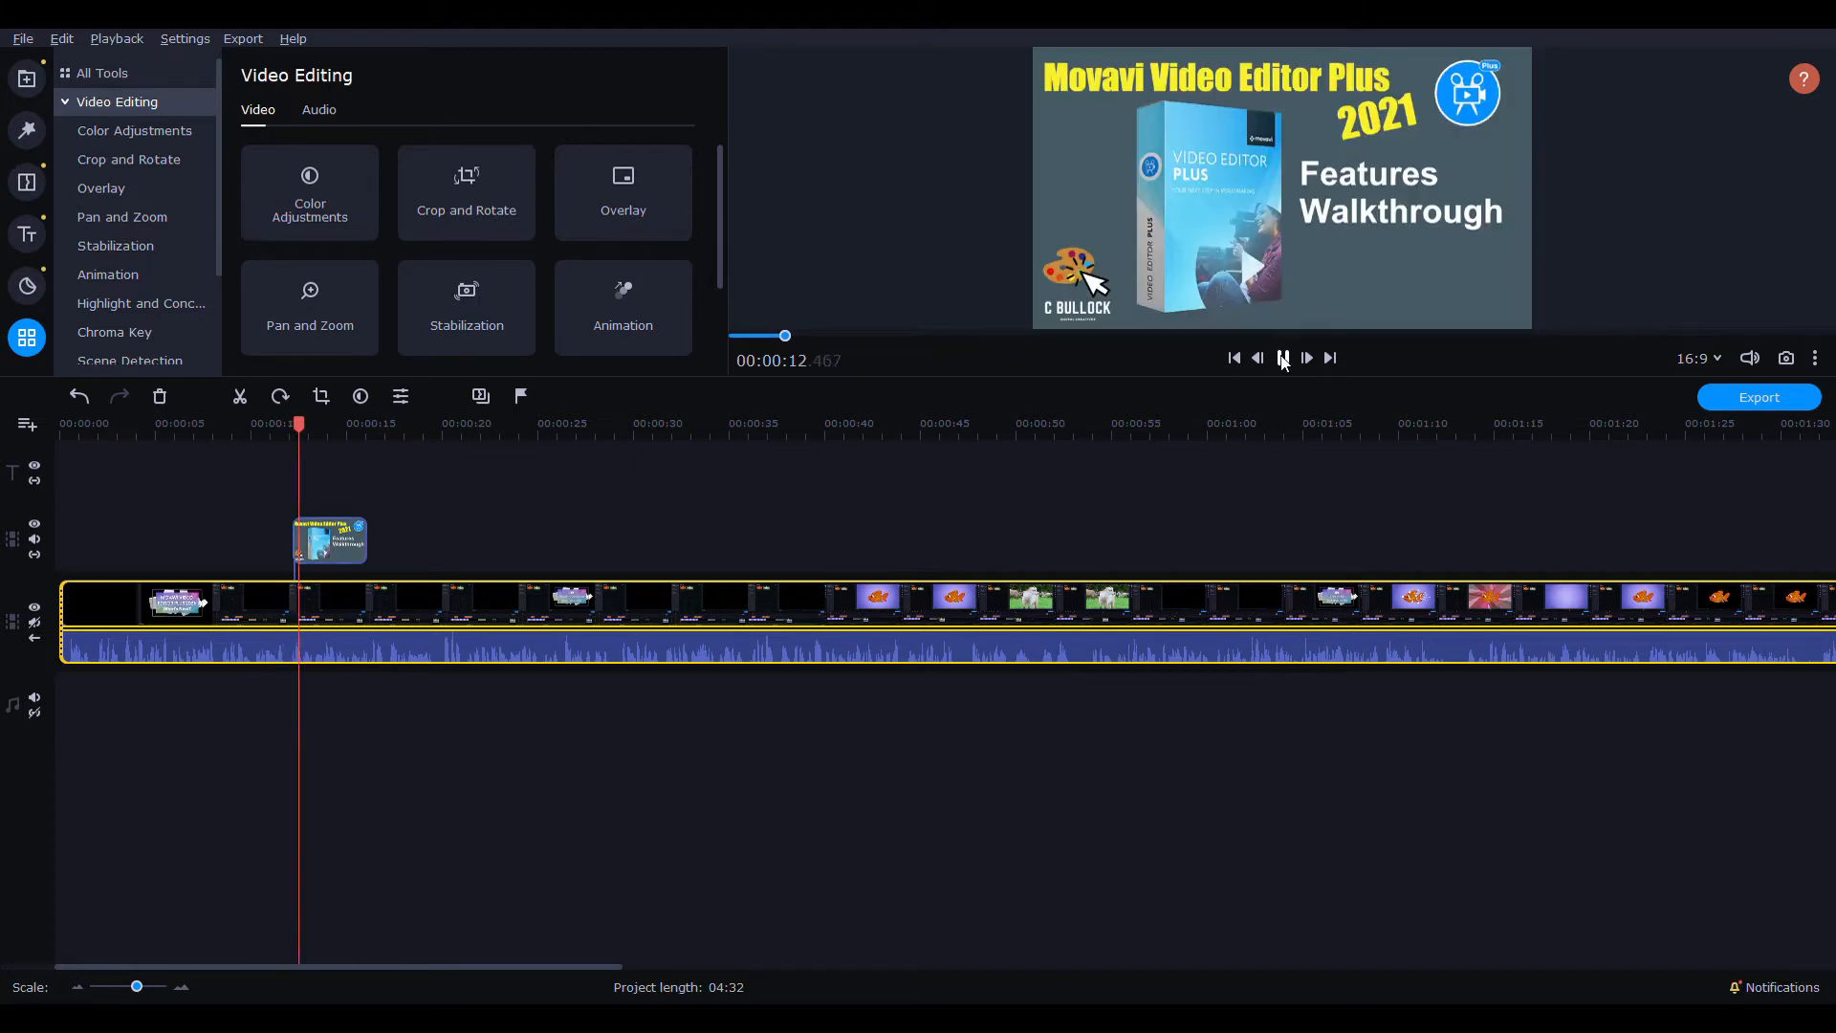
click(1282, 358)
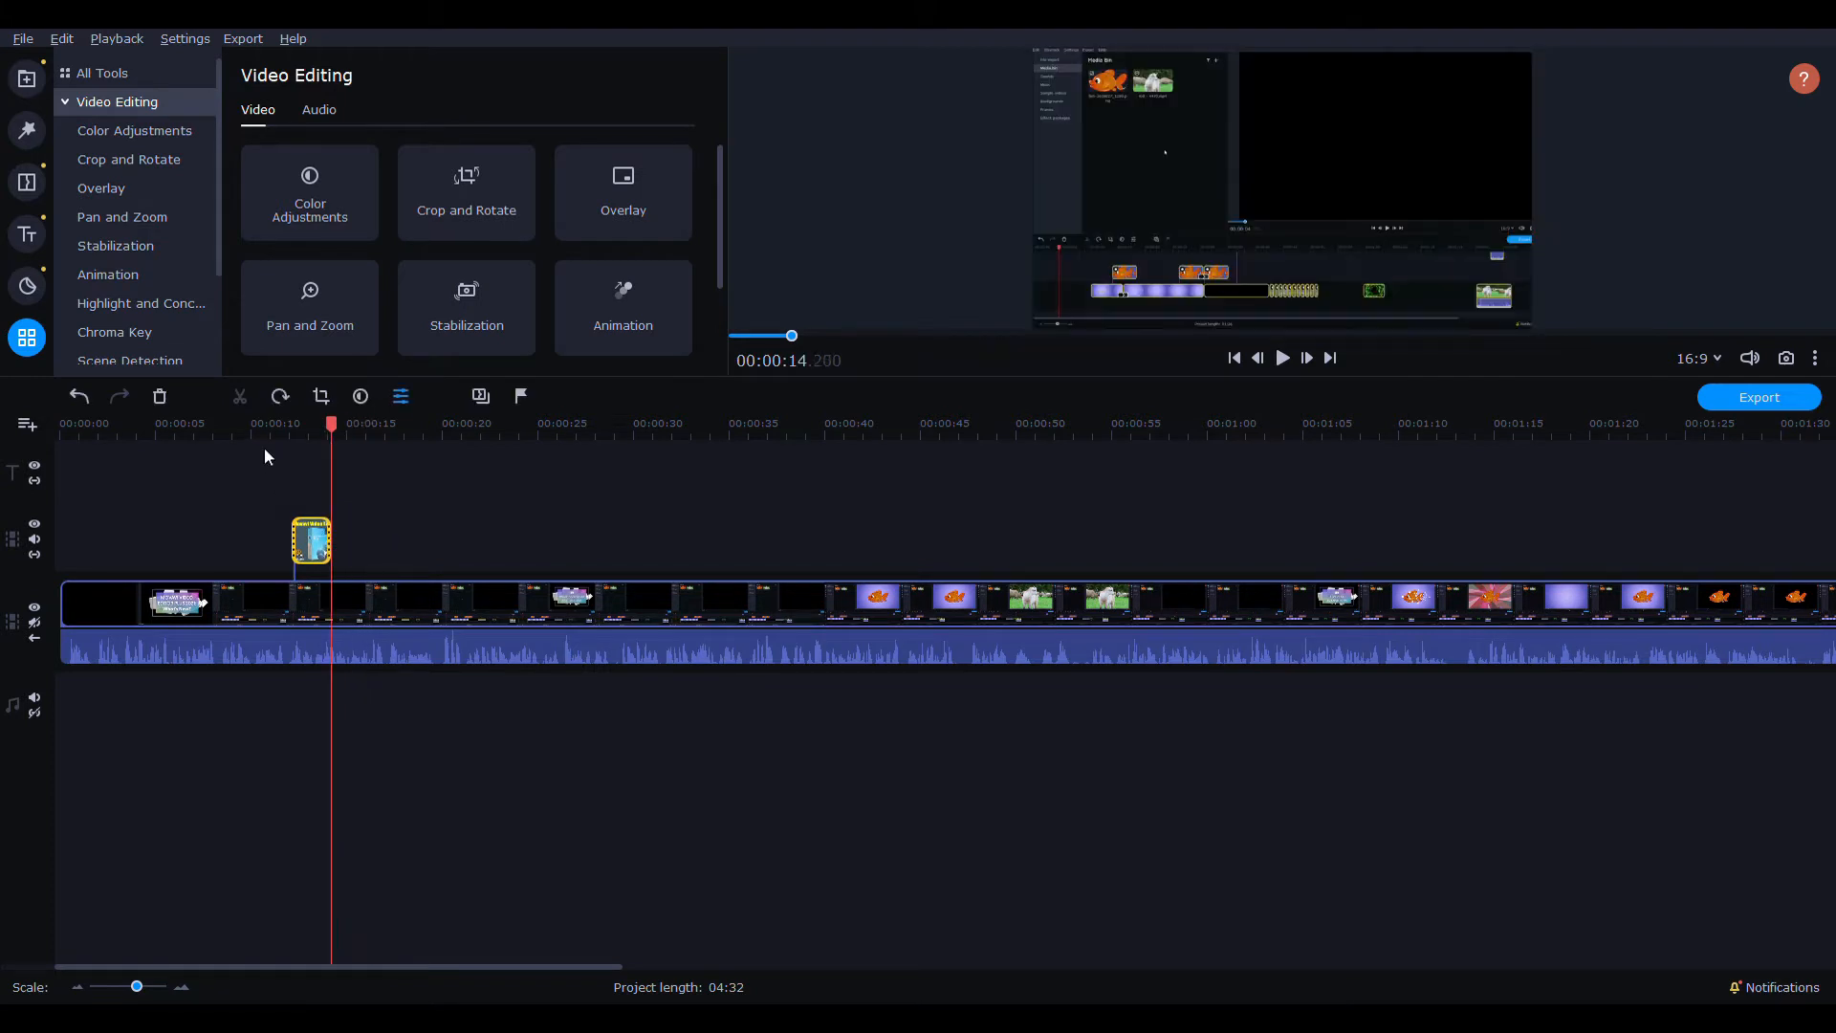
click(1281, 358)
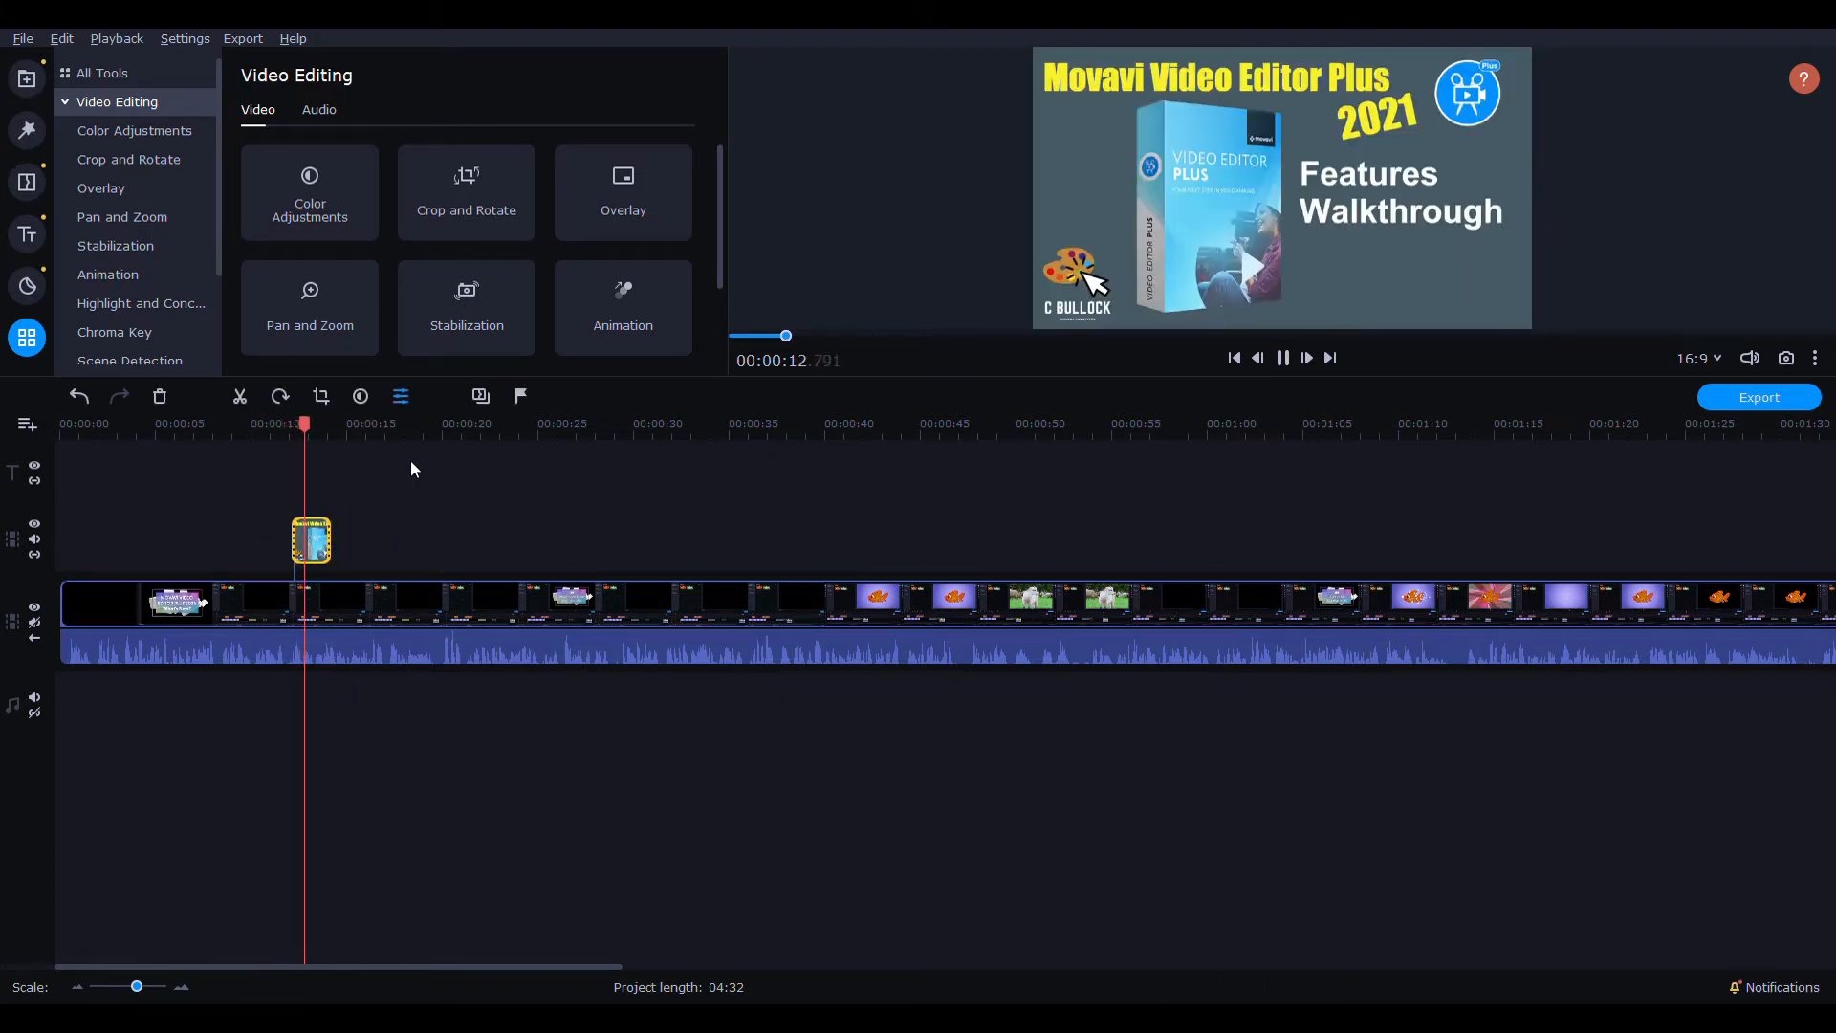
click(1282, 357)
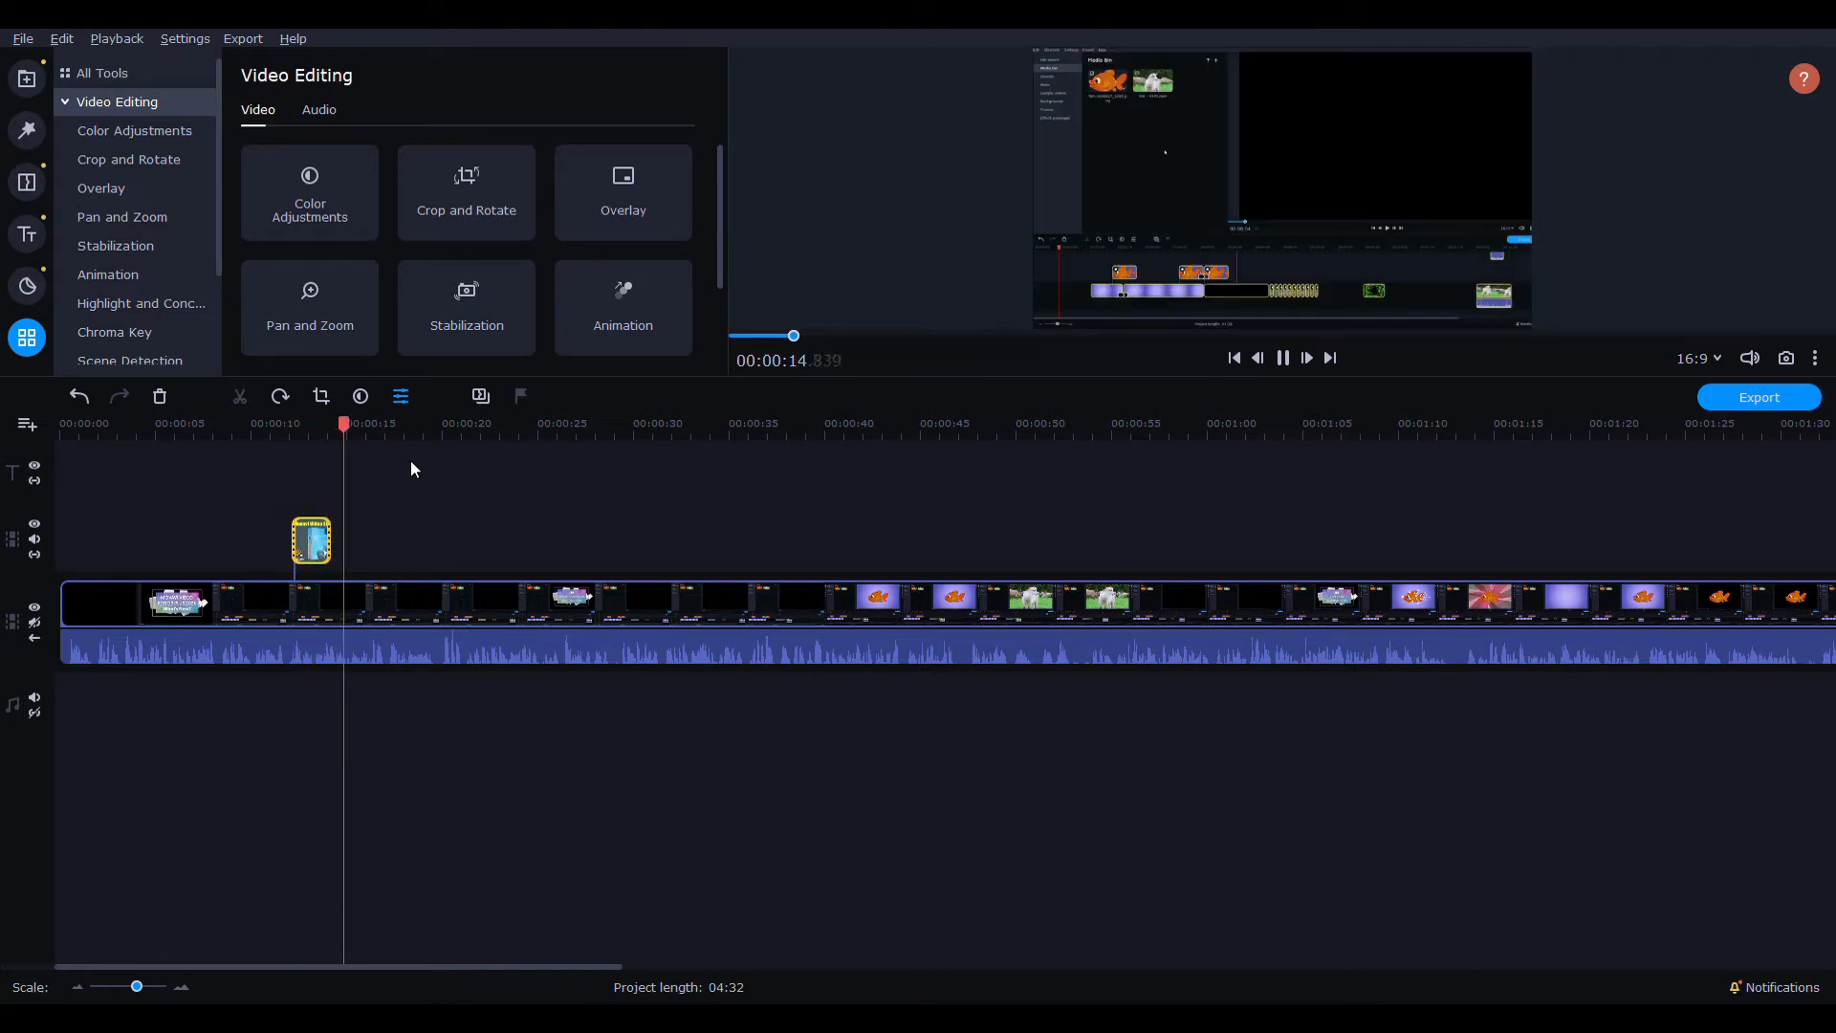
- Choose the Rightward Easy animation preset for the walkthrough picture overlay
click(312, 425)
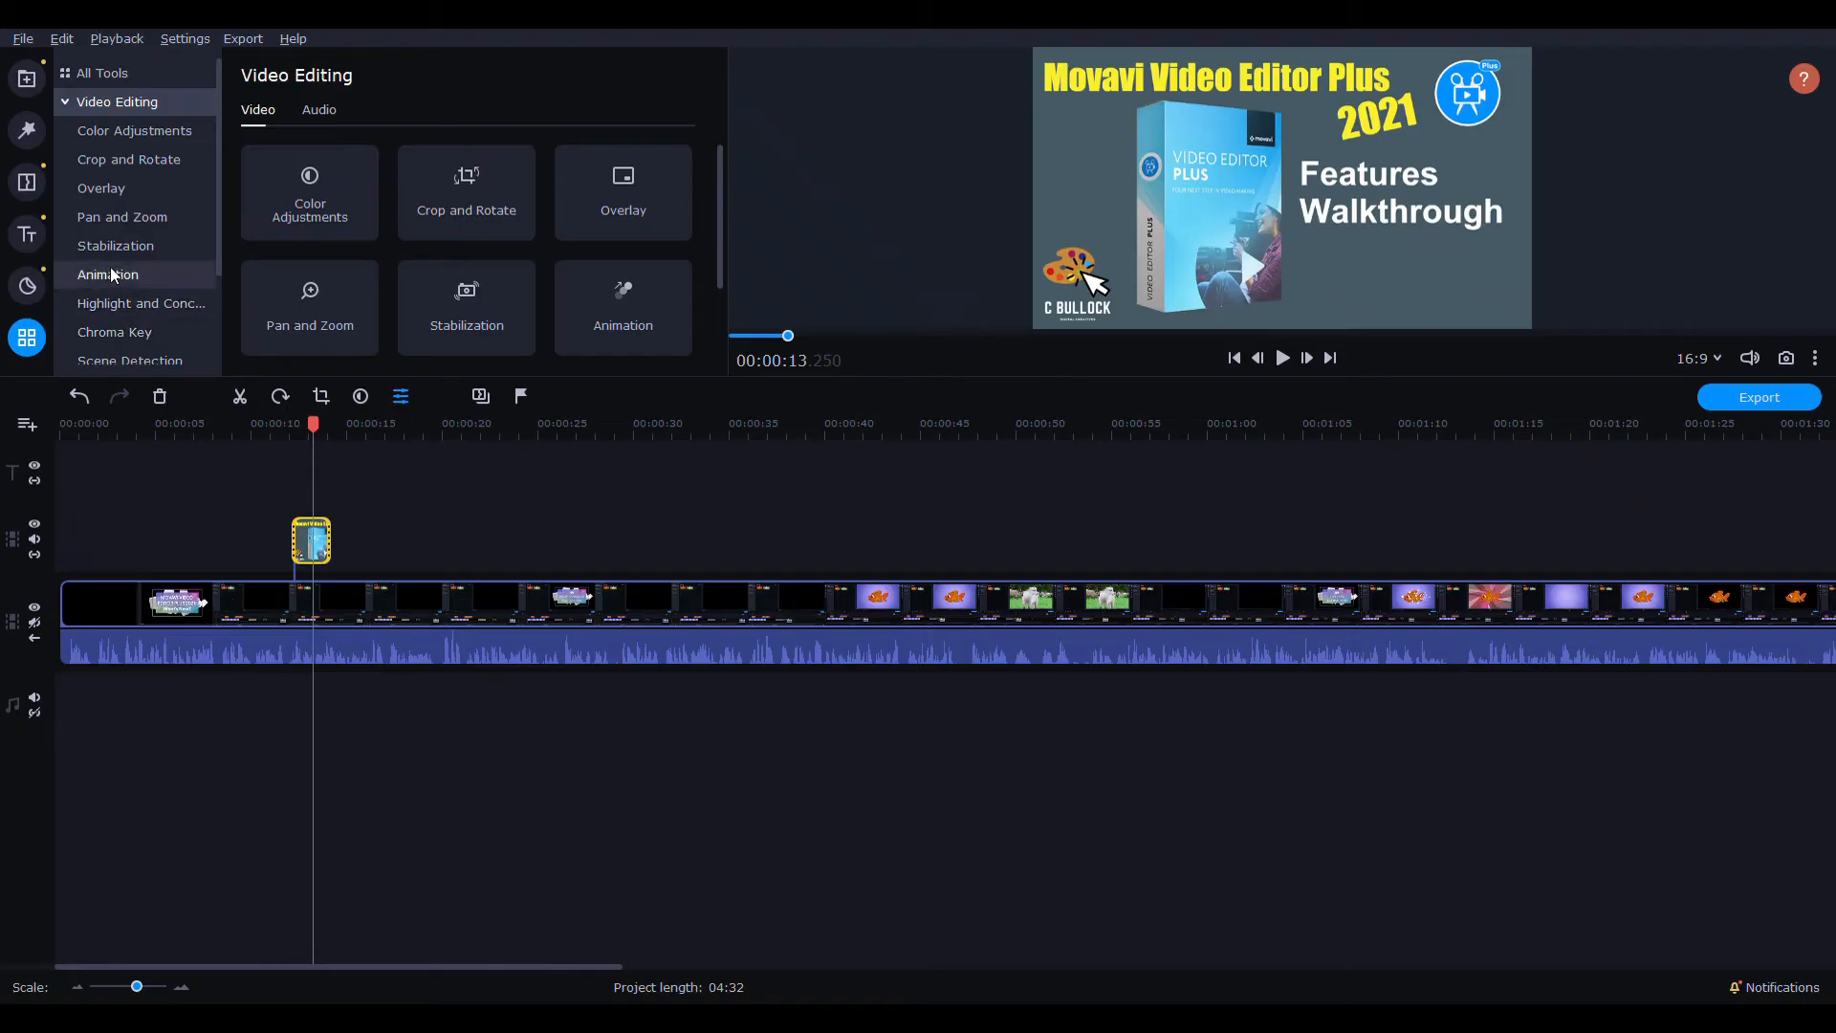
click(107, 273)
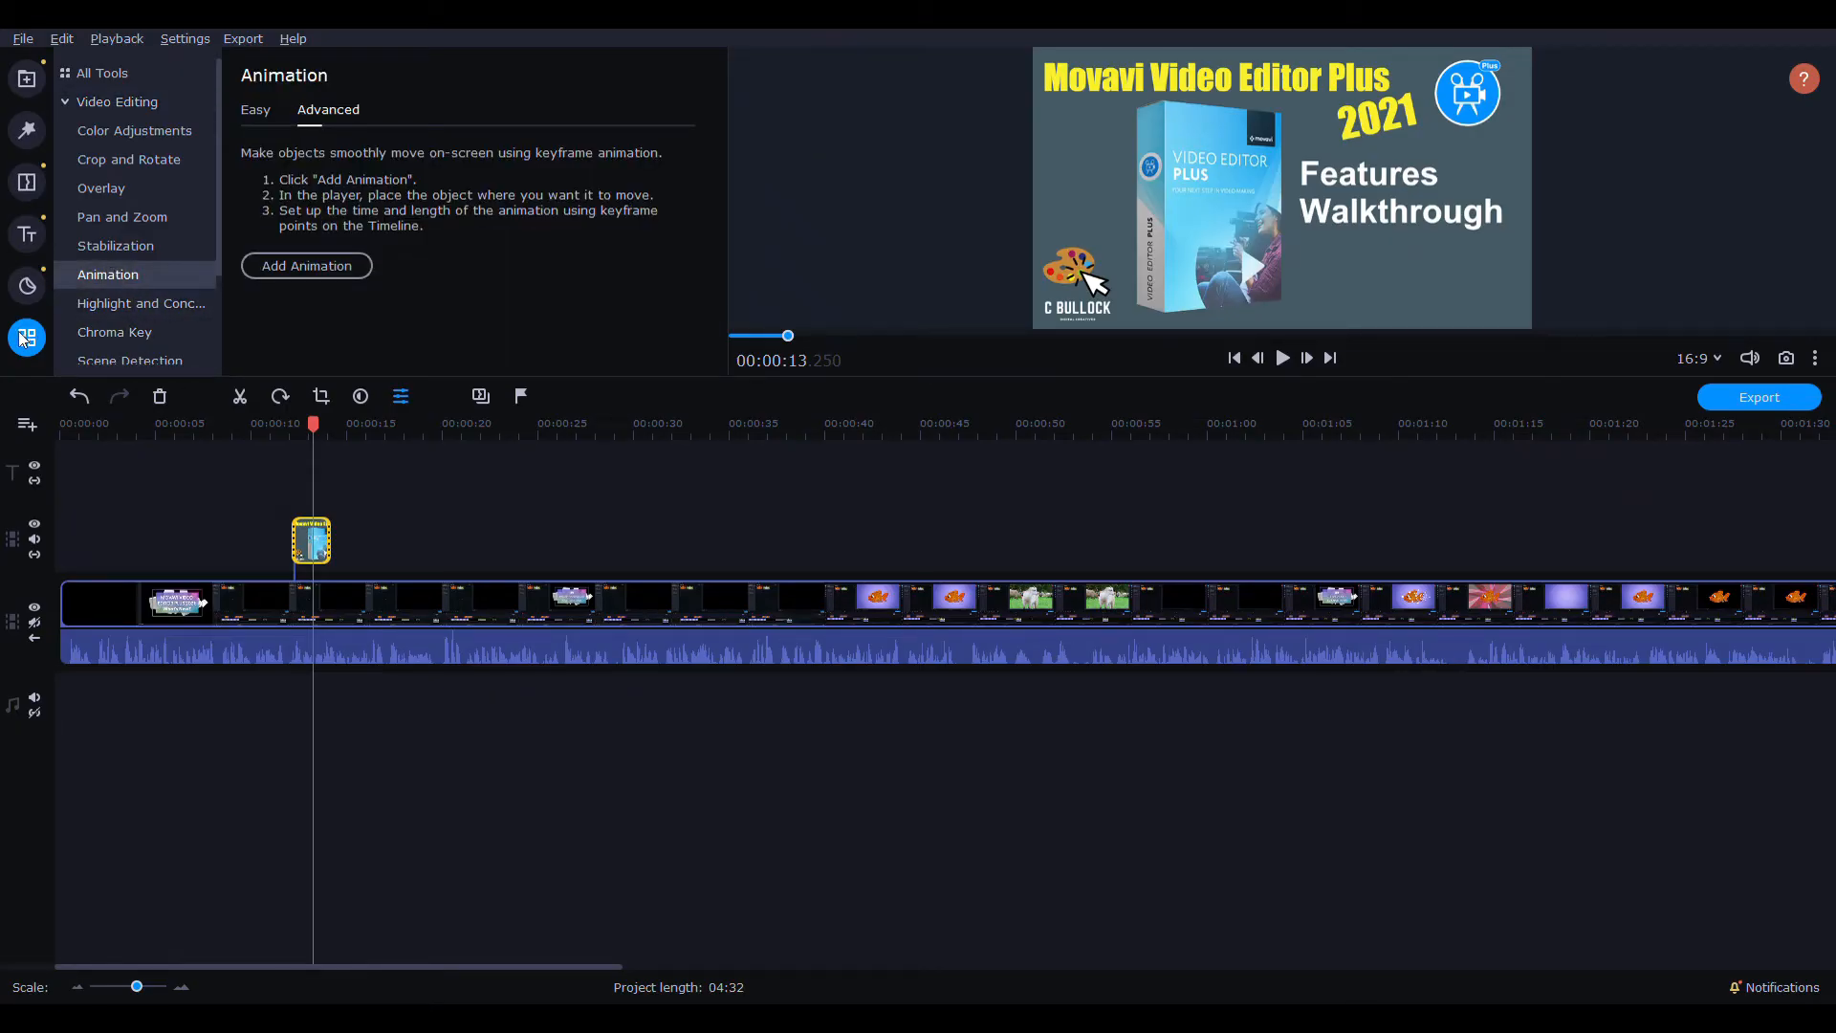
mouse_move(128, 159)
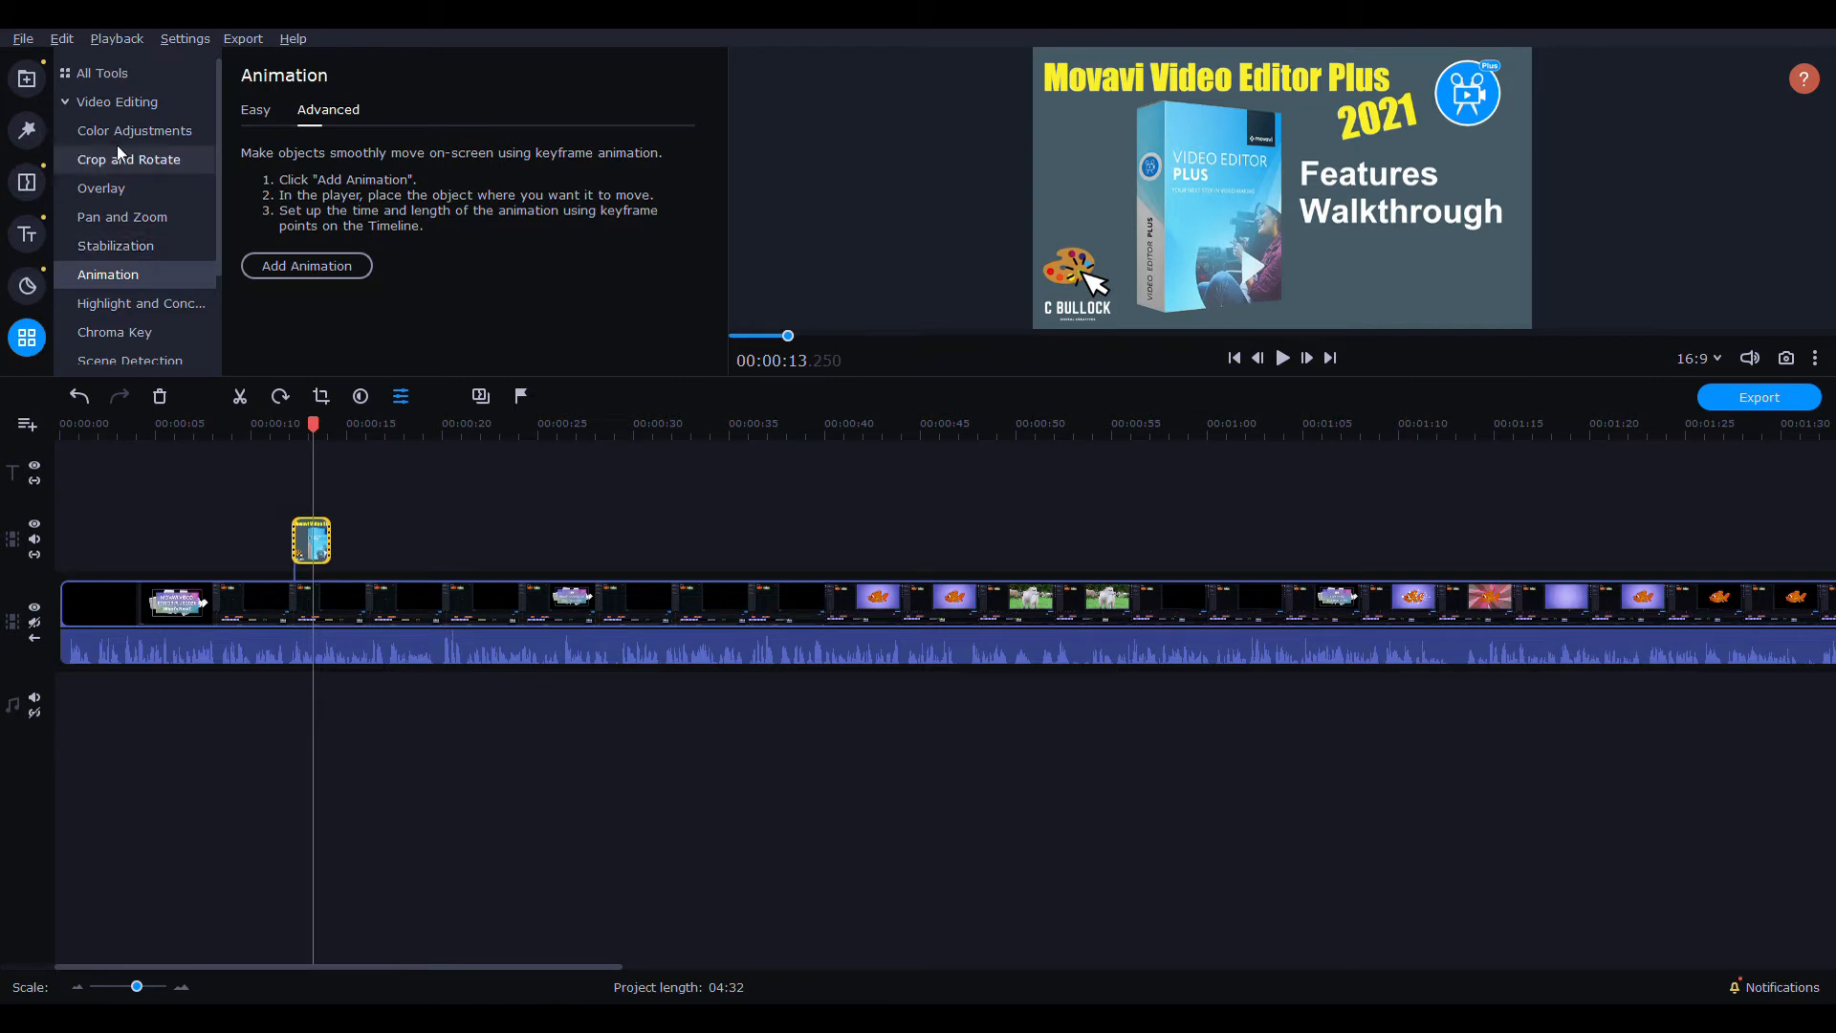
click(117, 101)
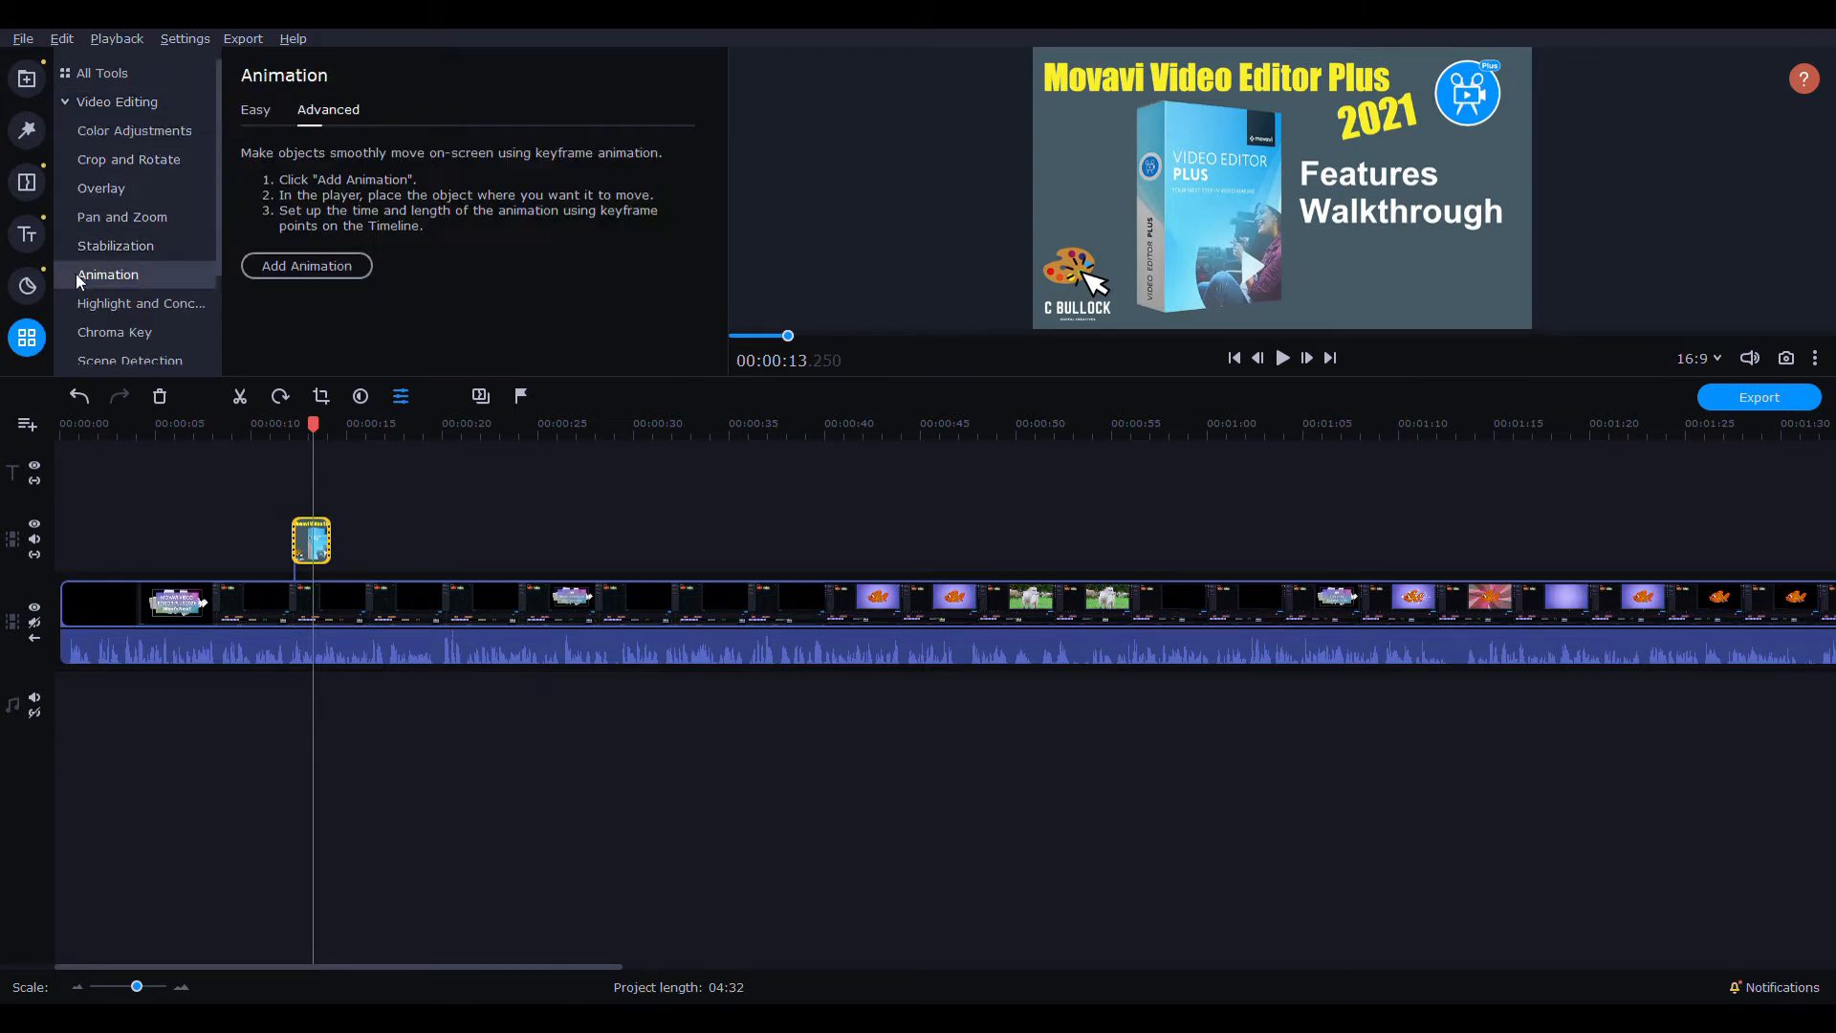
mouse_move(275, 285)
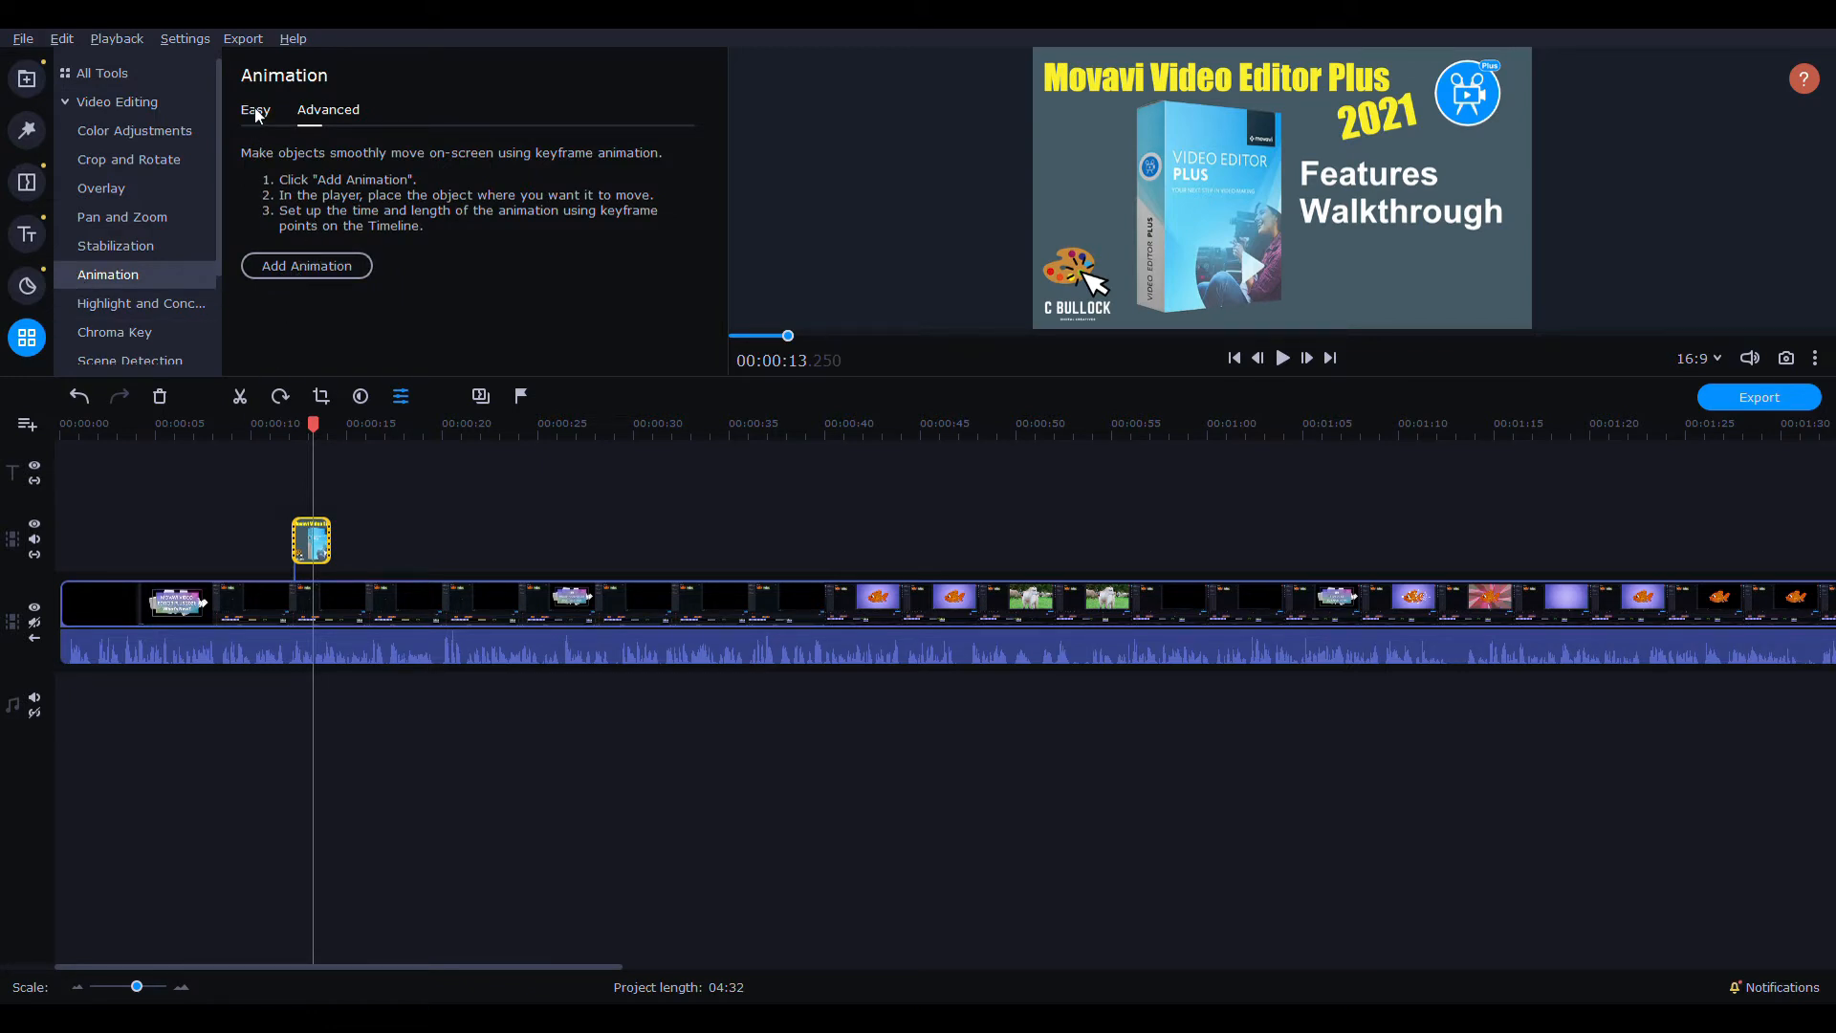
click(255, 109)
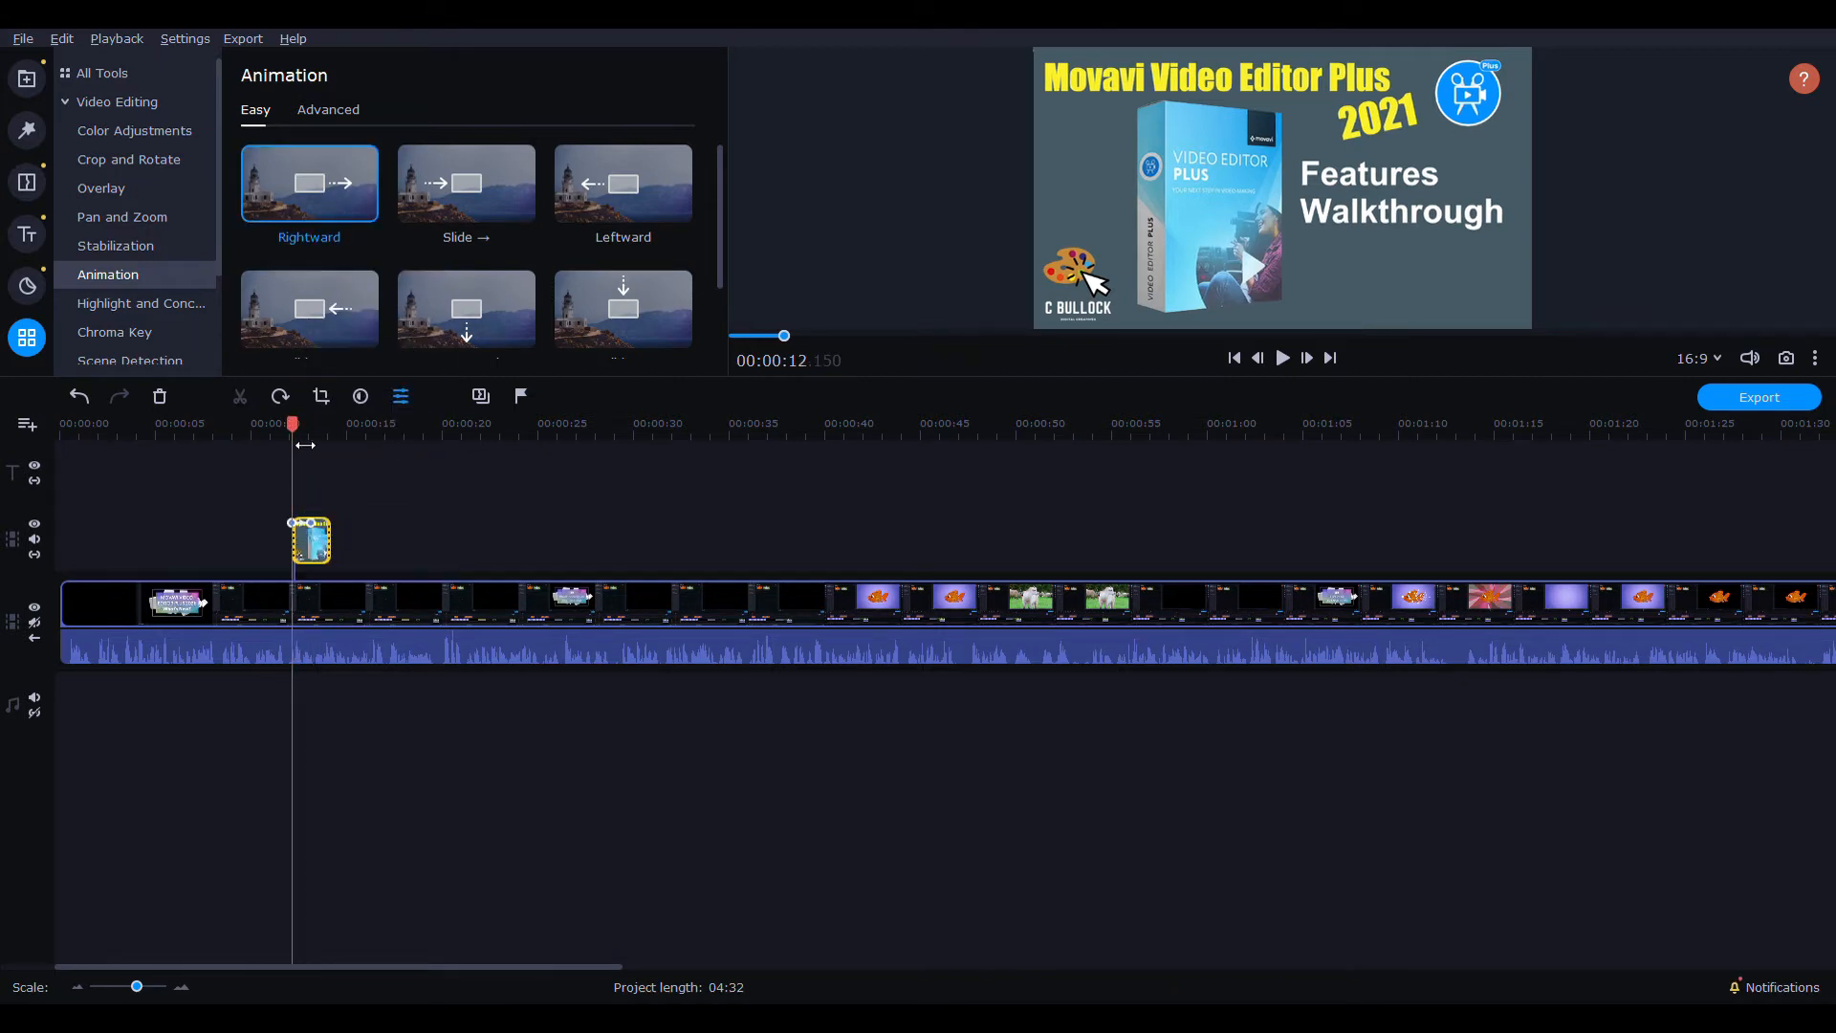
- Preview the Slide preset, keep Rightward on the lengthened picture and watch it slide in
click(1282, 358)
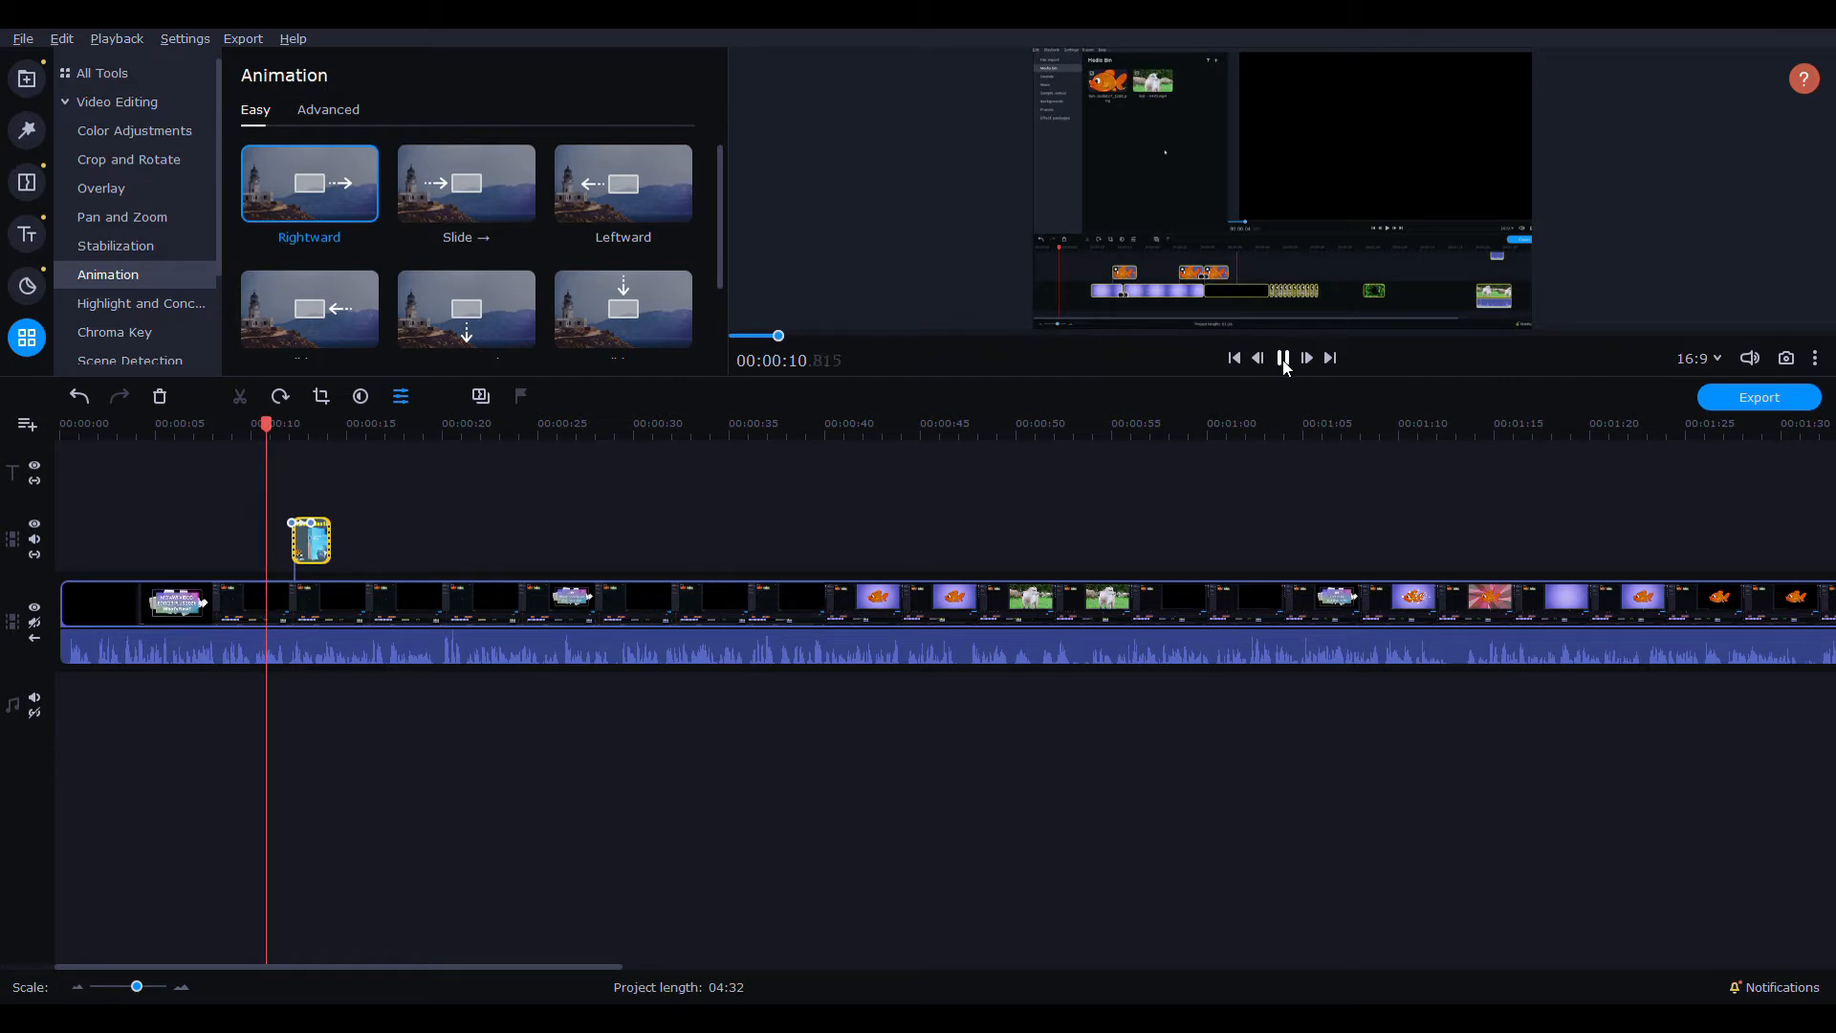
click(1282, 358)
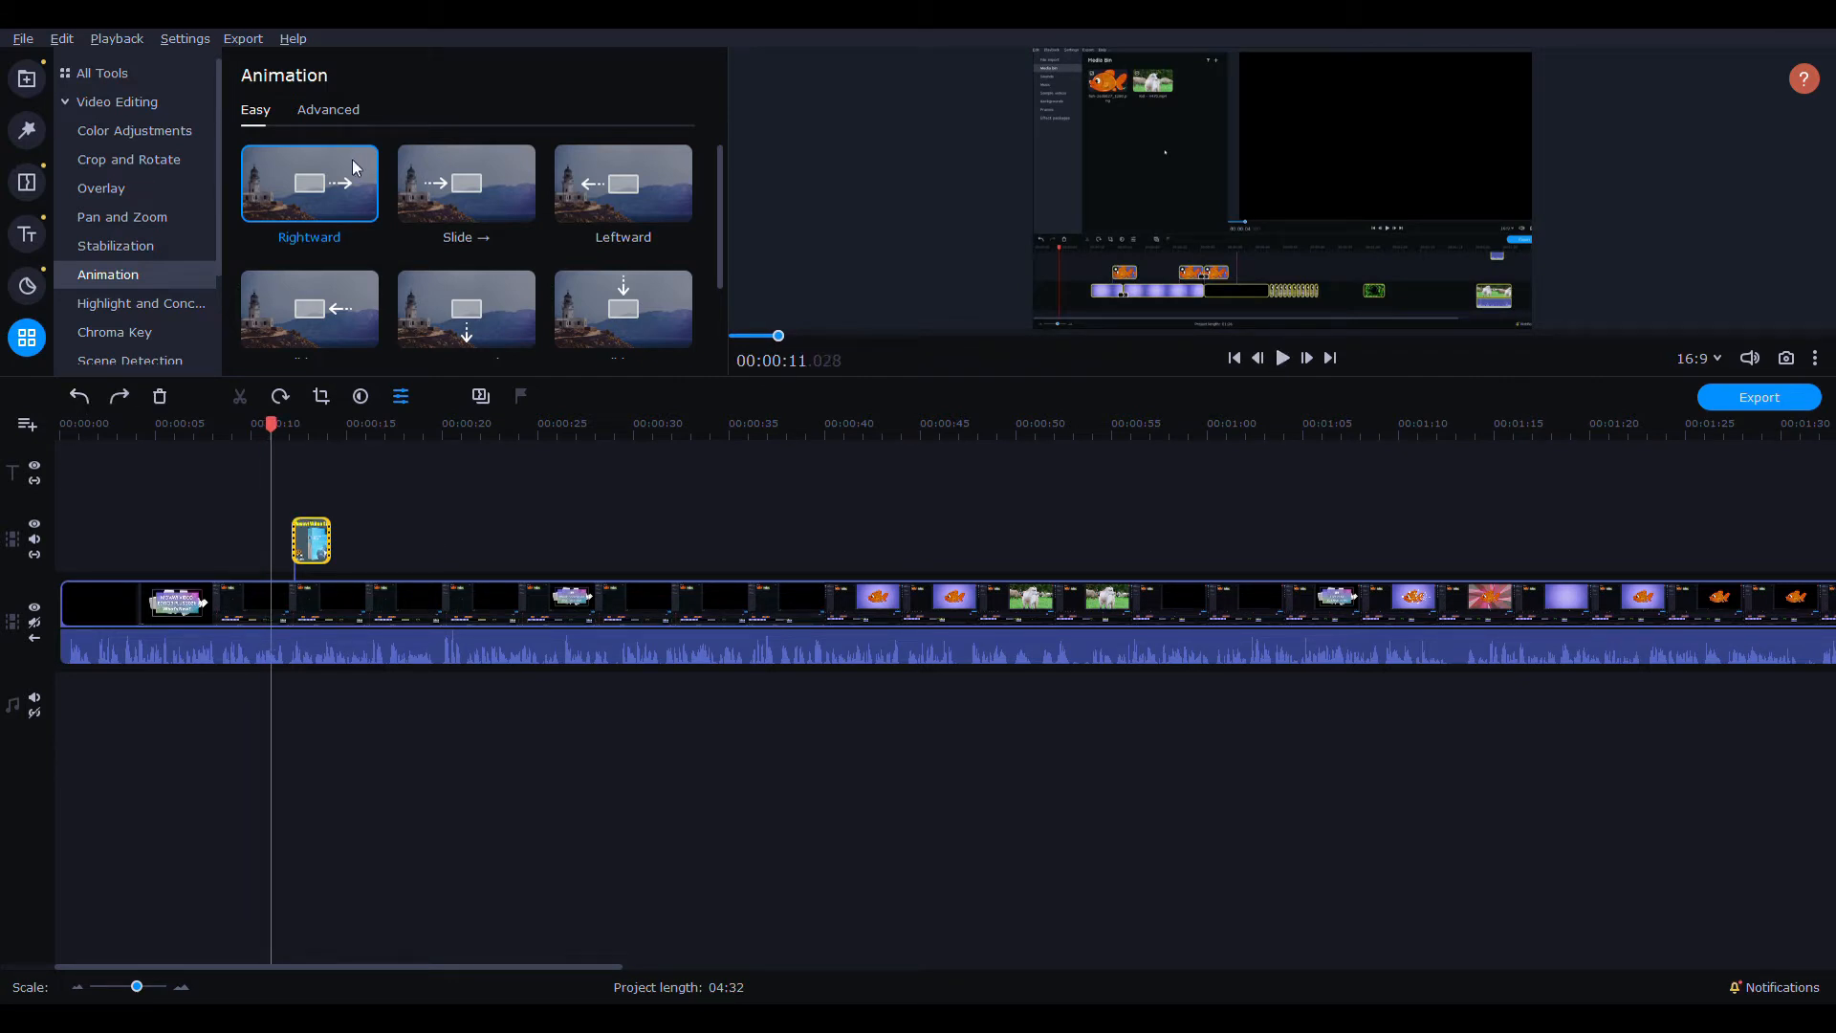
click(465, 184)
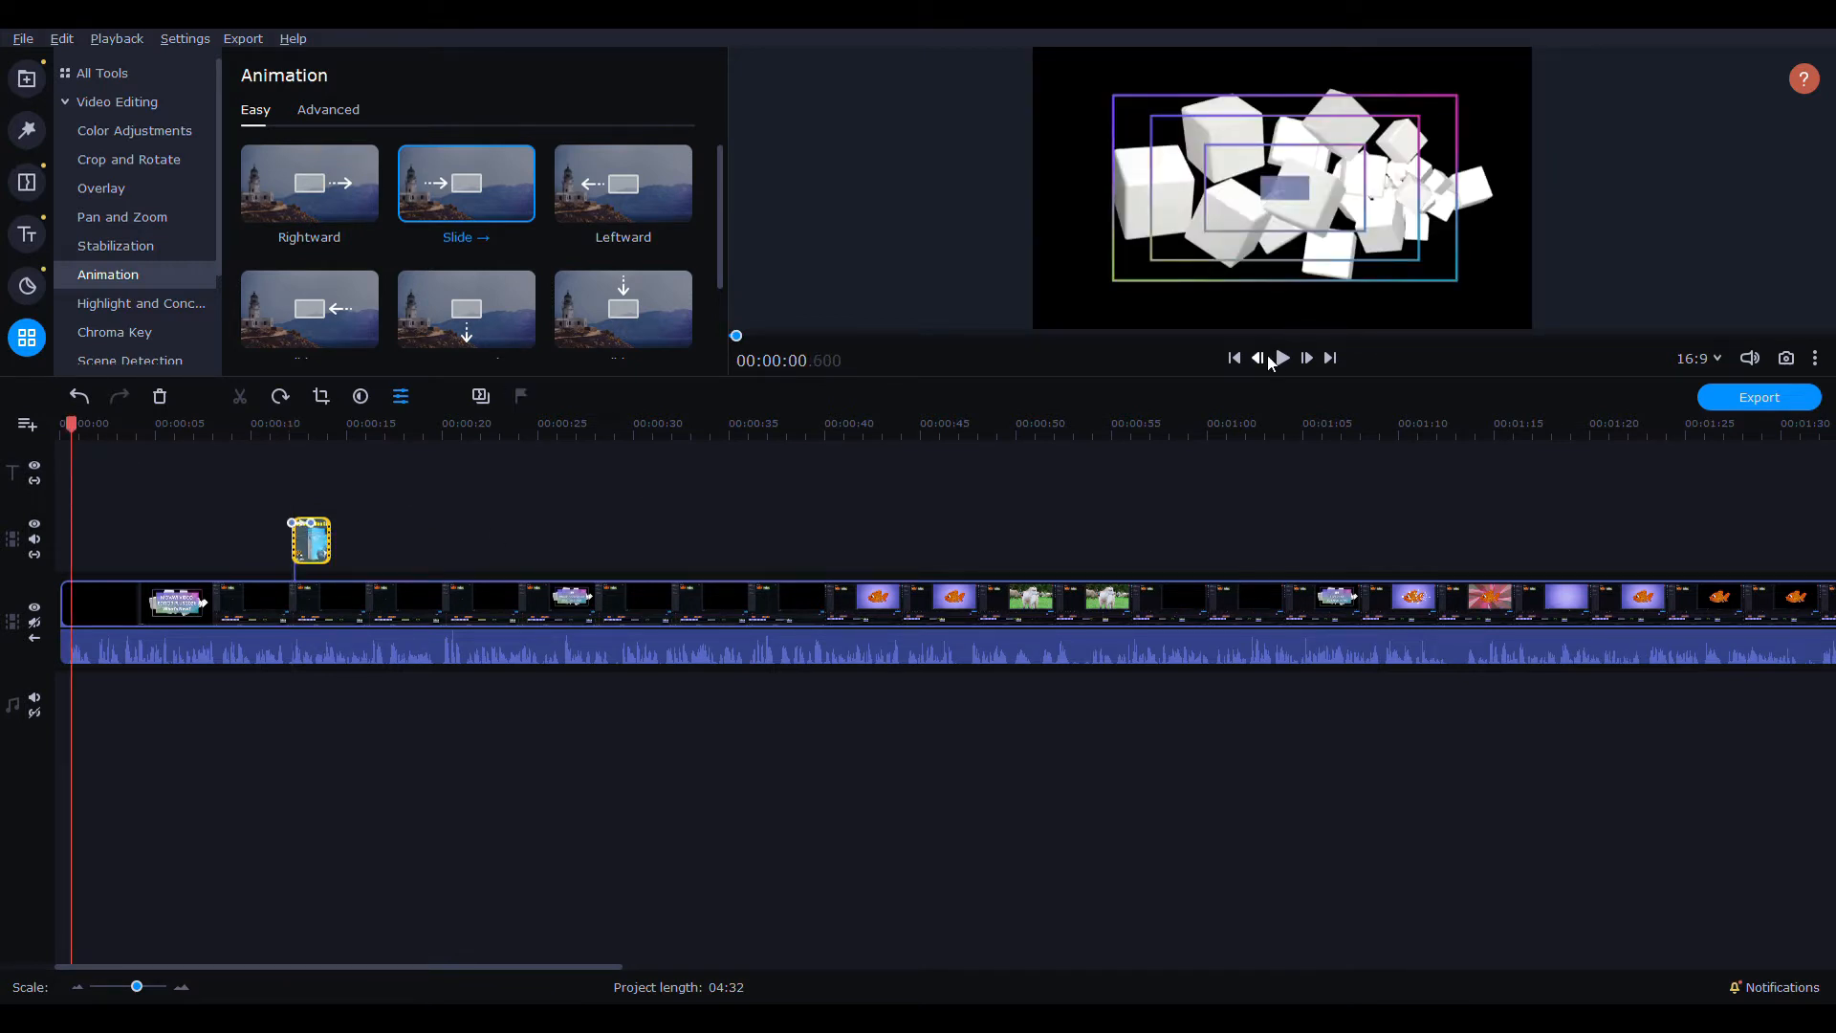
click(1282, 358)
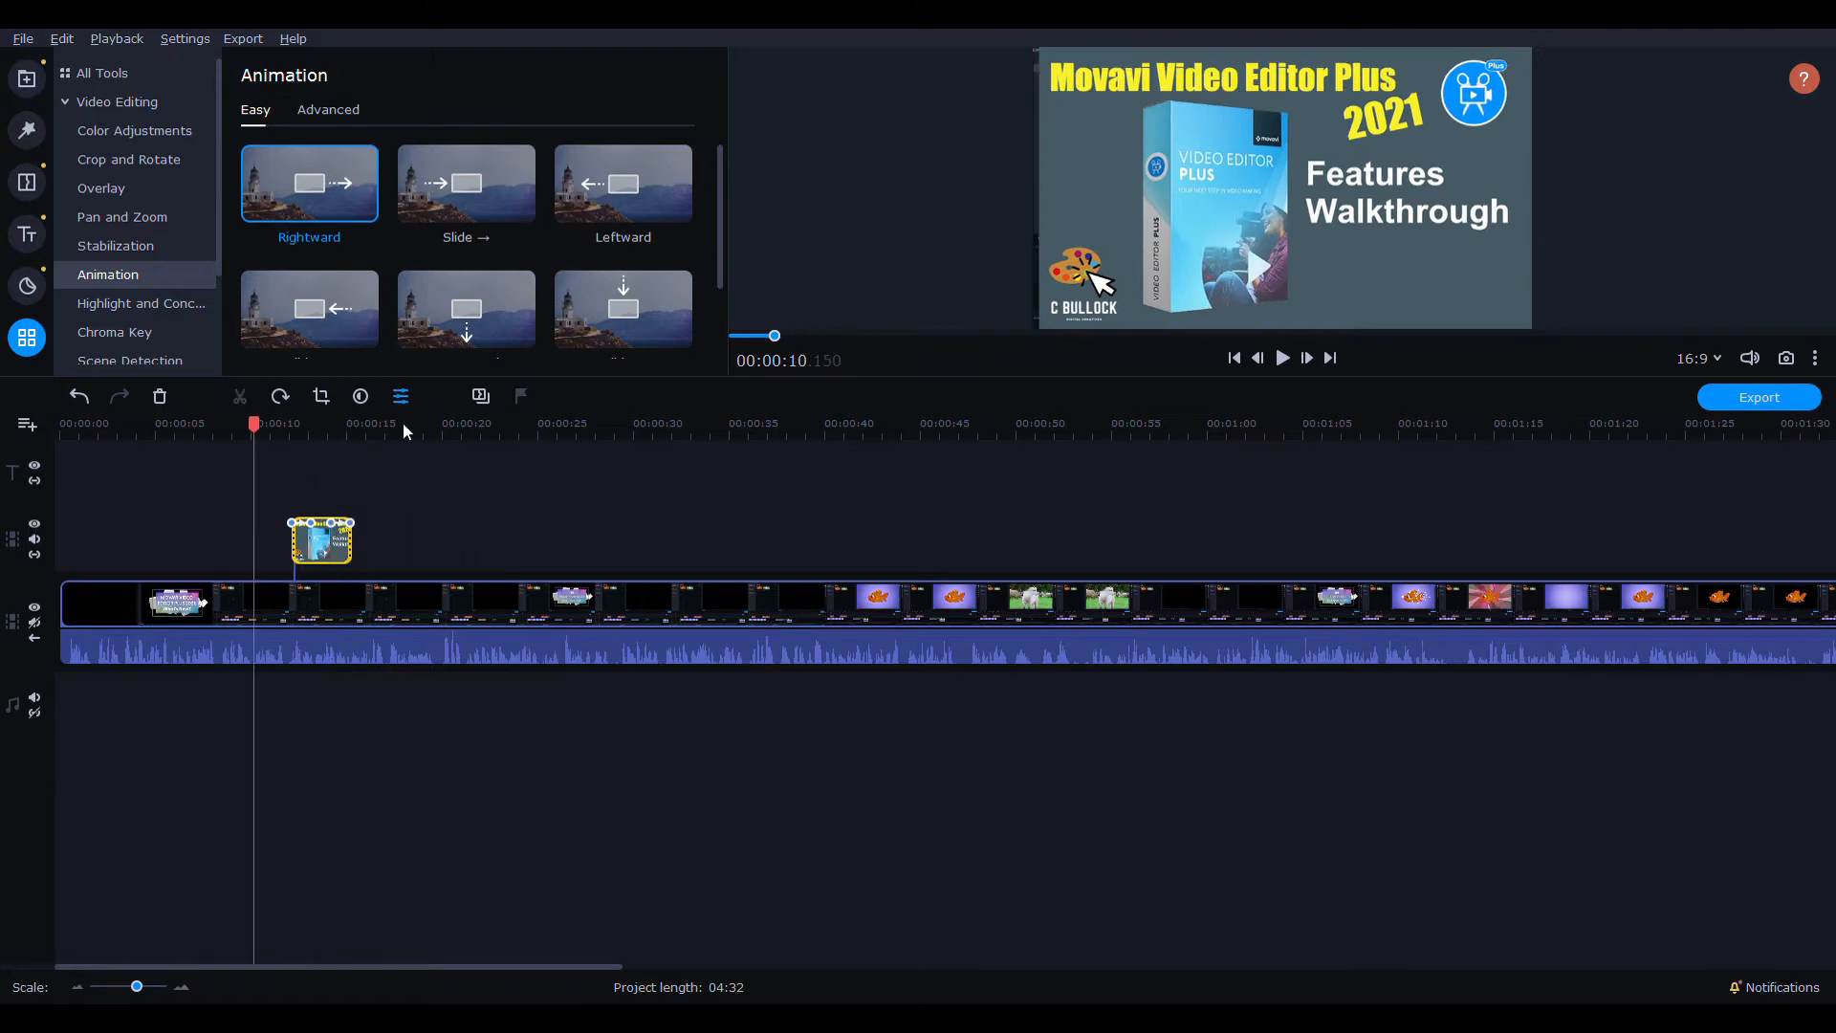
click(1282, 357)
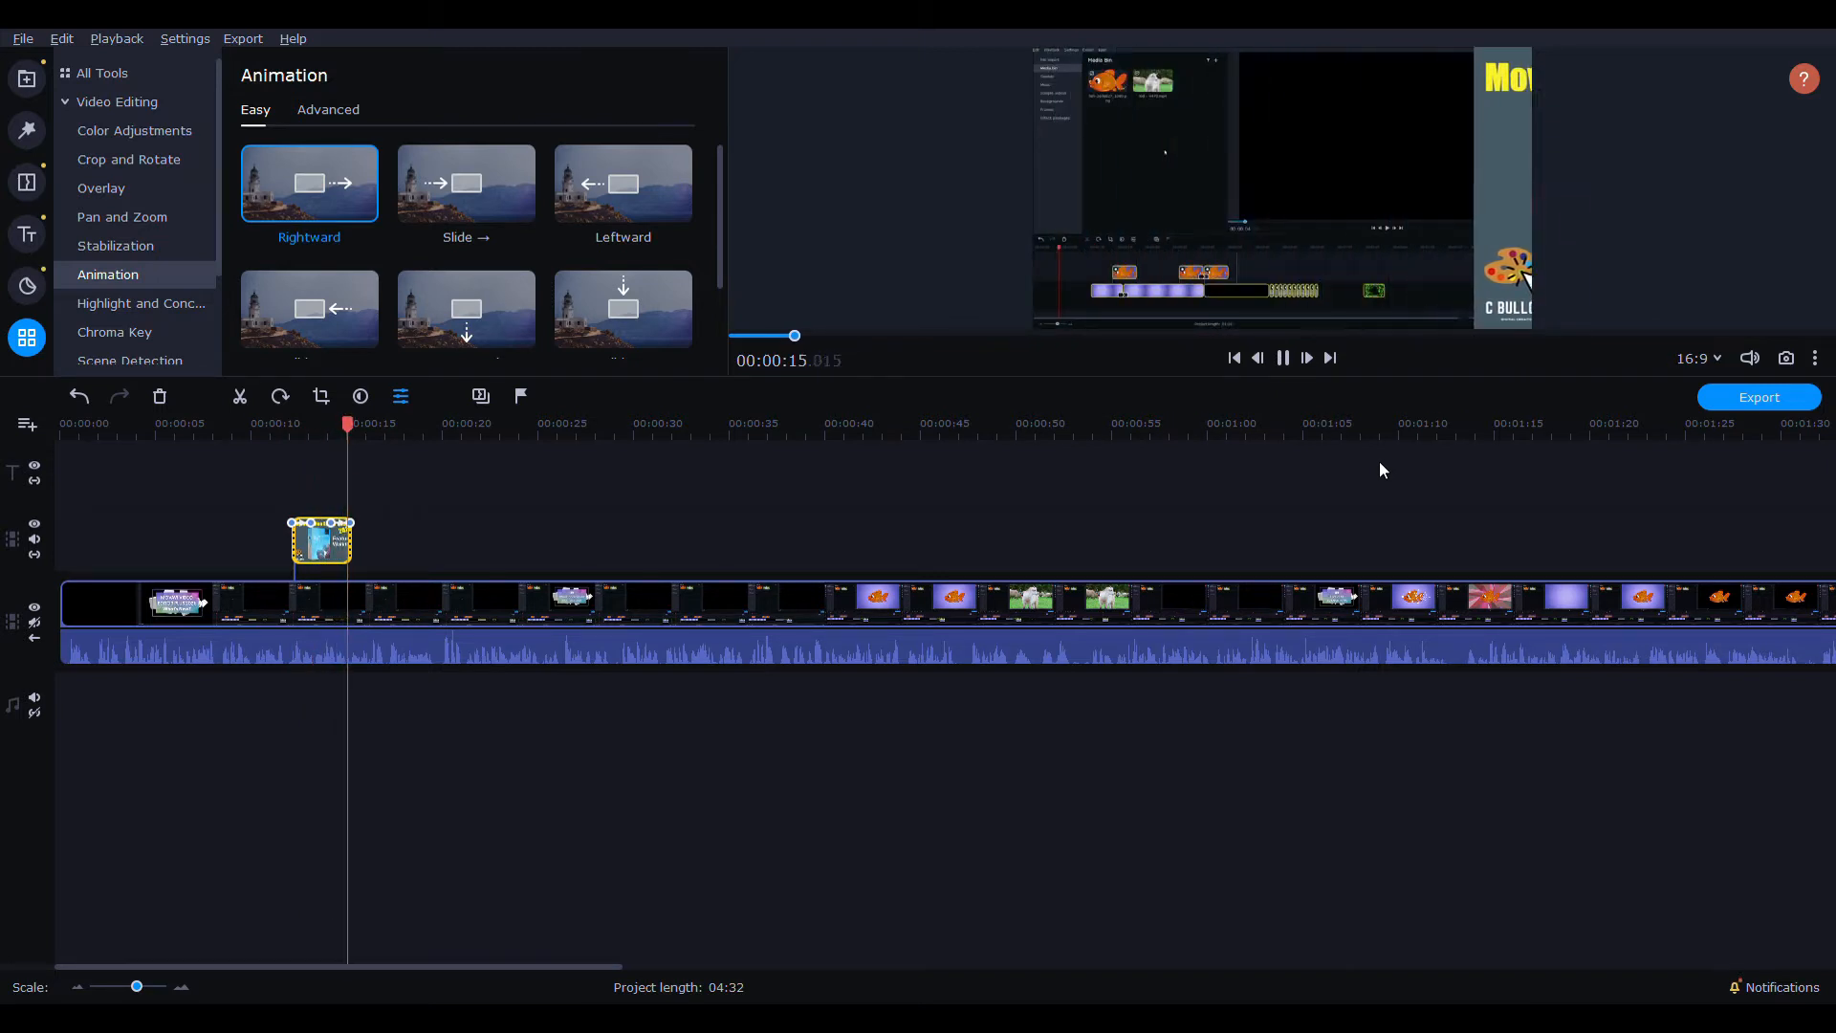
click(1282, 358)
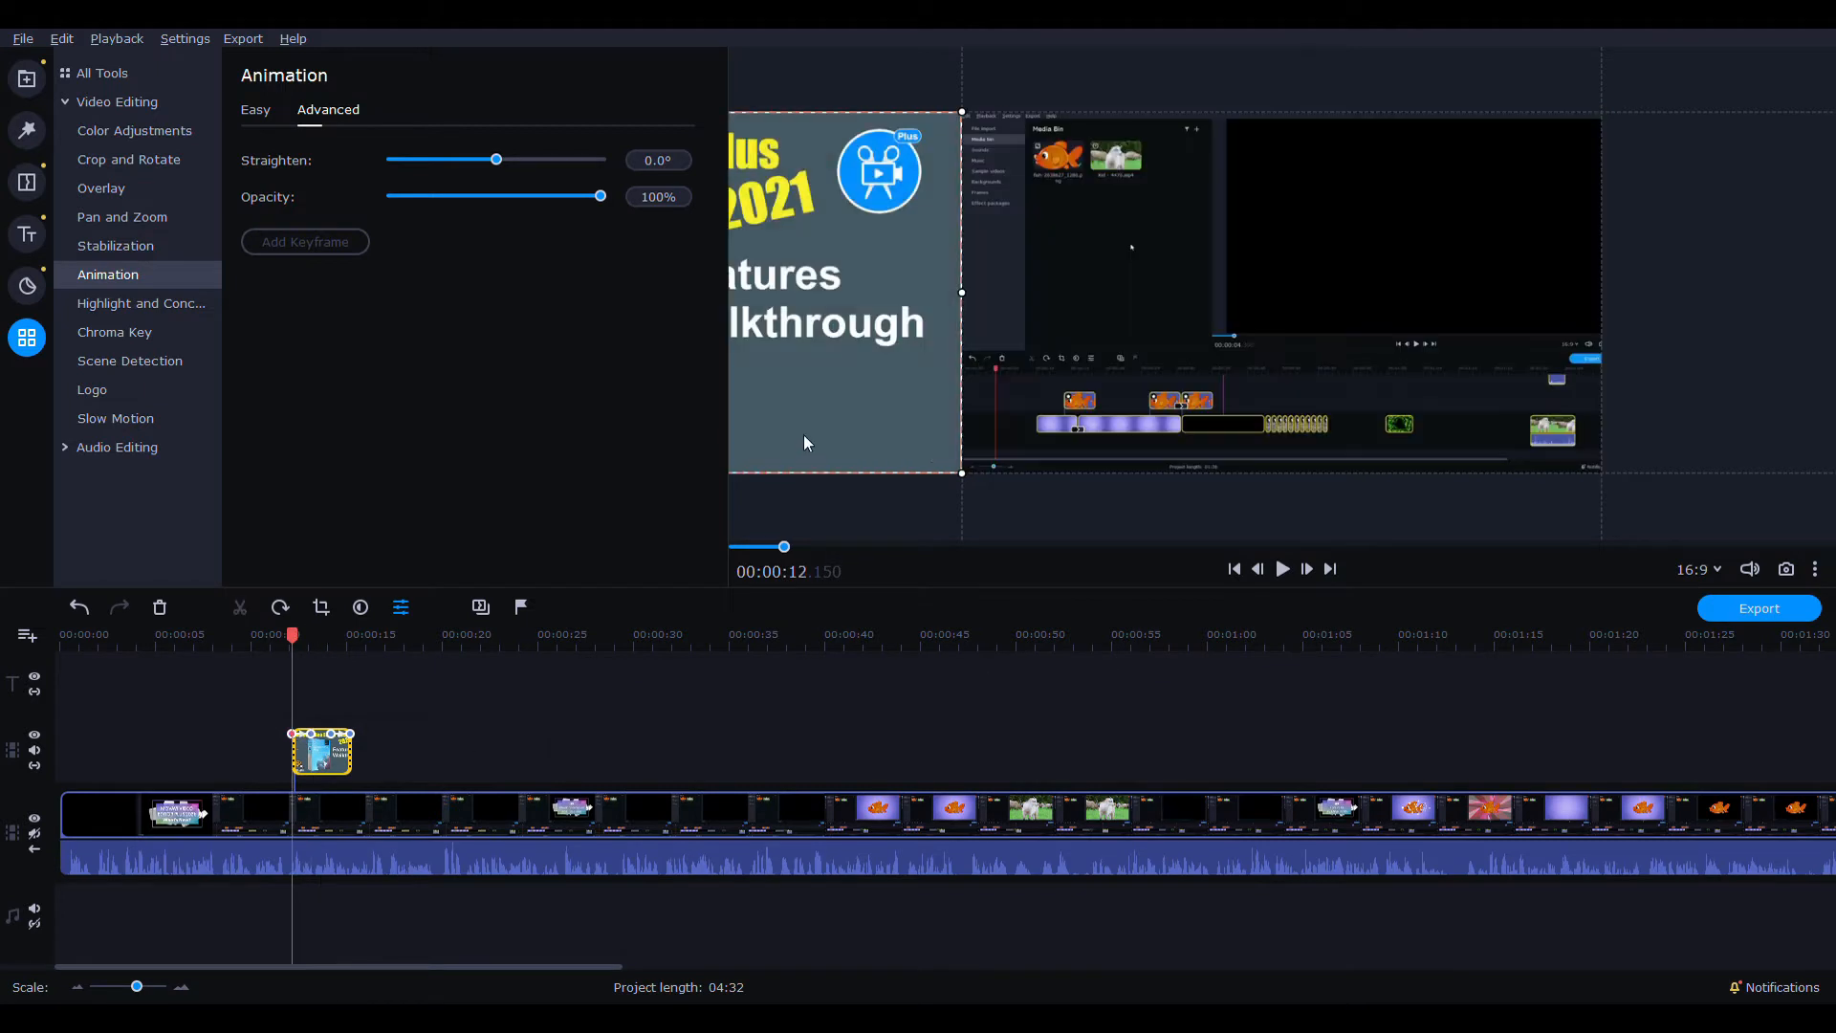
mouse_move(843, 208)
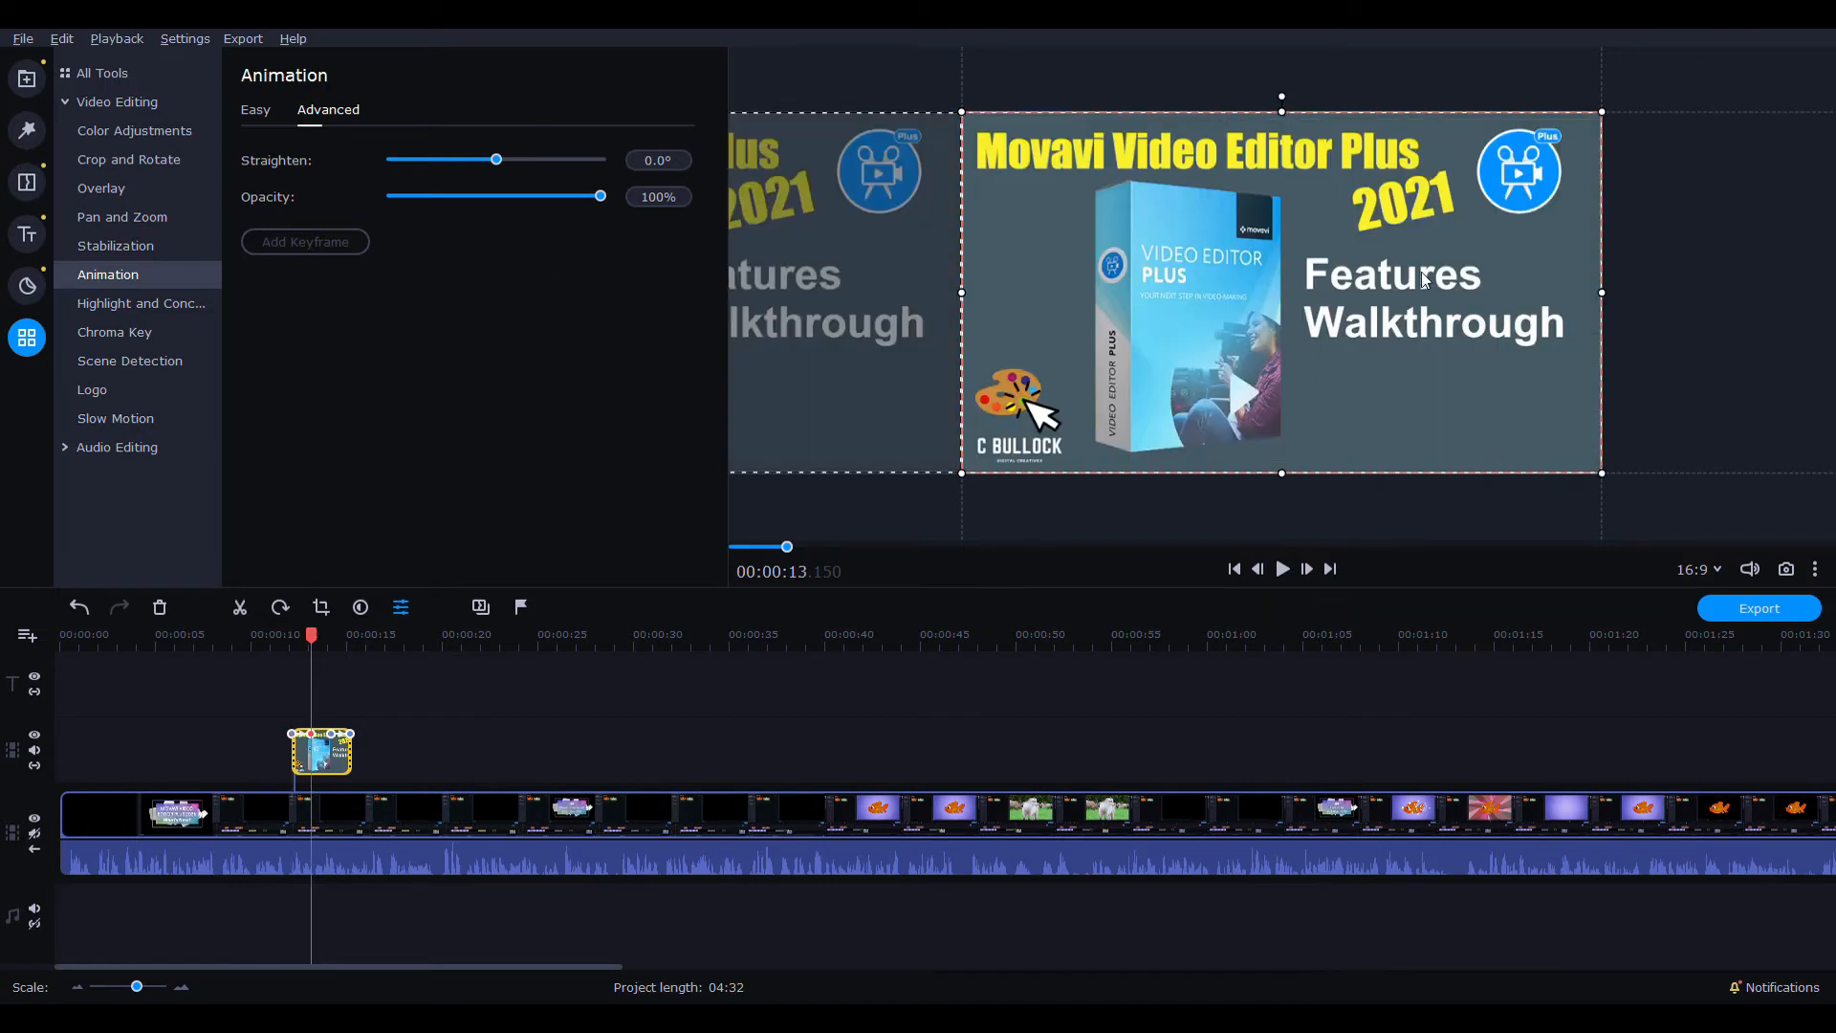
mouse_move(1176, 281)
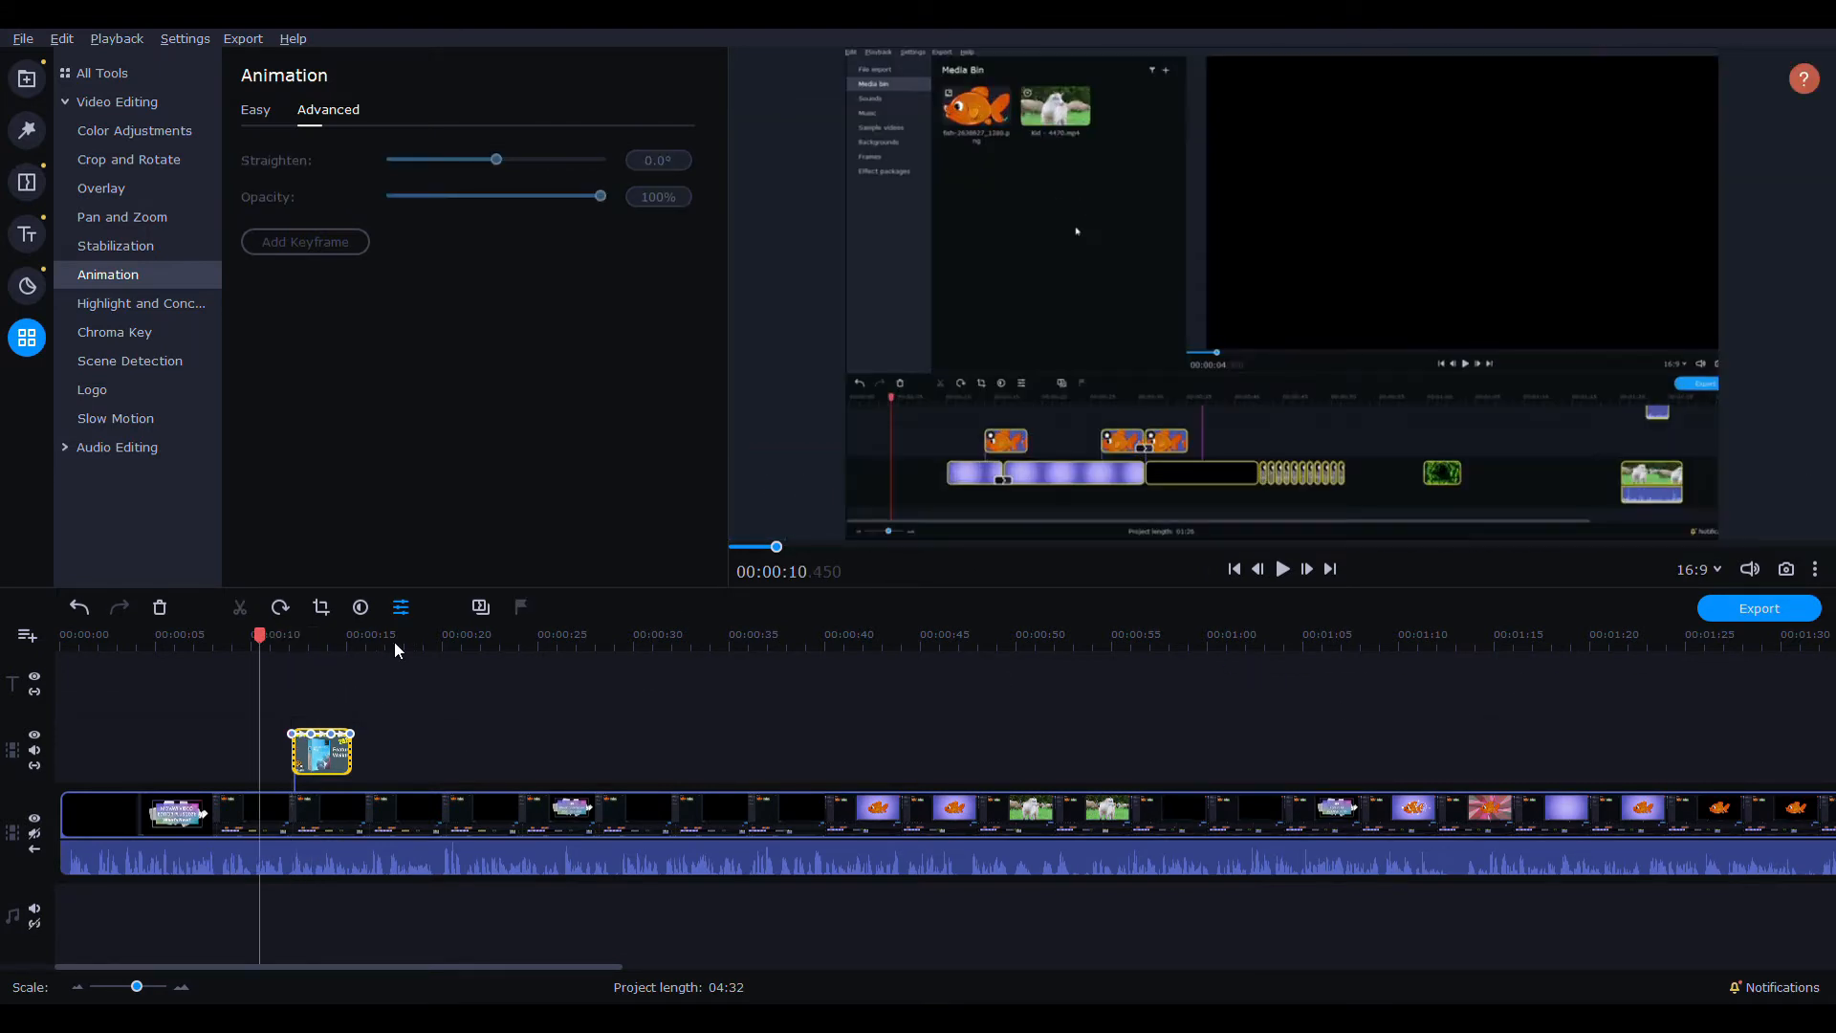
- Move the picture lower in the frame, set Straighten to 180° and preview it rotating
click(1282, 569)
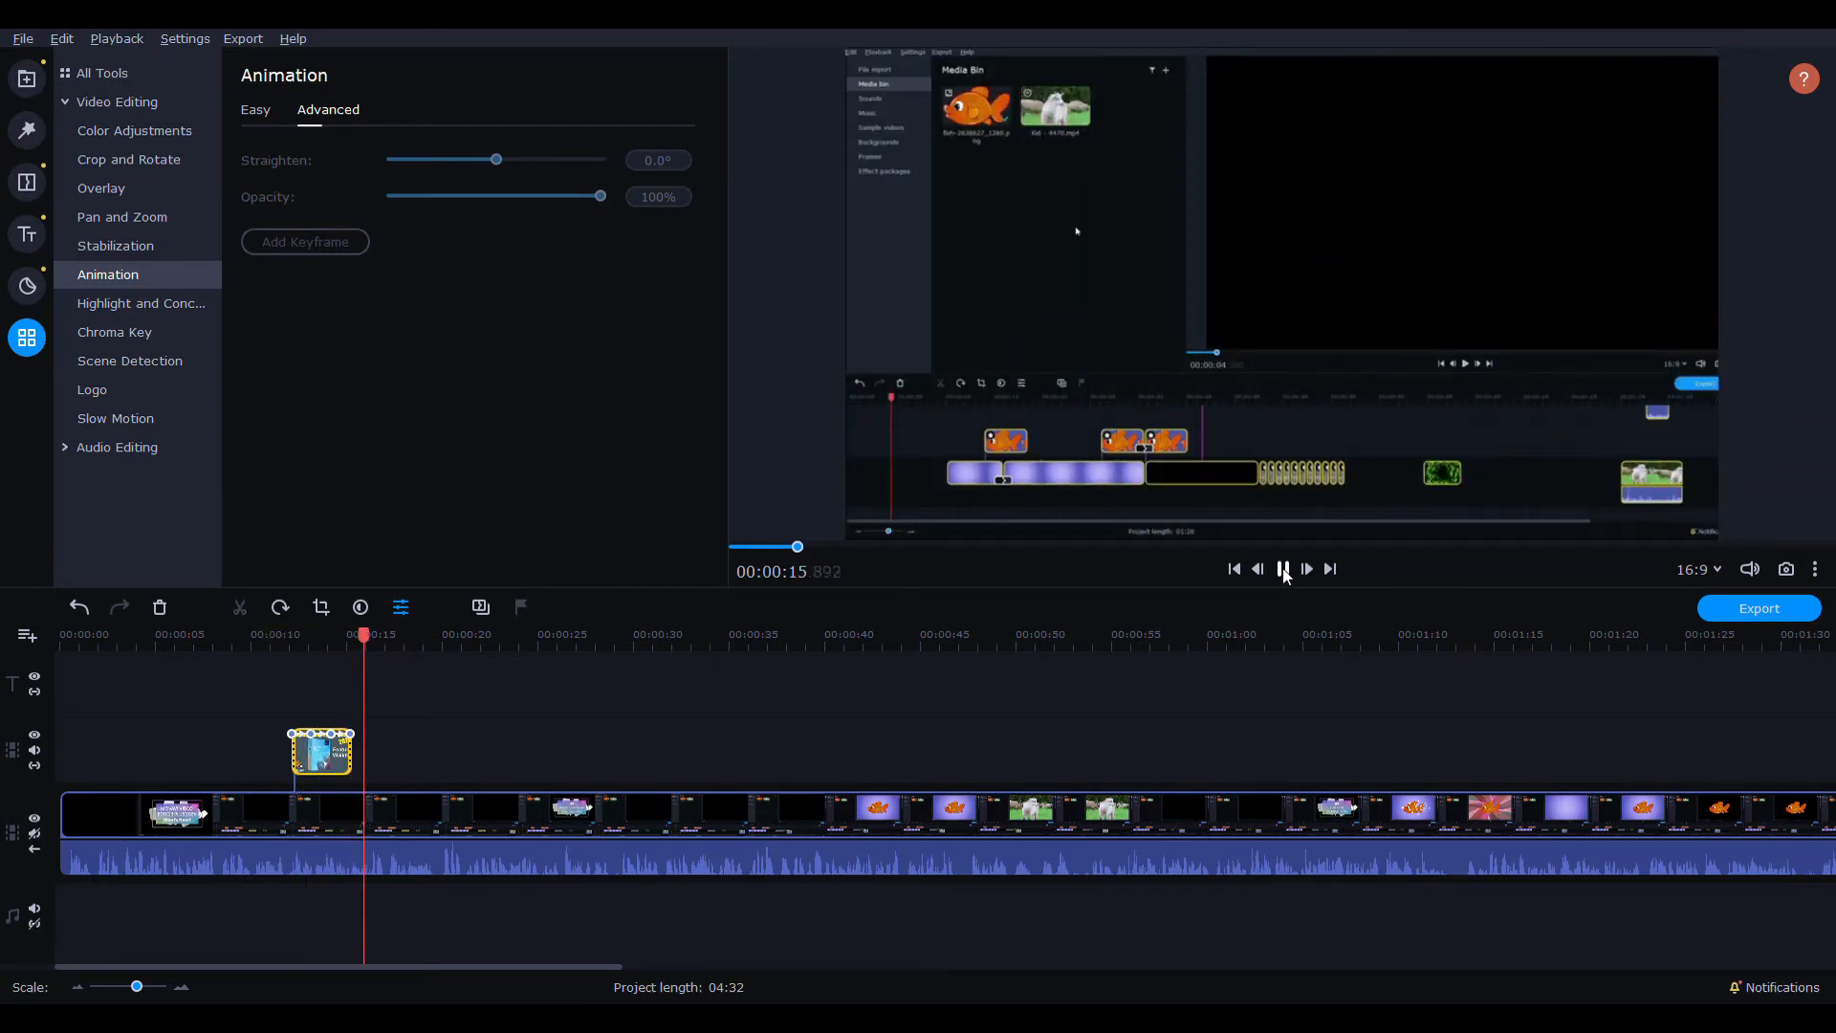
click(1281, 570)
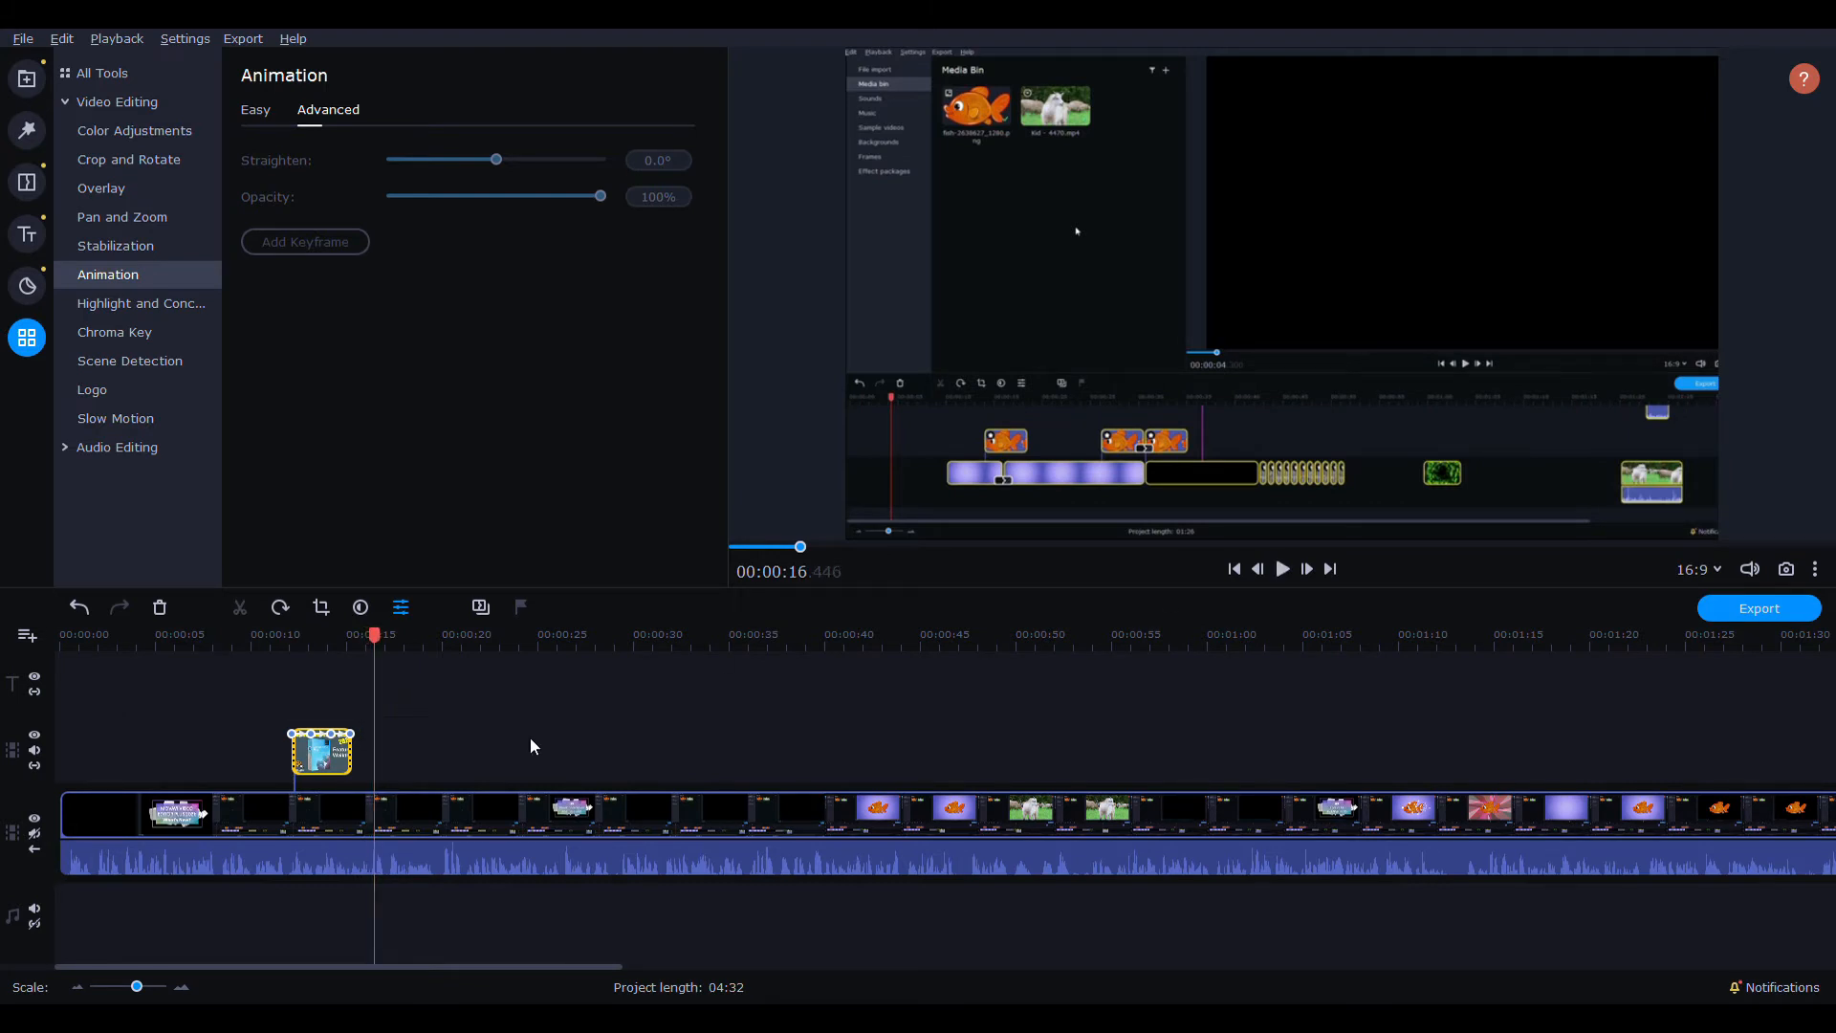
mouse_move(316, 748)
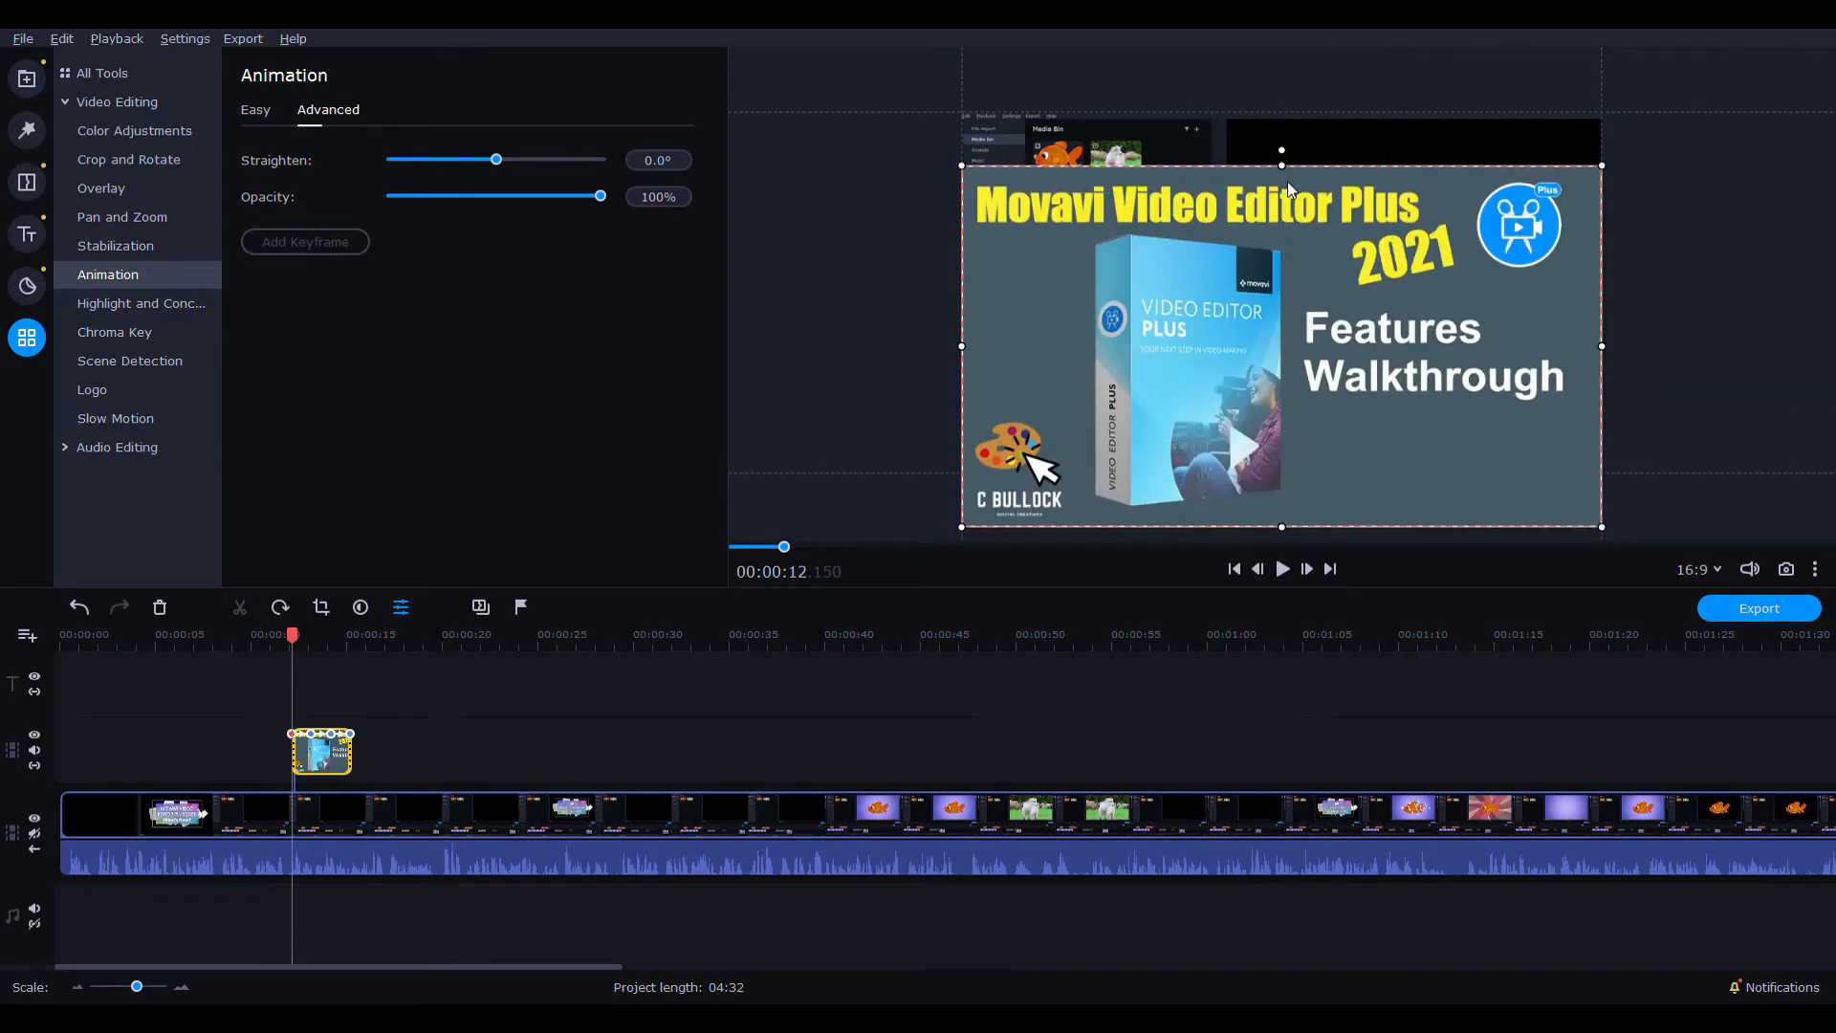
mouse_move(1396, 306)
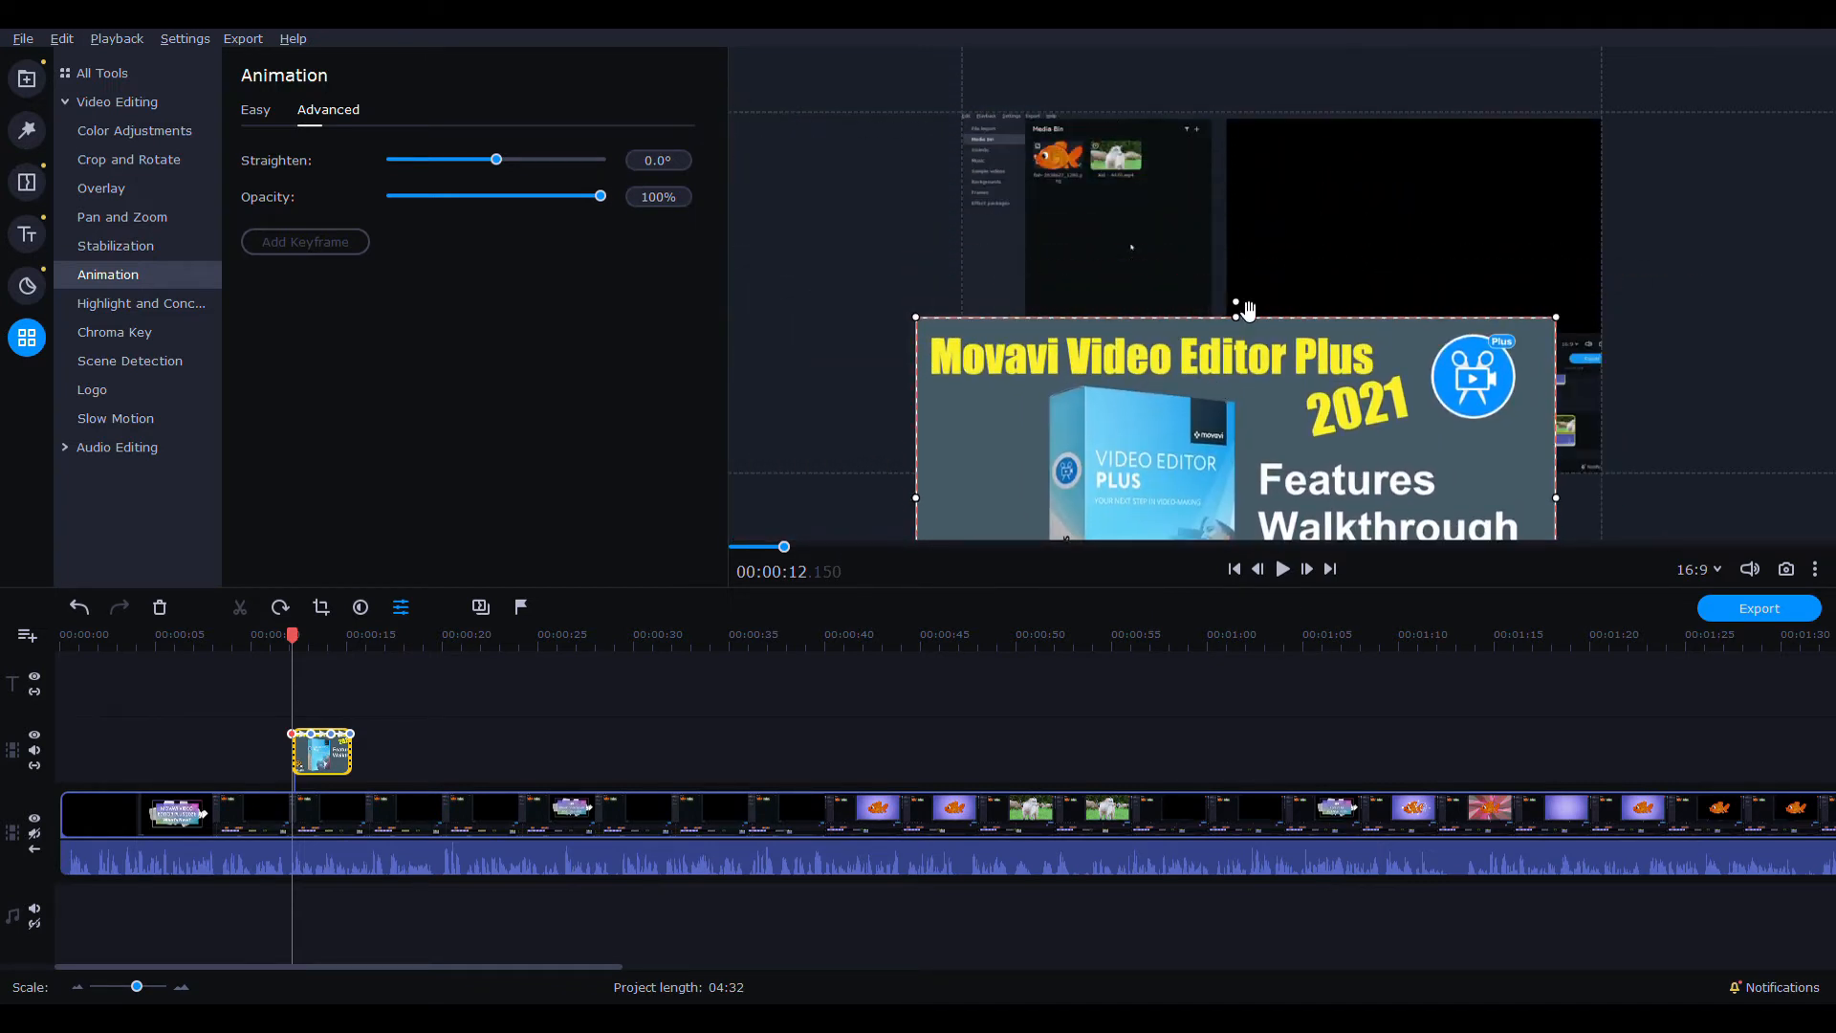
drag(496, 159, 394, 159)
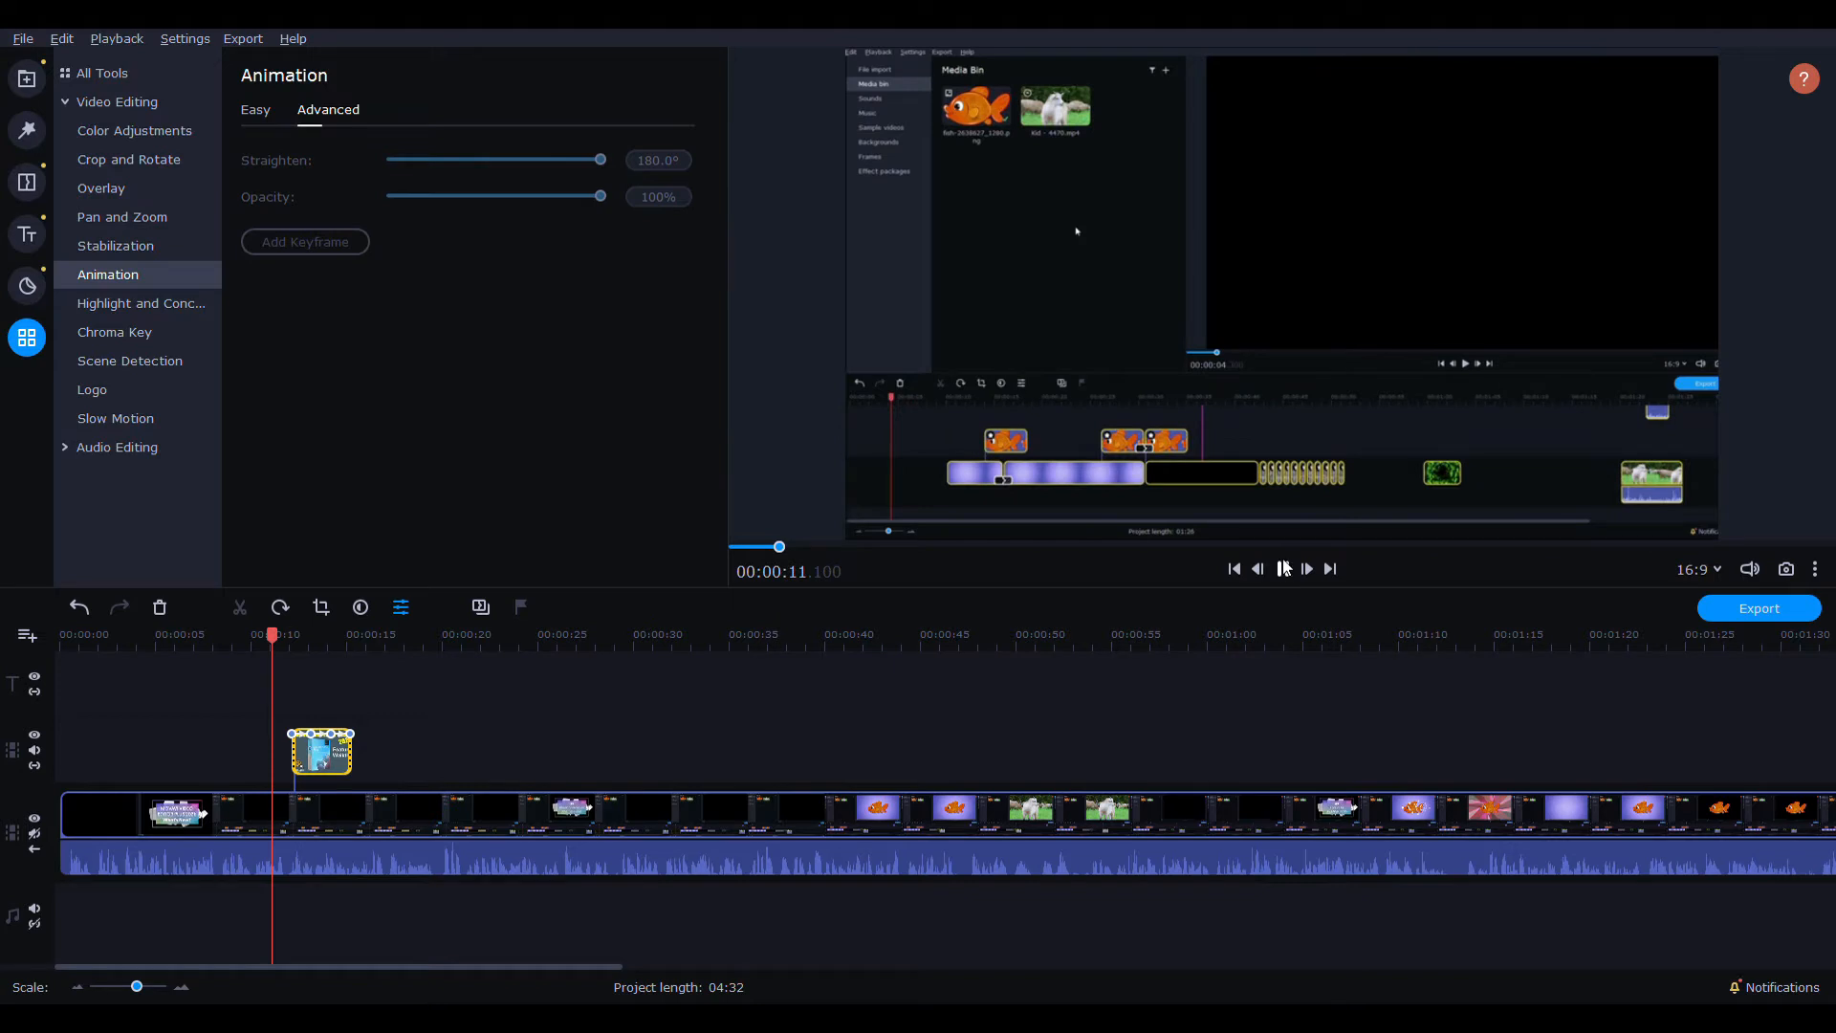
click(1304, 570)
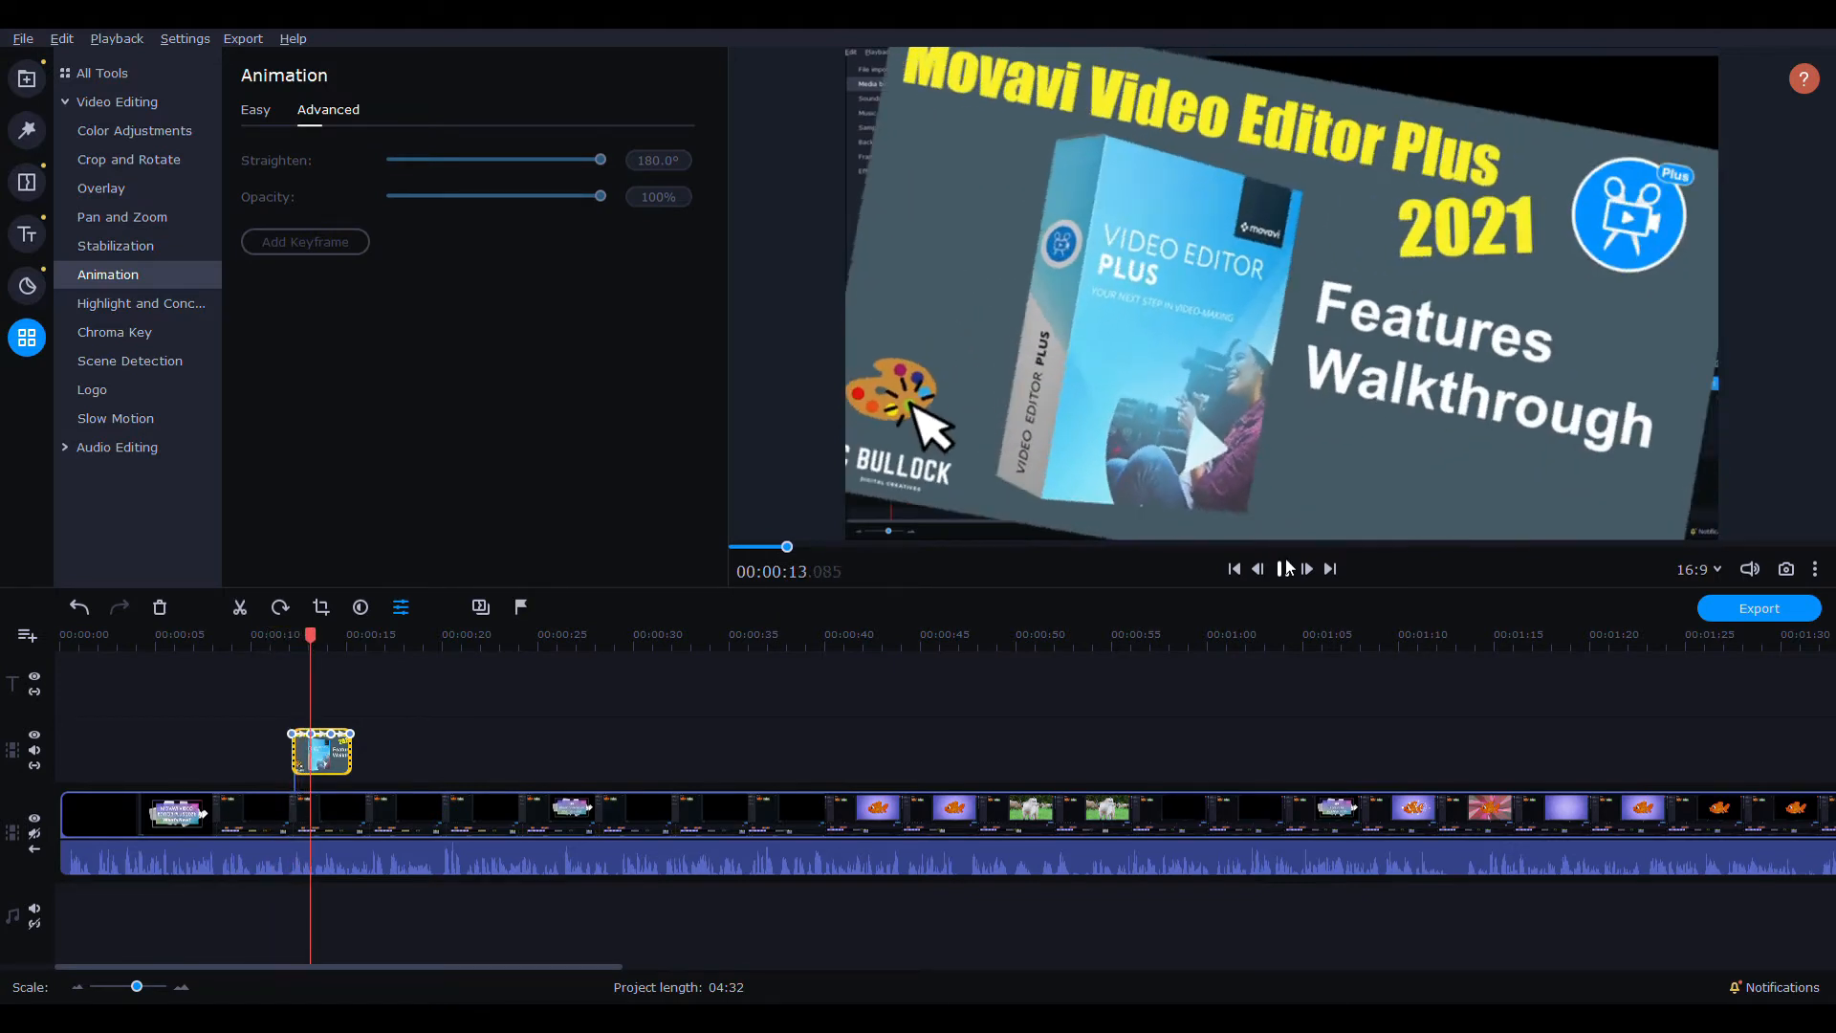
click(1281, 570)
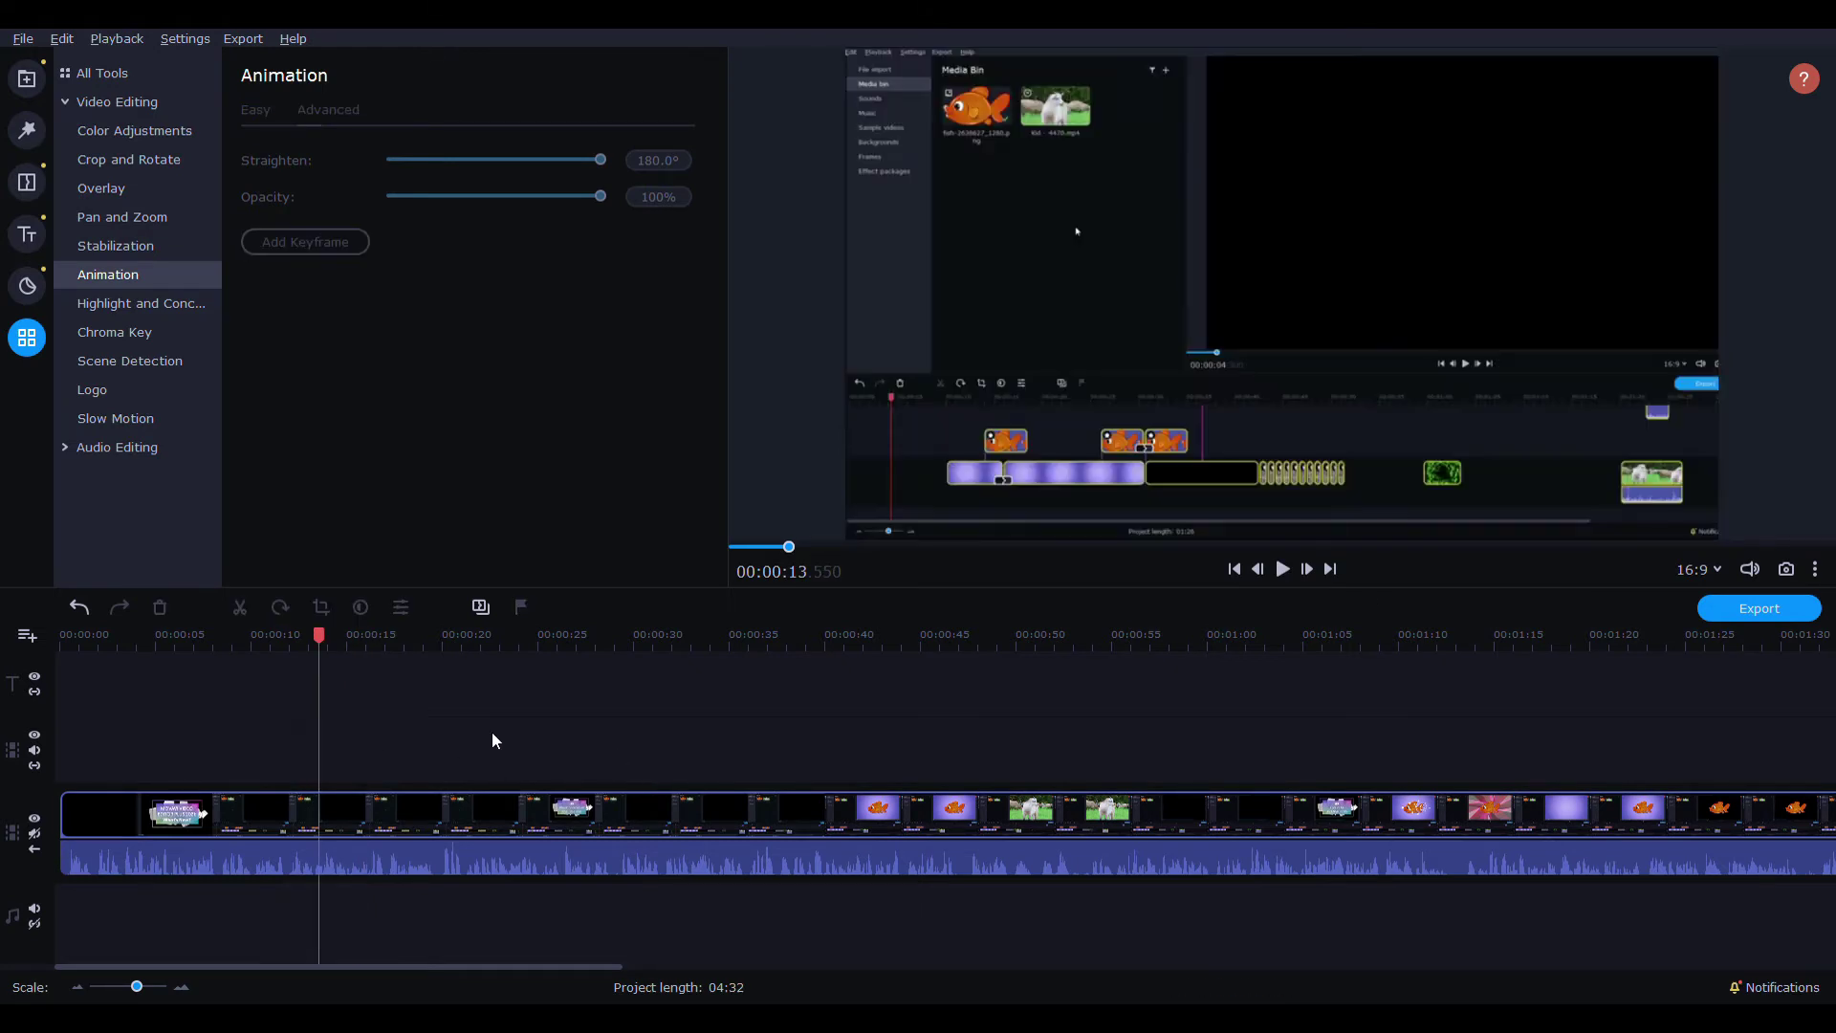
mouse_move(370, 878)
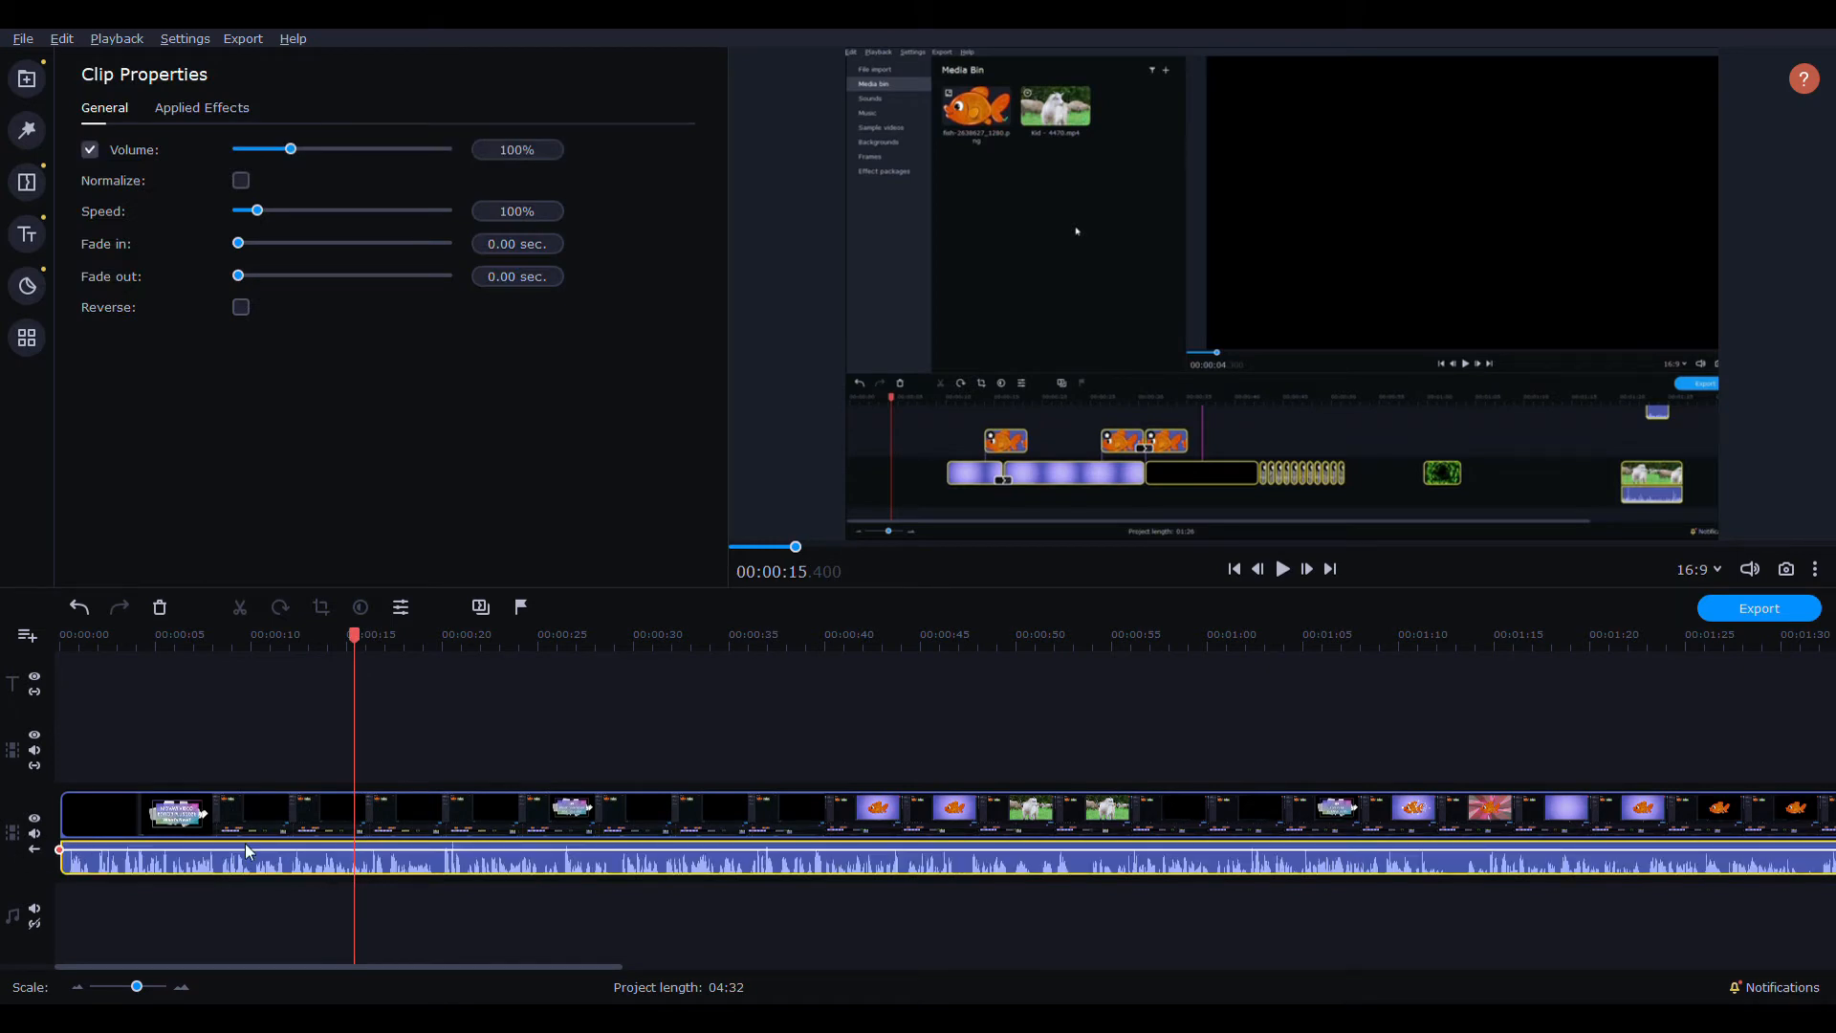
mouse_move(320, 660)
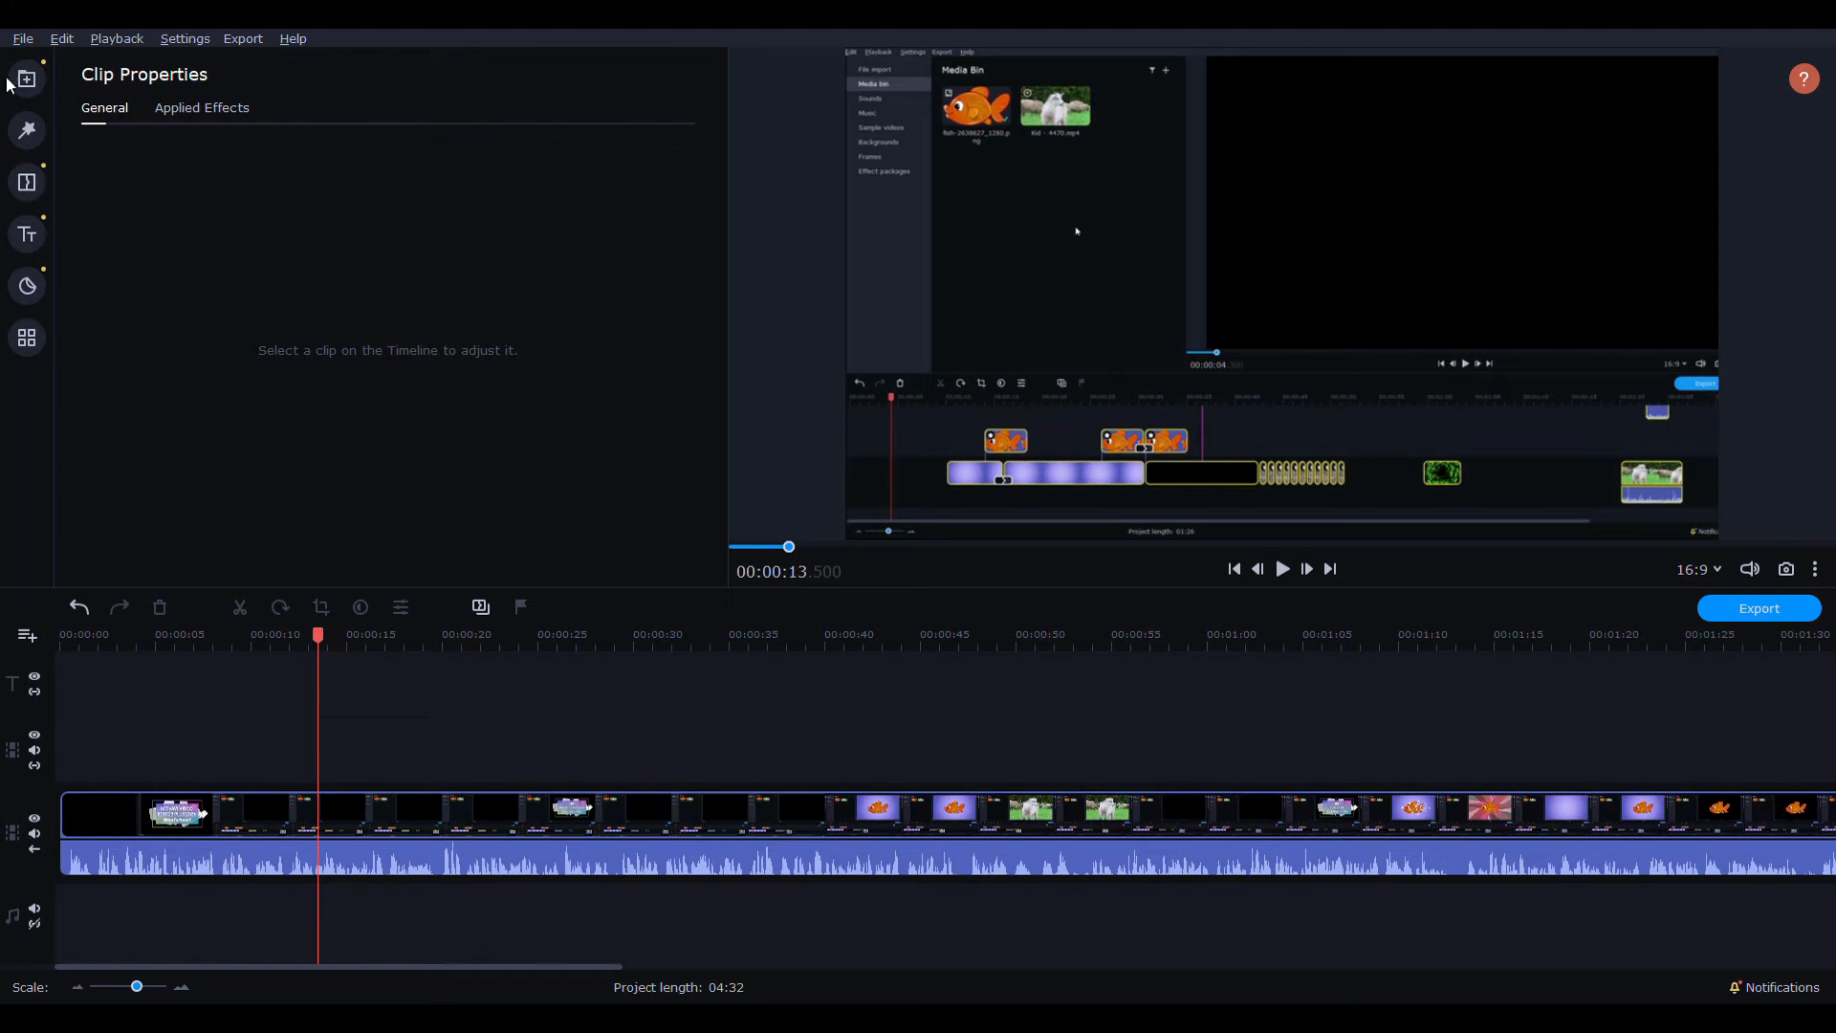
- Import the dolphin video and place it on the overlay track above the main clip at about 00:00:16
click(24, 79)
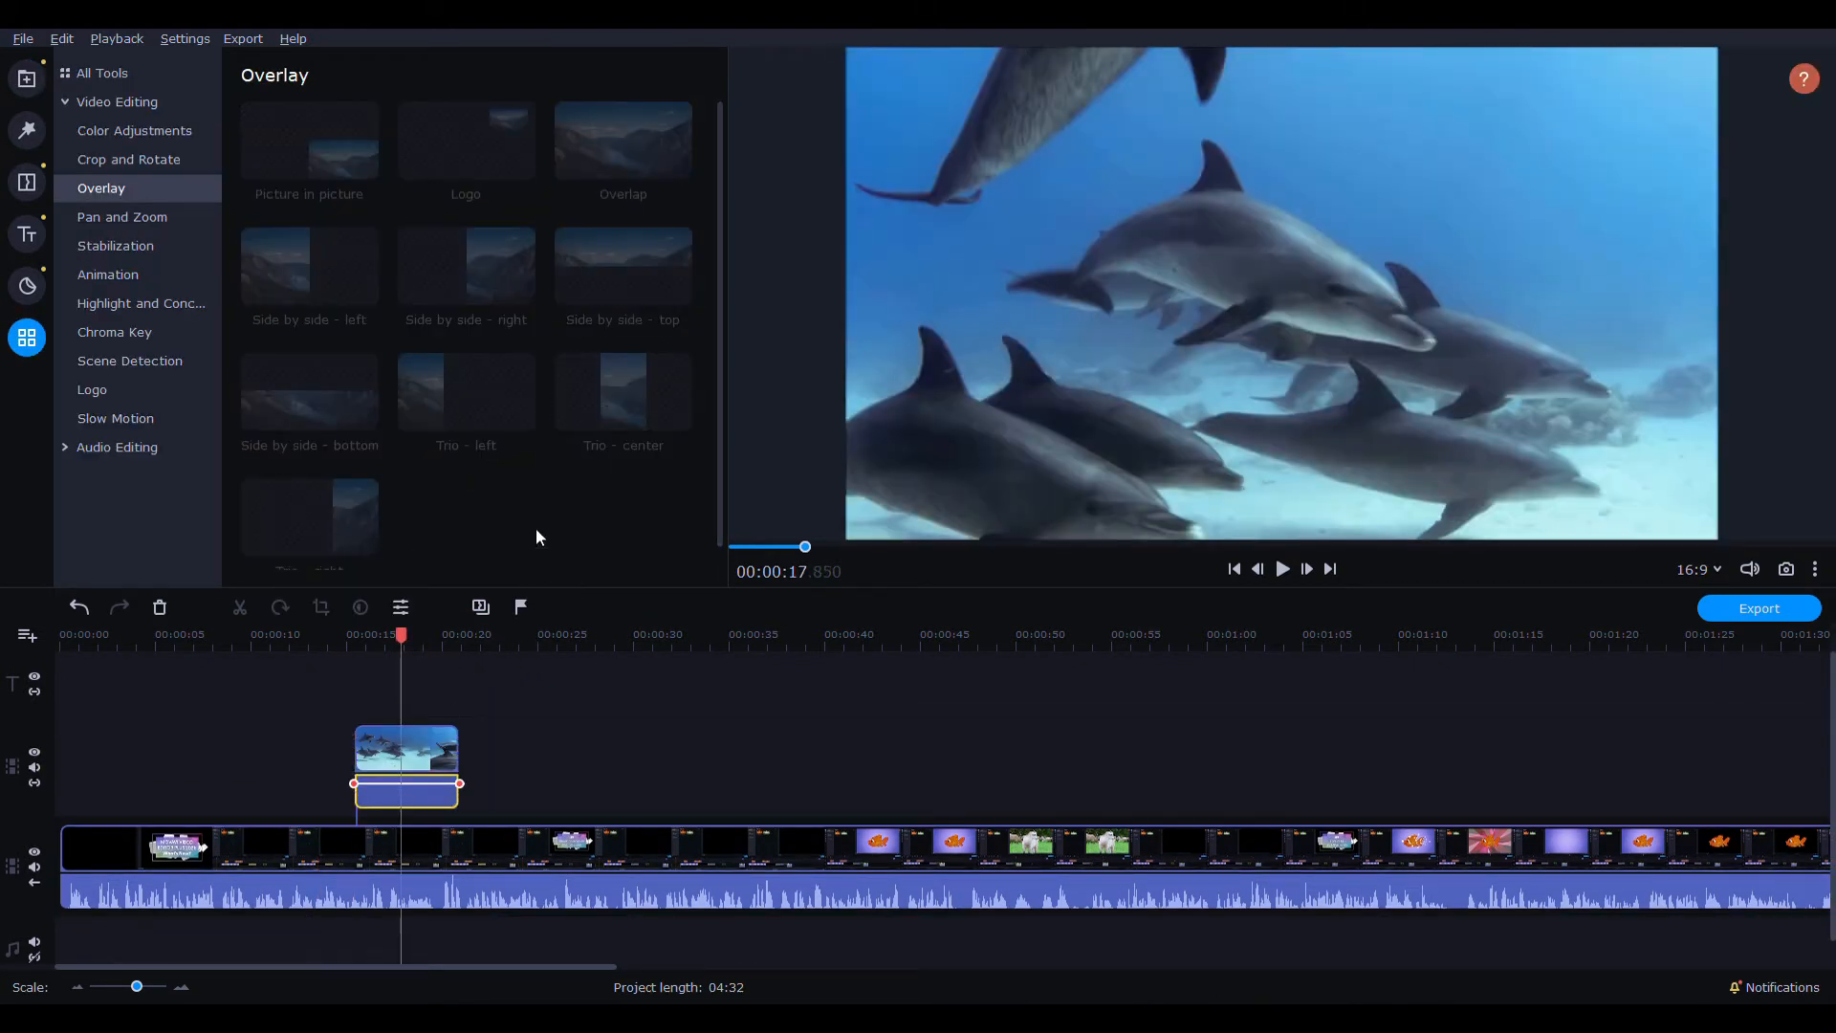
right_click(405, 761)
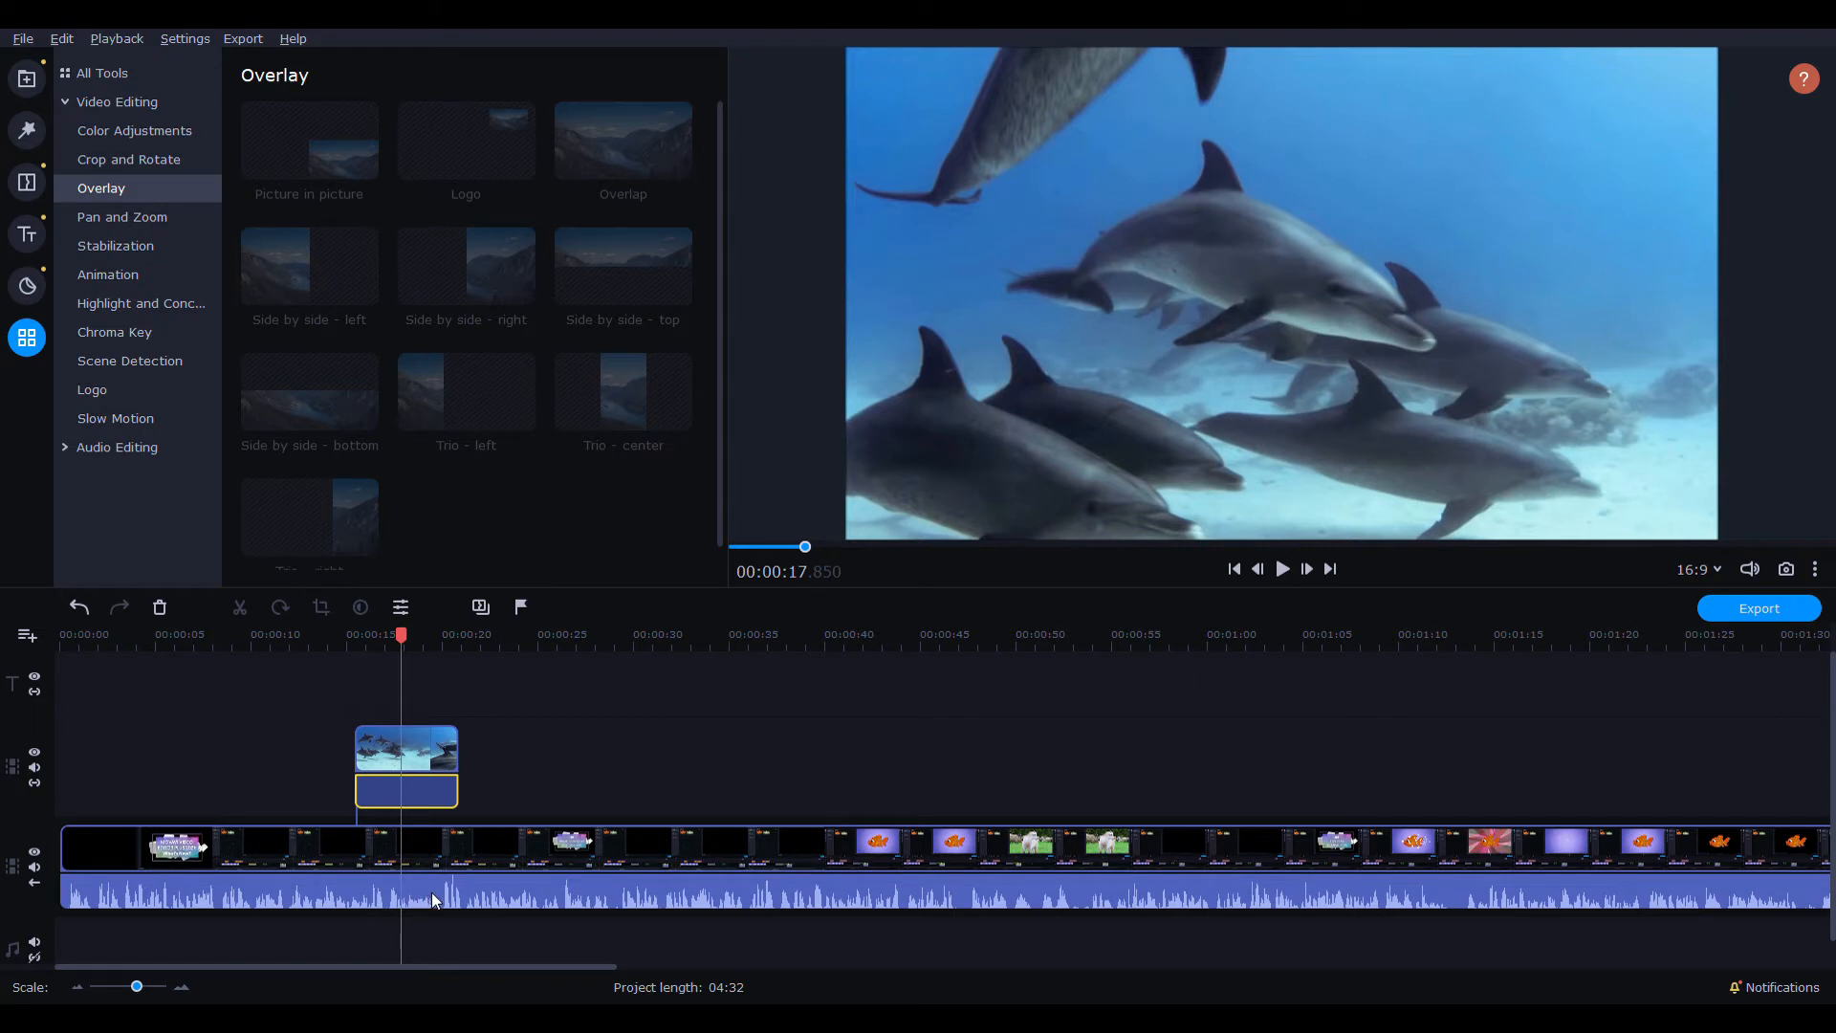
mouse_move(438, 759)
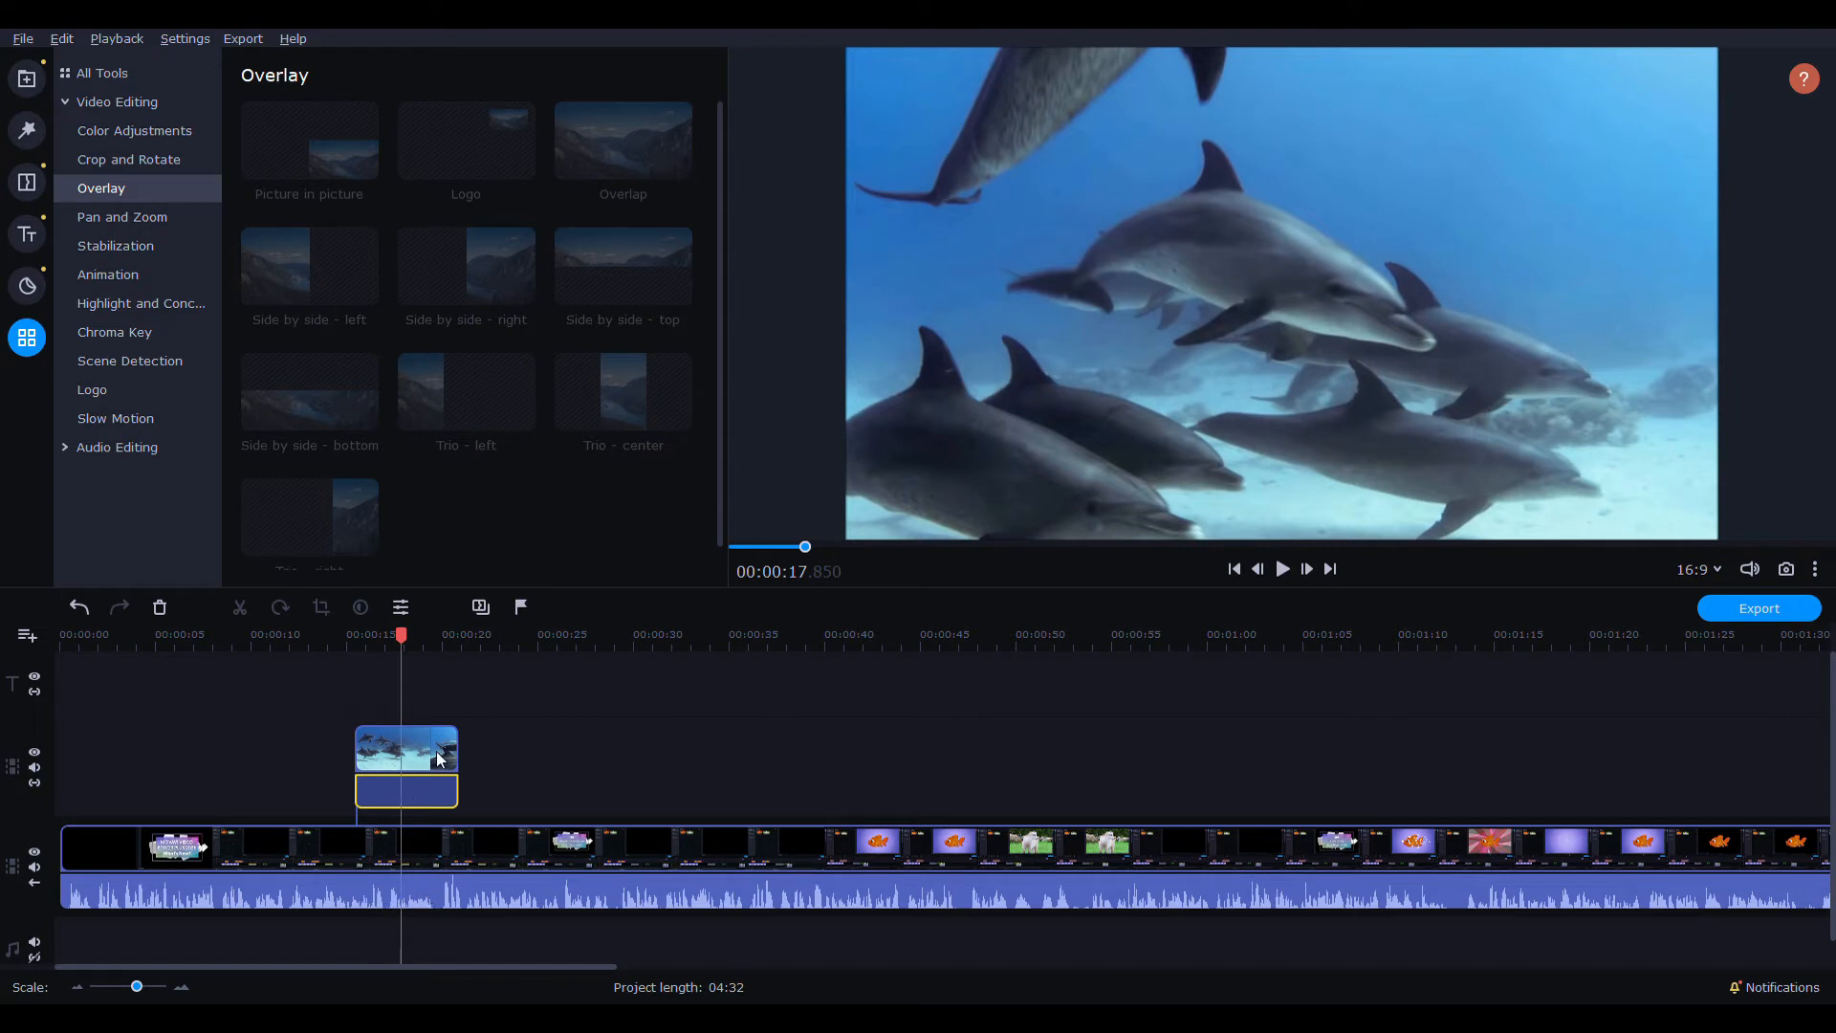
mouse_move(477, 468)
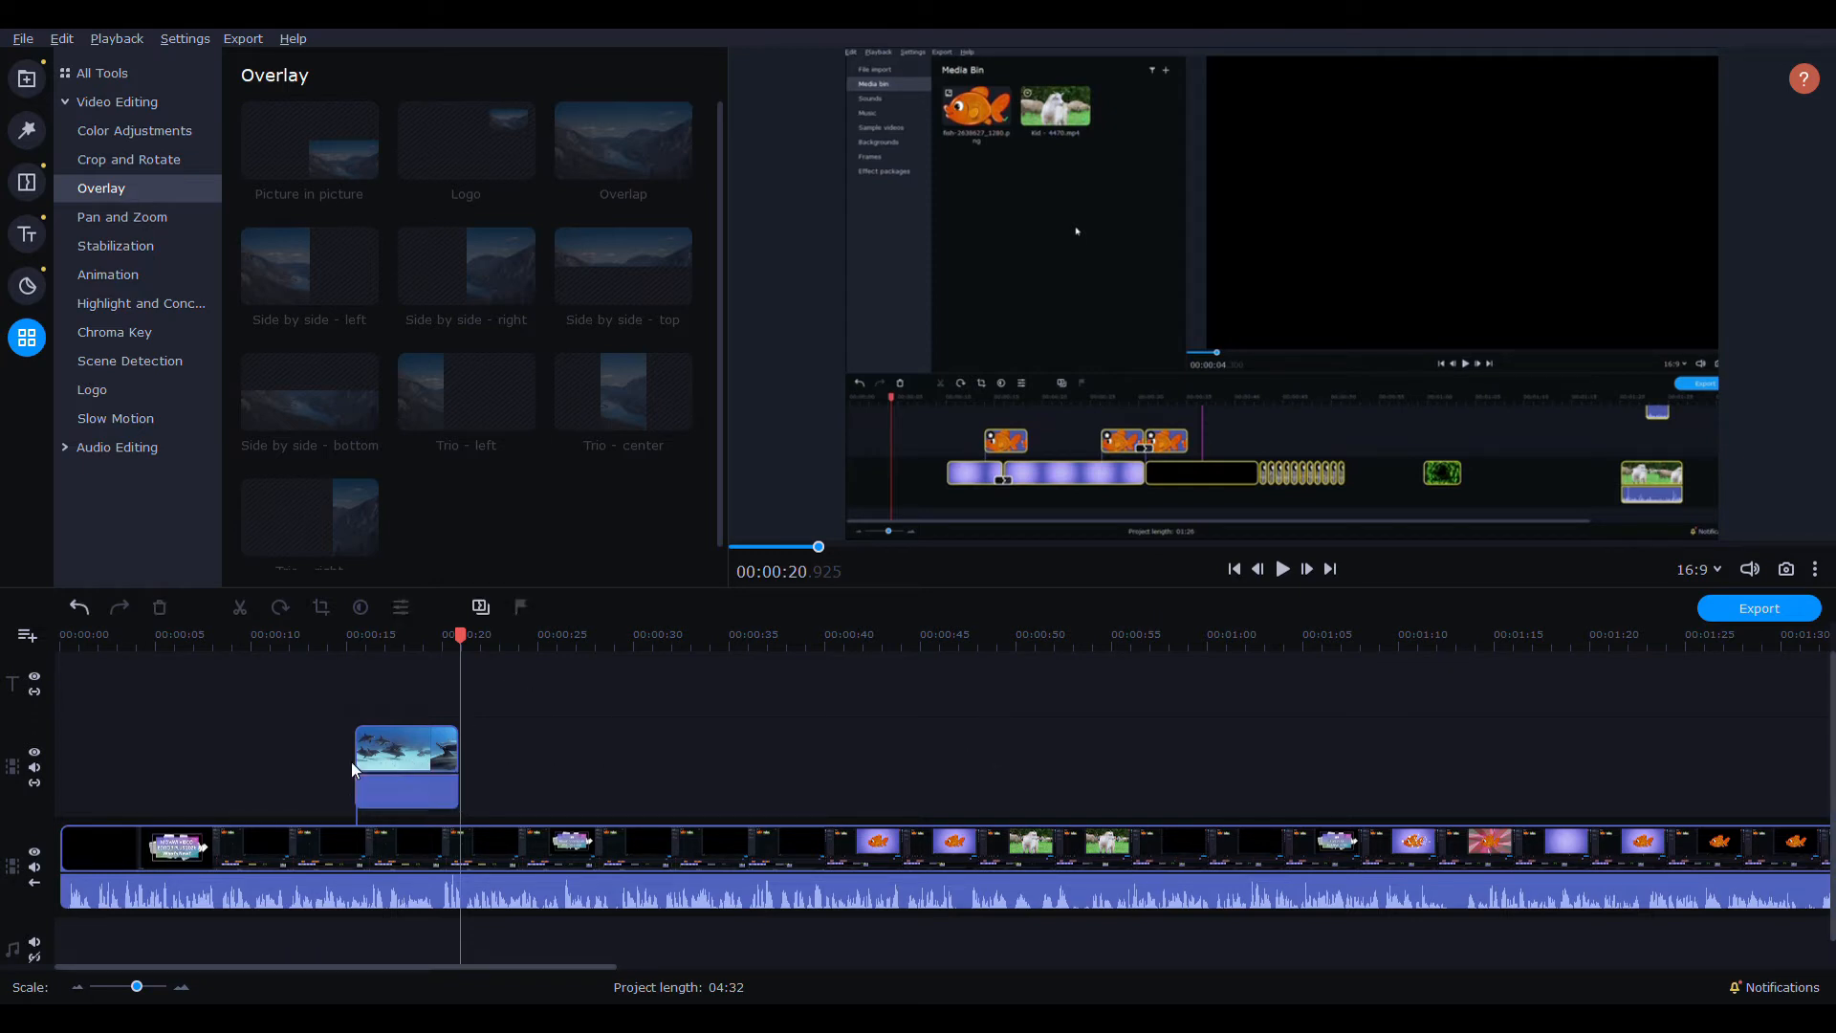
click(405, 761)
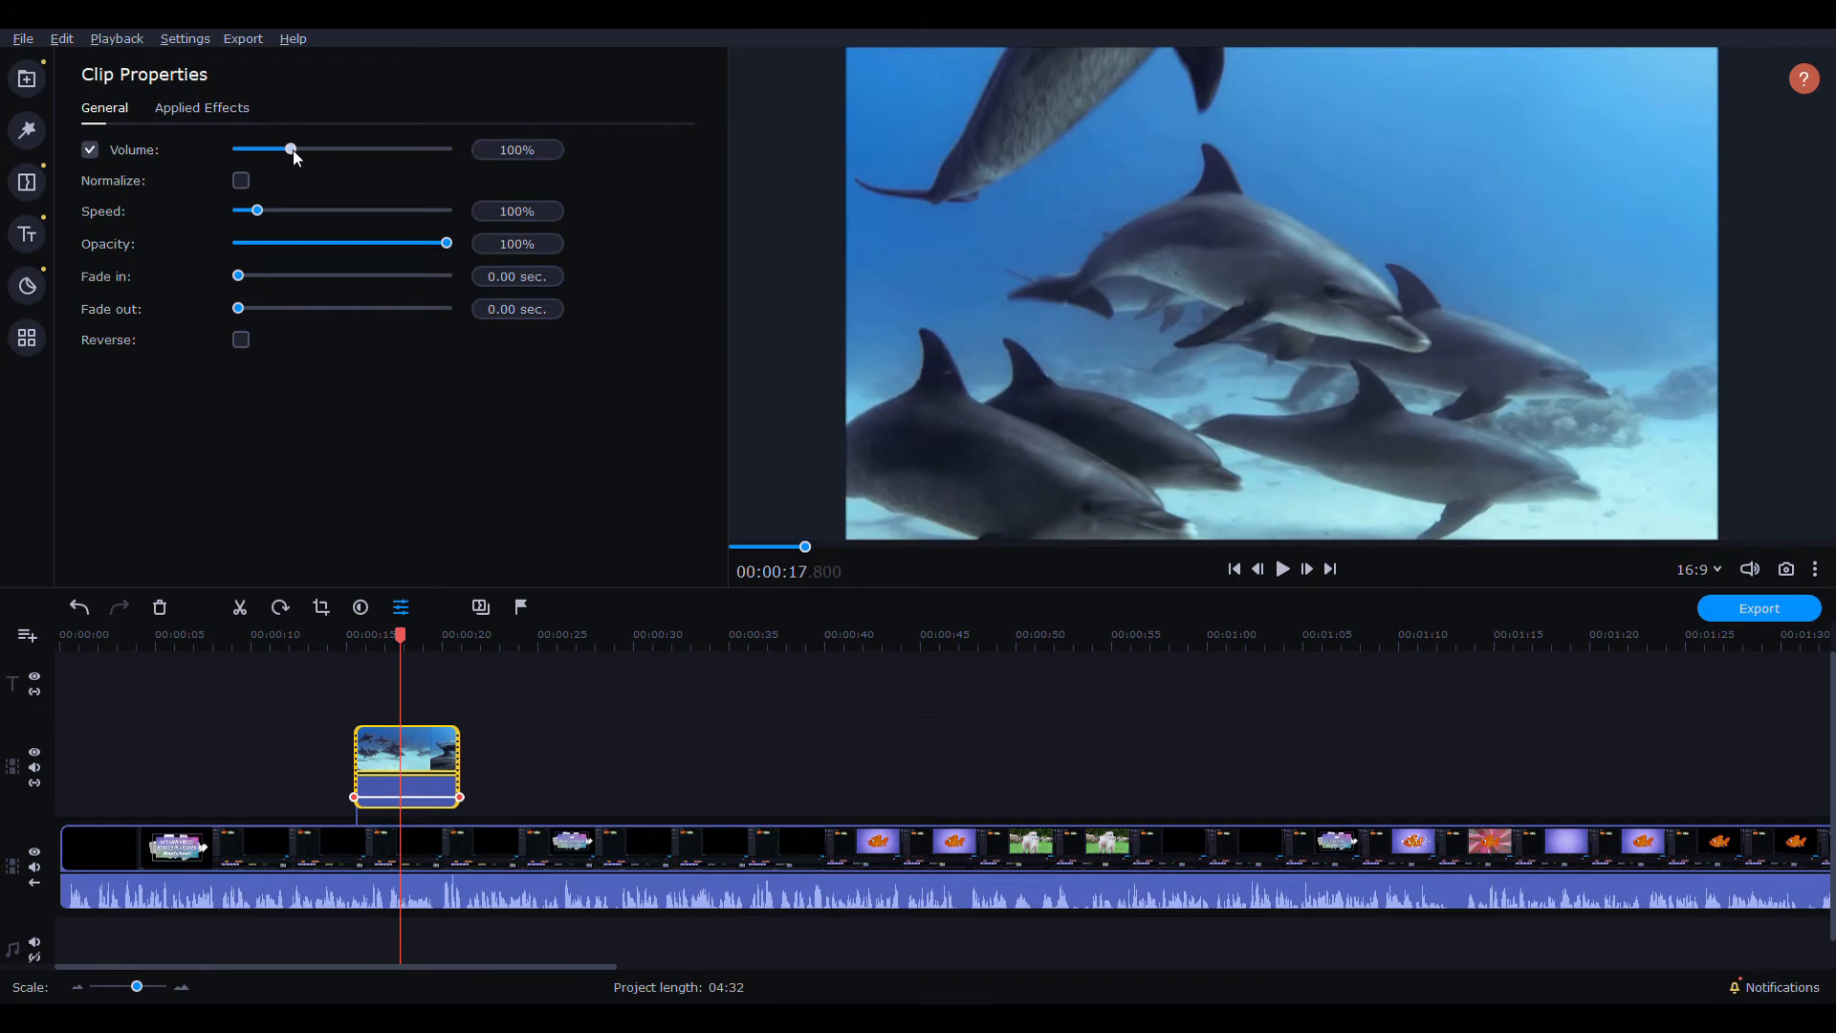
- Nudge the dolphin footage's volume down to 97% and settle it at 101%
drag(290, 149, 289, 150)
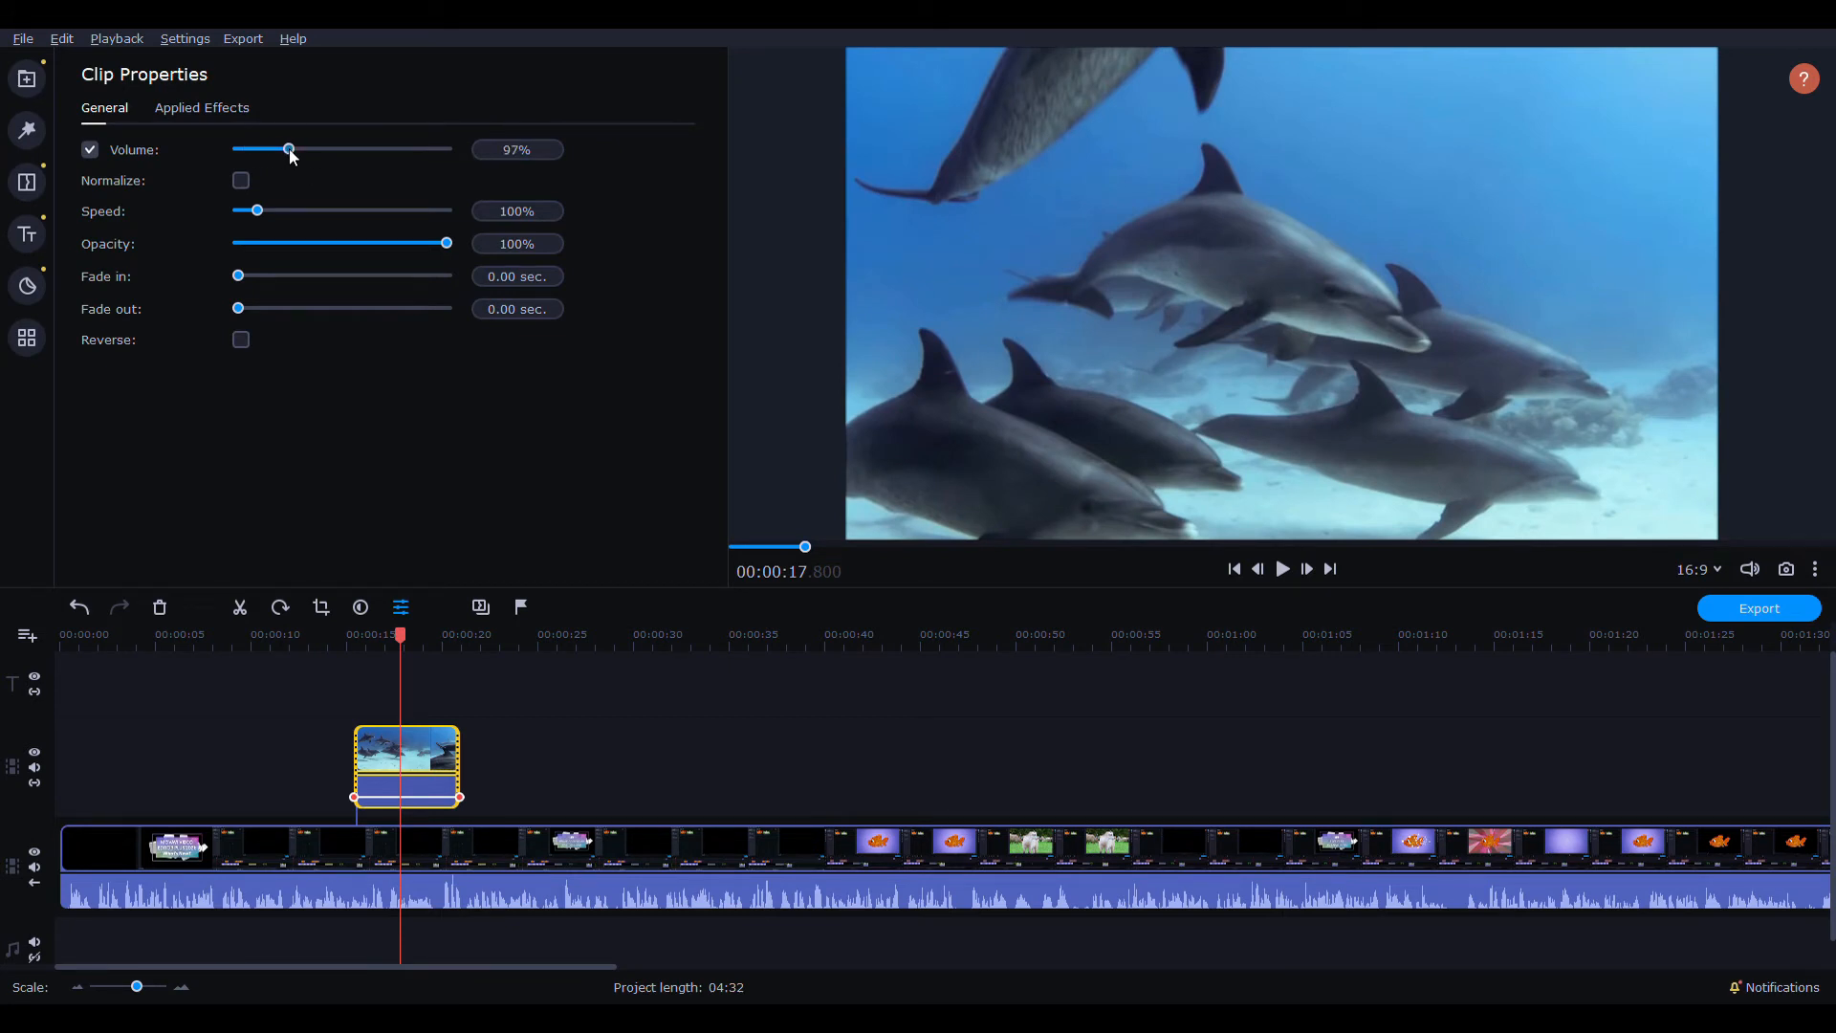
drag(288, 150, 292, 149)
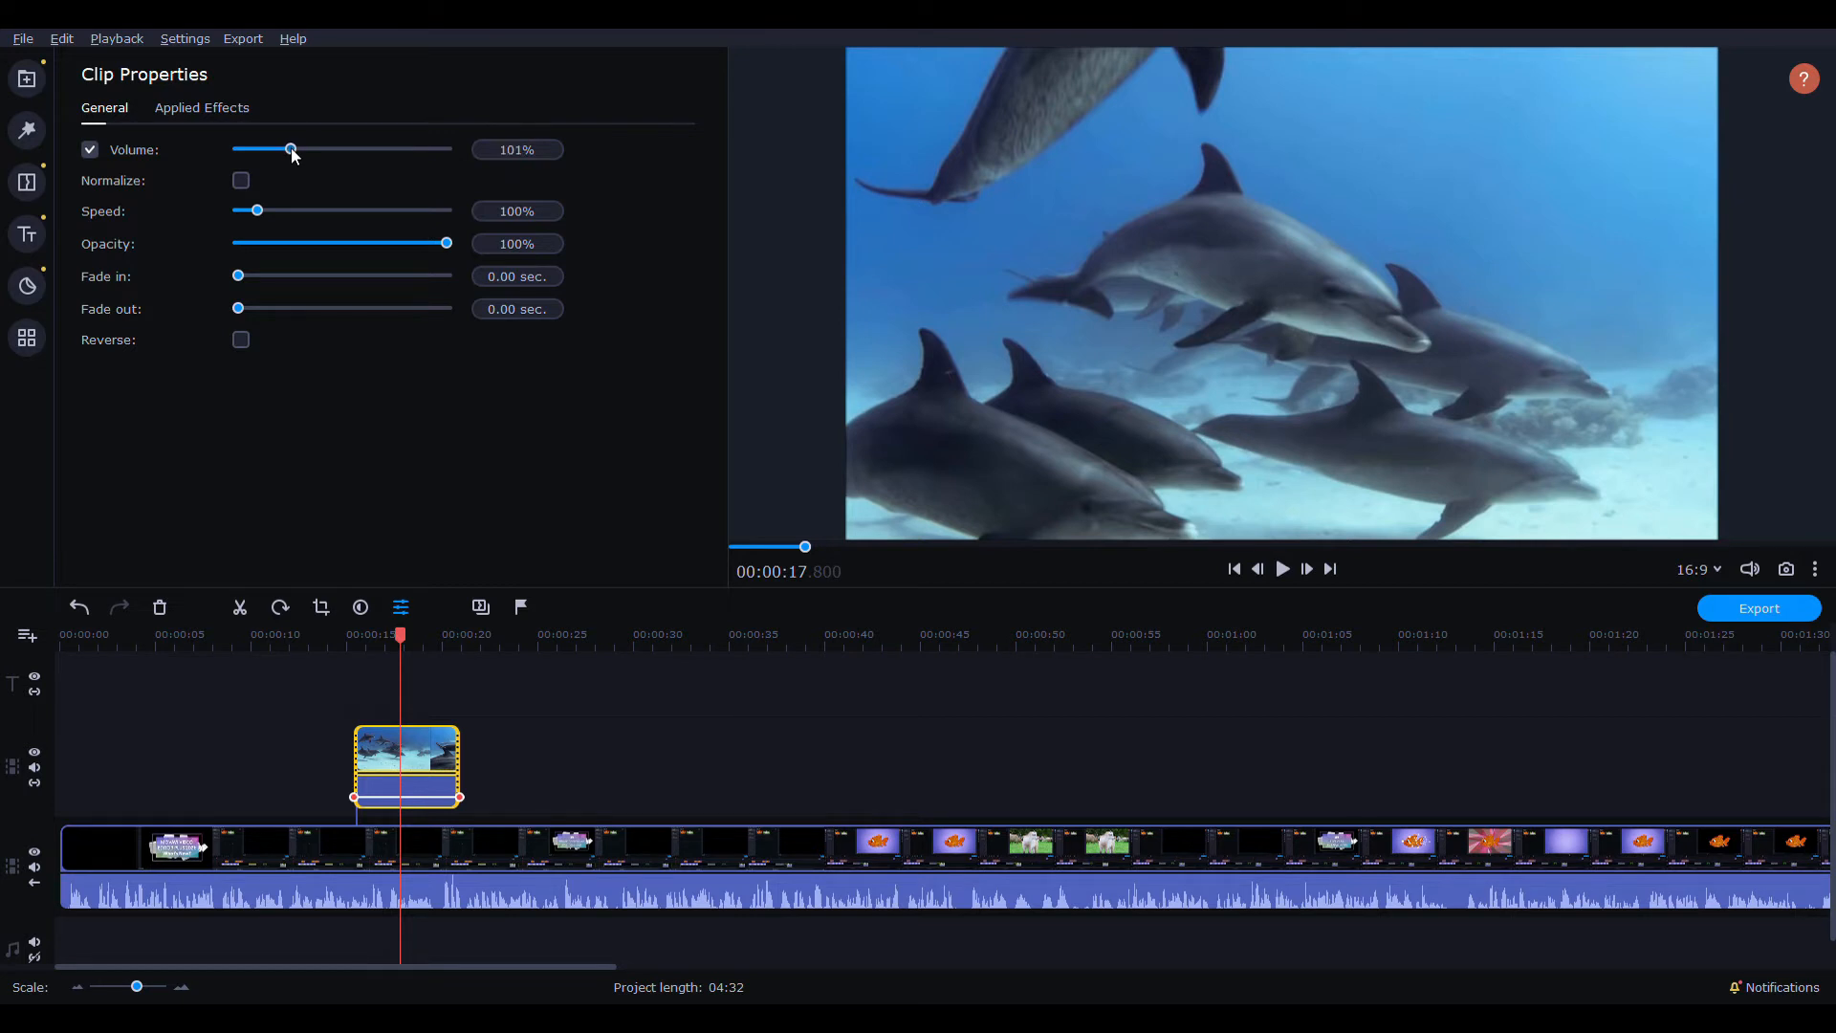
click(1281, 568)
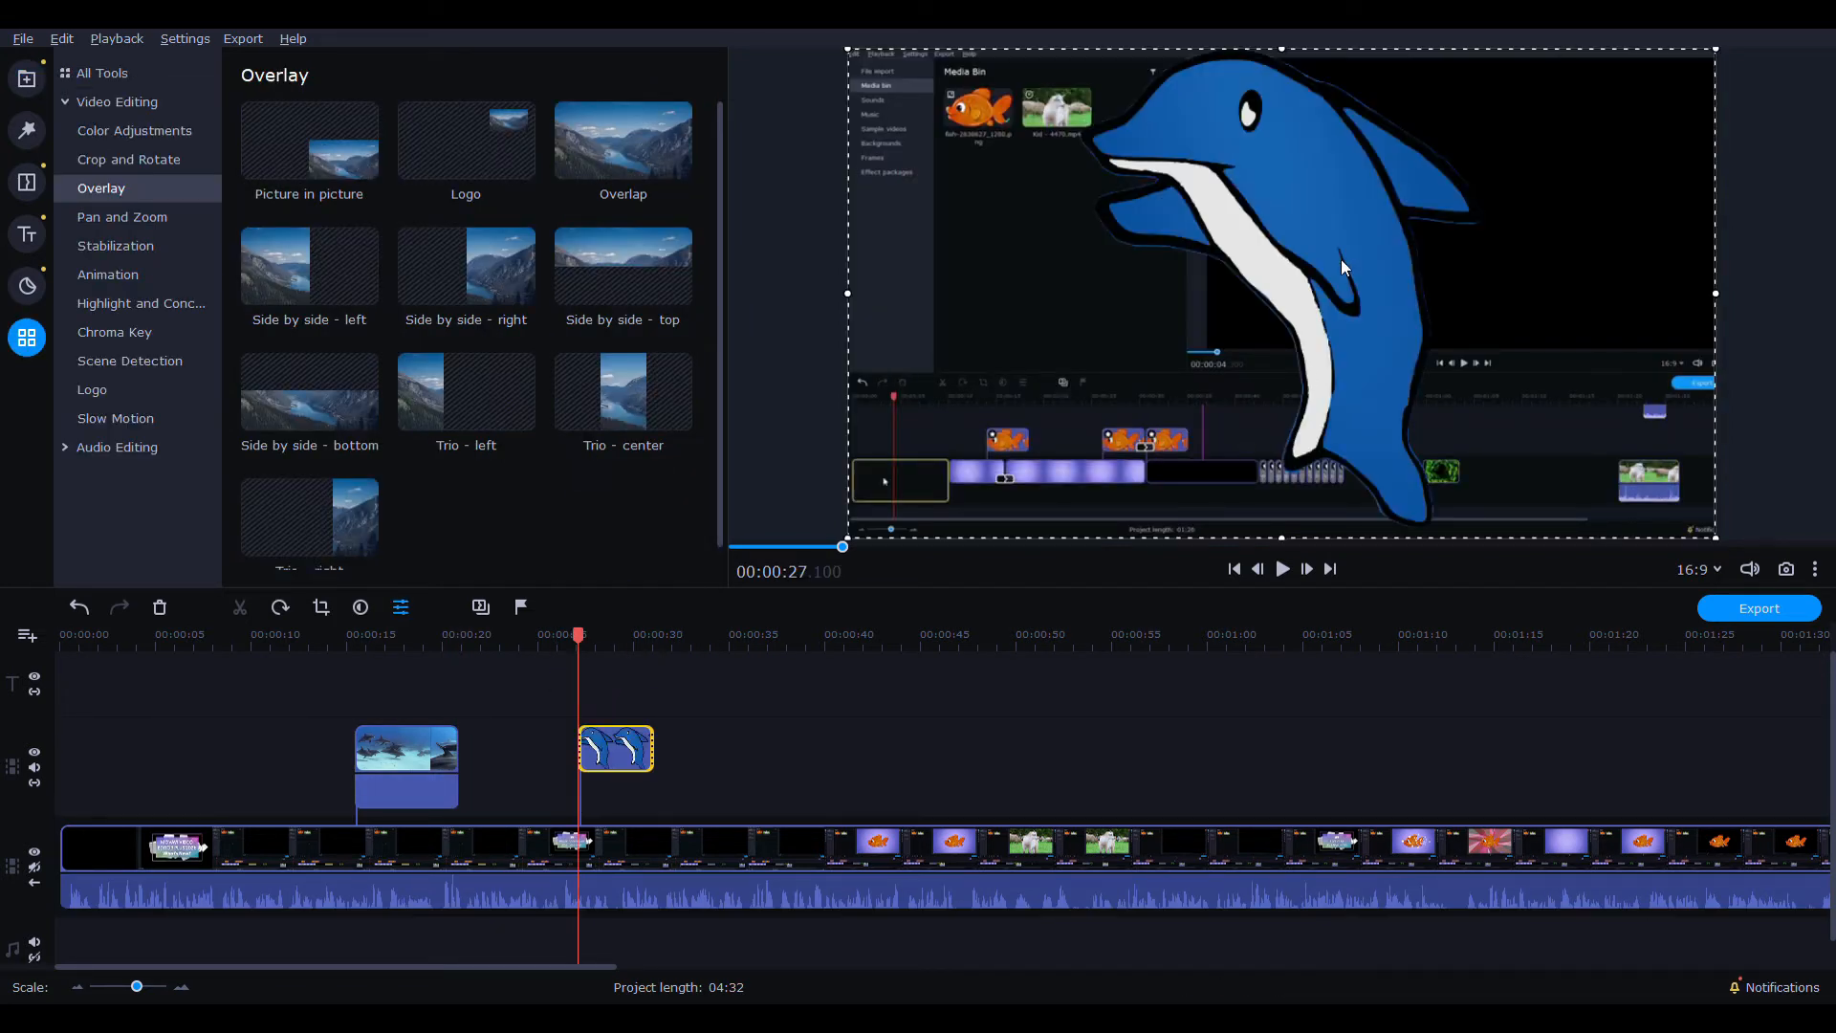
- Shrink the cartoon dolphin to a picture-in-picture inset at about 00:00:24 and preview it
click(308, 144)
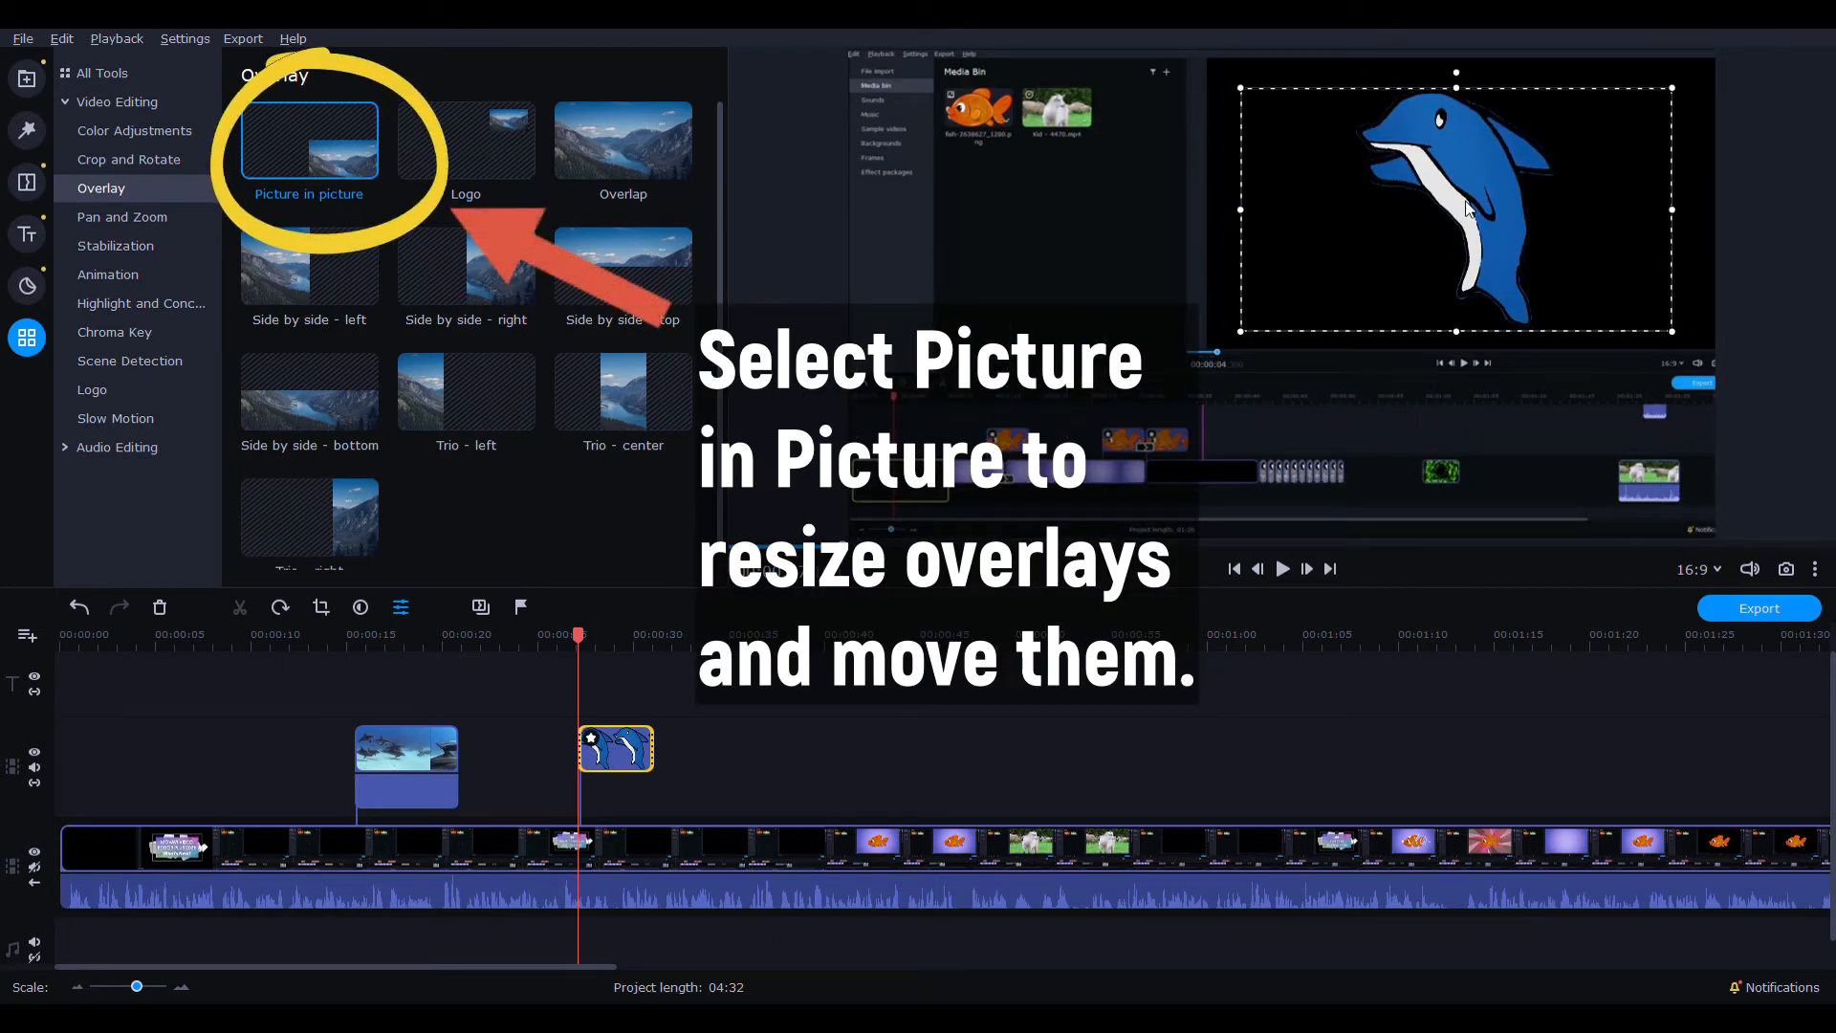
click(117, 101)
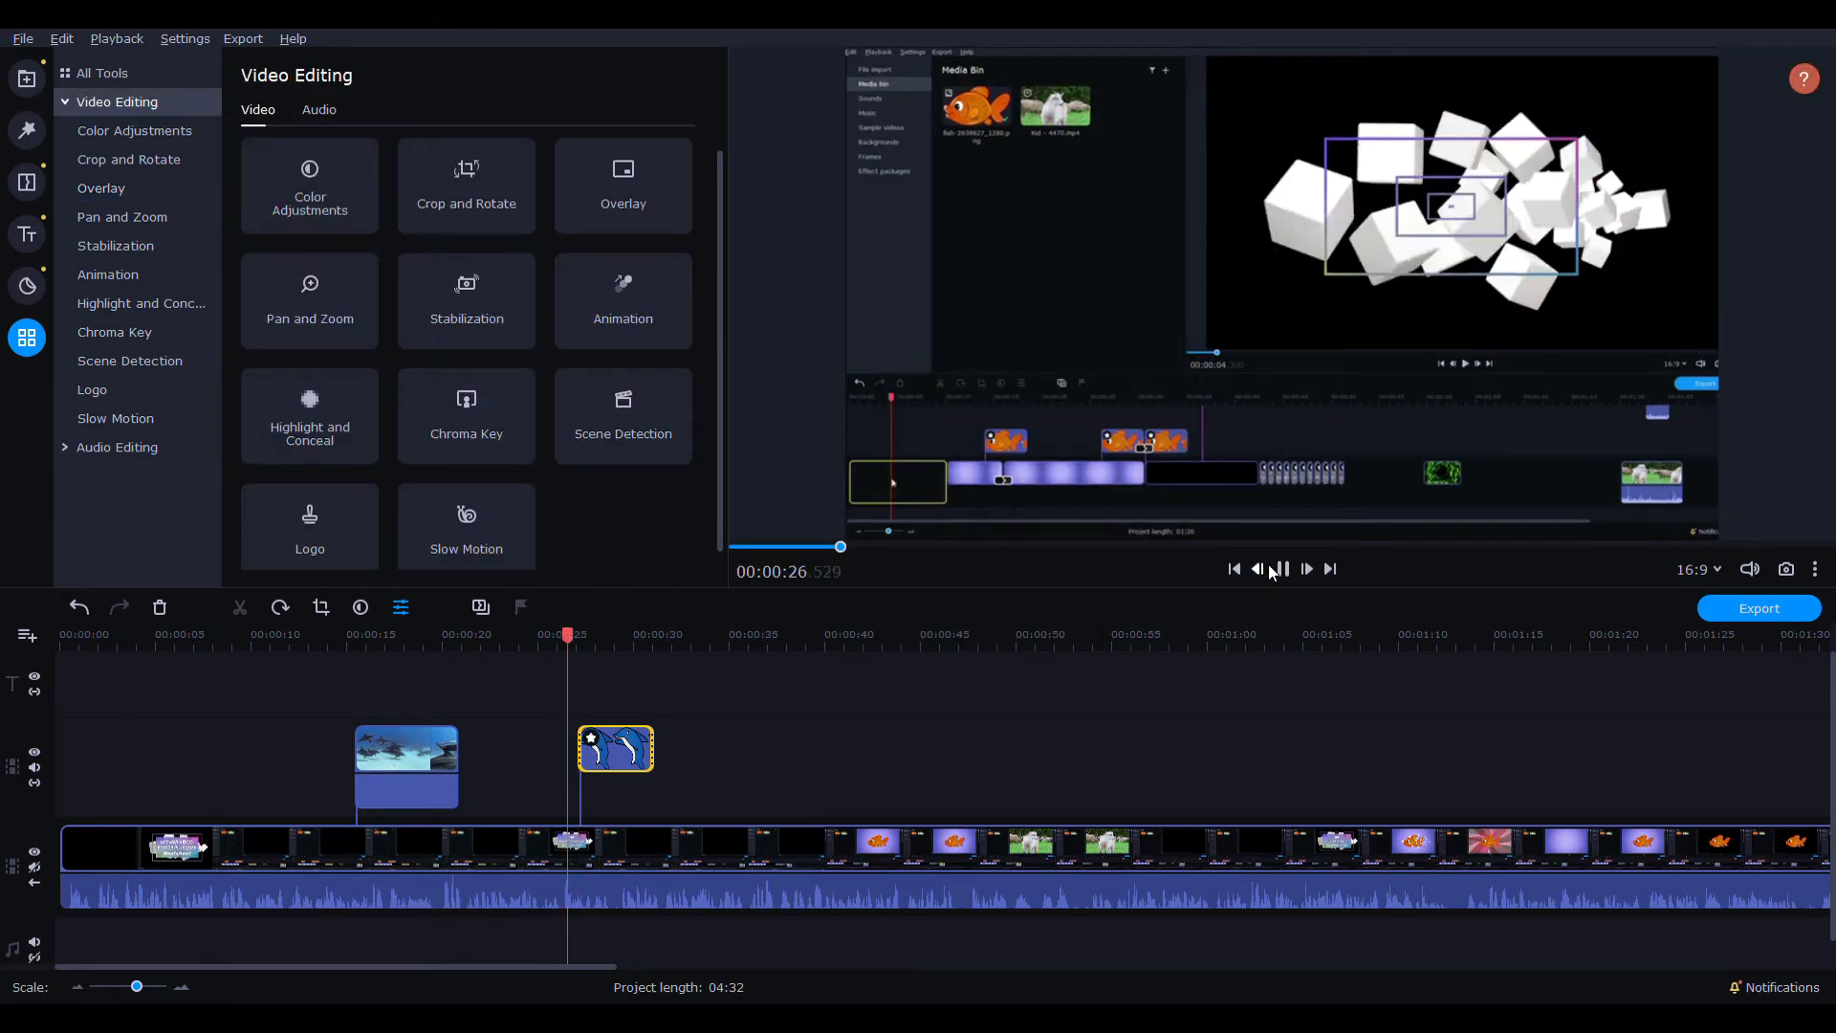
click(1282, 570)
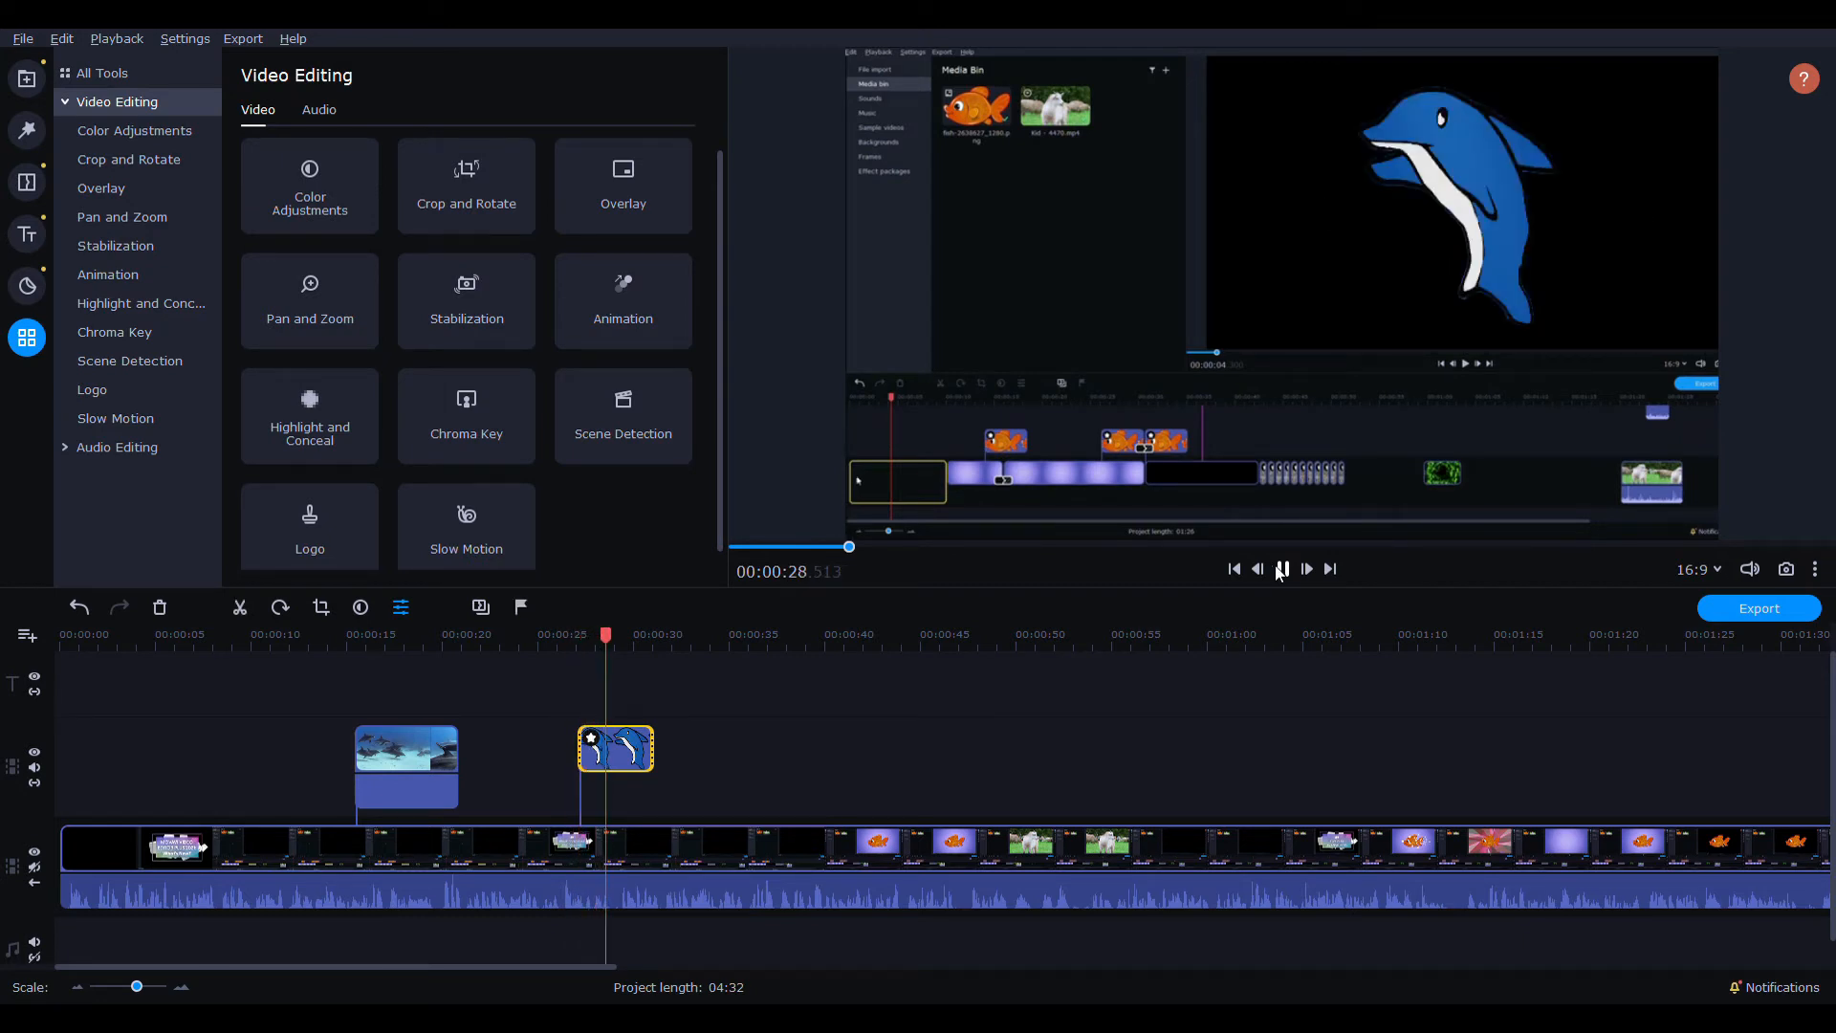
click(1281, 568)
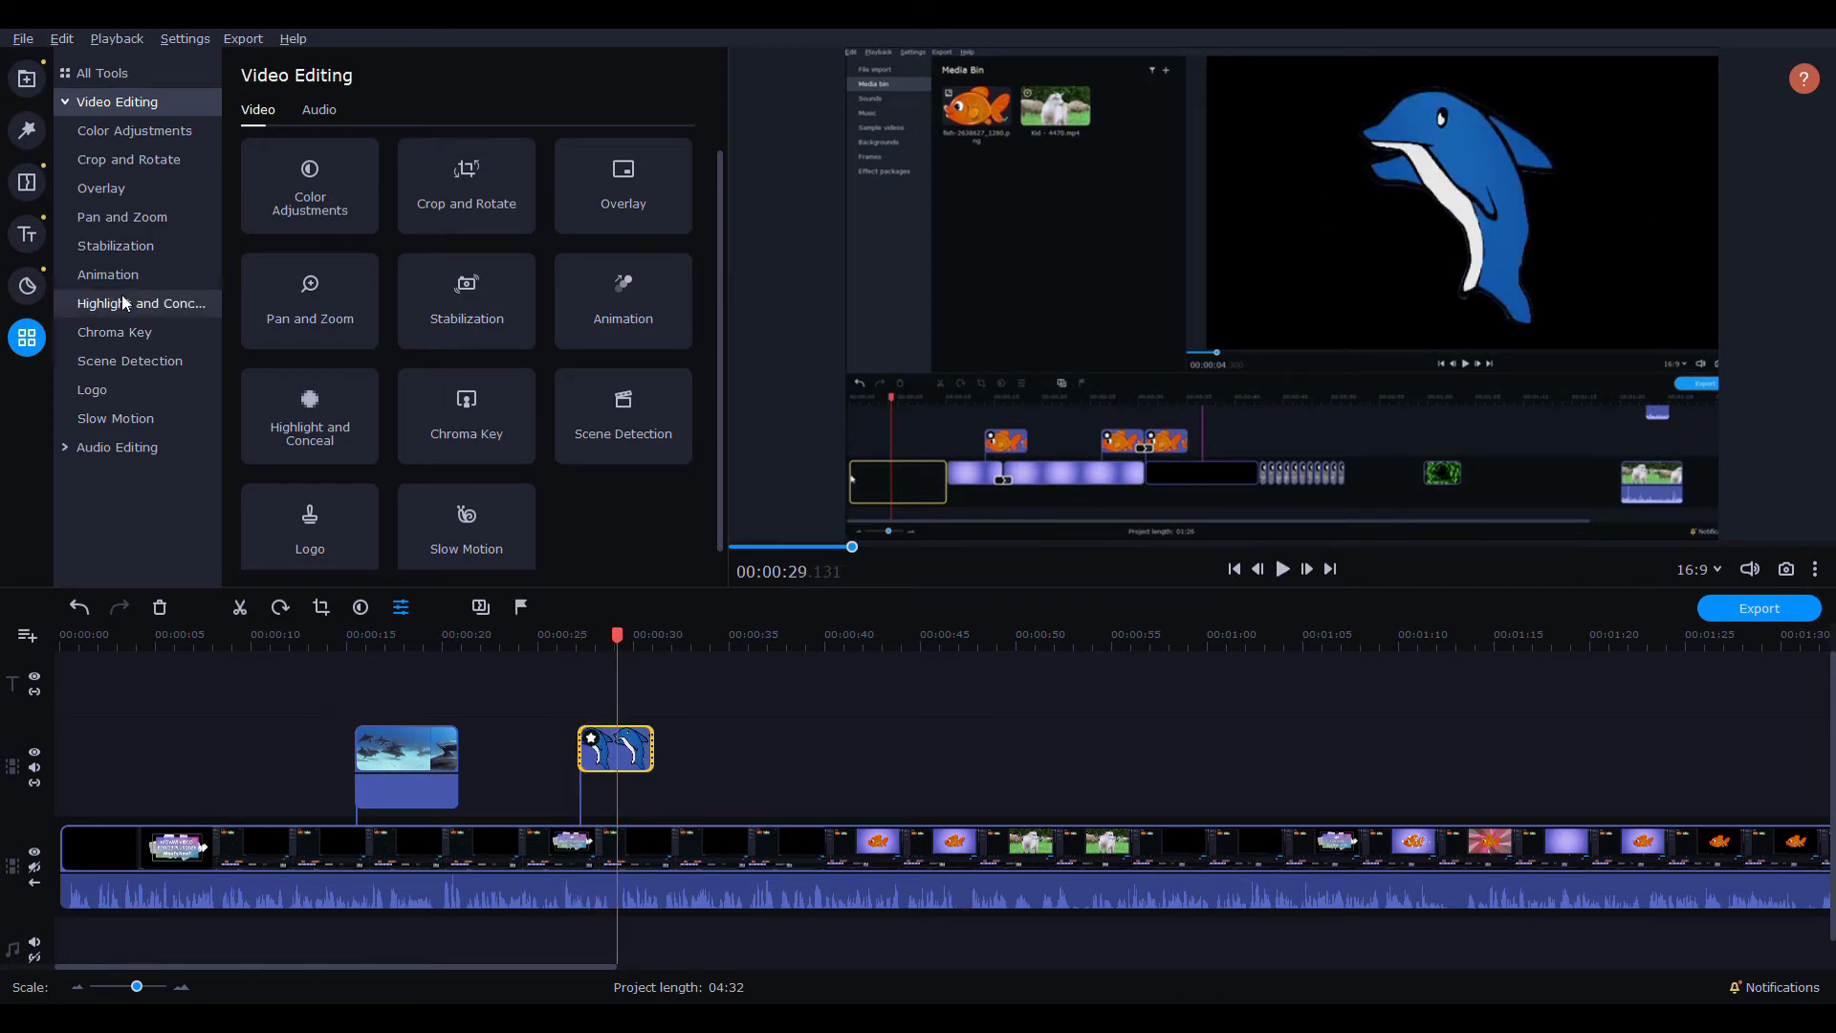
mouse_move(114, 331)
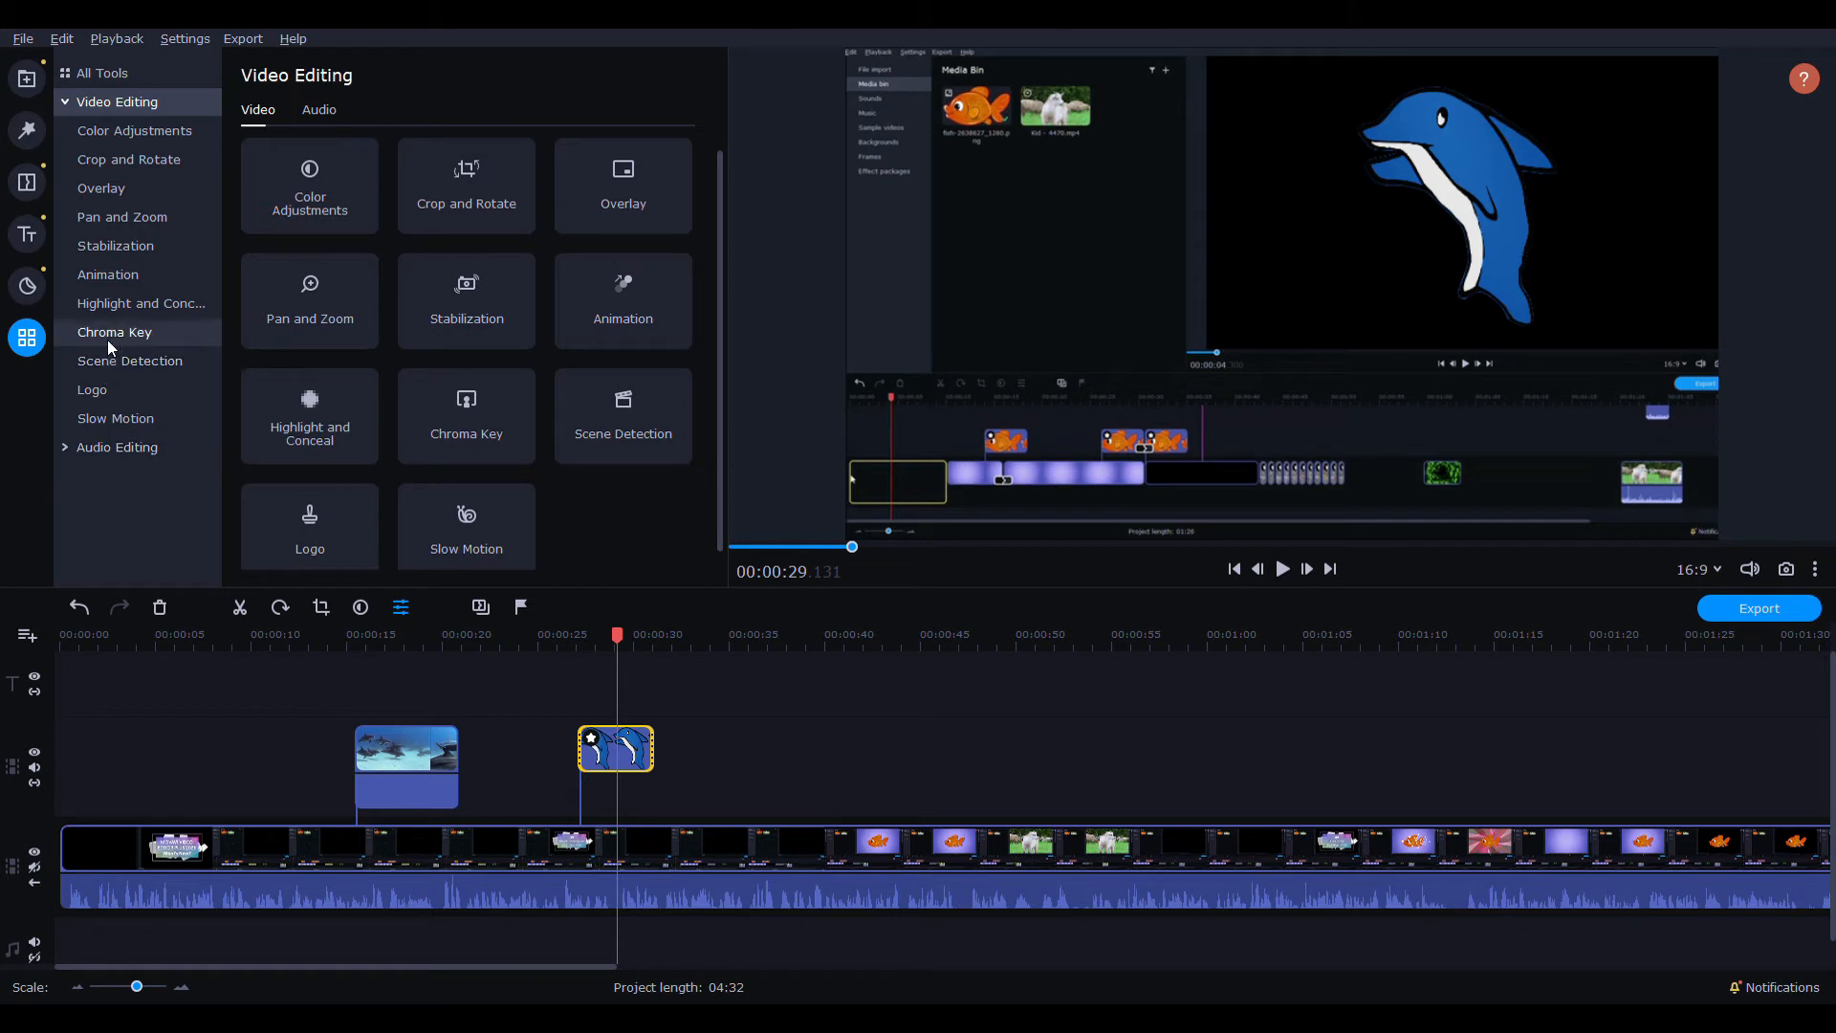
- Apply the Downward Easy preset to the cartoon dolphin, preview it, then make it fill the frame
click(108, 274)
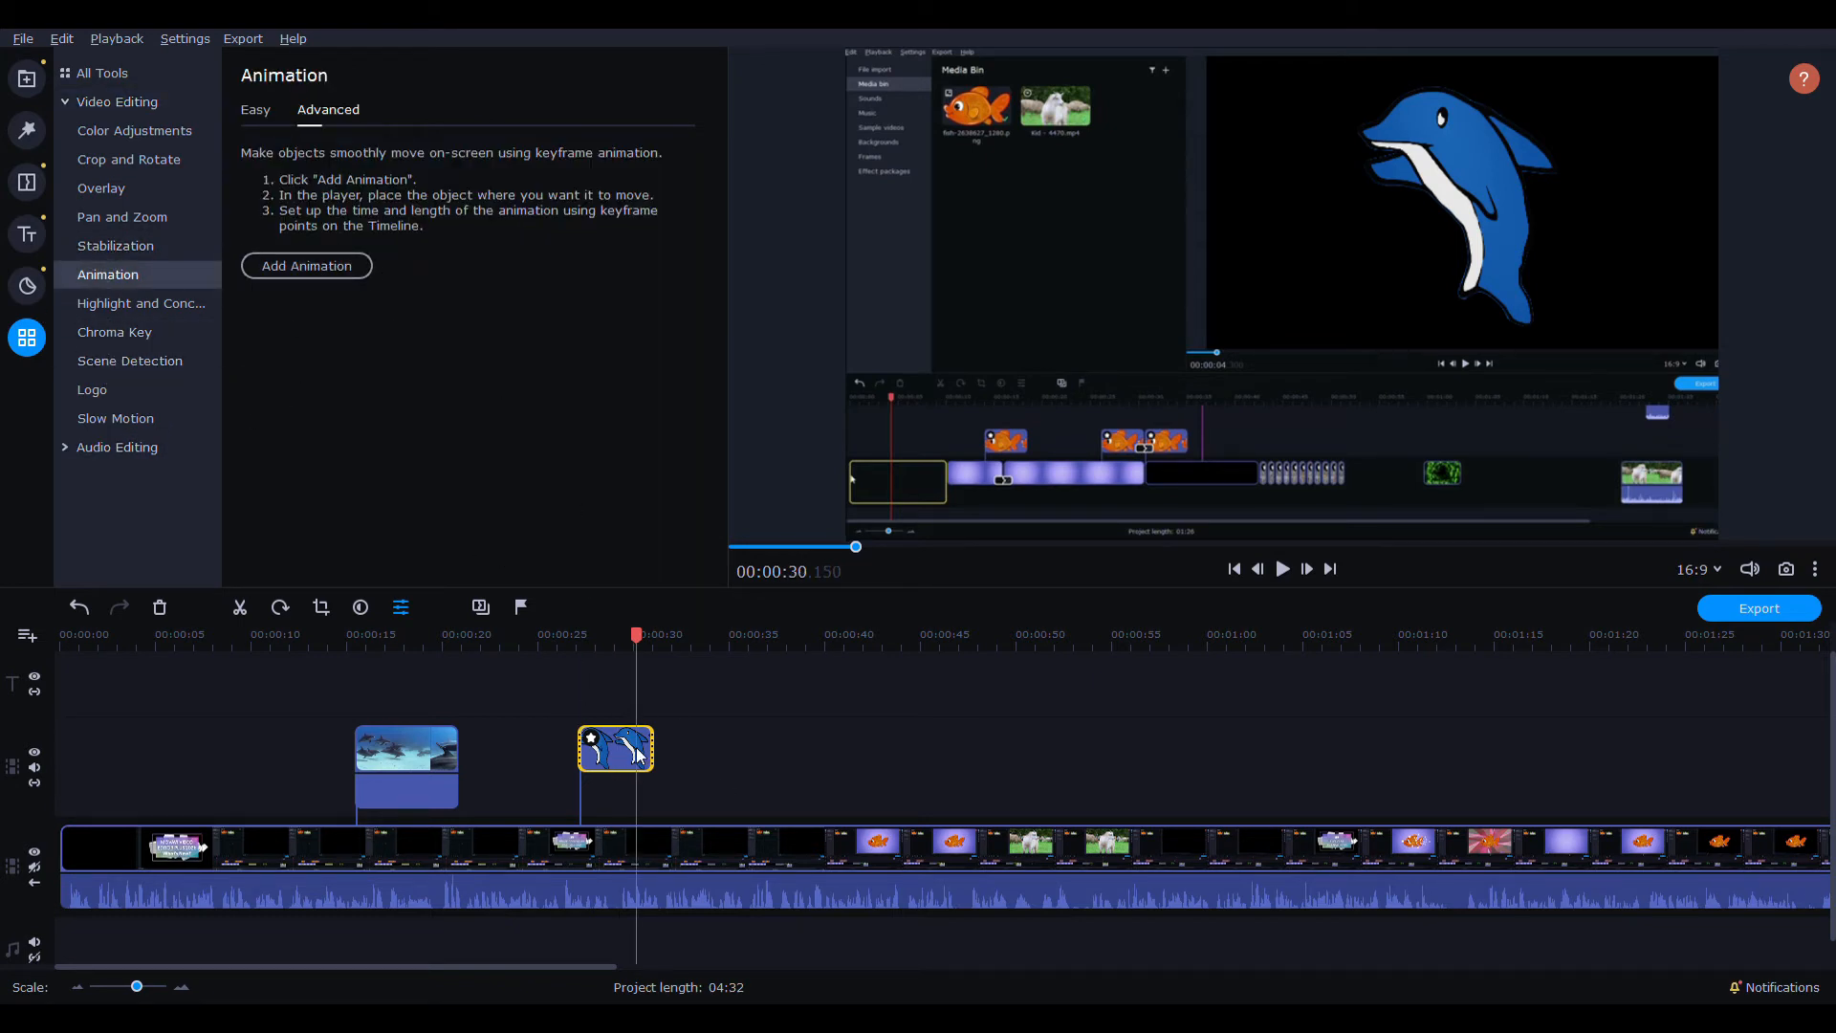
mouse_move(101, 188)
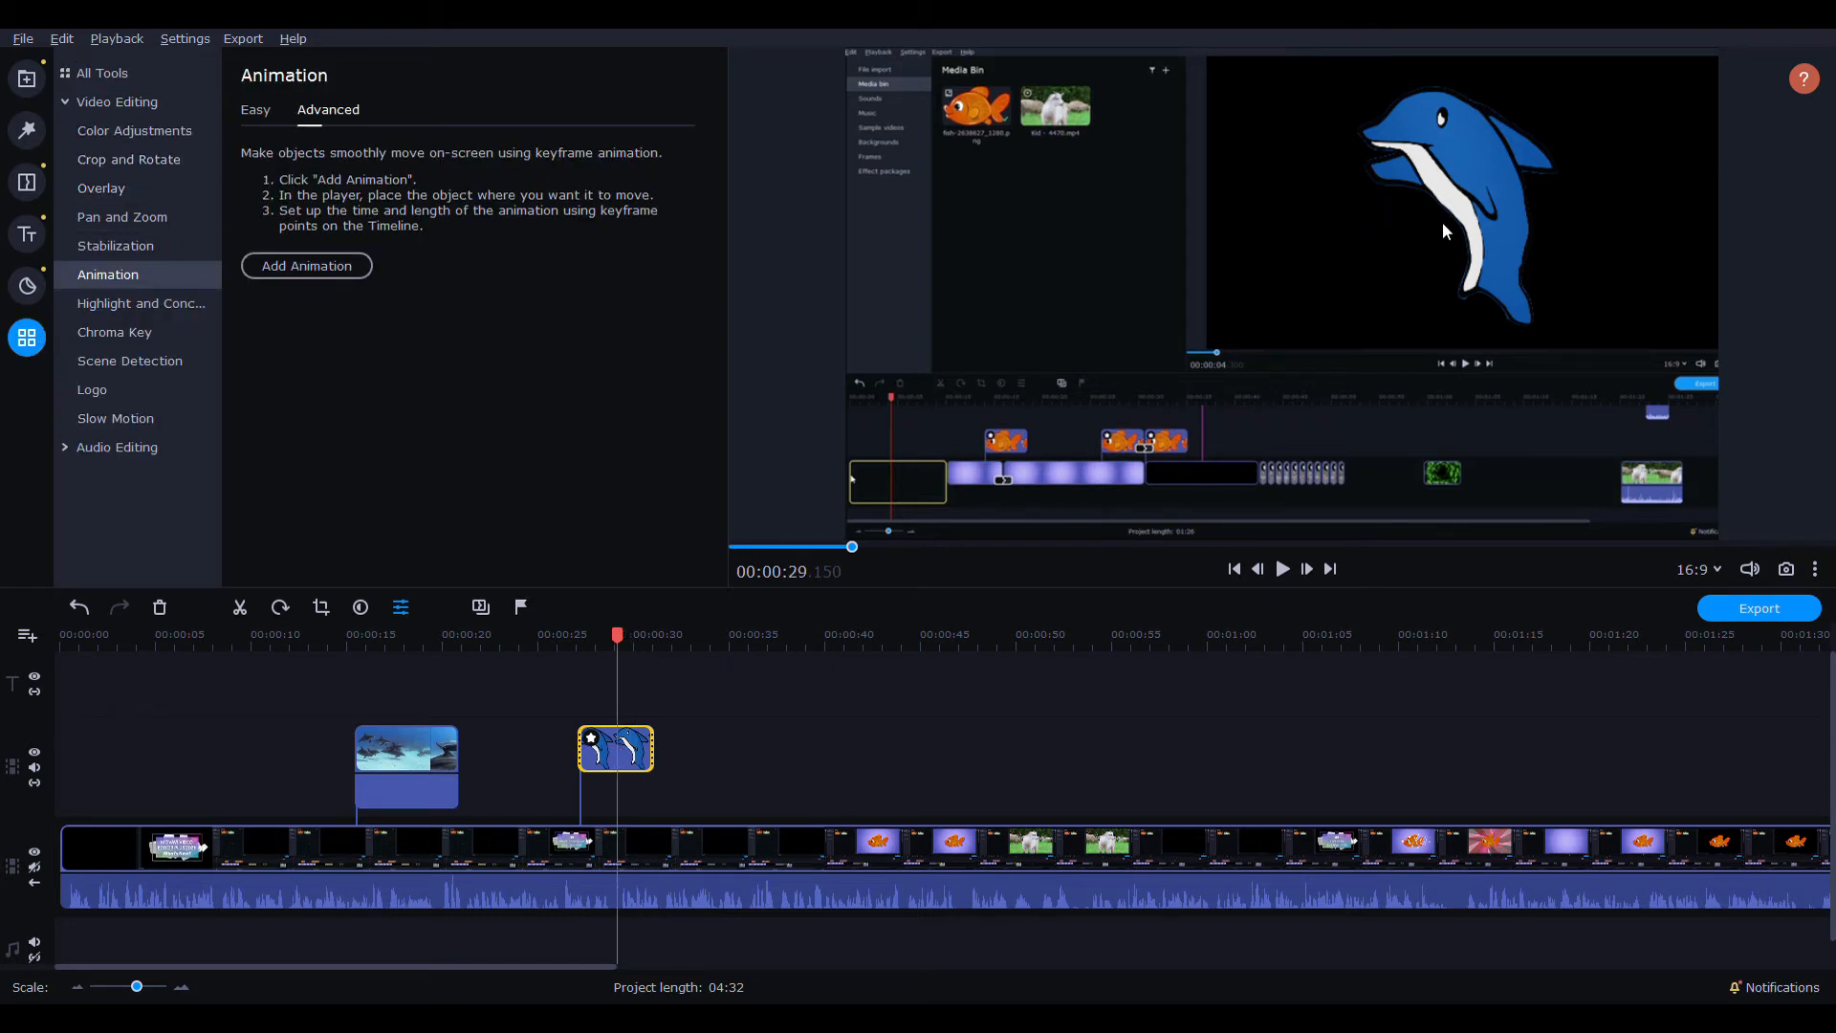
click(254, 109)
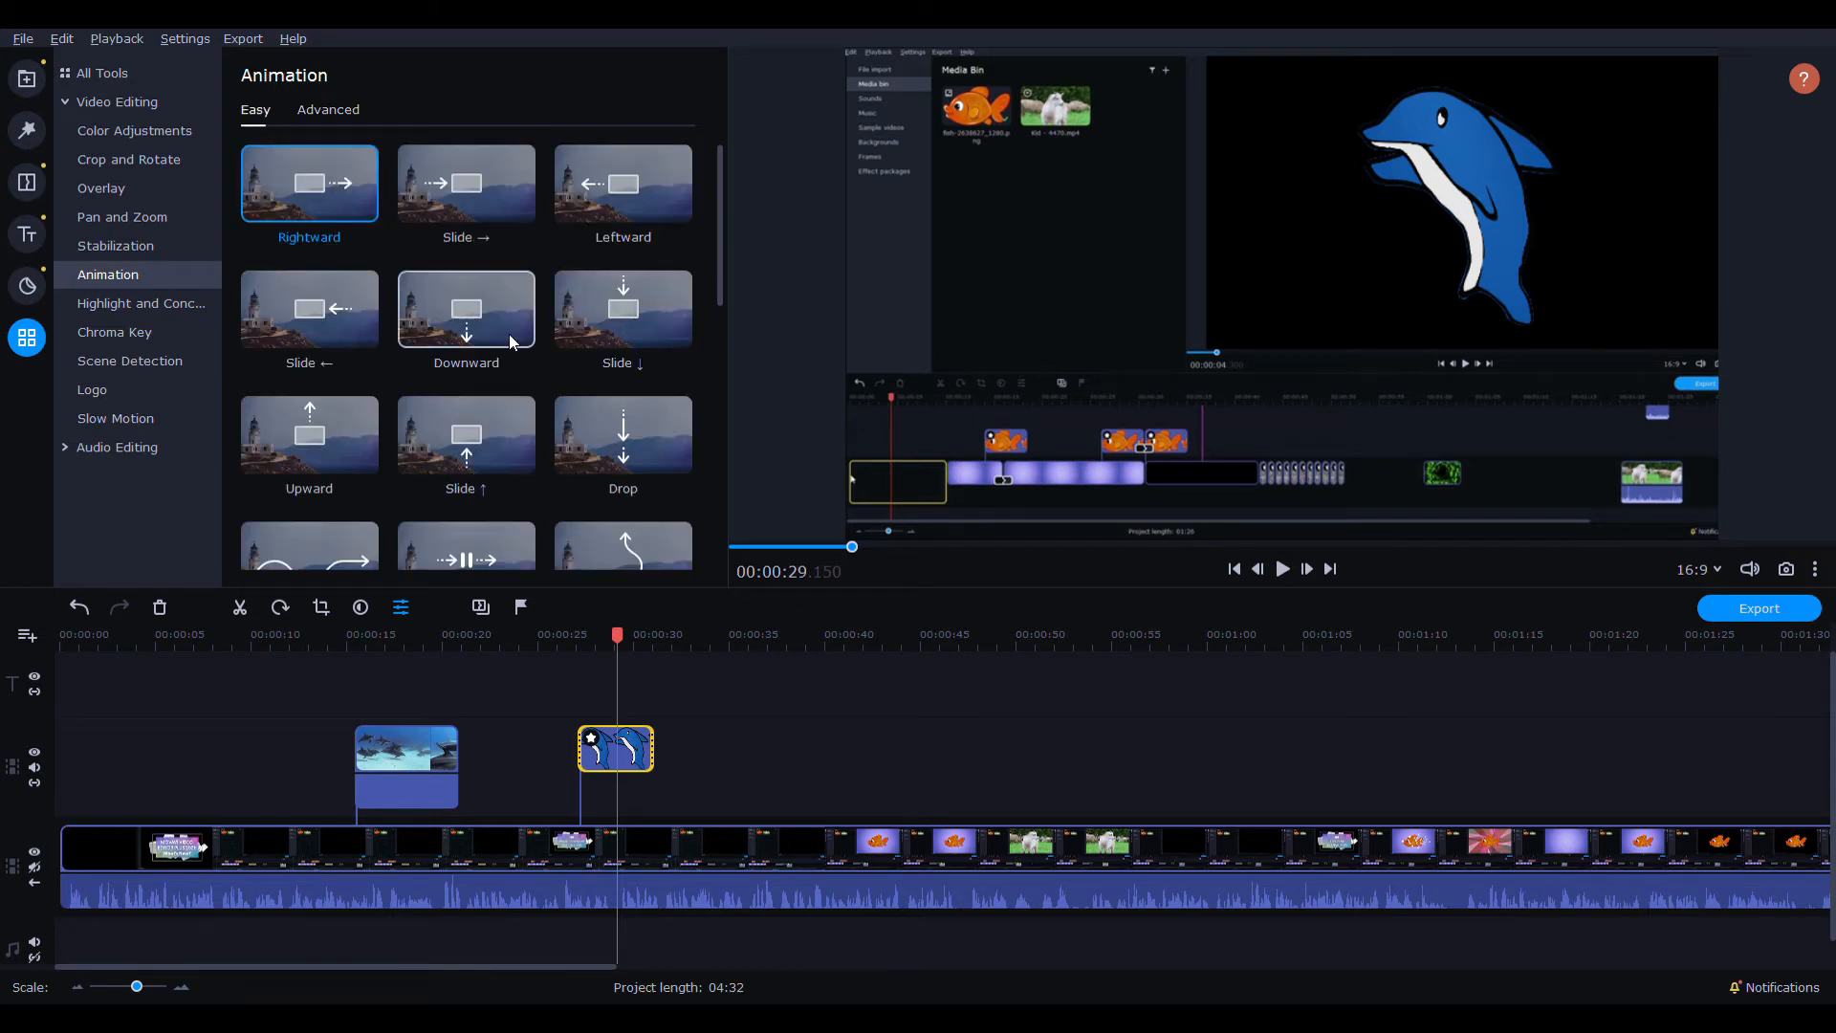
click(466, 308)
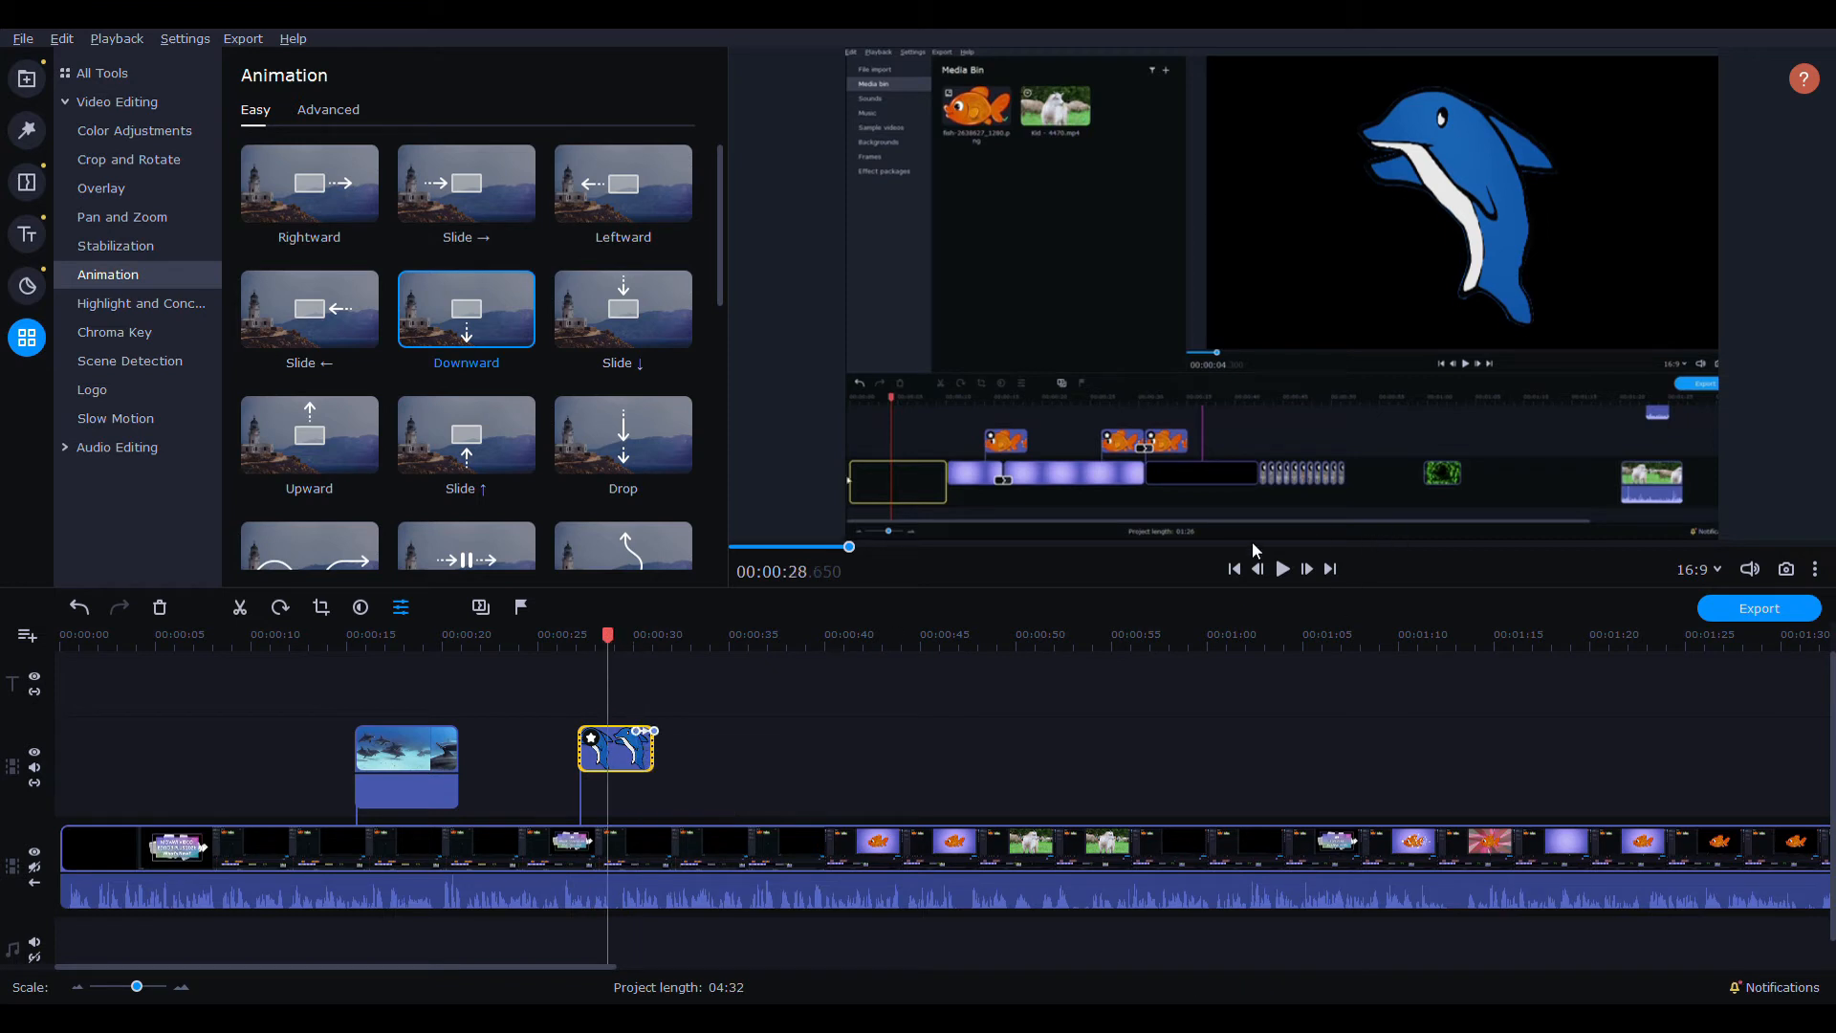
click(1282, 568)
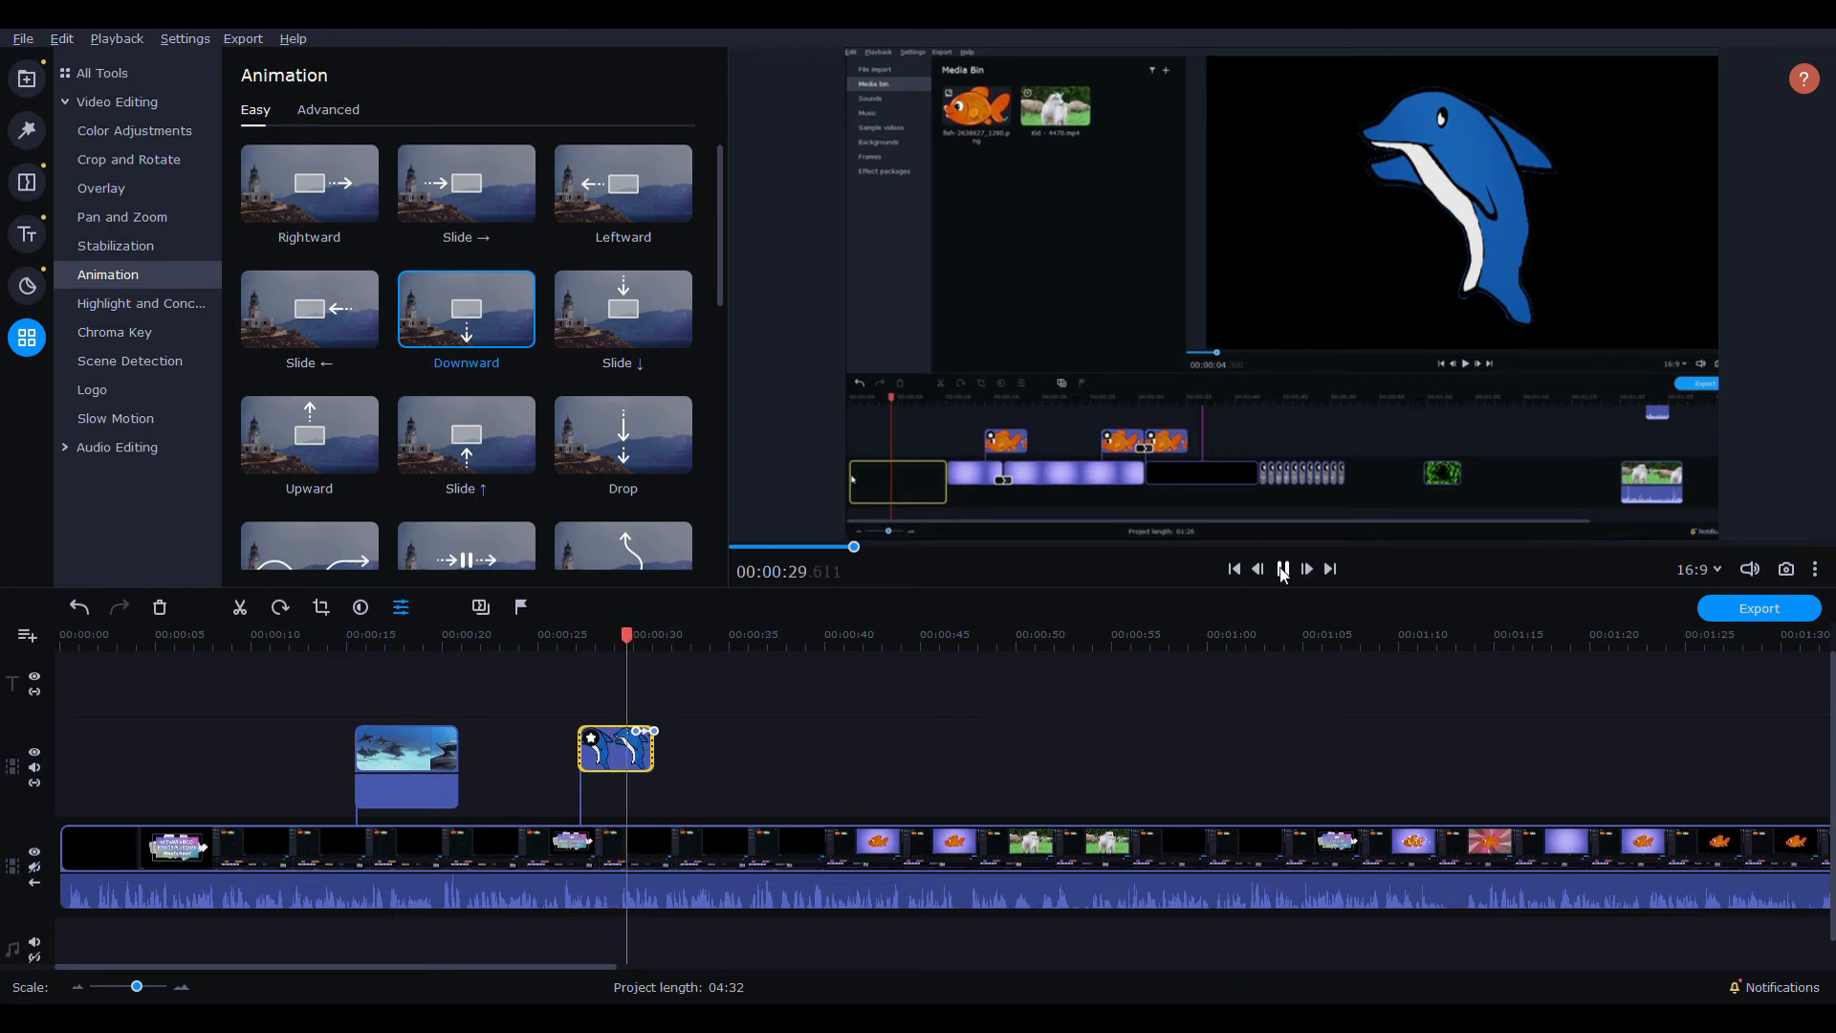
click(1281, 570)
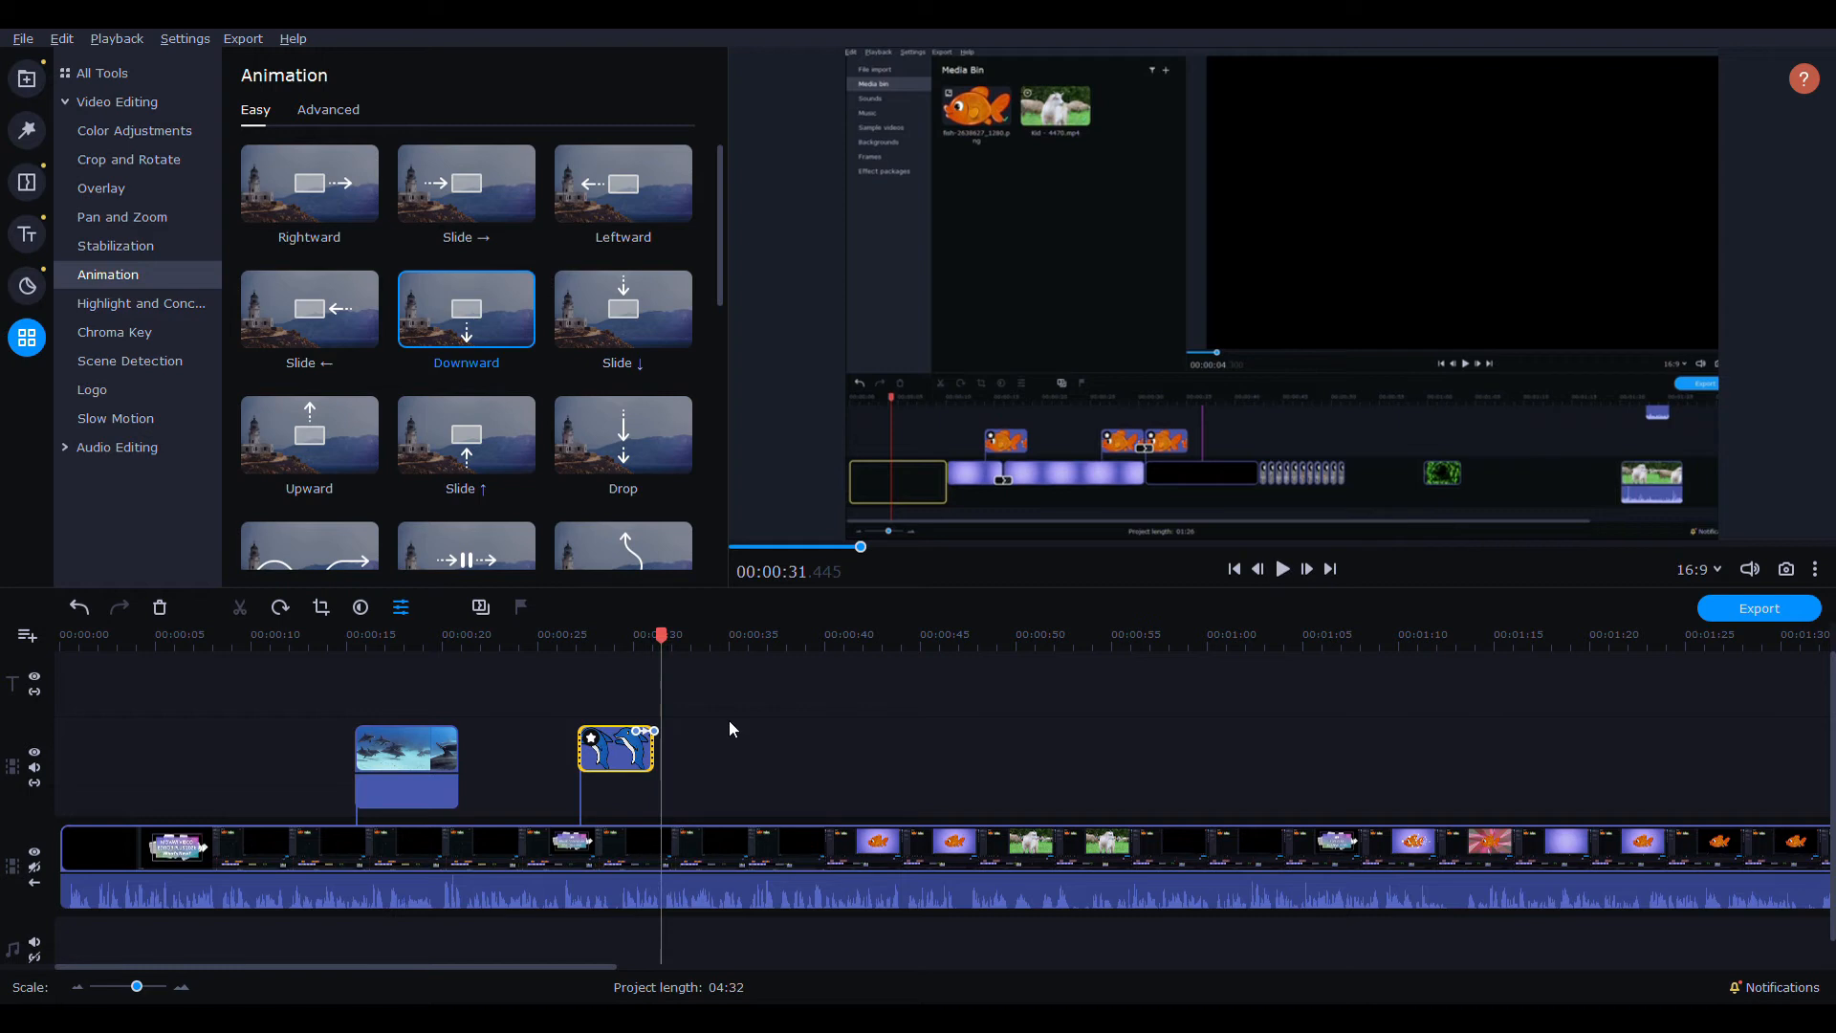
mouse_move(680, 835)
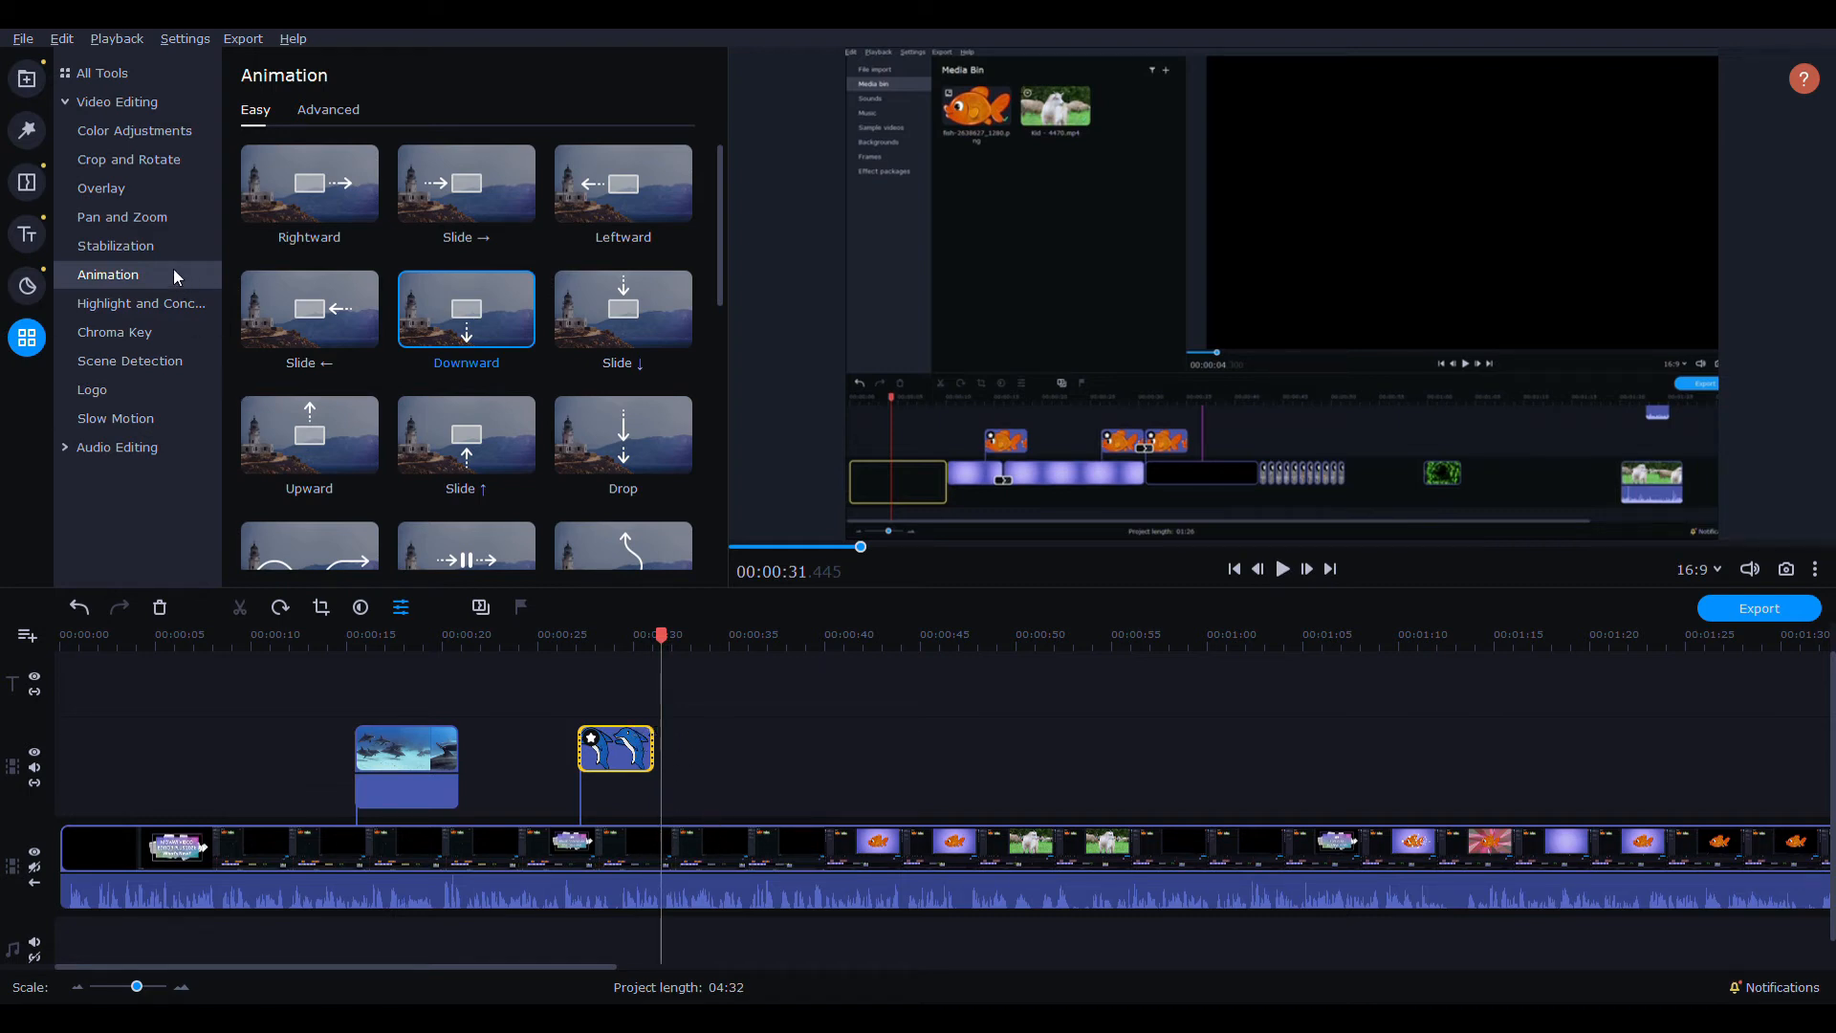
click(102, 188)
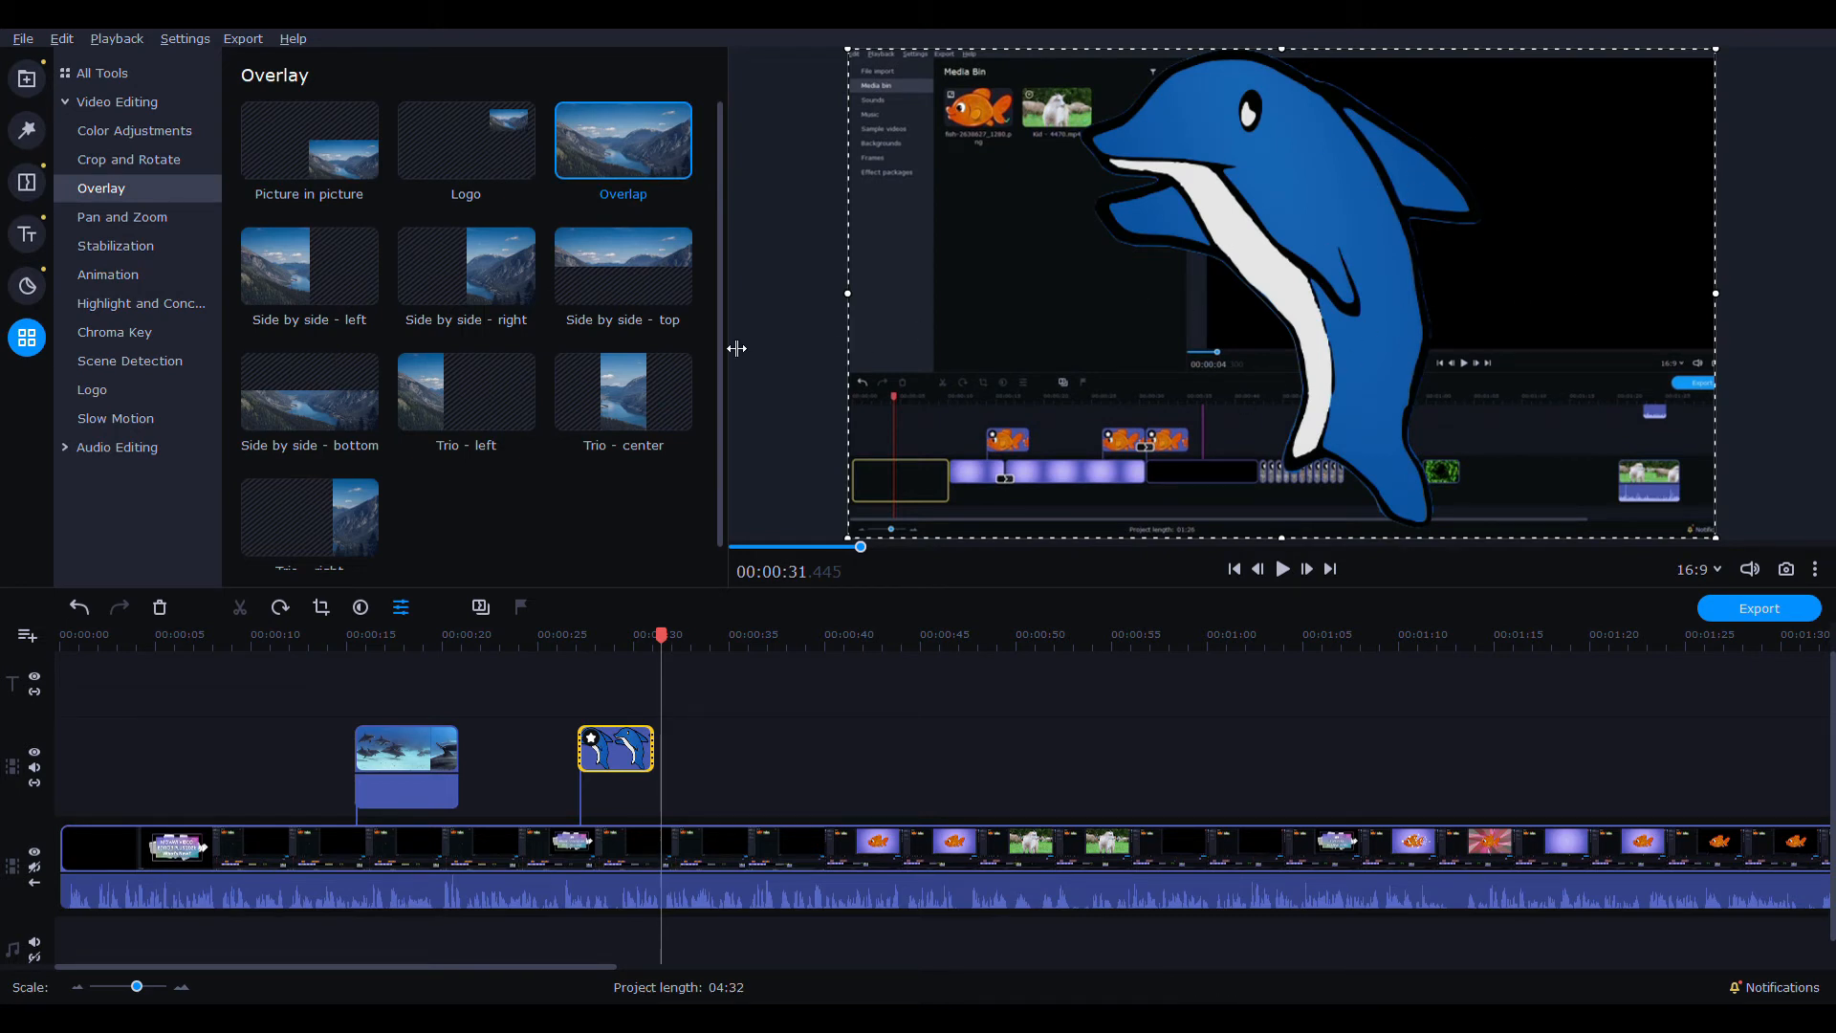
- Add Advanced keyframe animation making the dolphin rise in from the bottom right, and preview it
click(107, 273)
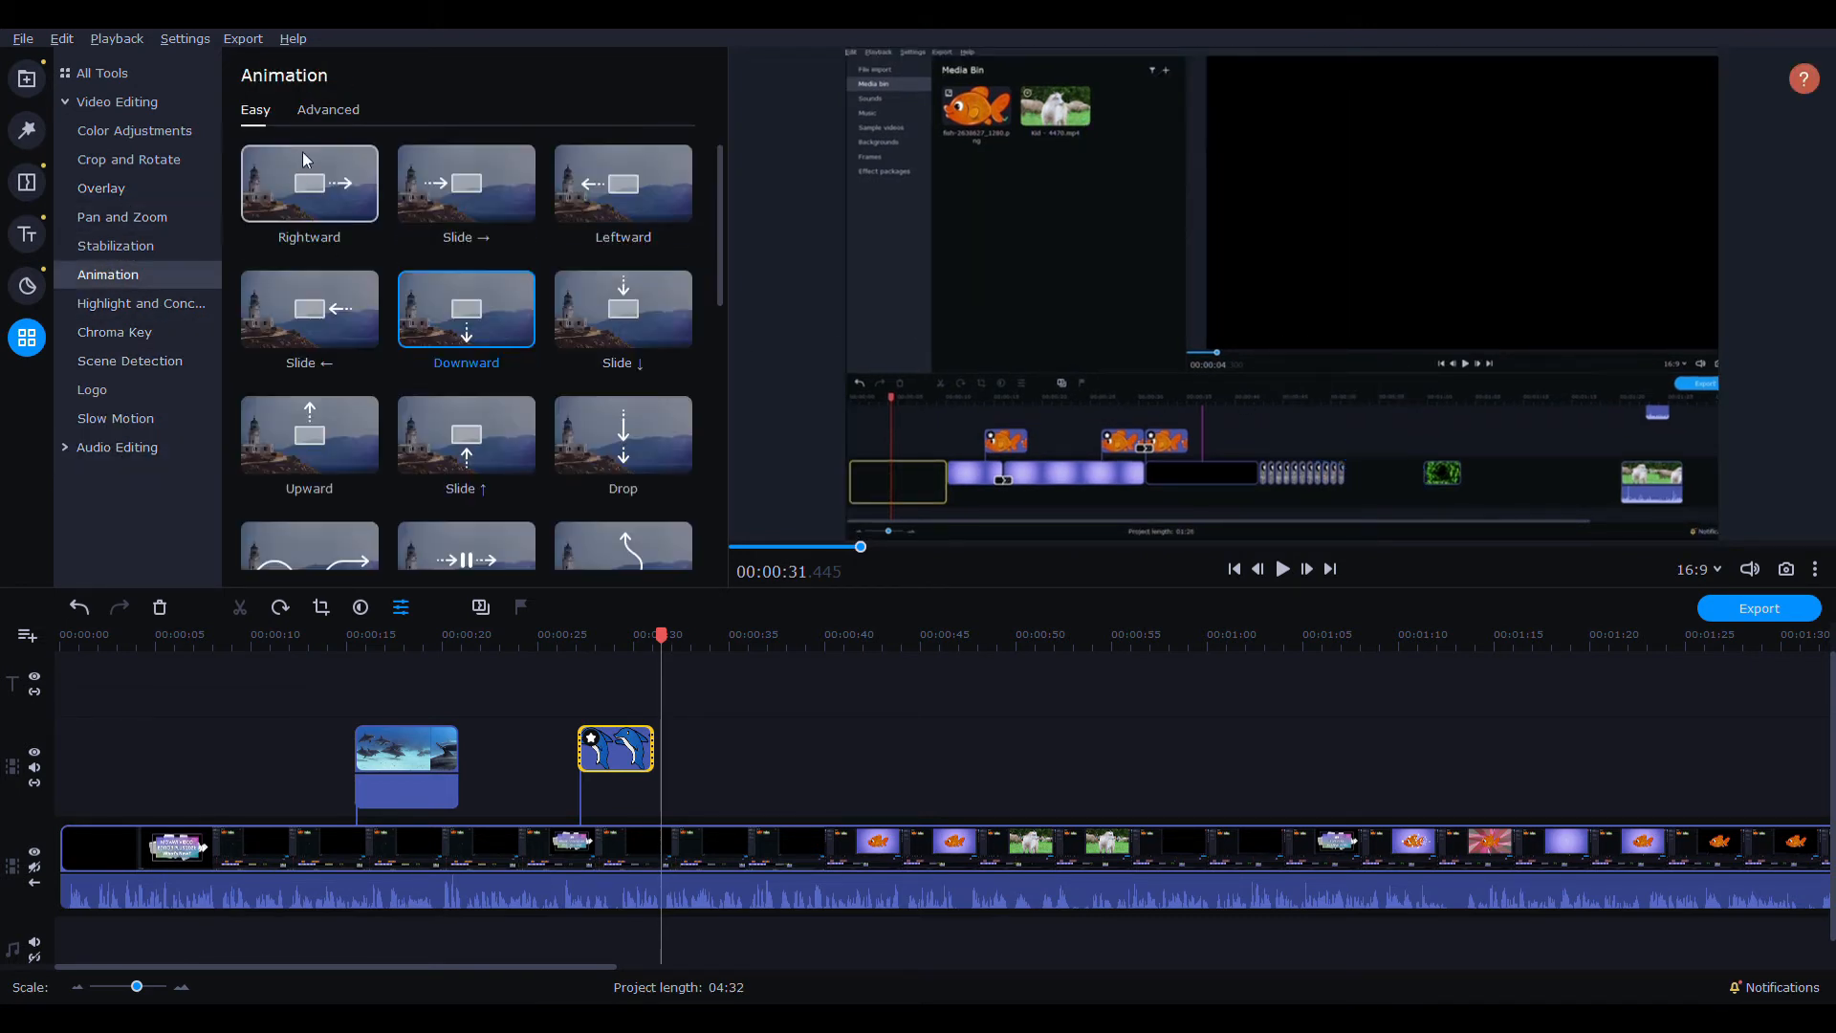
click(327, 109)
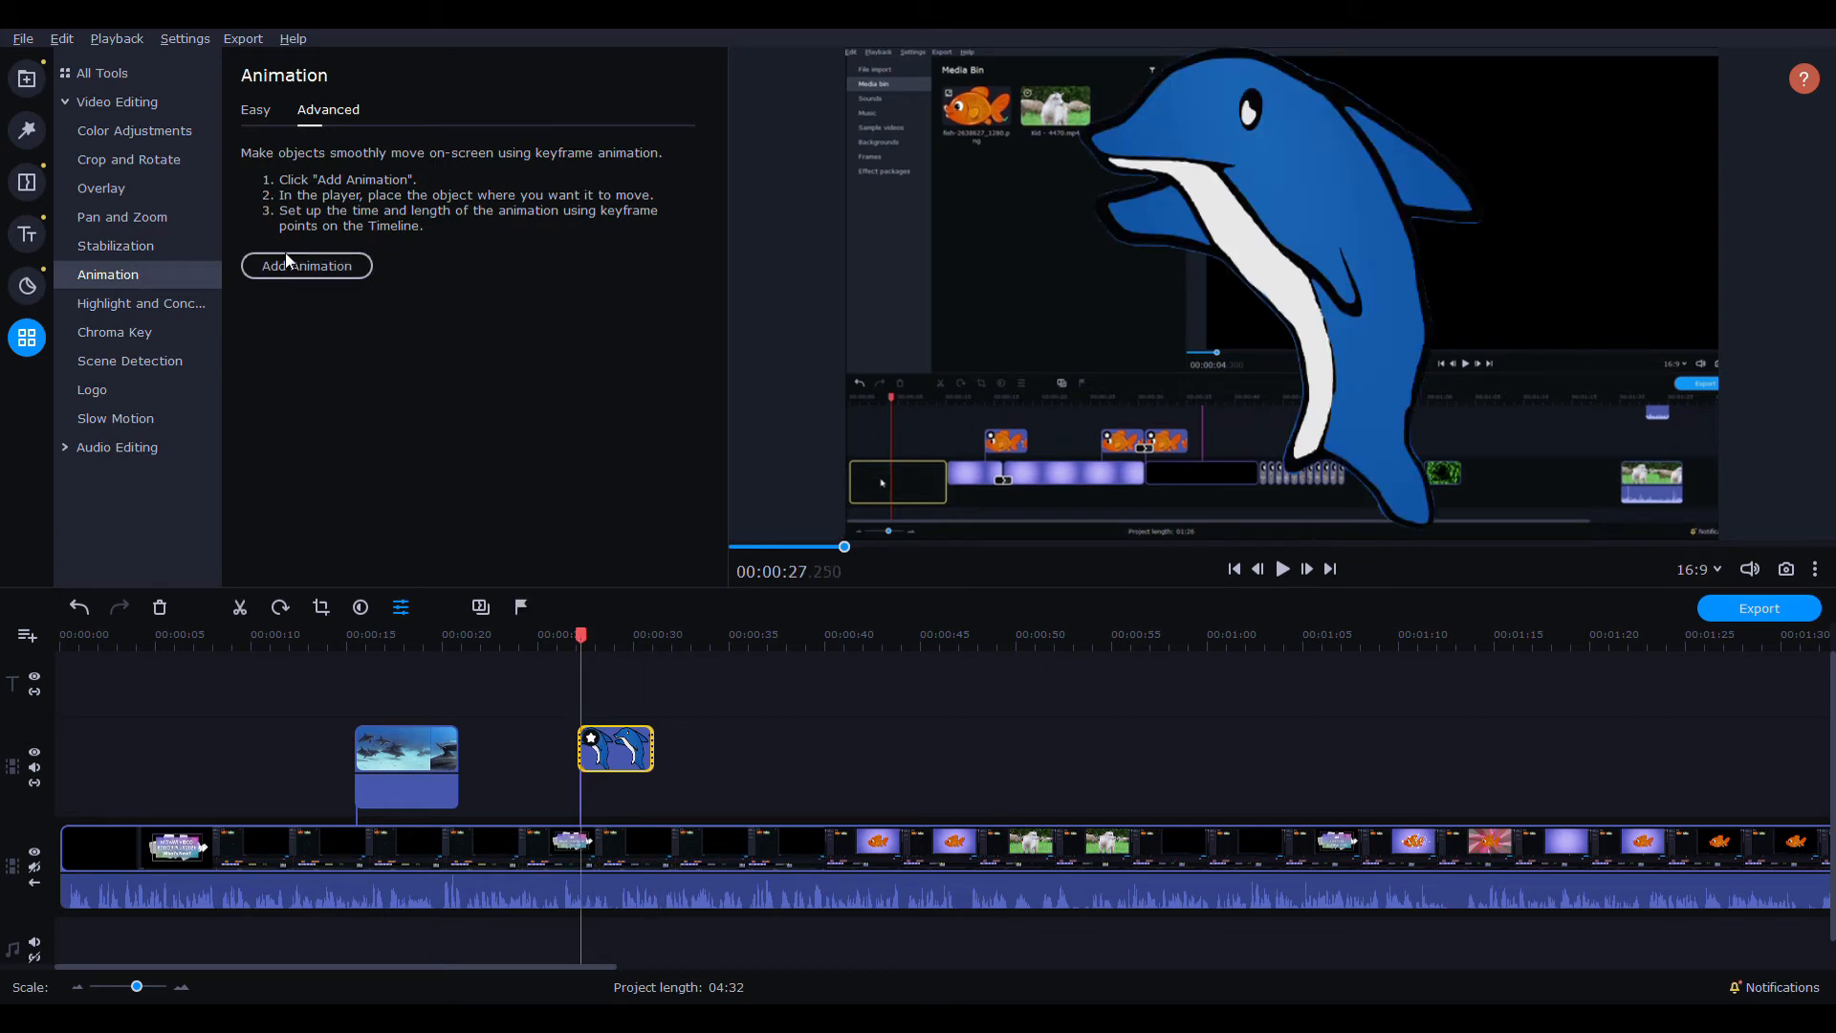
click(306, 264)
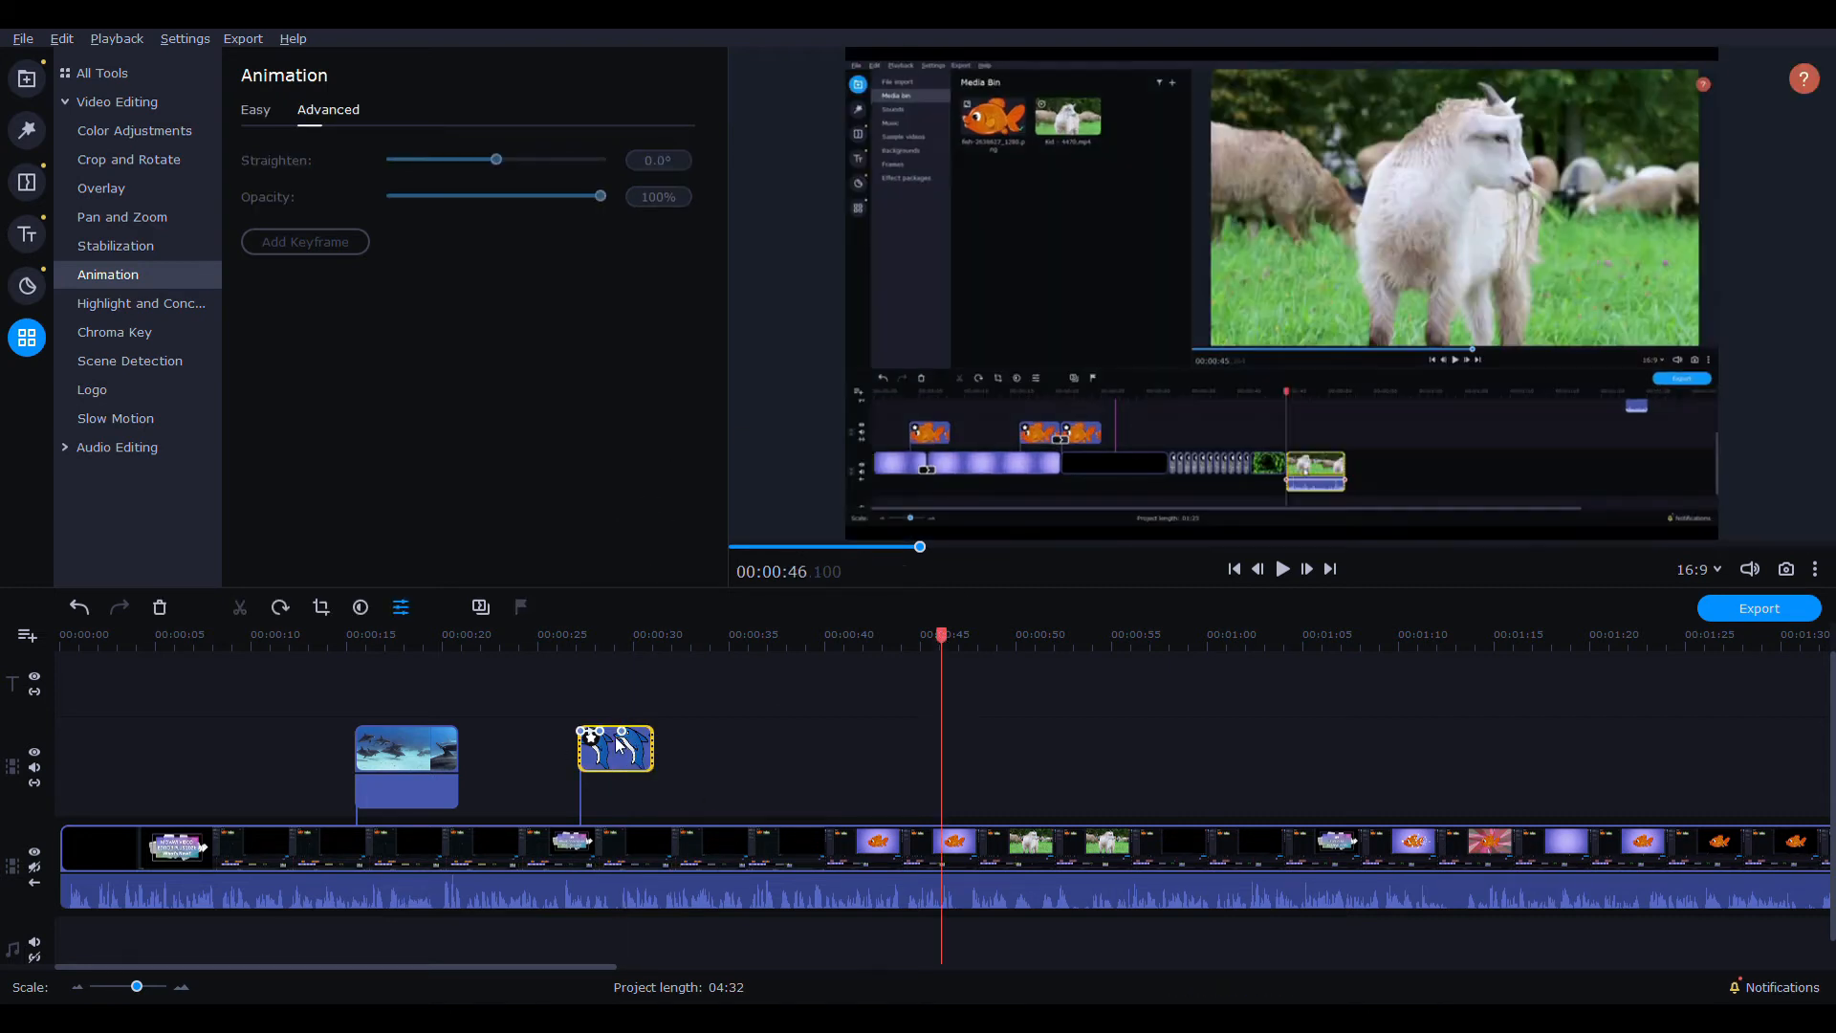
click(620, 633)
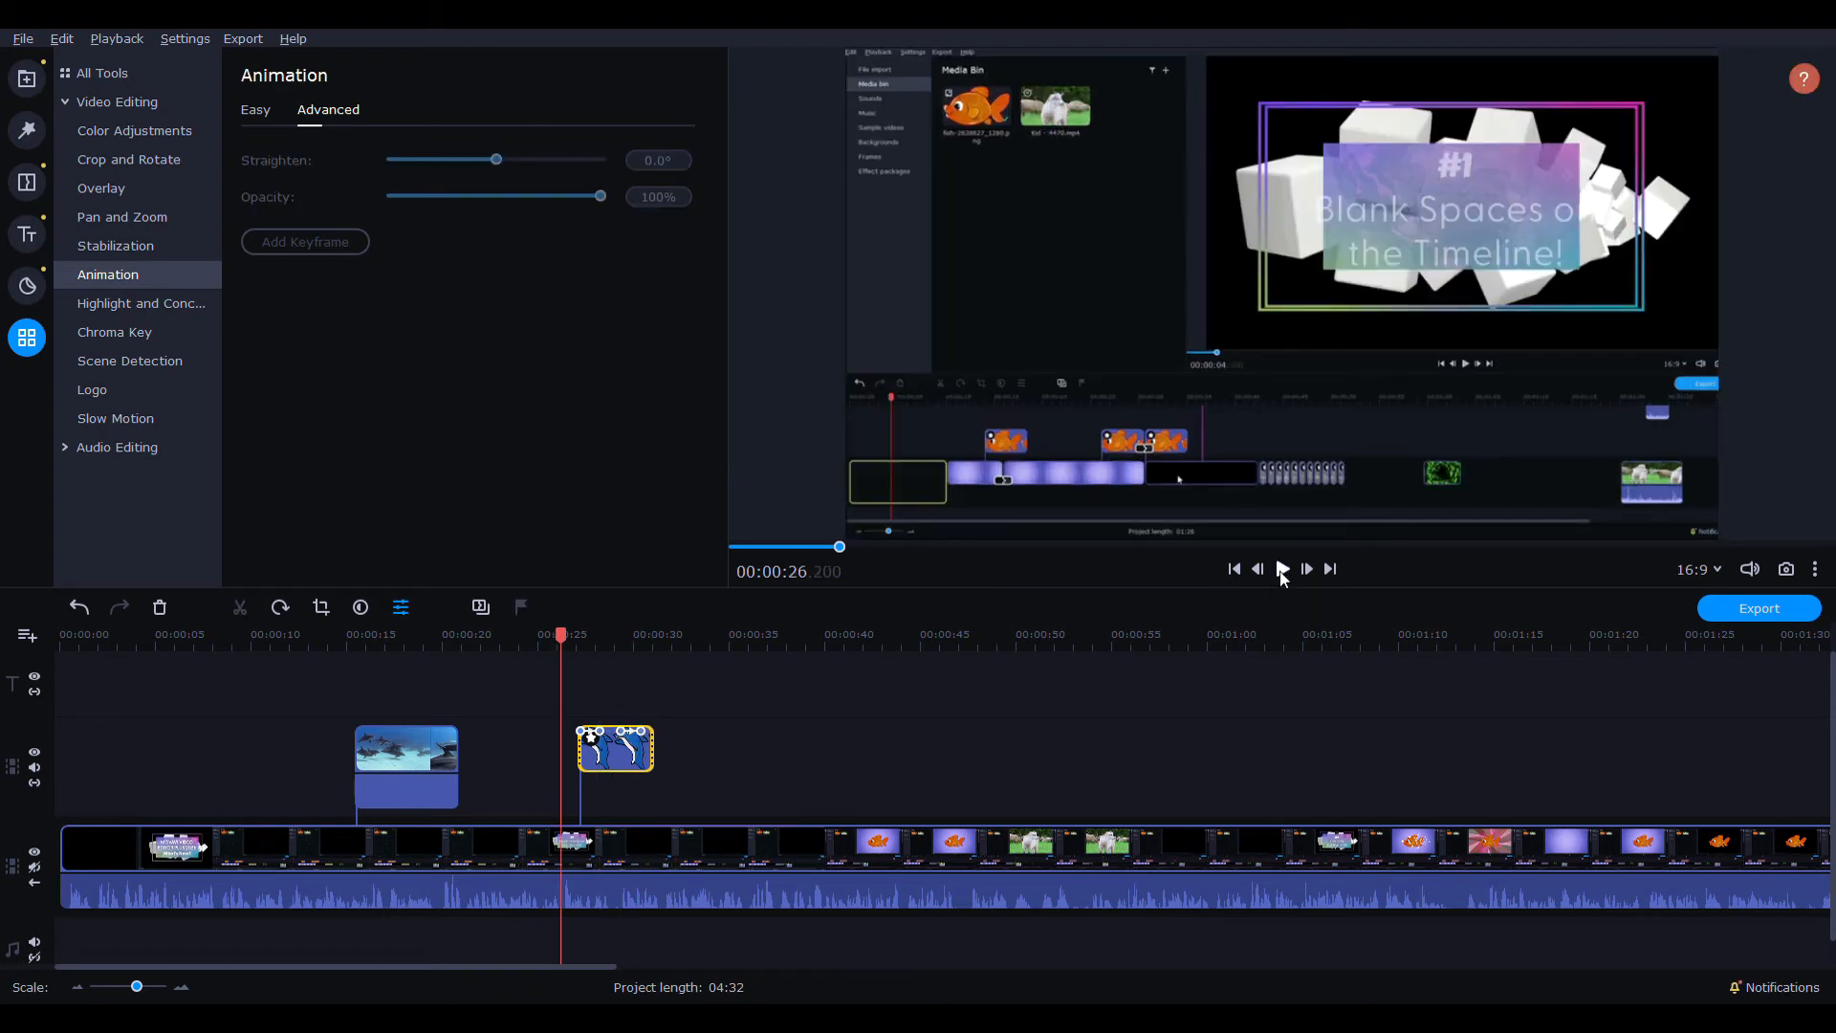
click(1281, 568)
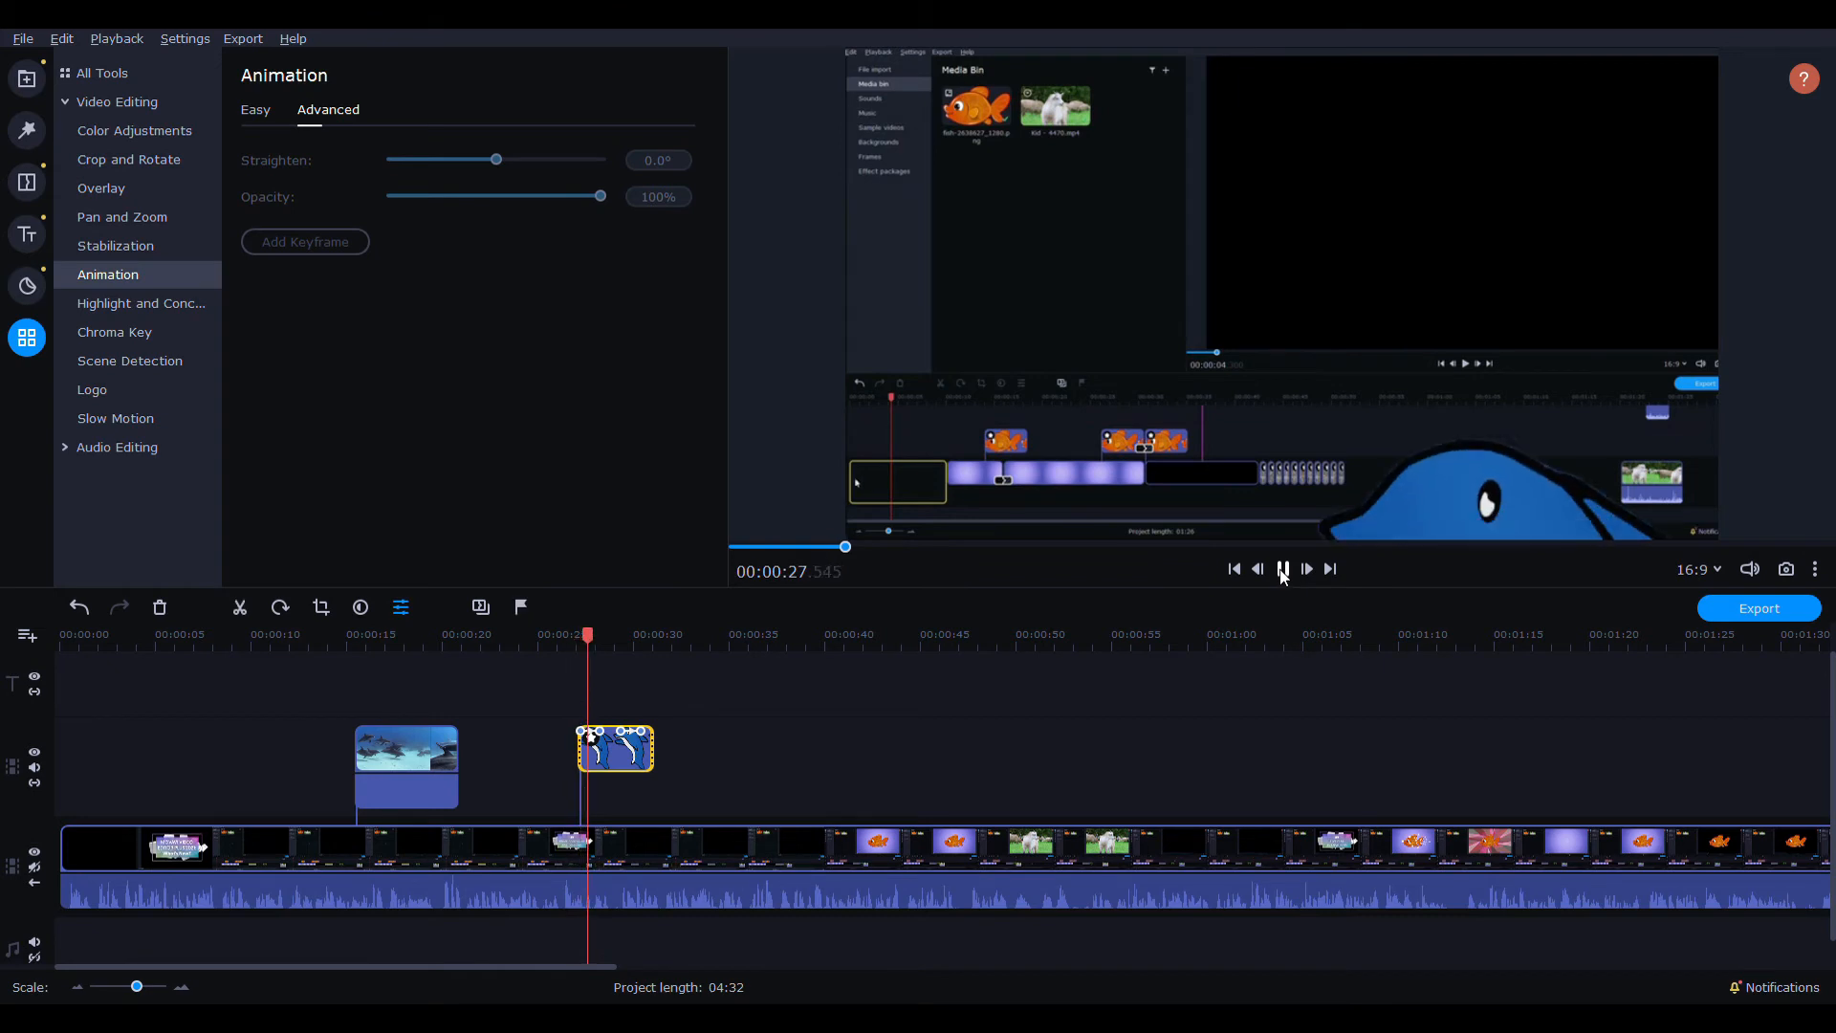
click(1281, 568)
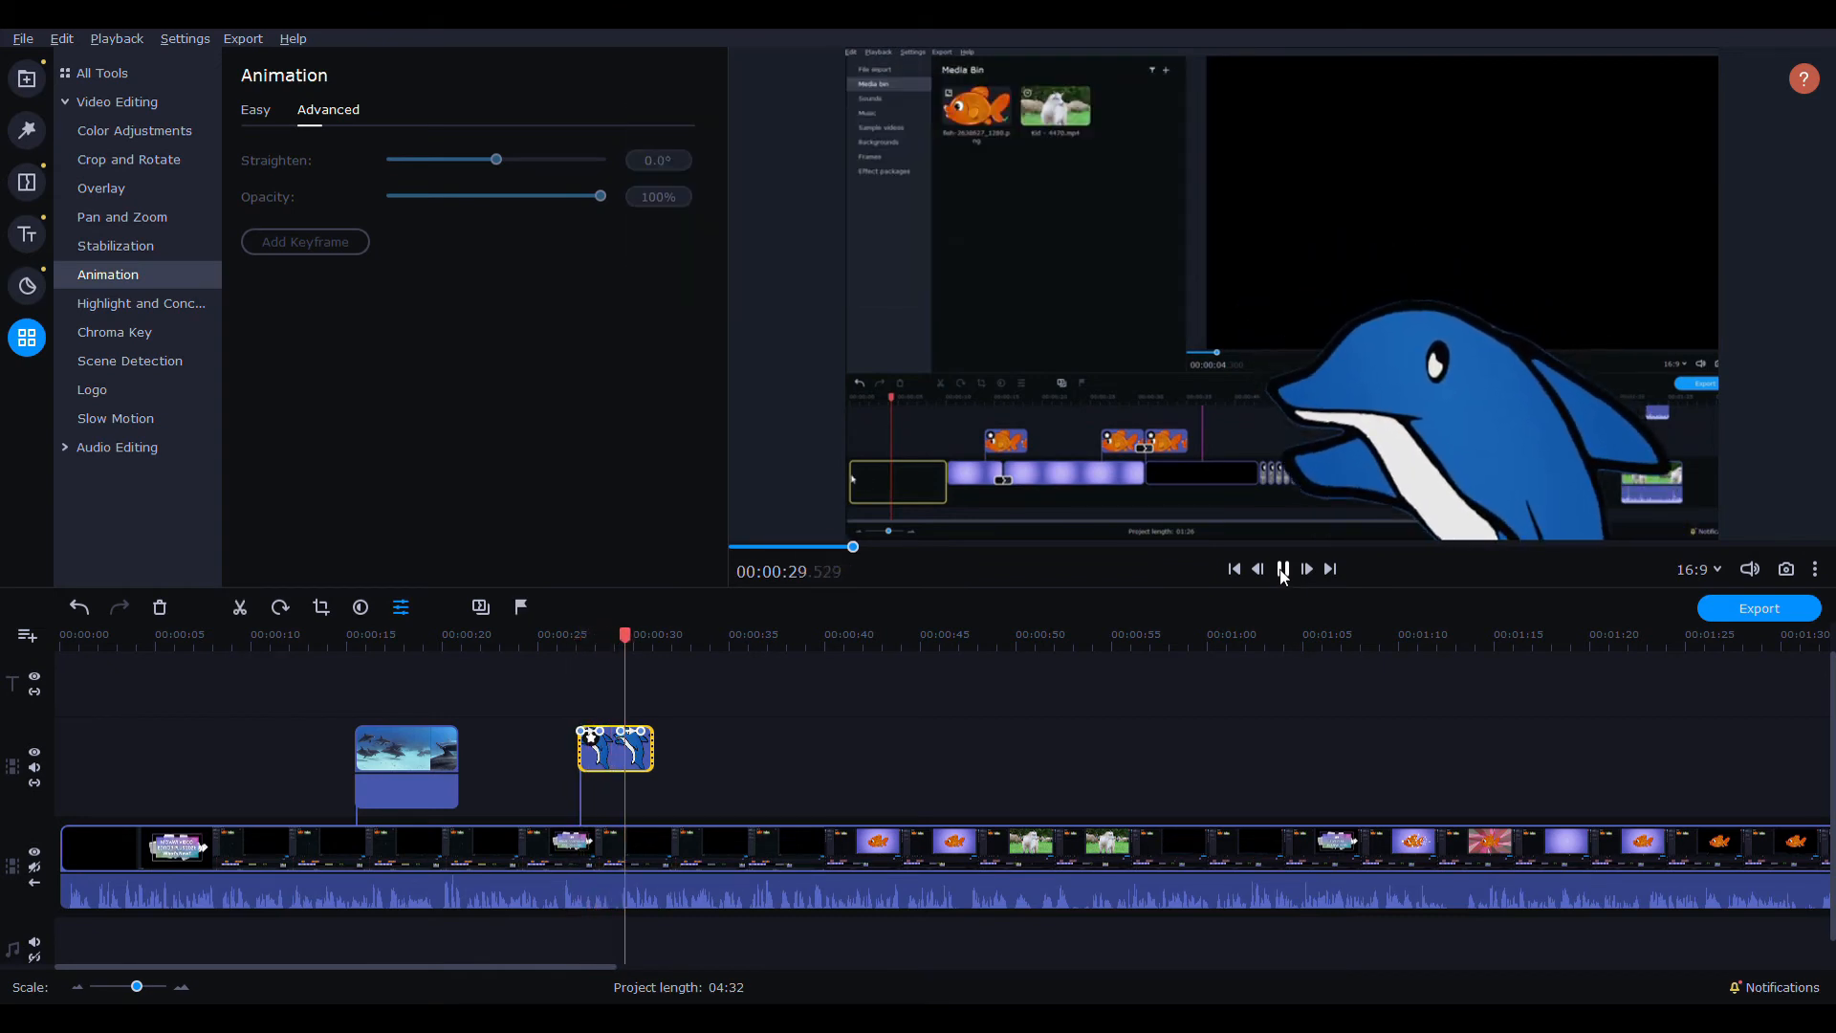
click(1281, 570)
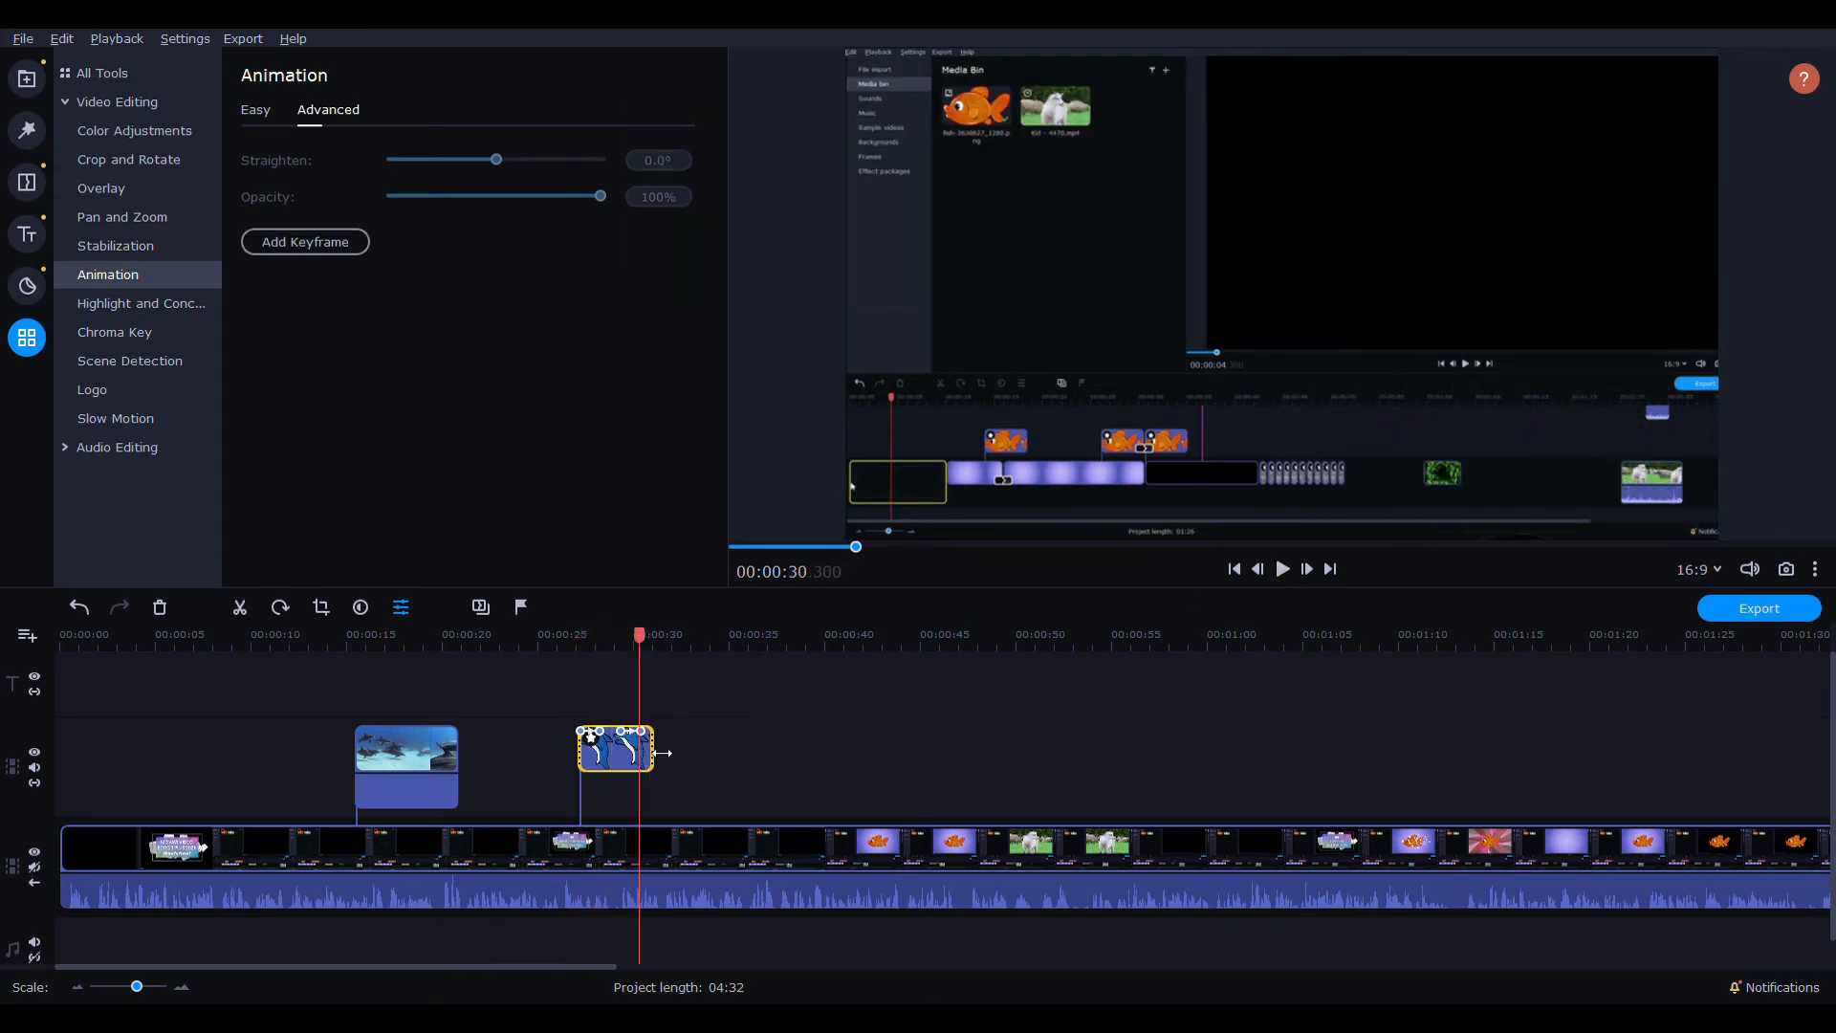
- Preview the dolphin chirp timing, then place Cartoon_Boing.mp3 on the audio track near 00:00:40
click(650, 635)
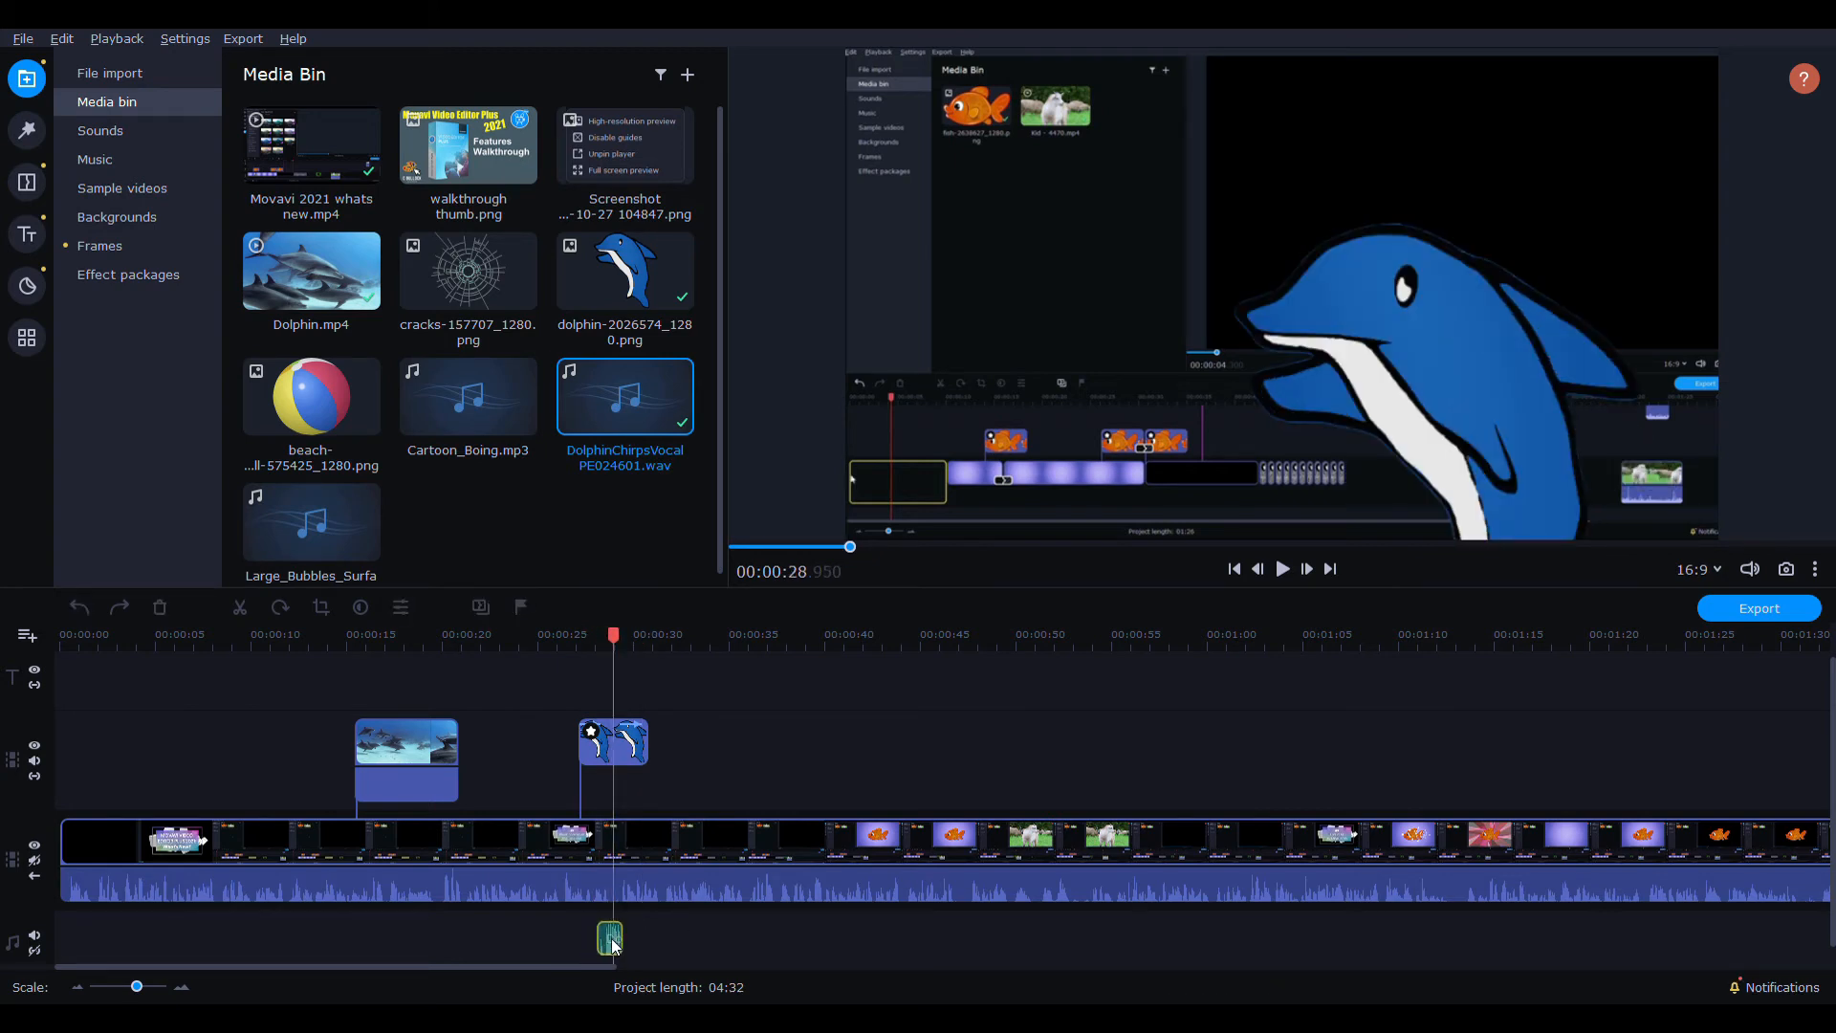
click(570, 633)
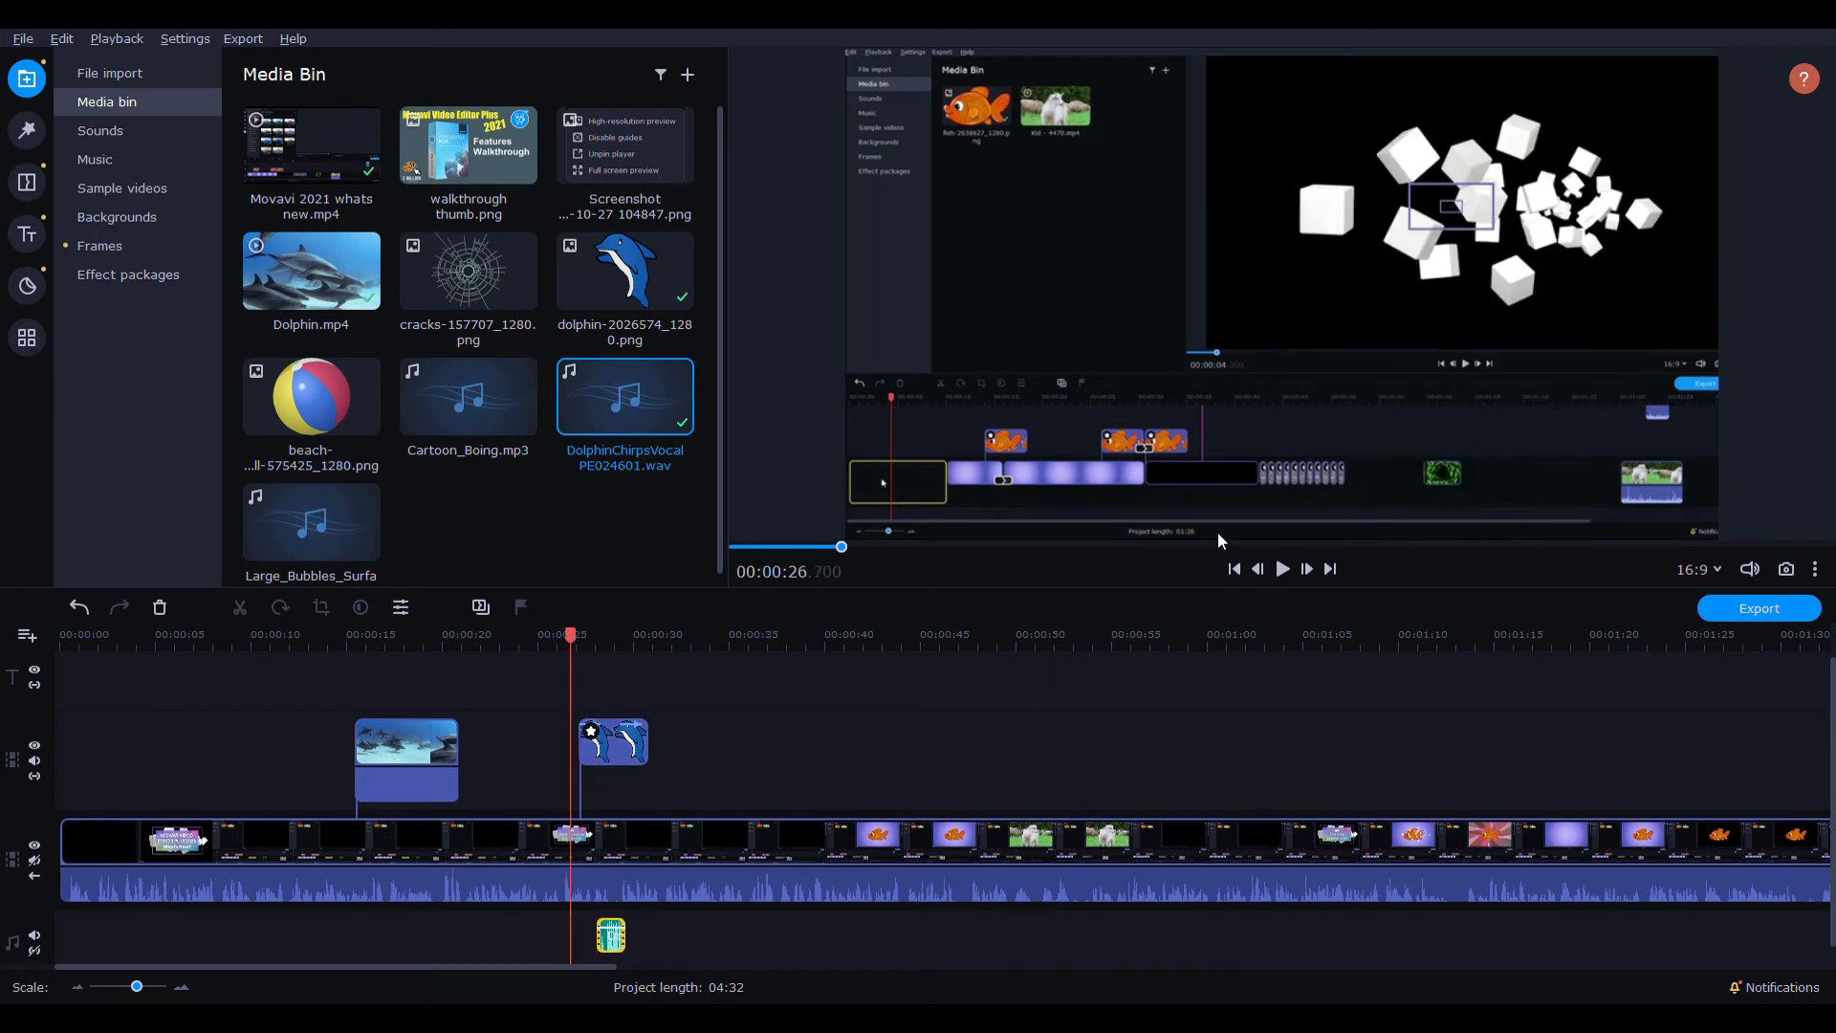
click(1281, 568)
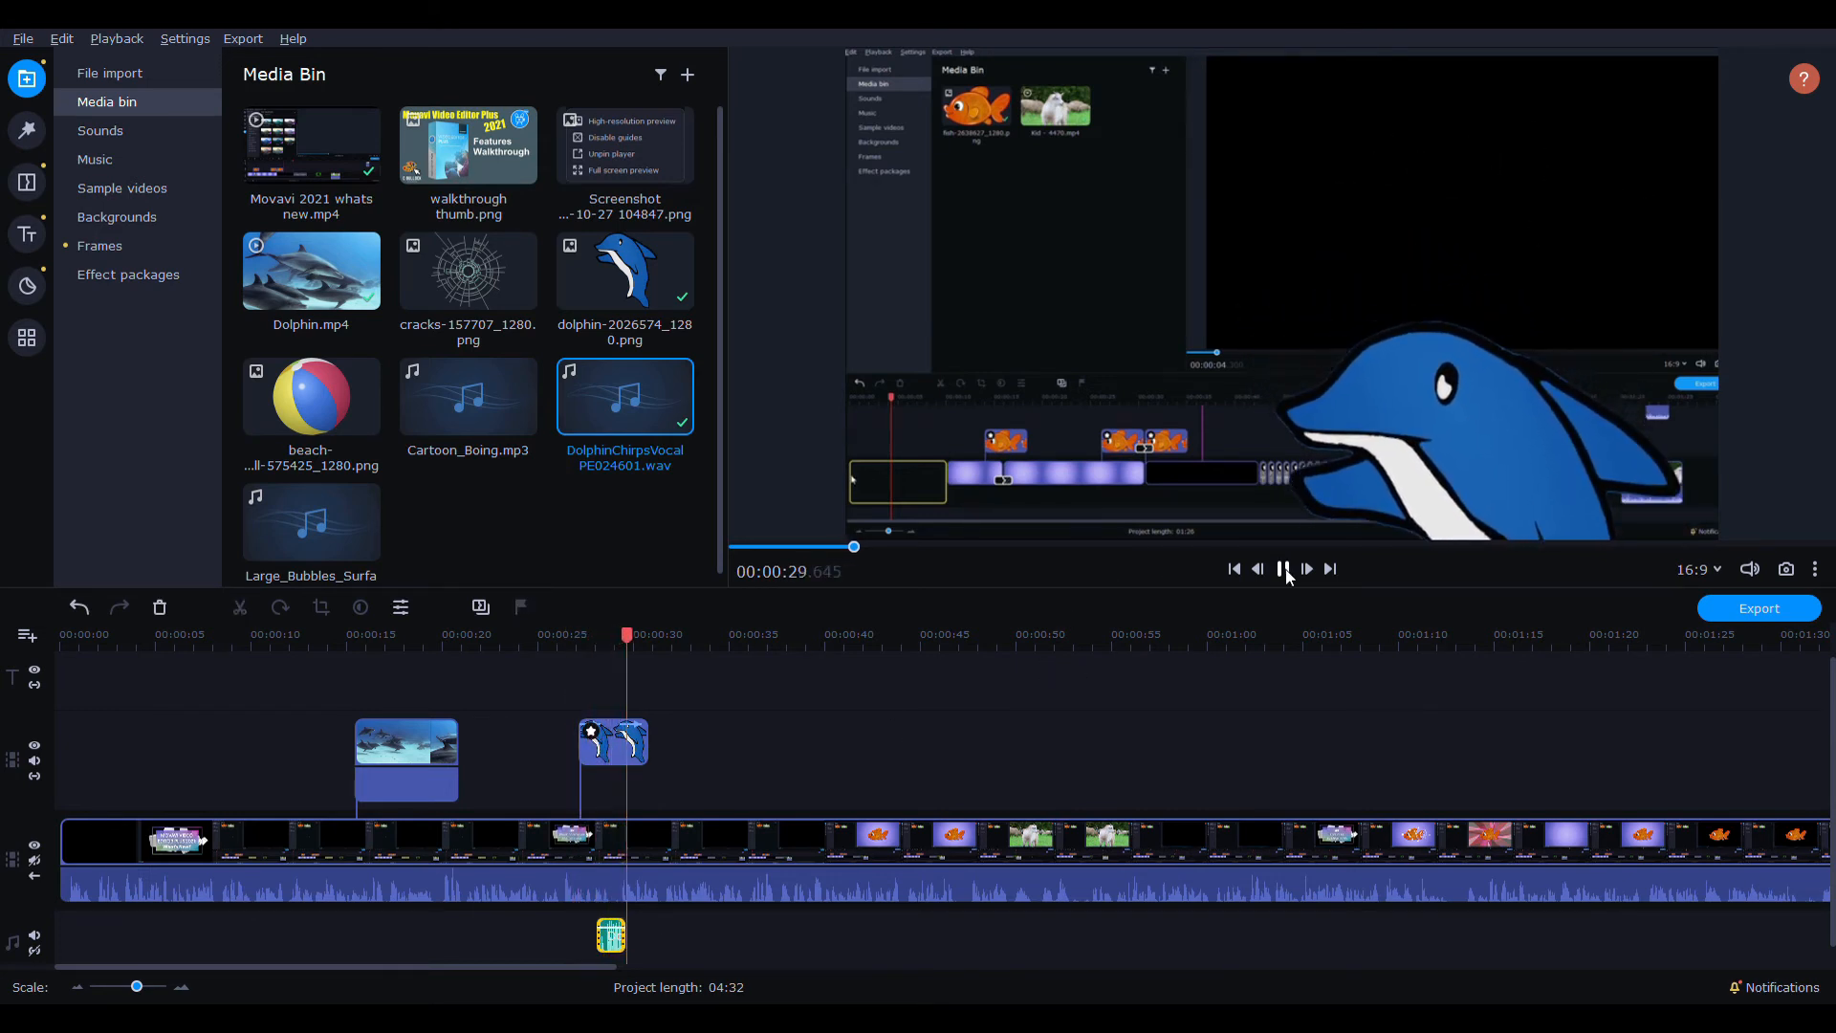
click(1281, 568)
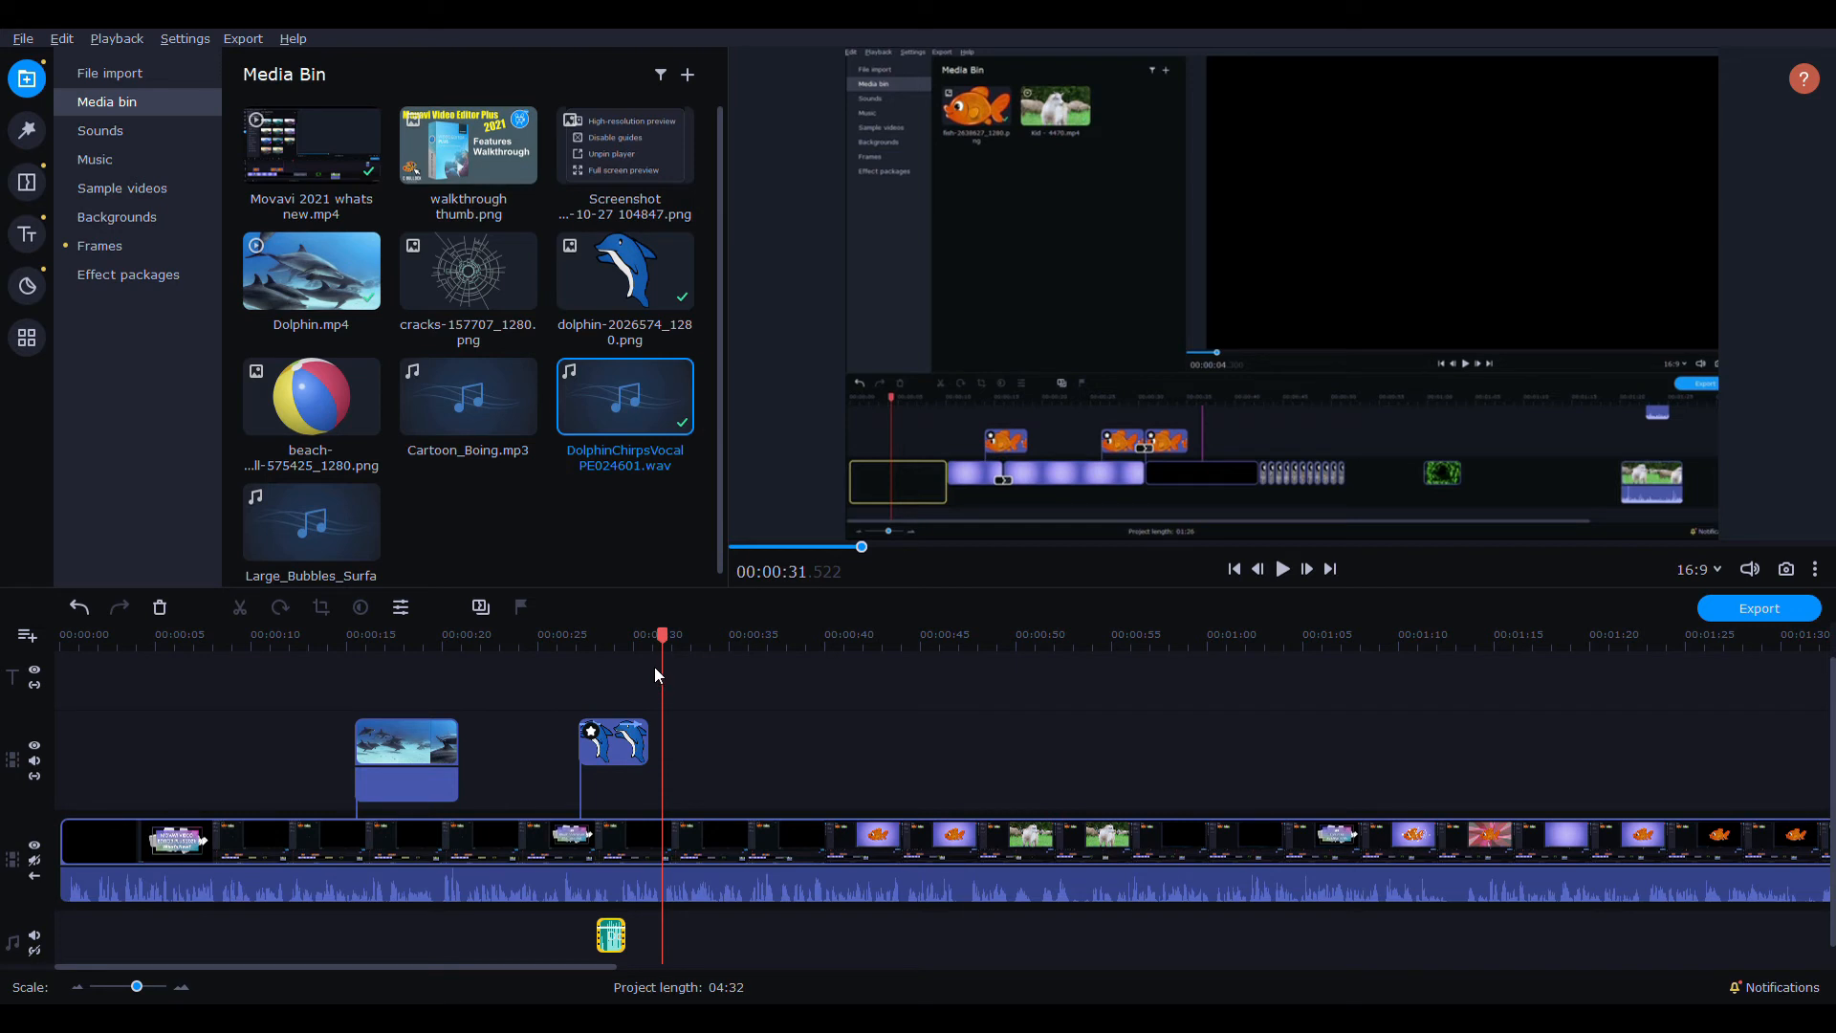
mouse_move(656, 667)
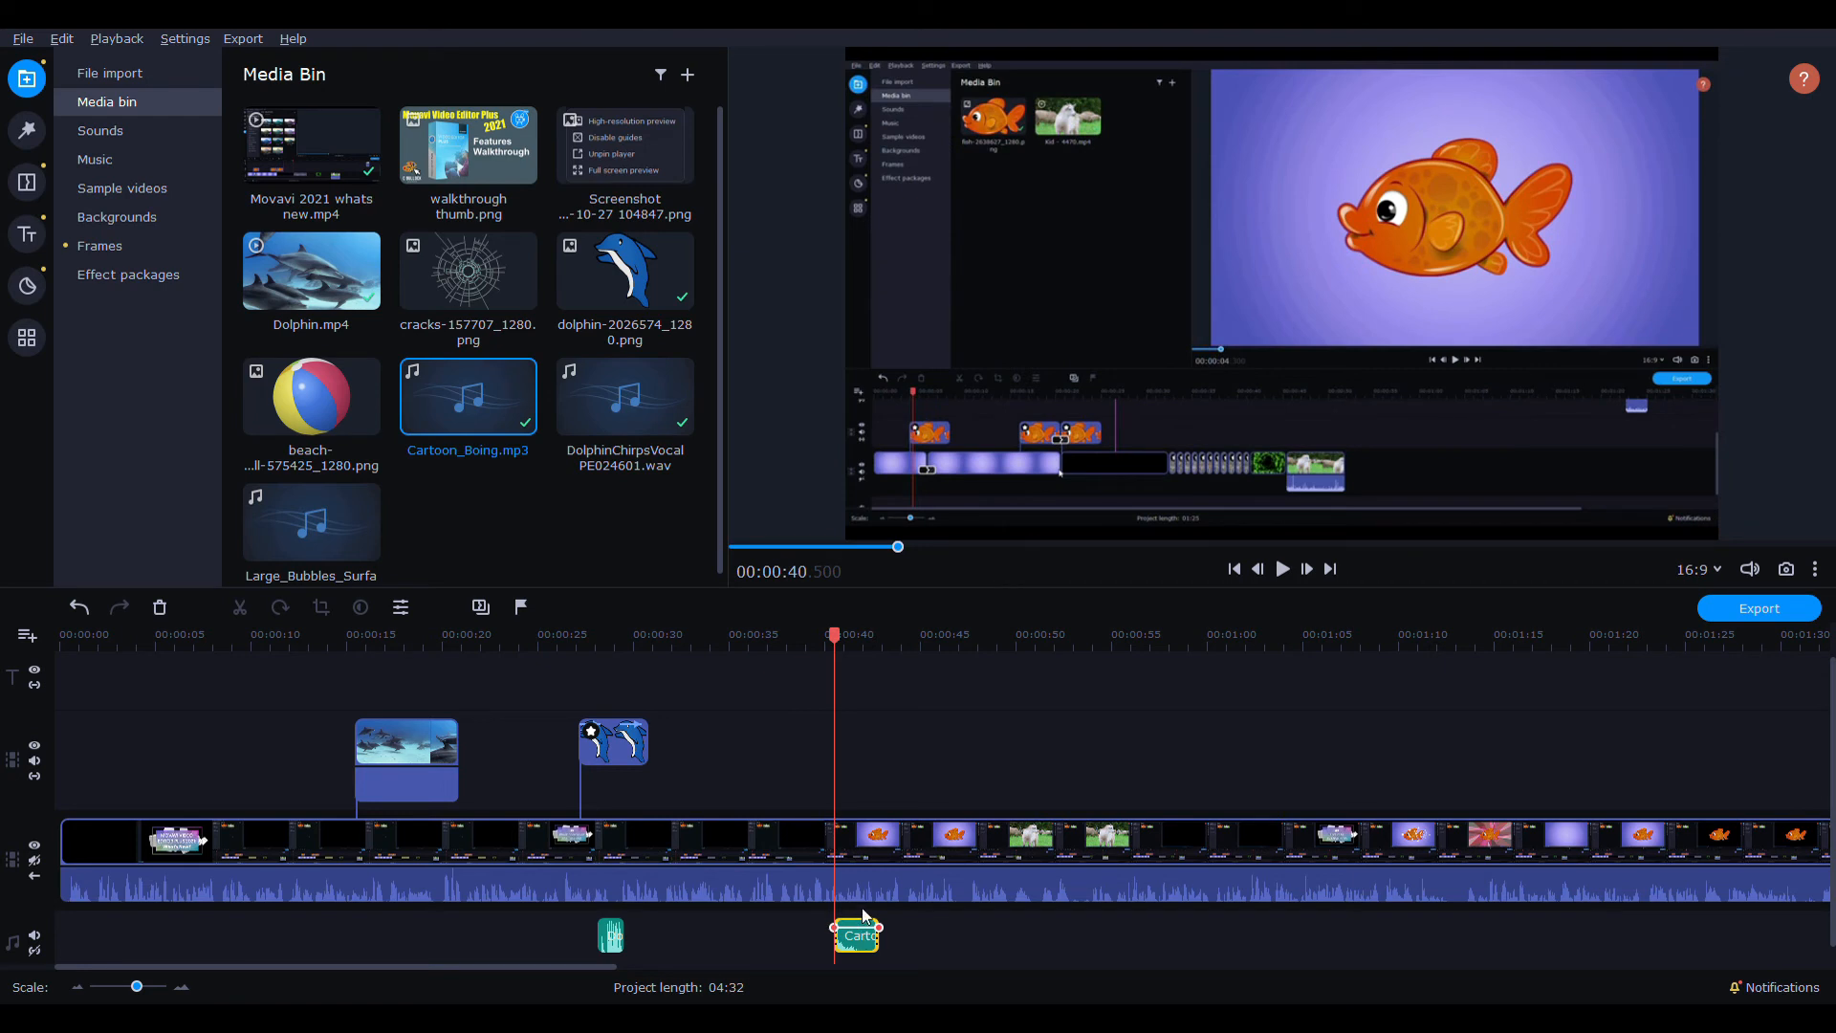
mouse_move(817, 684)
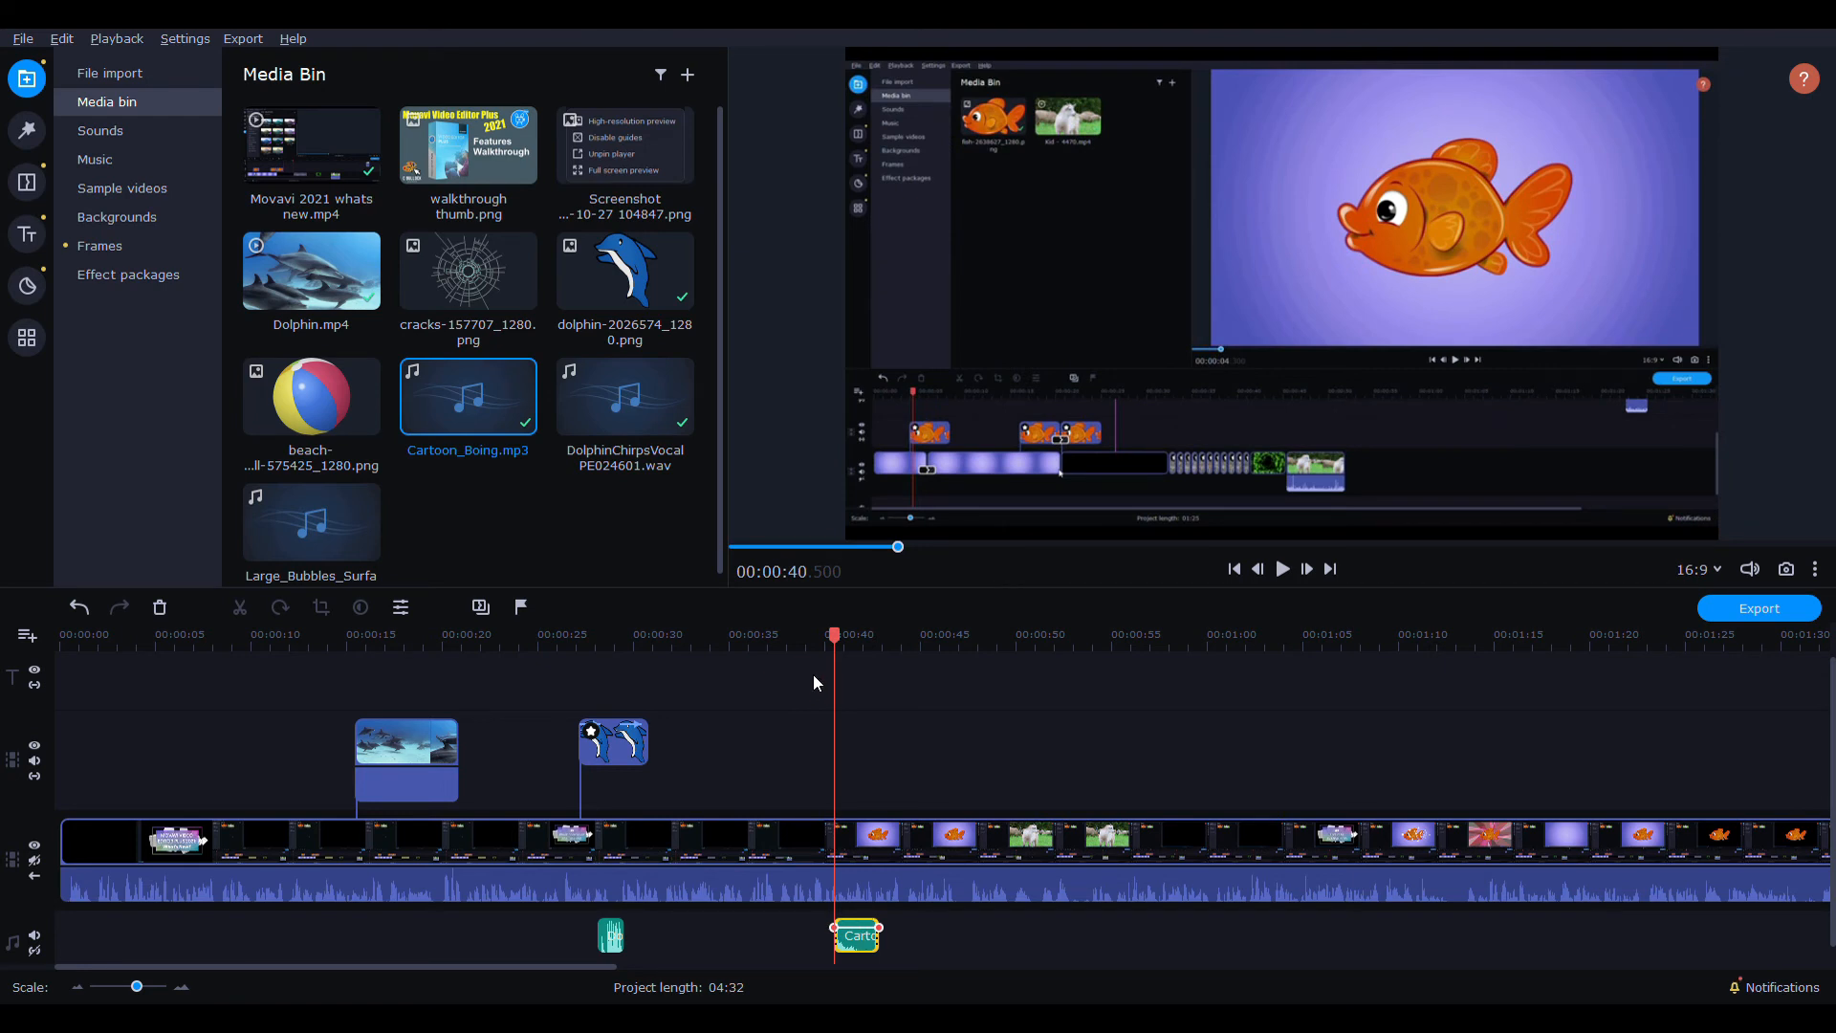
click(109, 73)
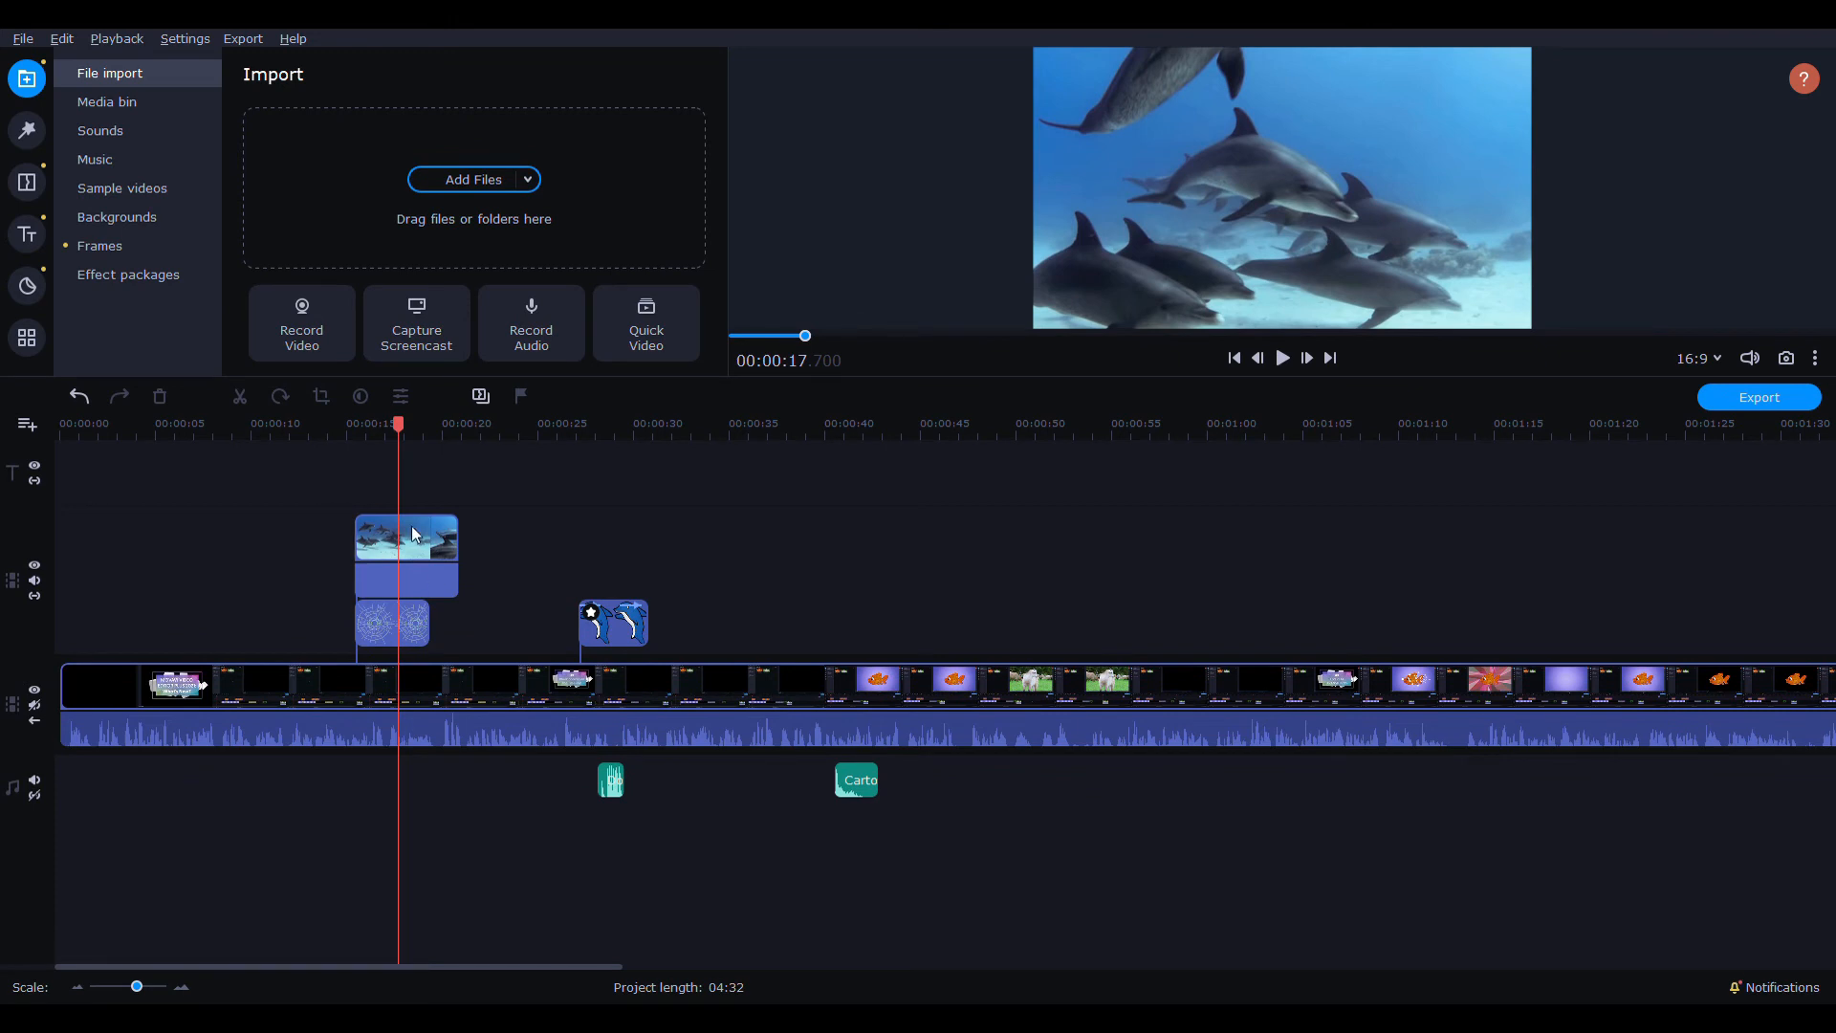
mouse_move(302, 626)
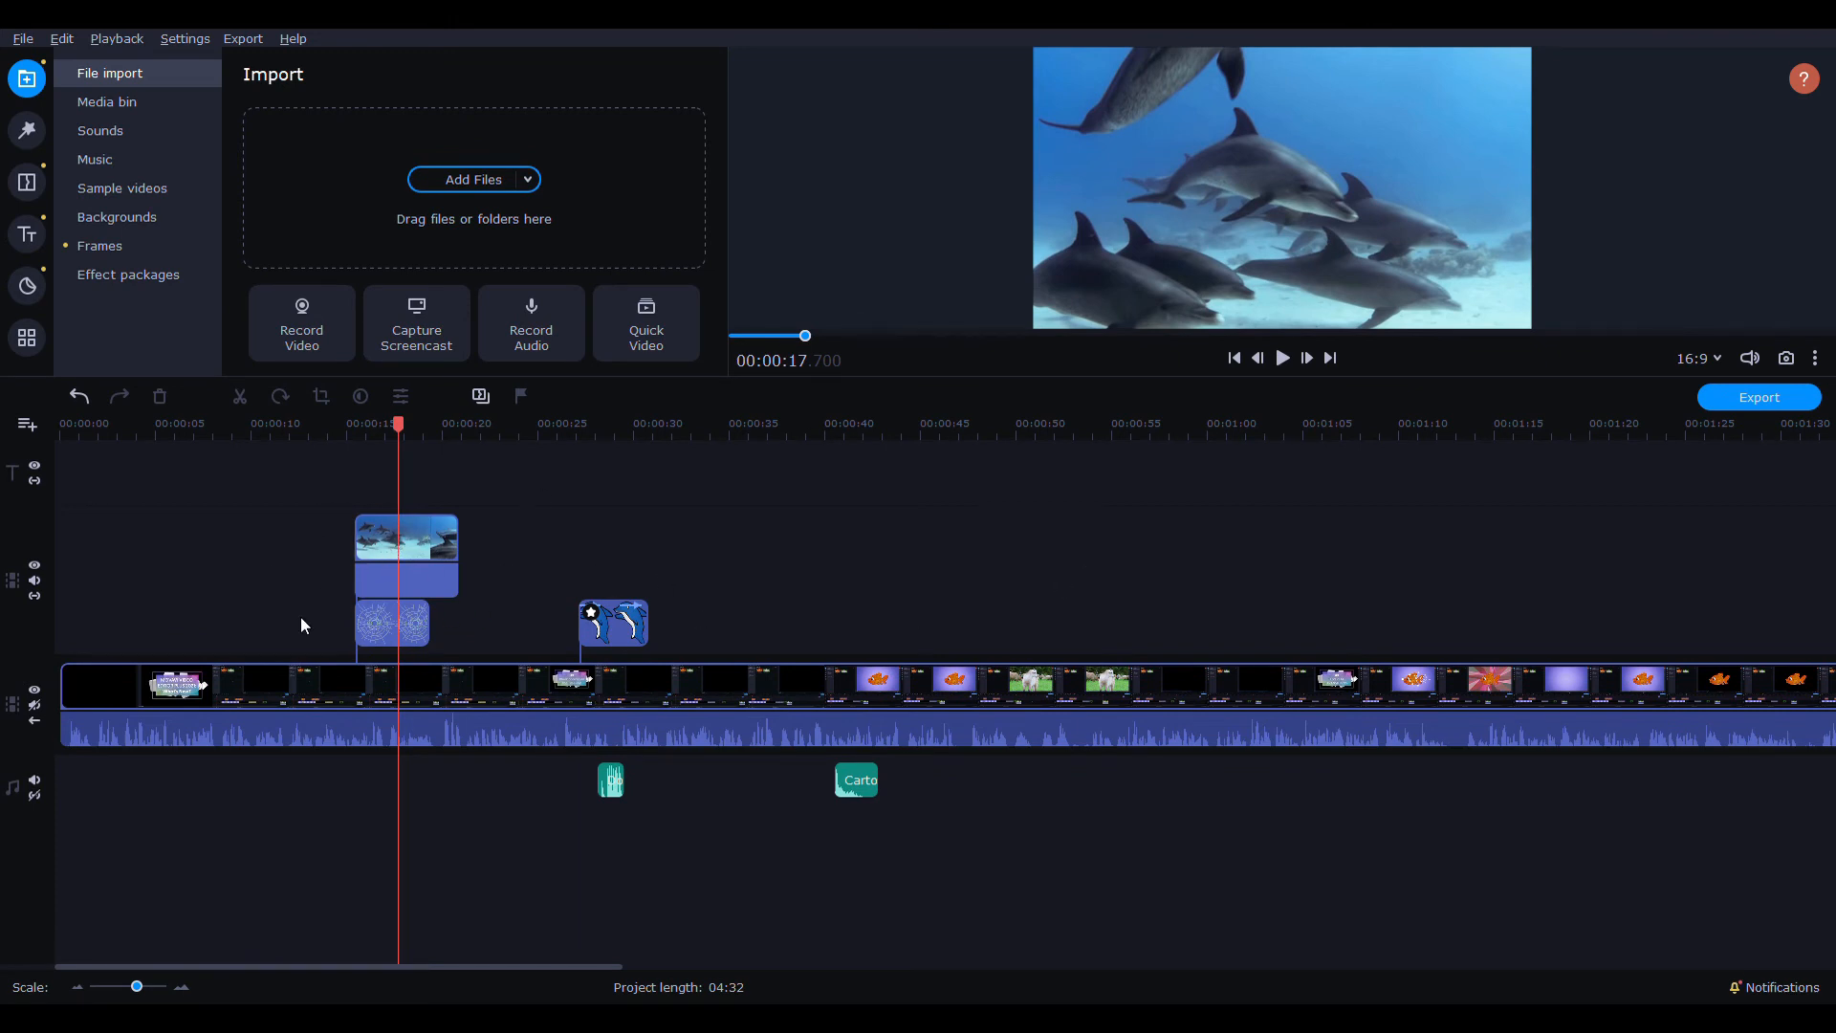
- Move the cracked-glass picture to a track above Dolphin.mp4 and select the main video clip
click(392, 620)
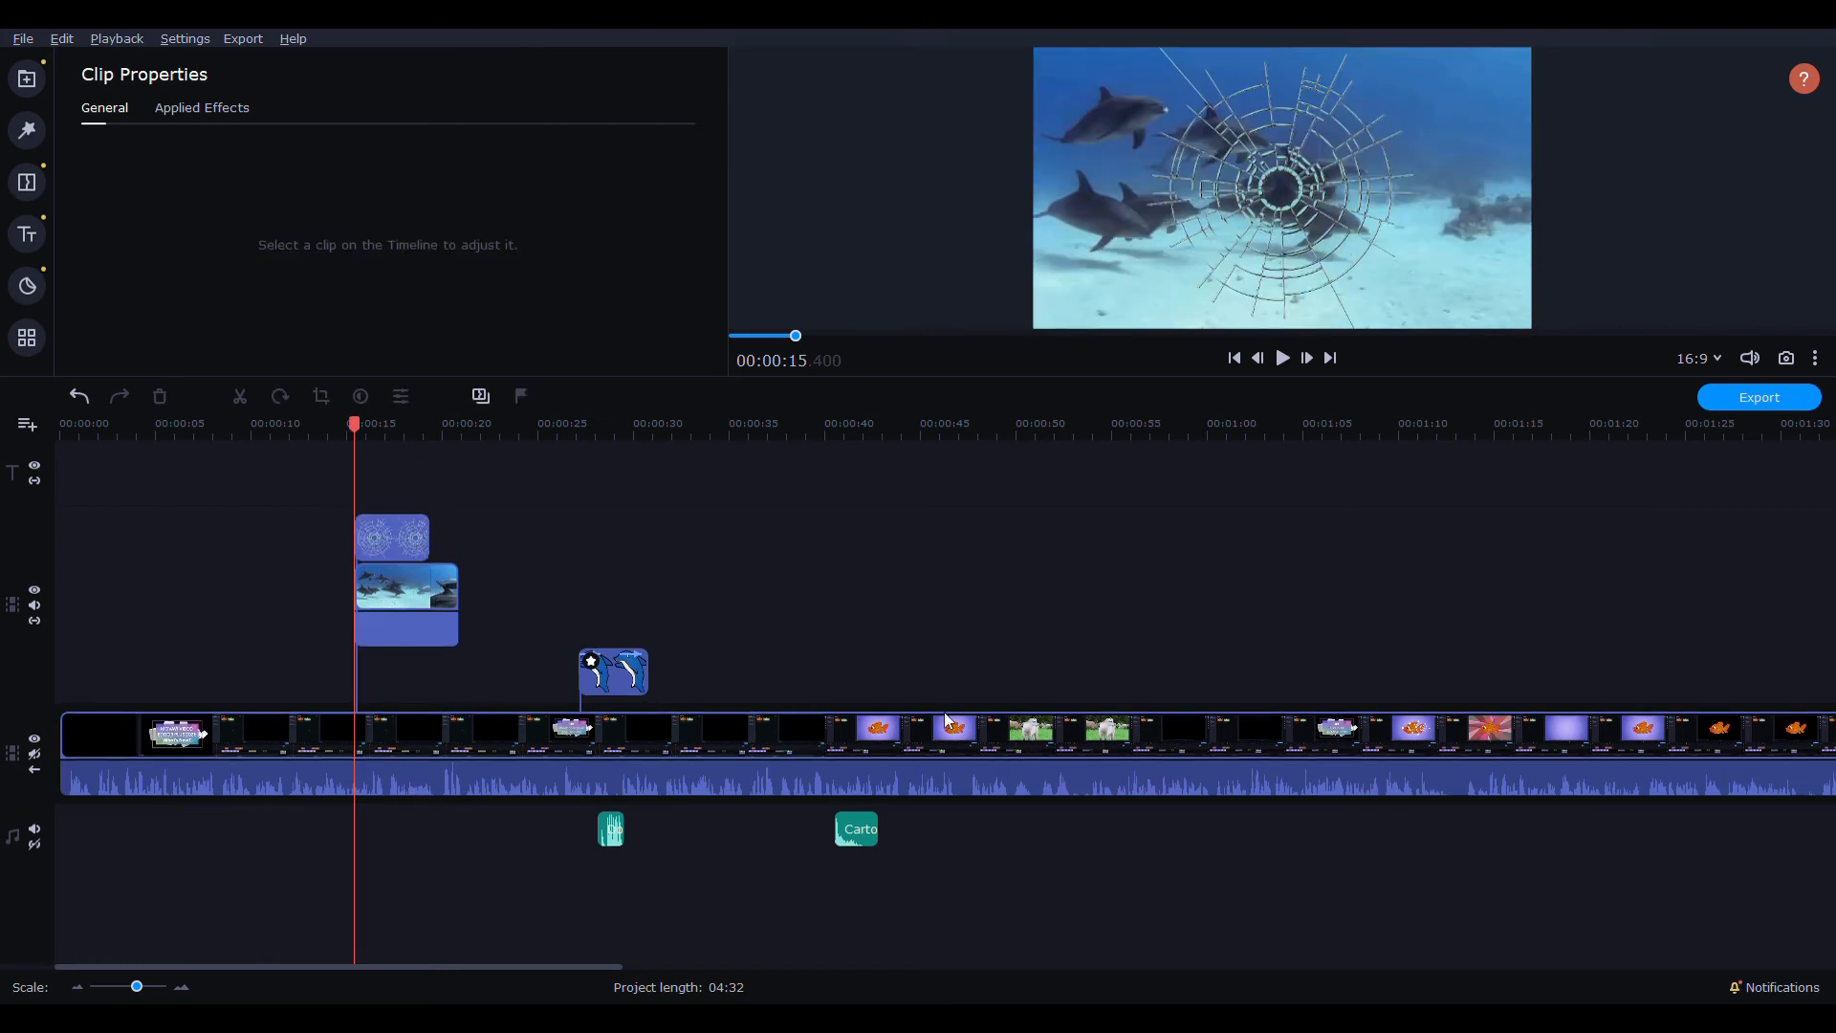
mouse_move(107, 654)
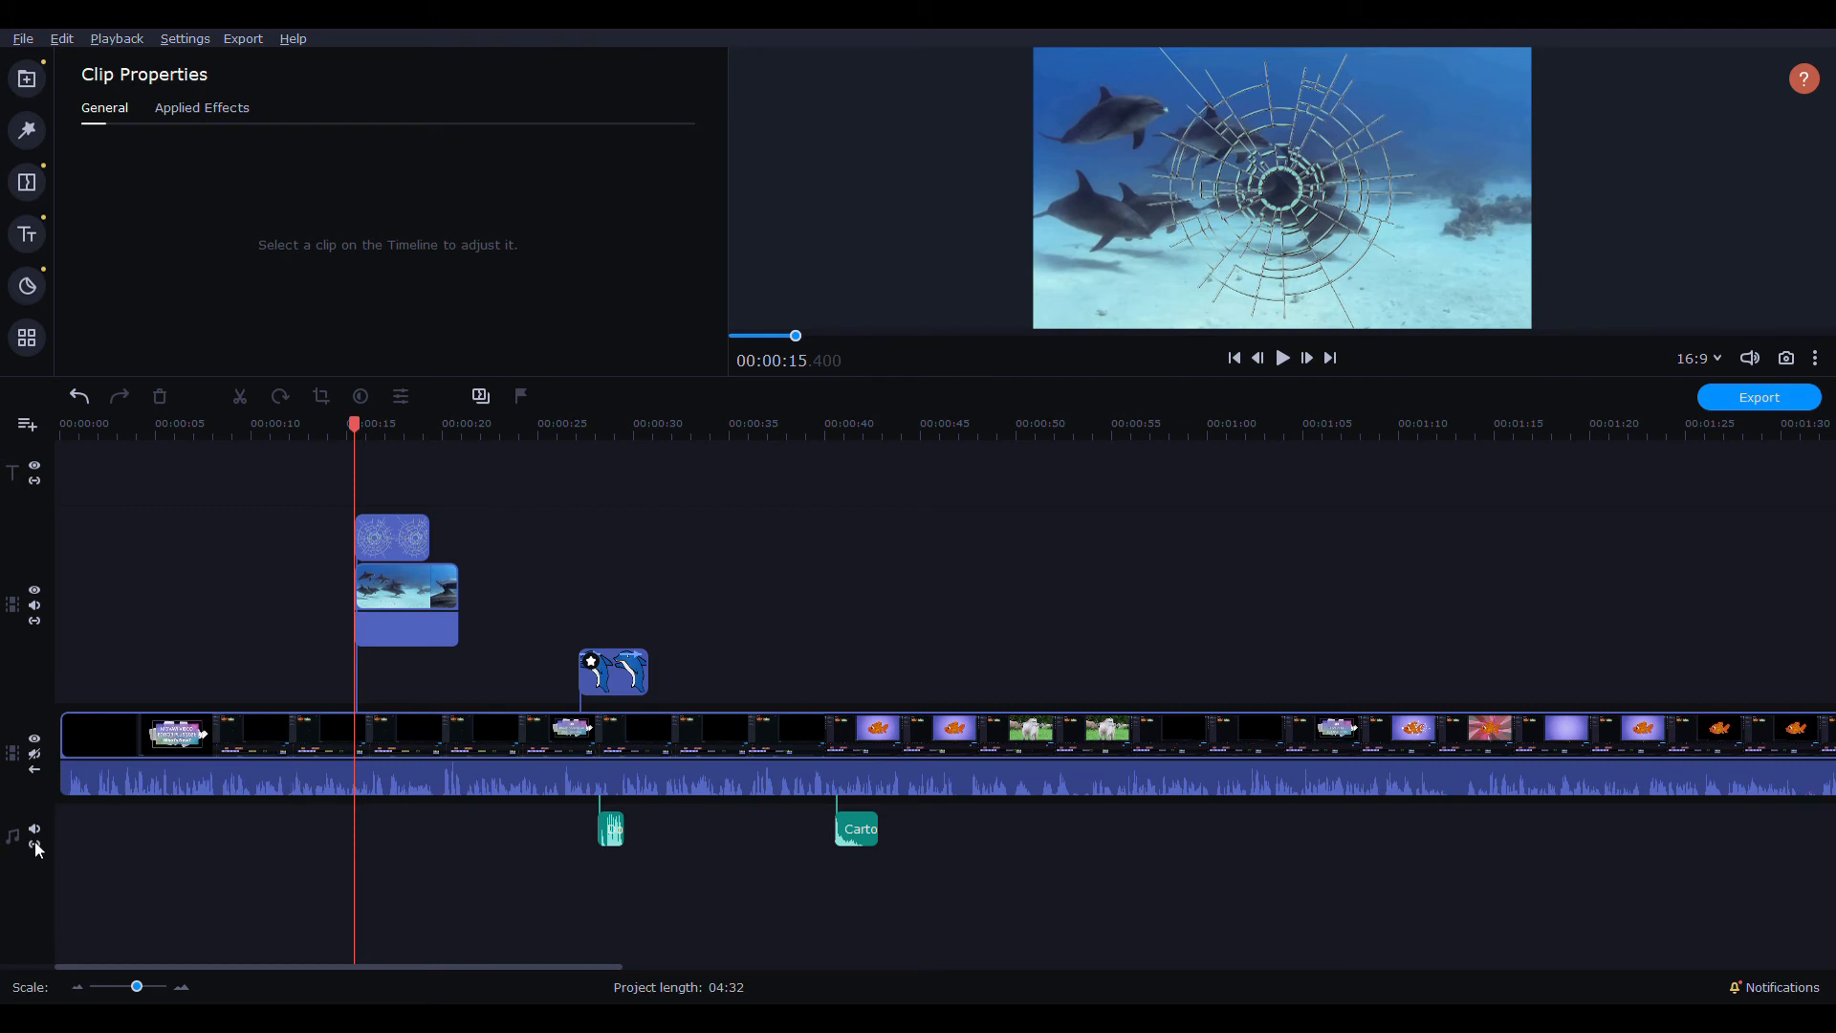
click(789, 761)
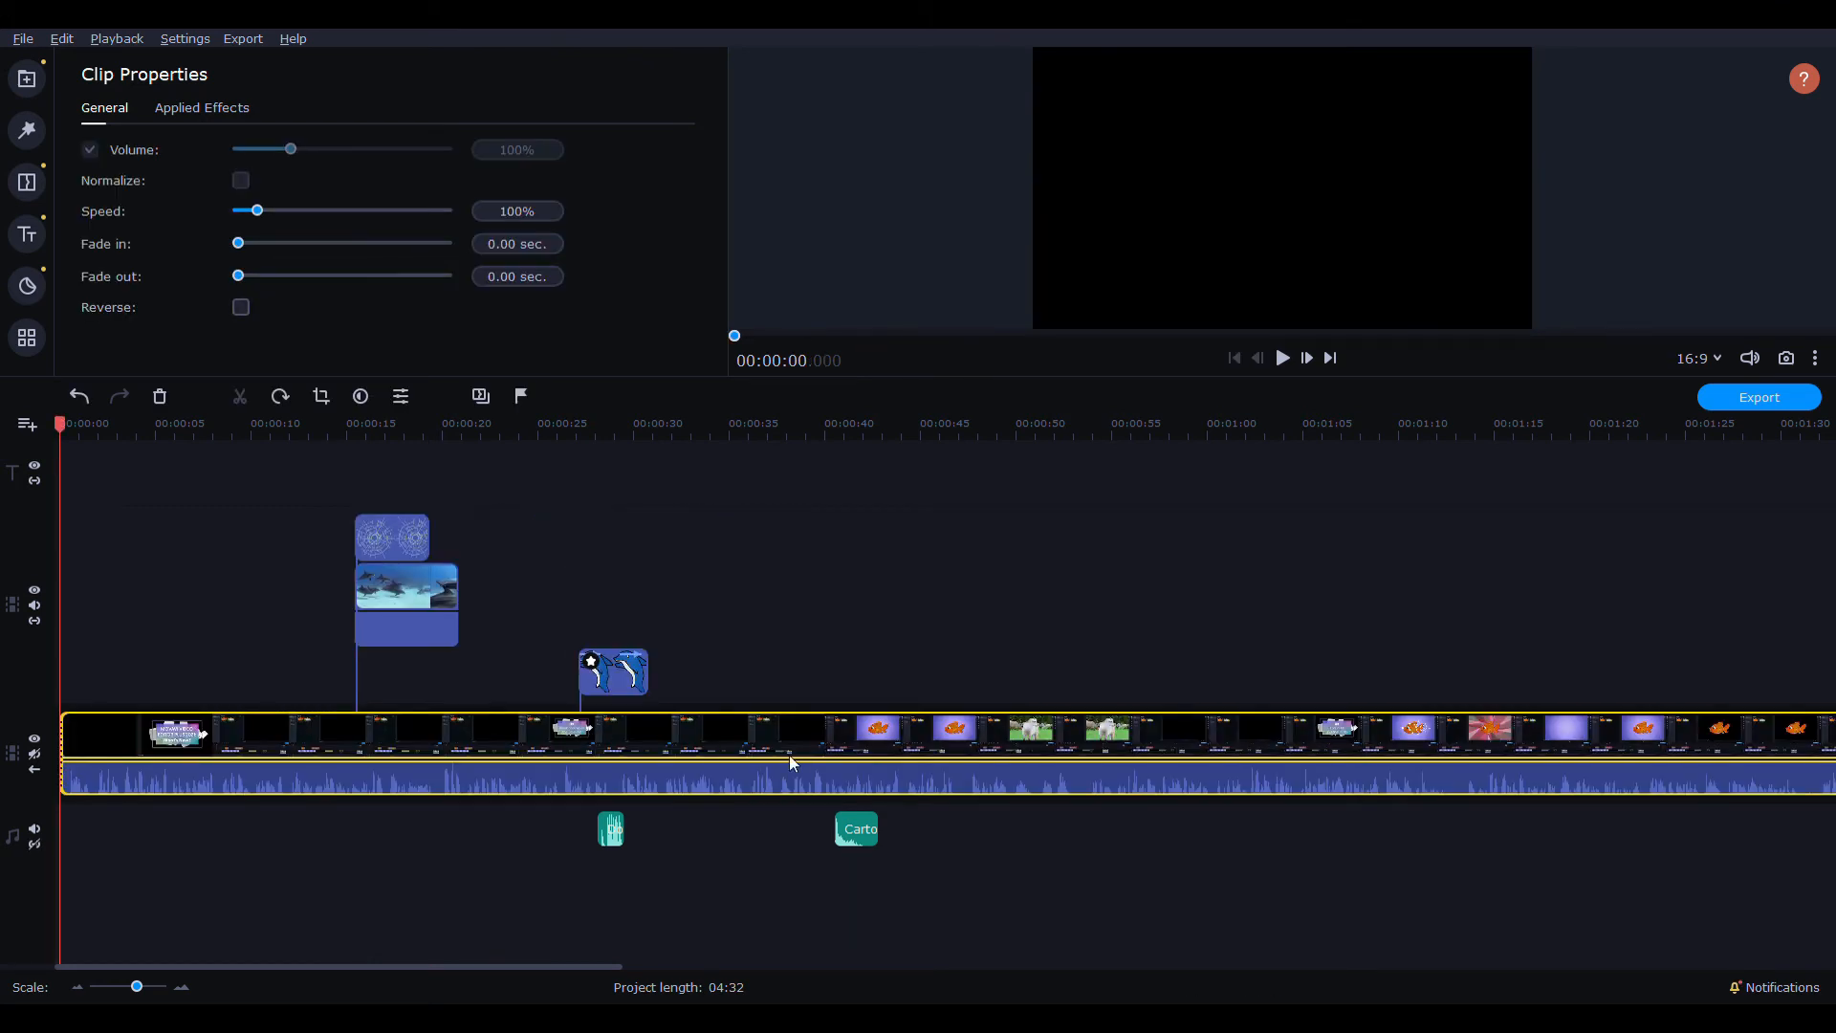
mouse_move(363, 834)
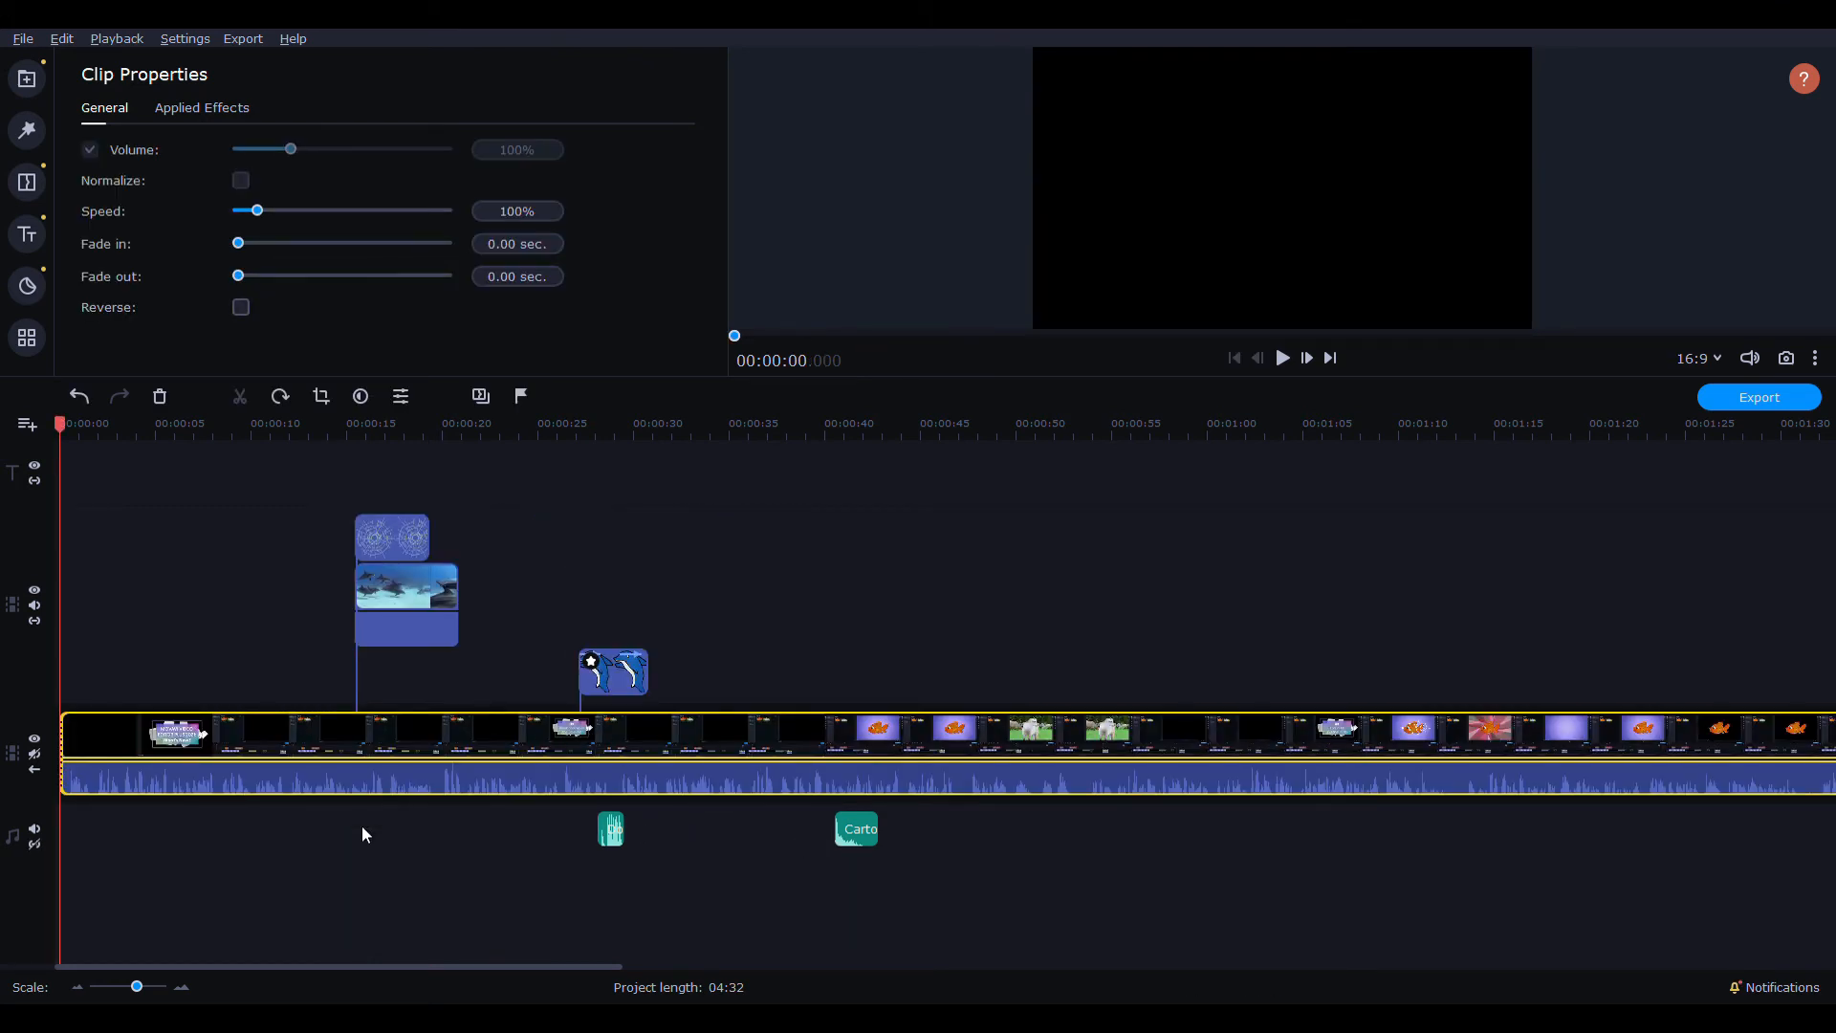
mouse_move(767, 834)
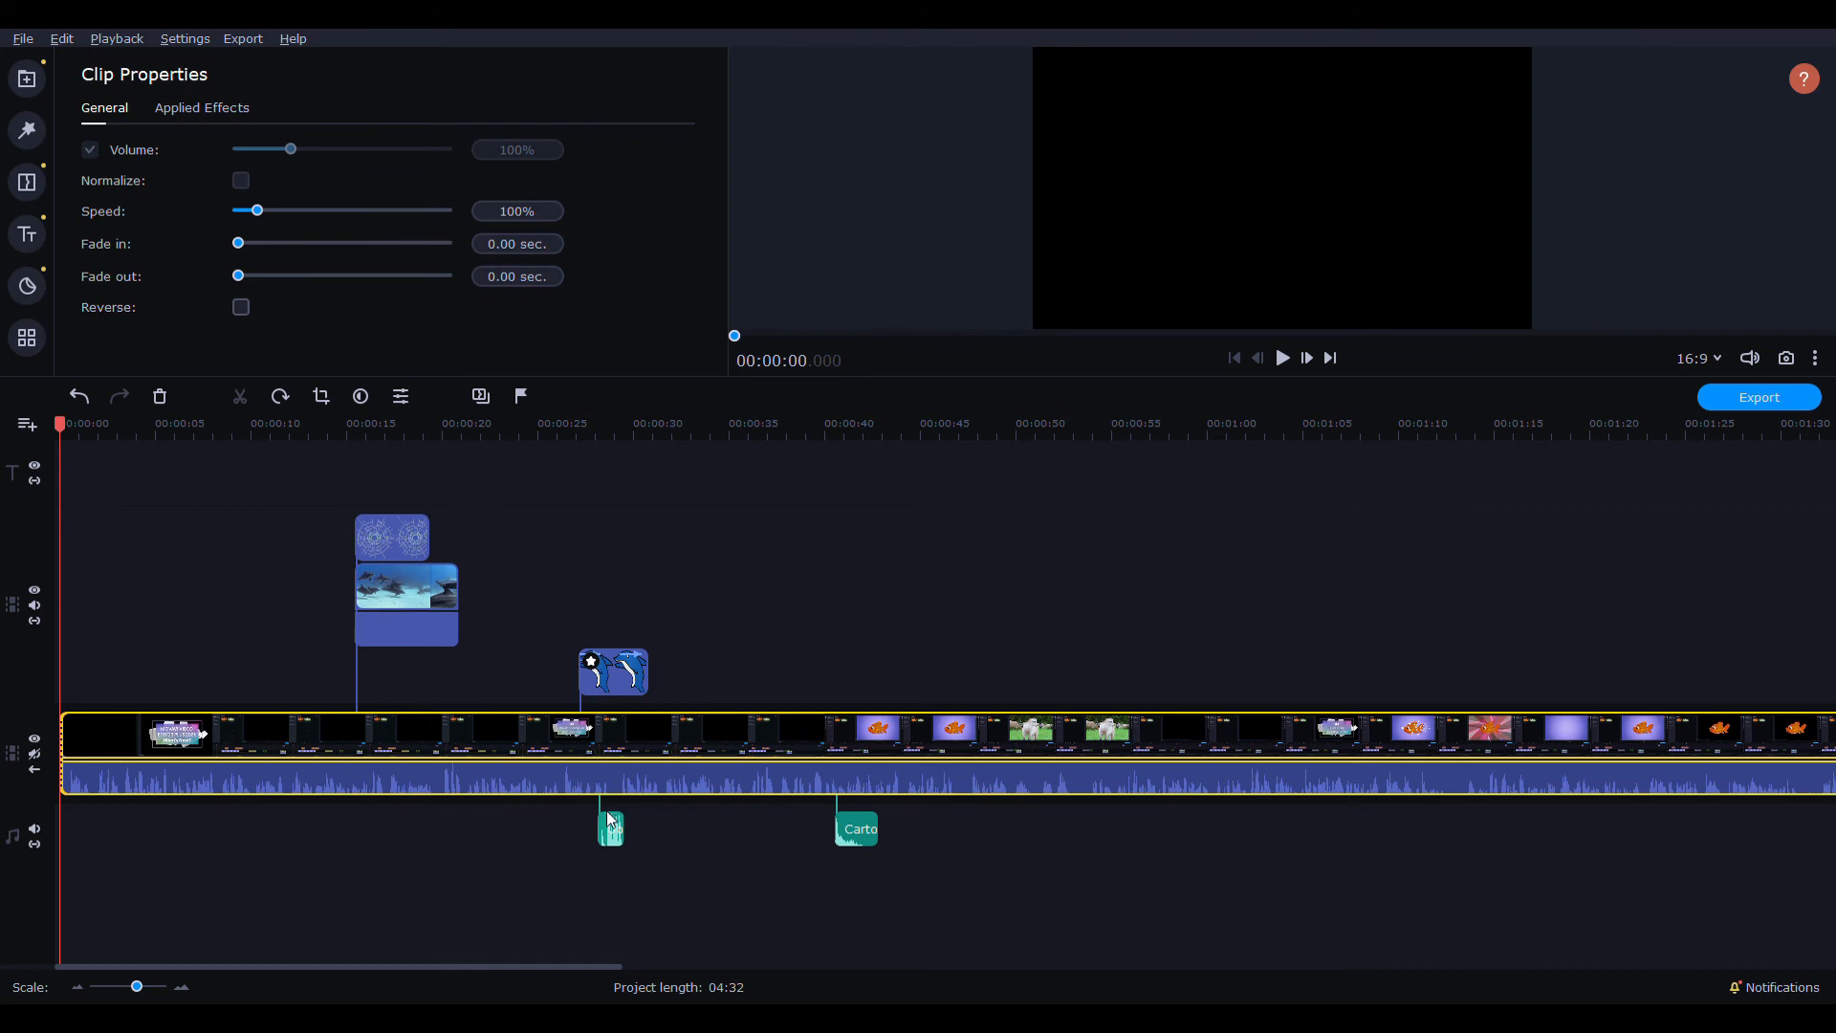
mouse_move(606, 811)
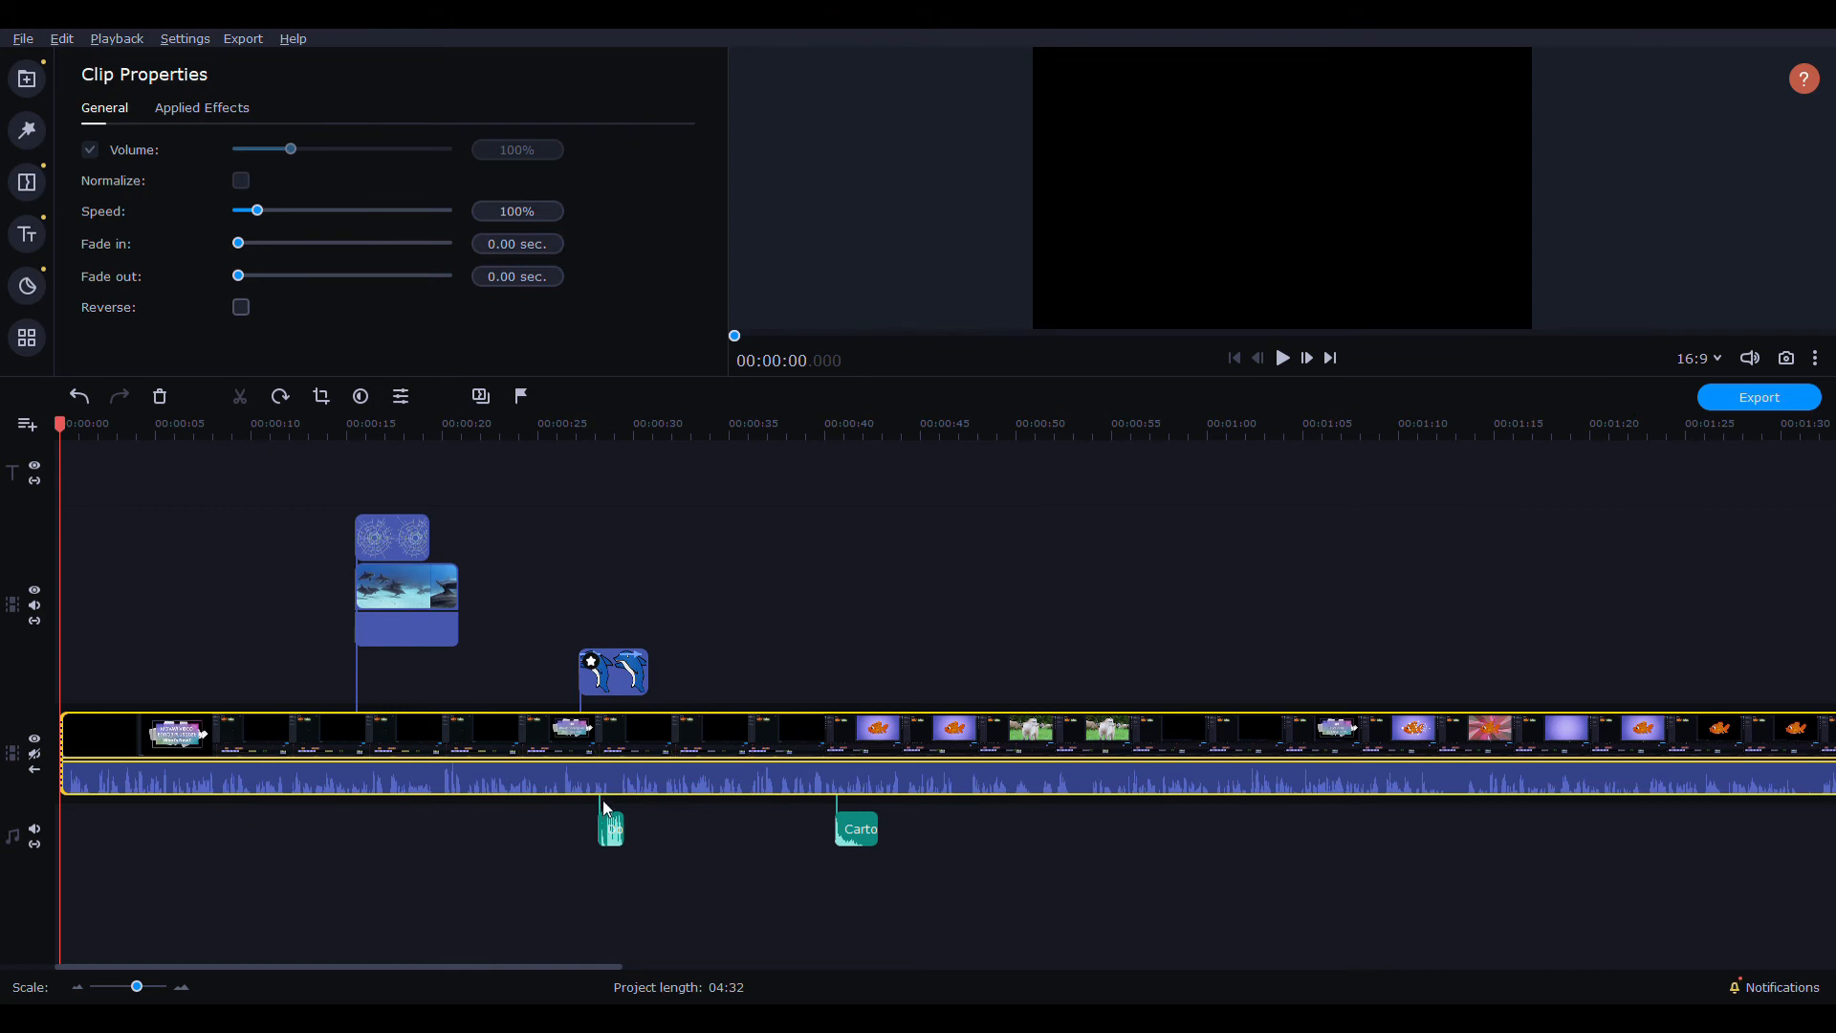
mouse_move(853, 729)
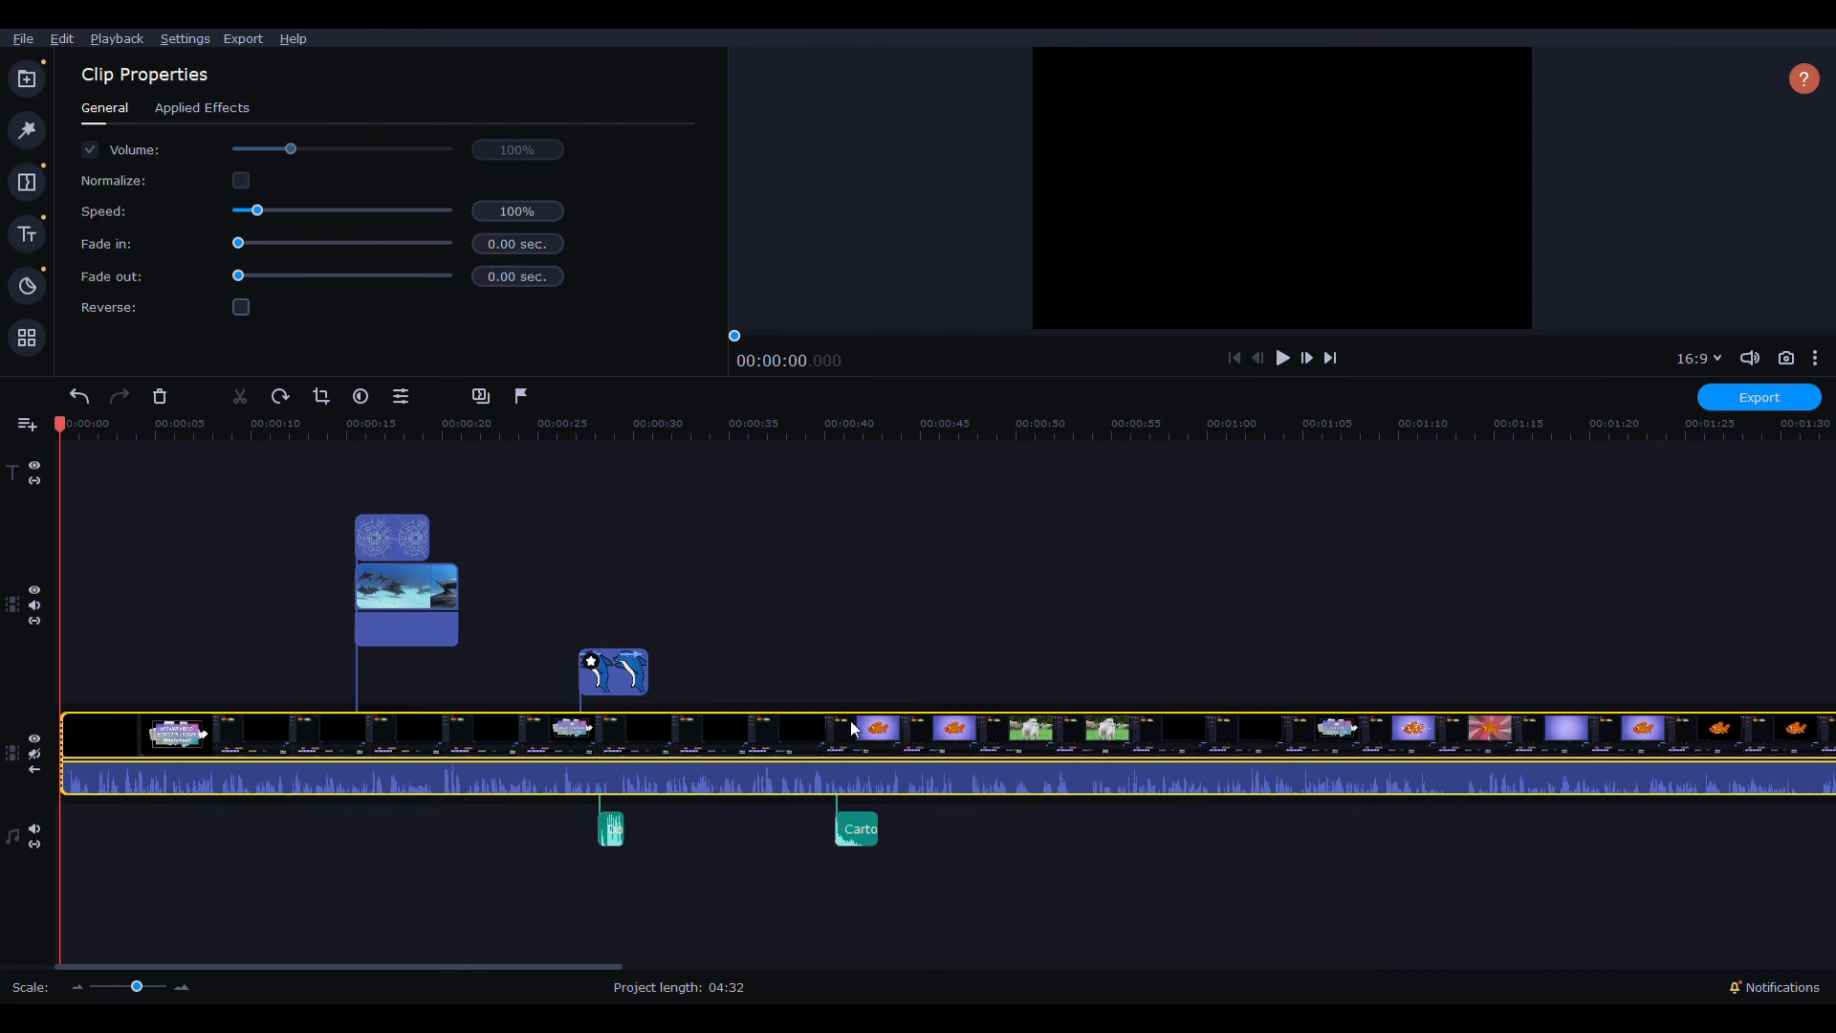
mouse_move(136, 497)
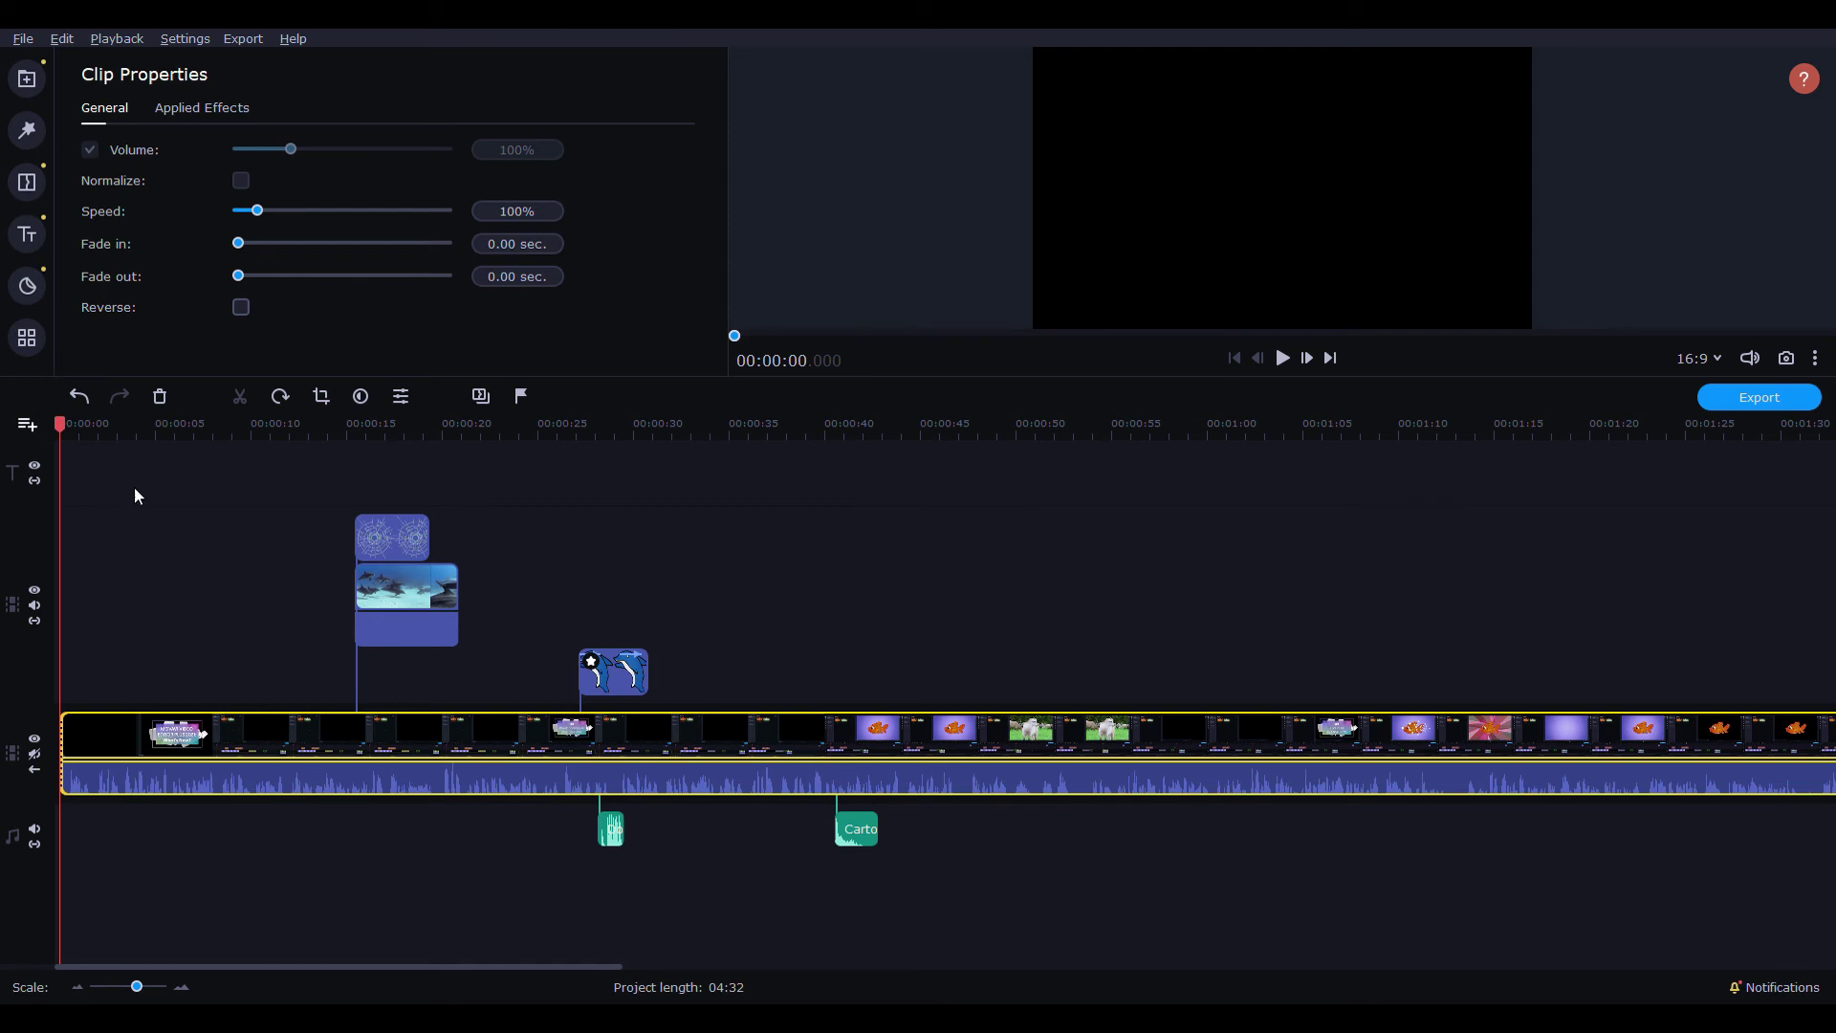
mouse_move(65, 461)
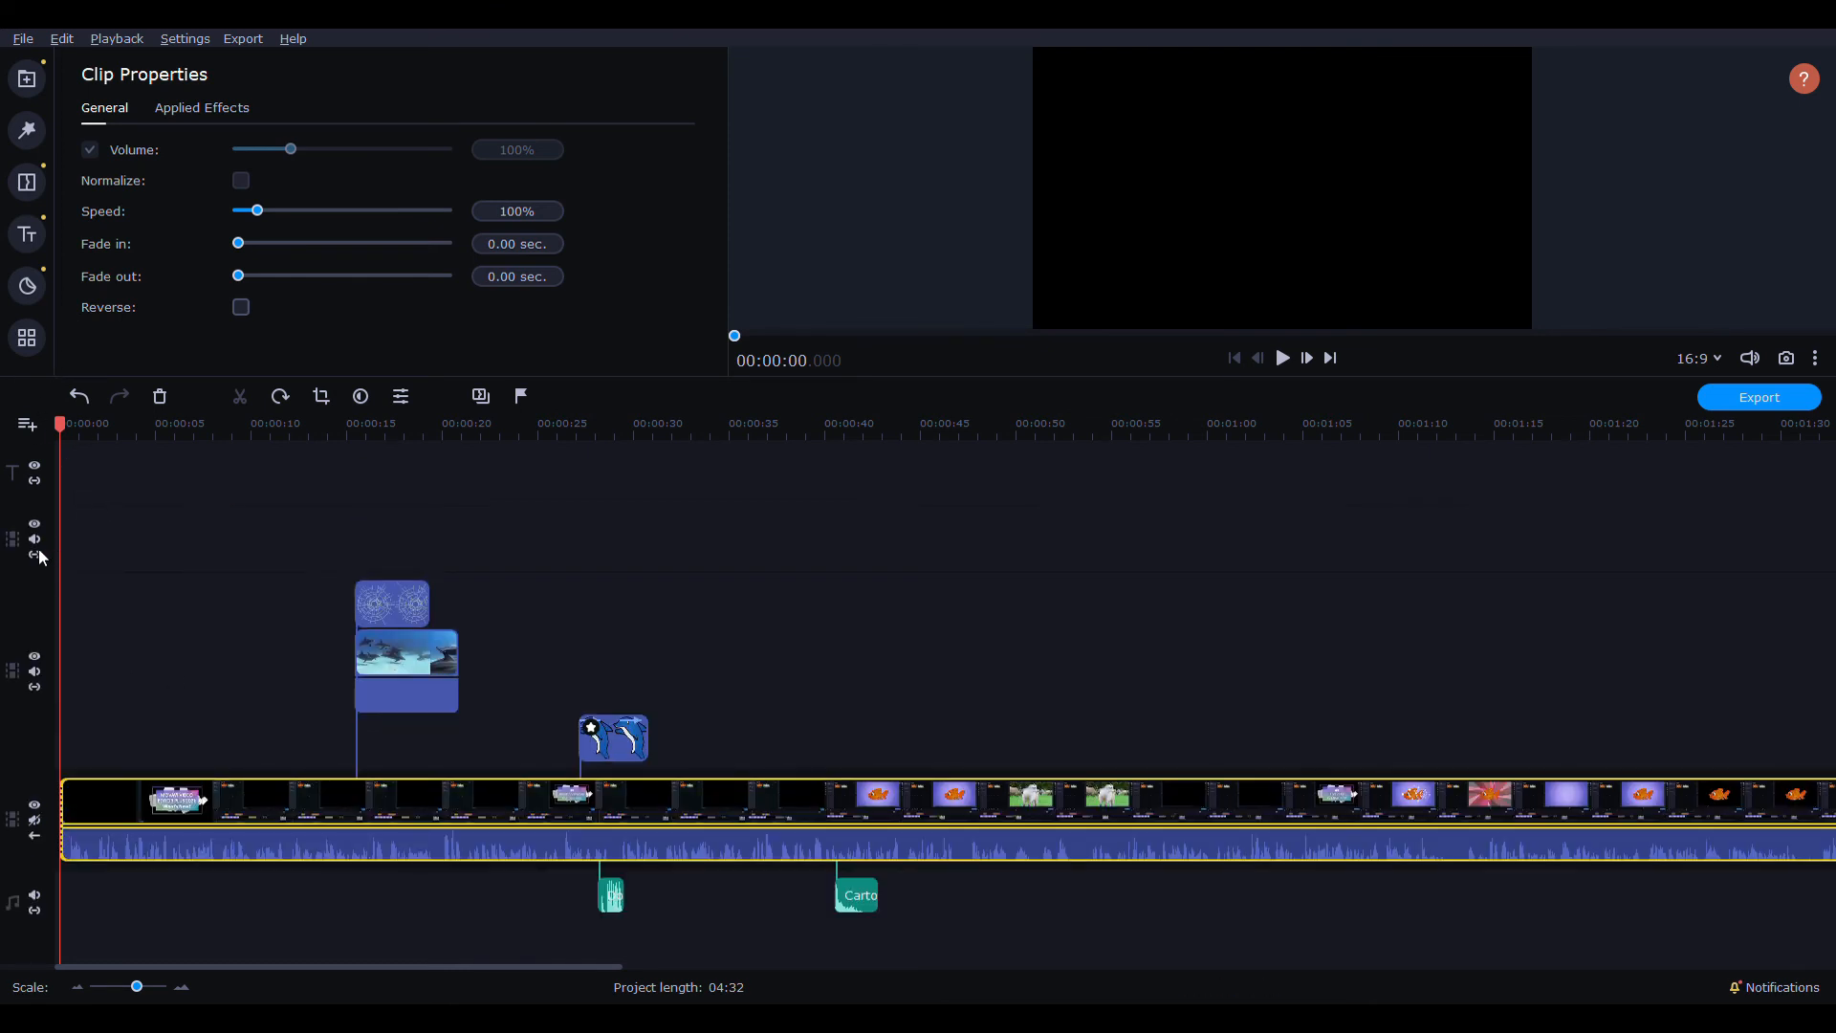
mouse_move(92, 551)
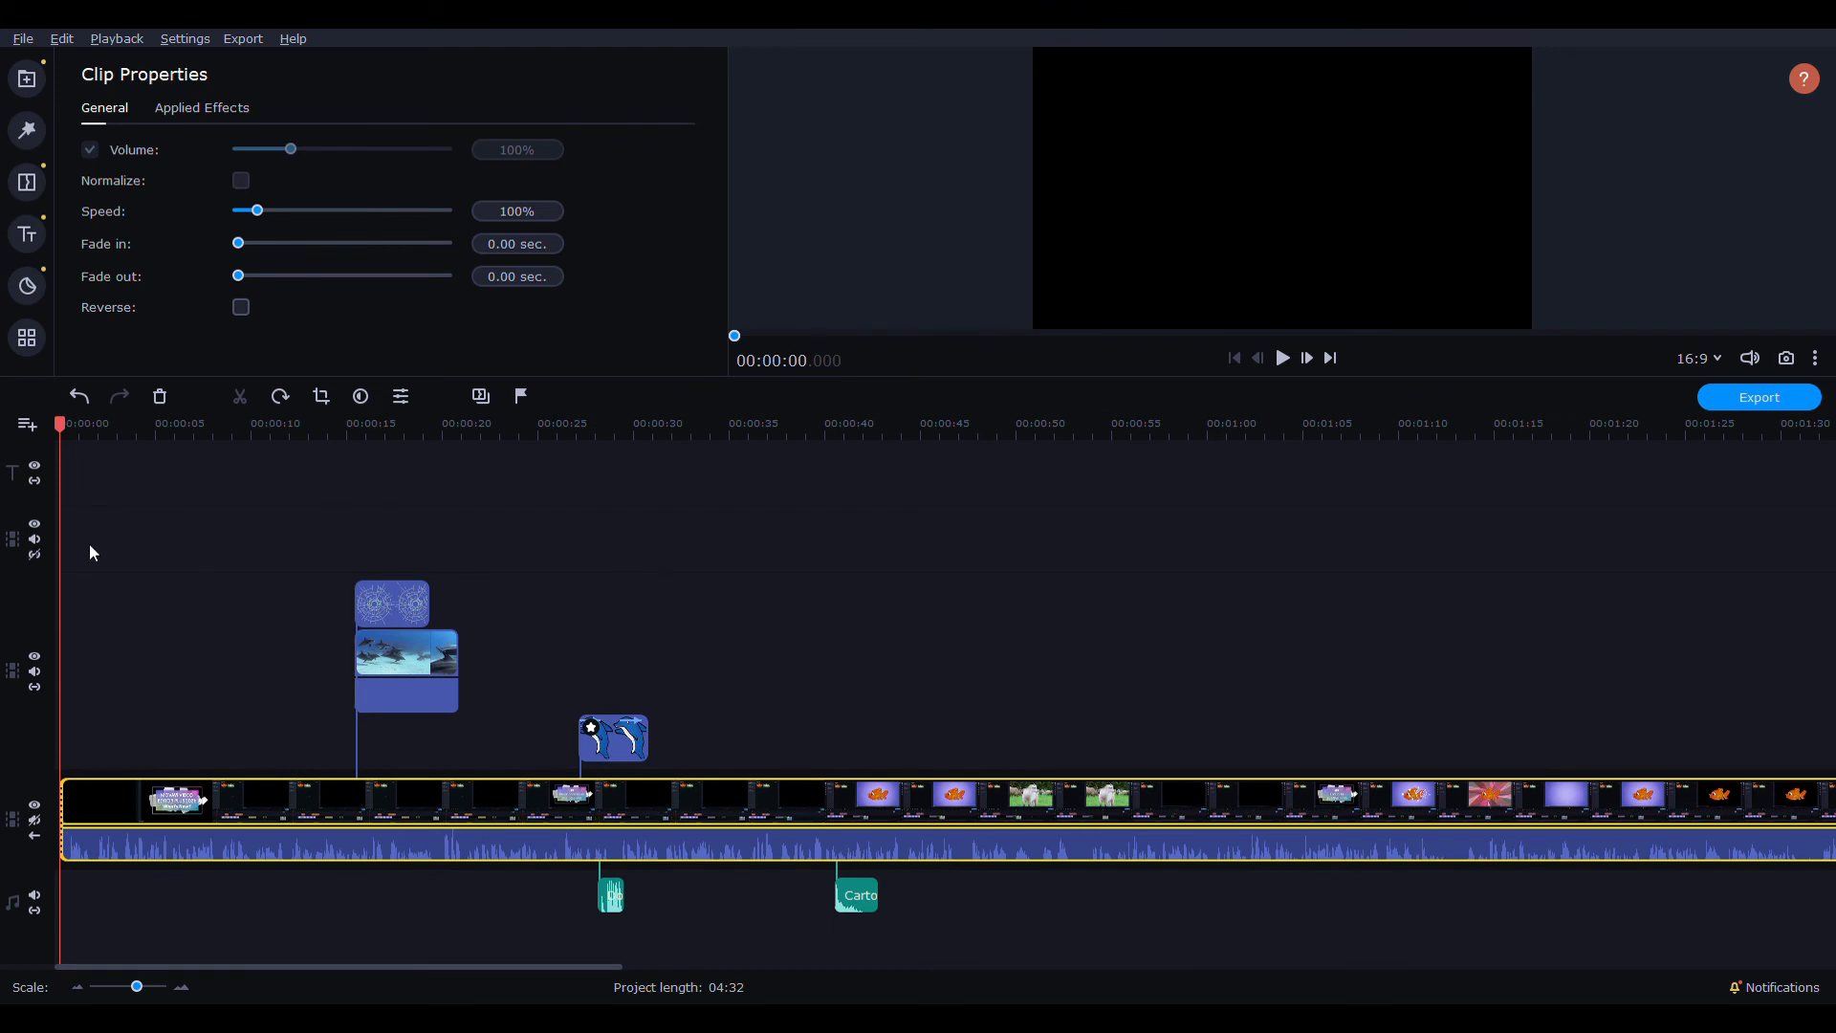
mouse_move(169, 540)
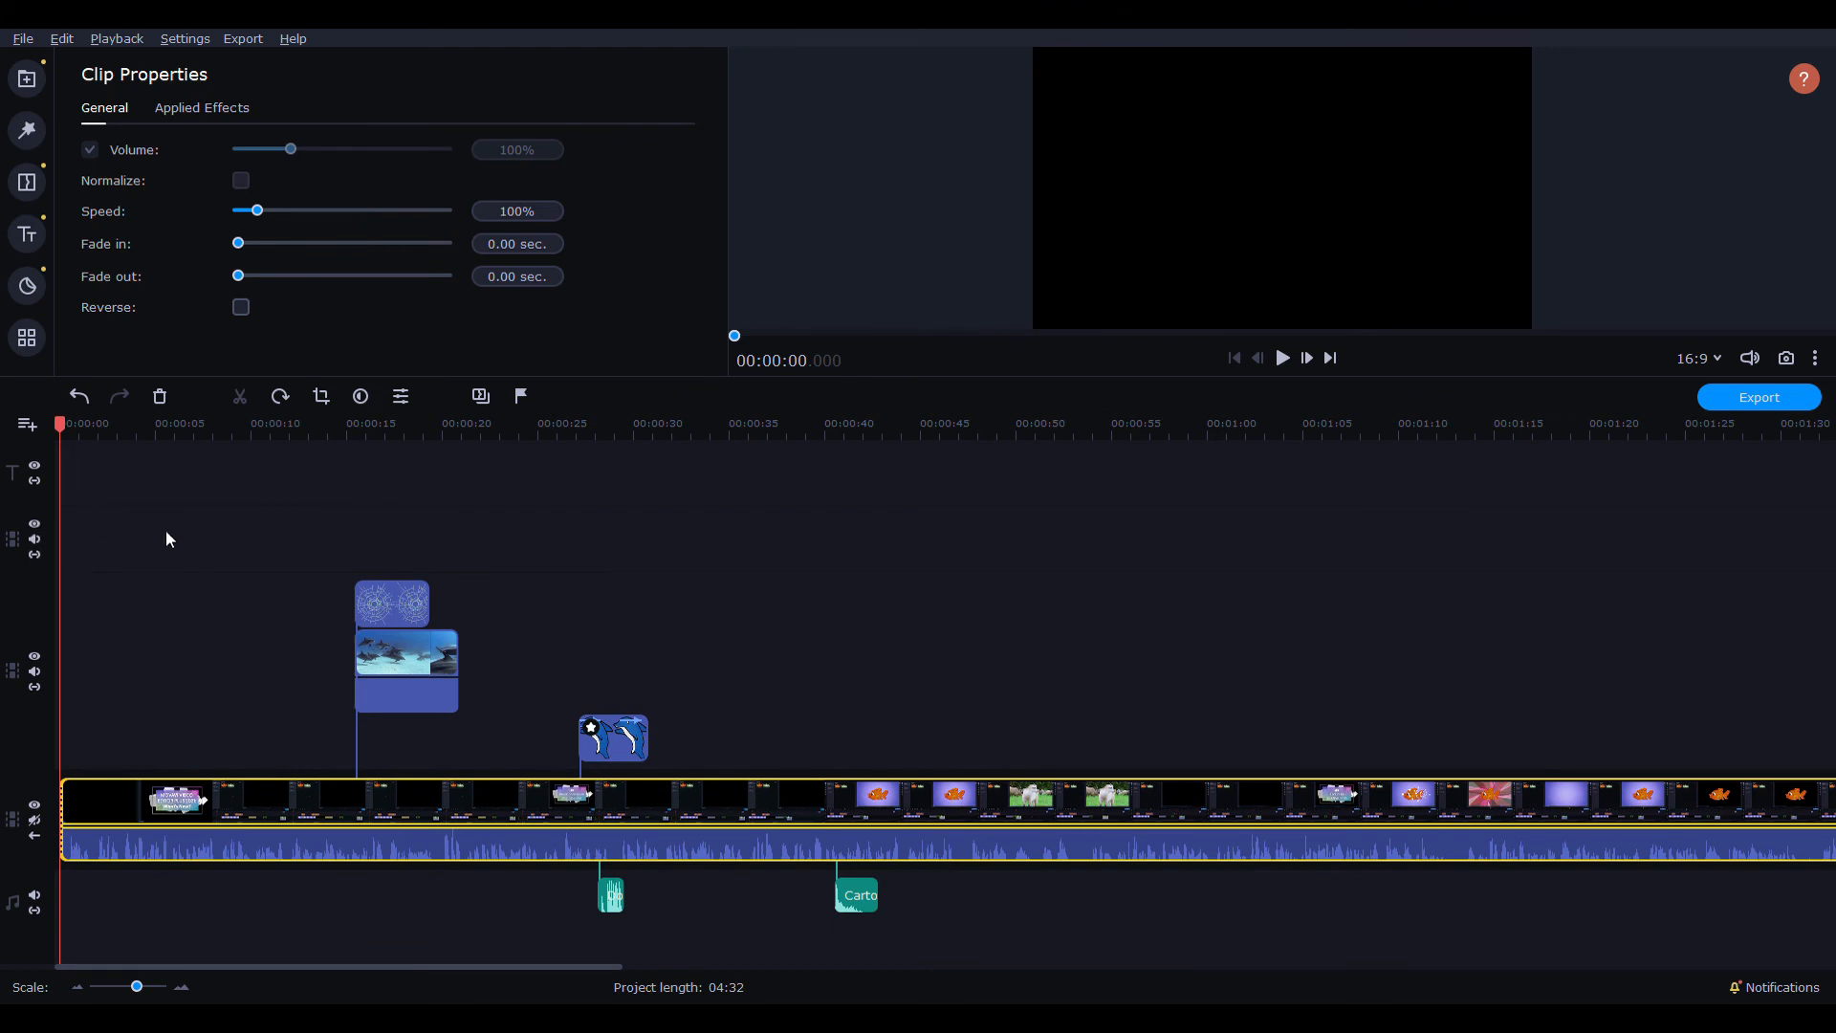
mouse_move(59, 469)
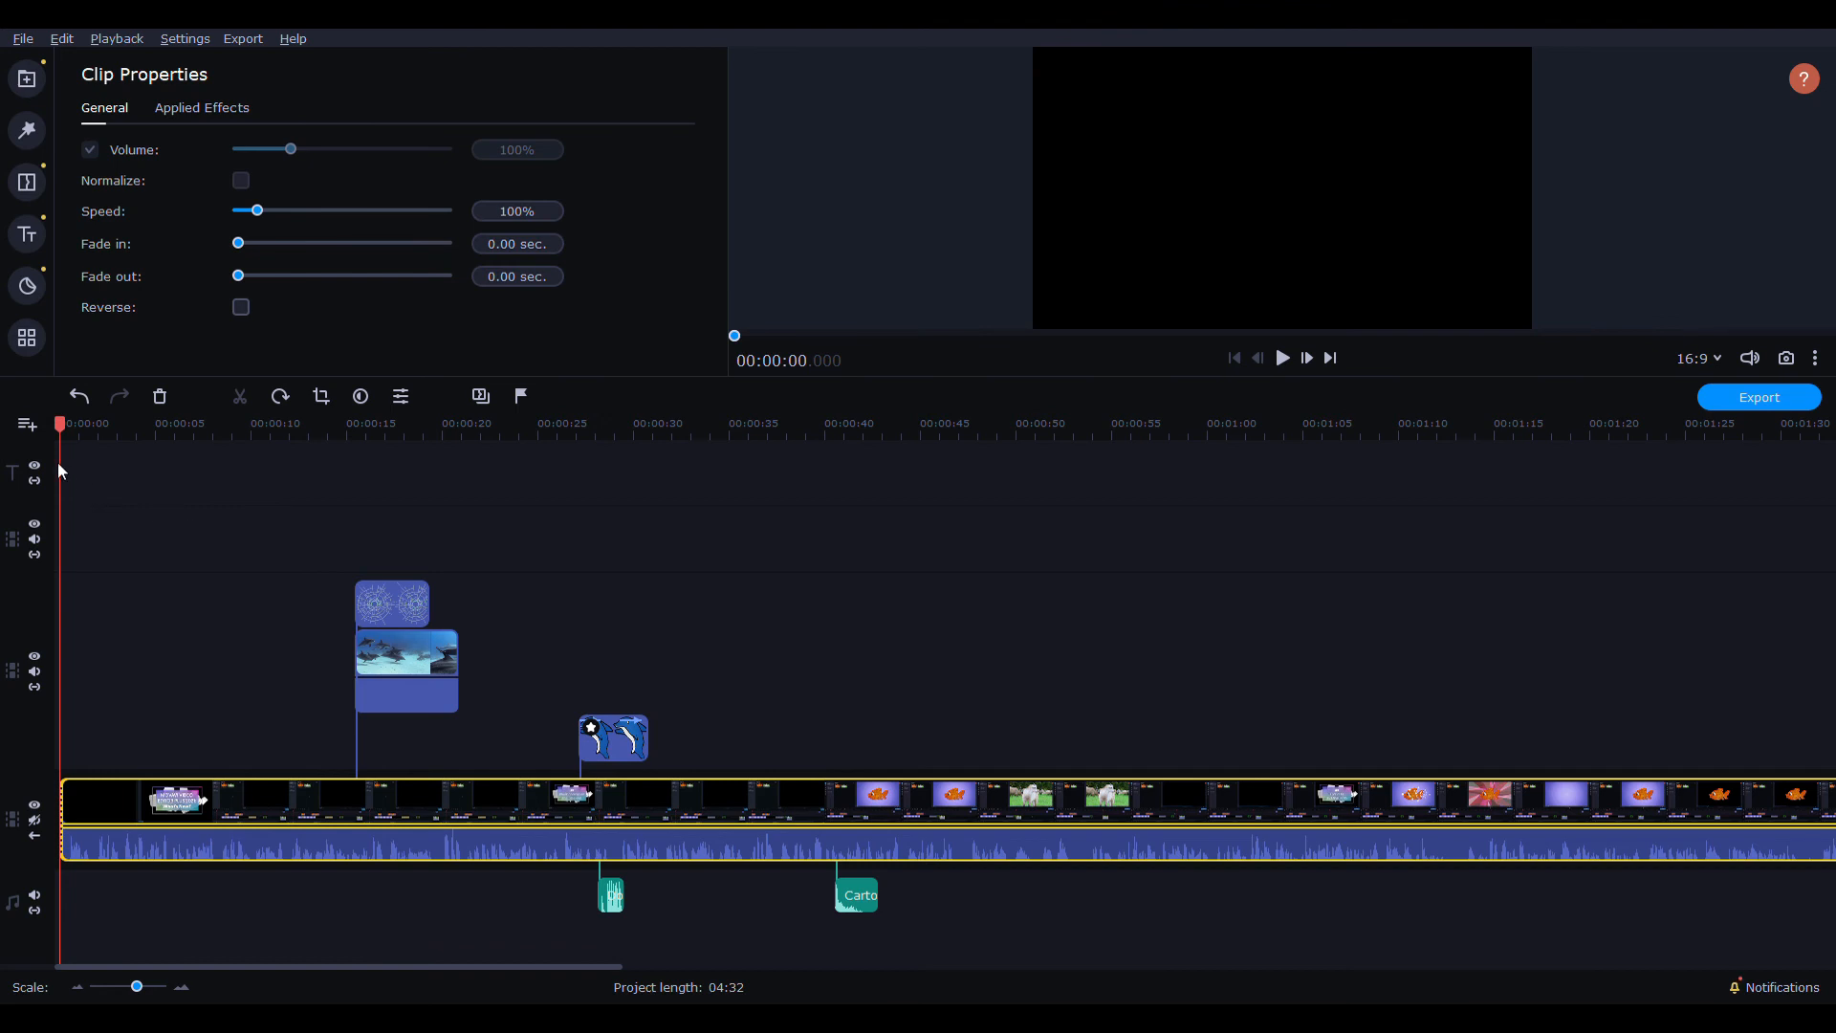
mouse_move(550, 472)
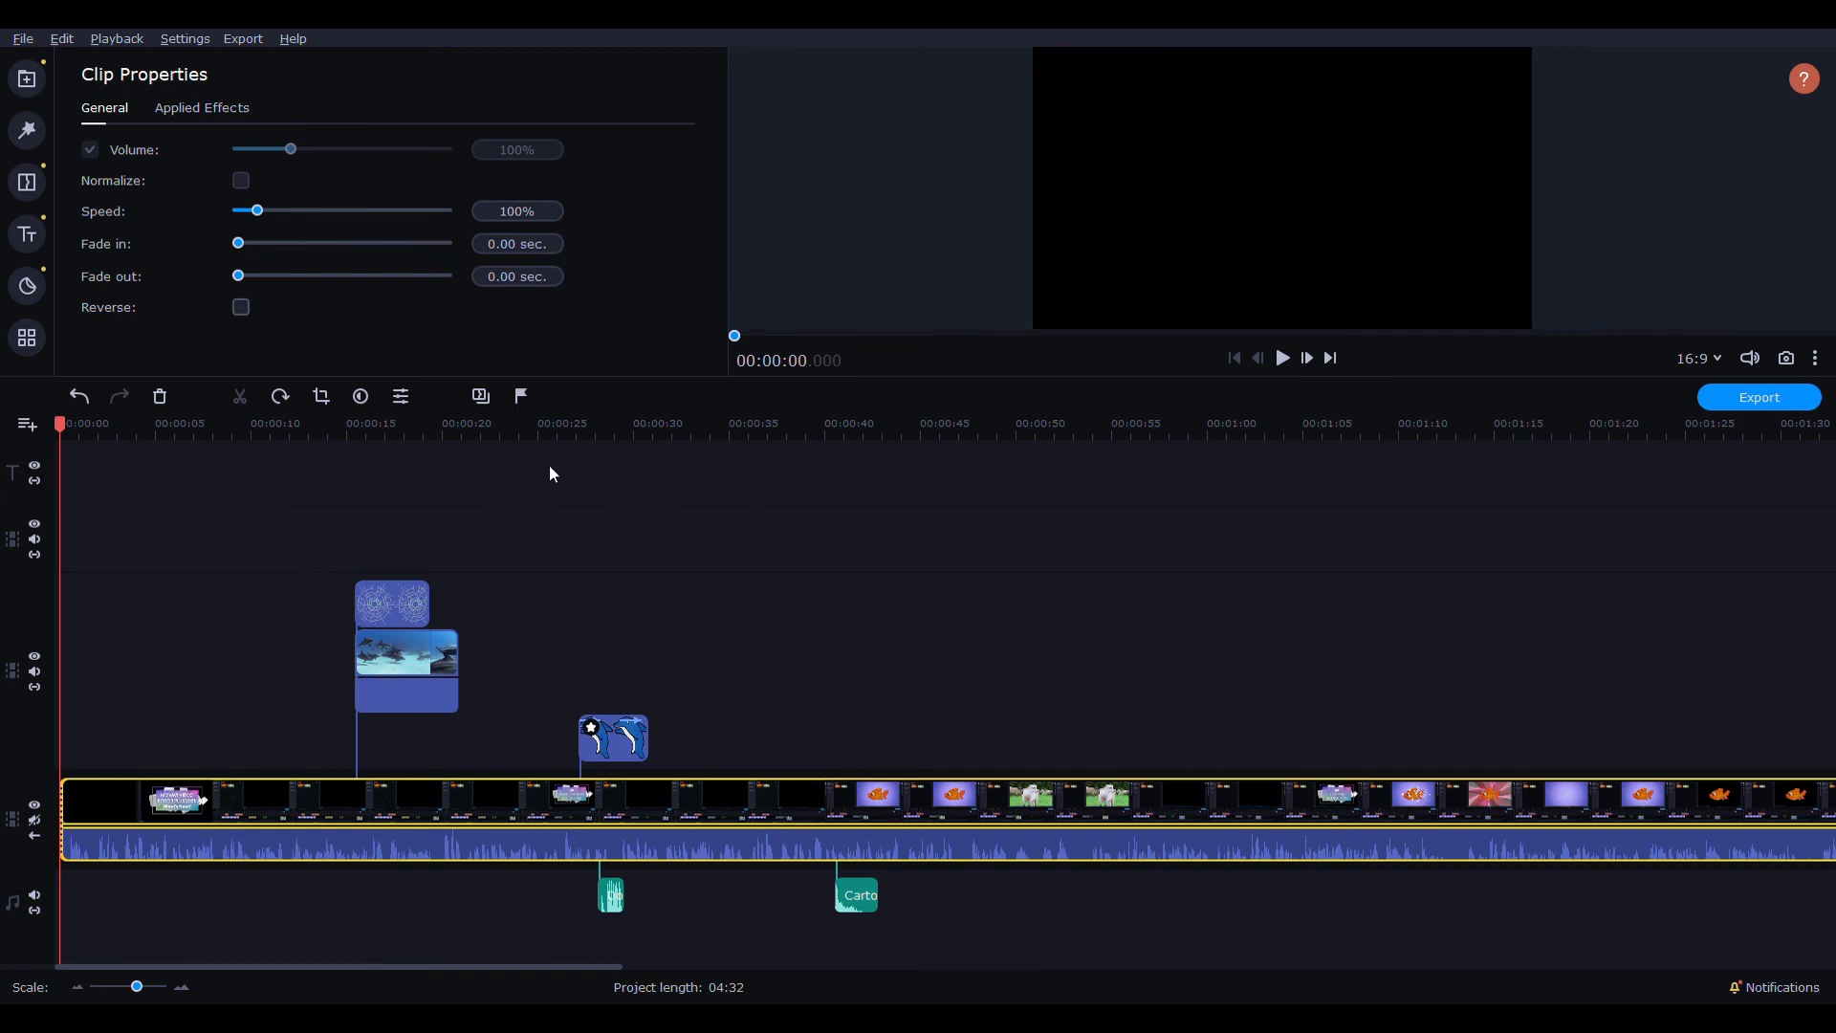
mouse_move(367, 482)
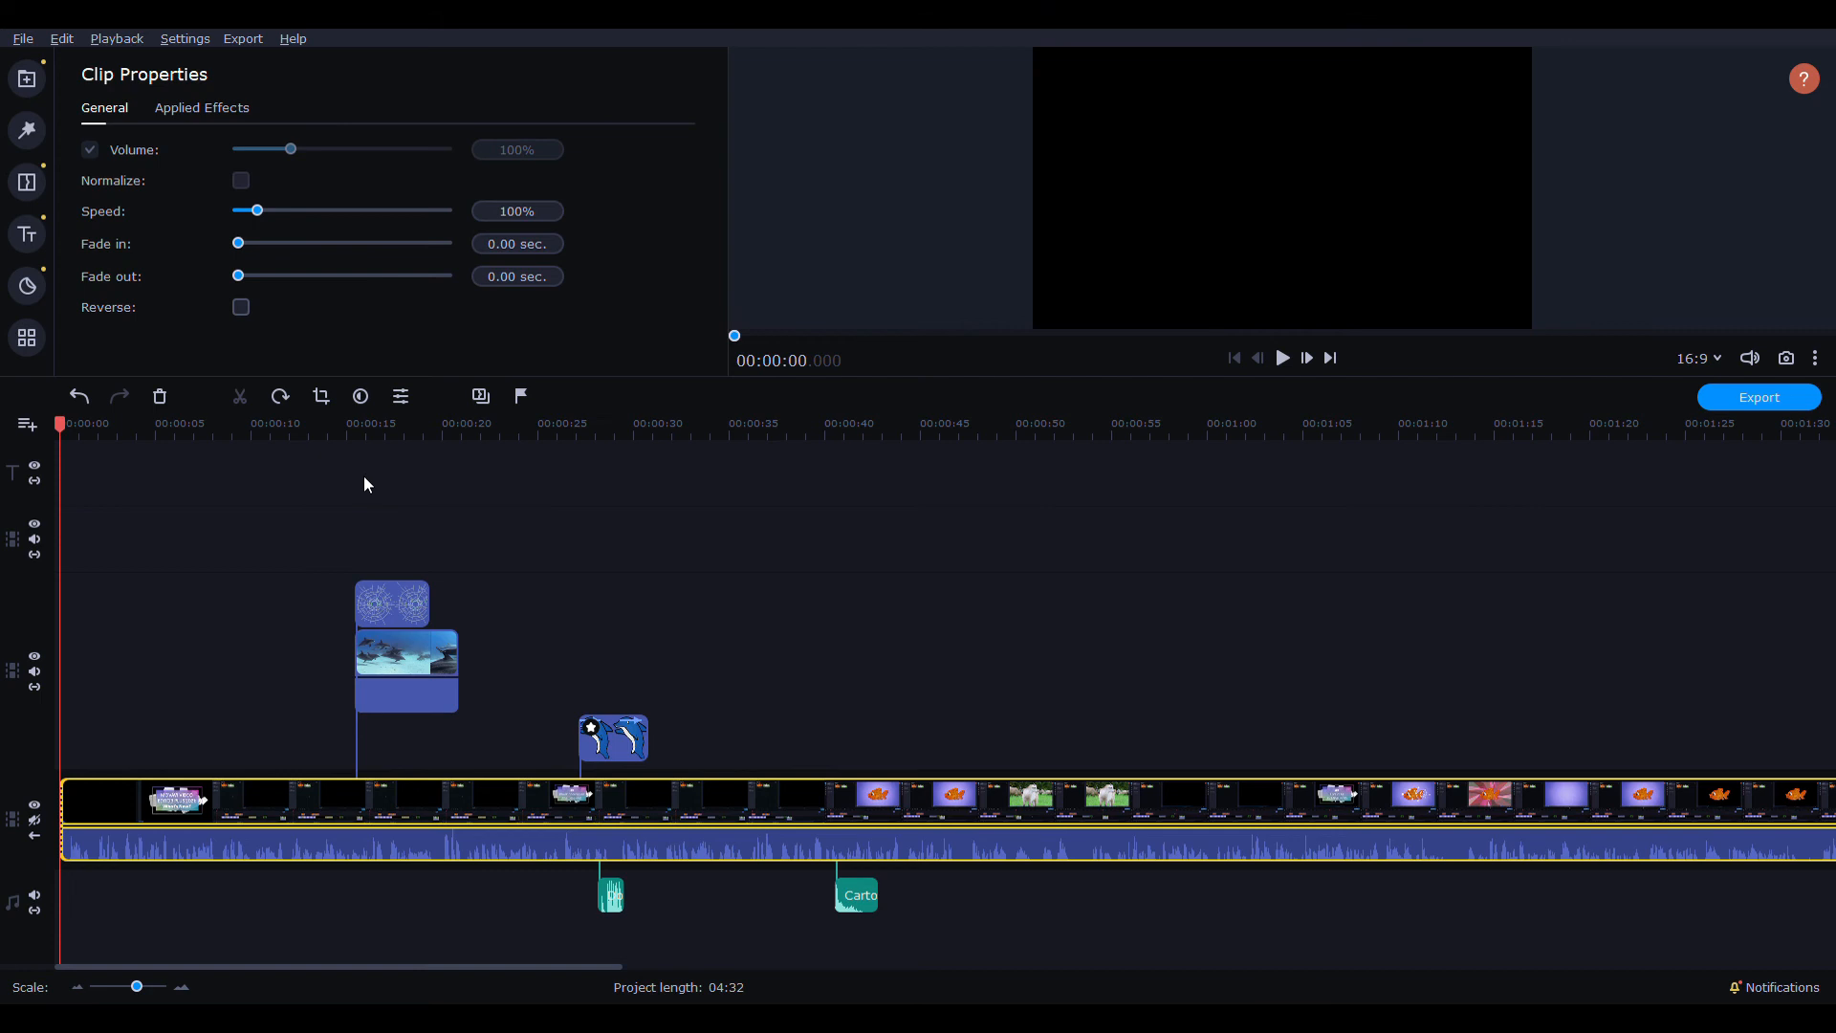
mouse_move(363, 486)
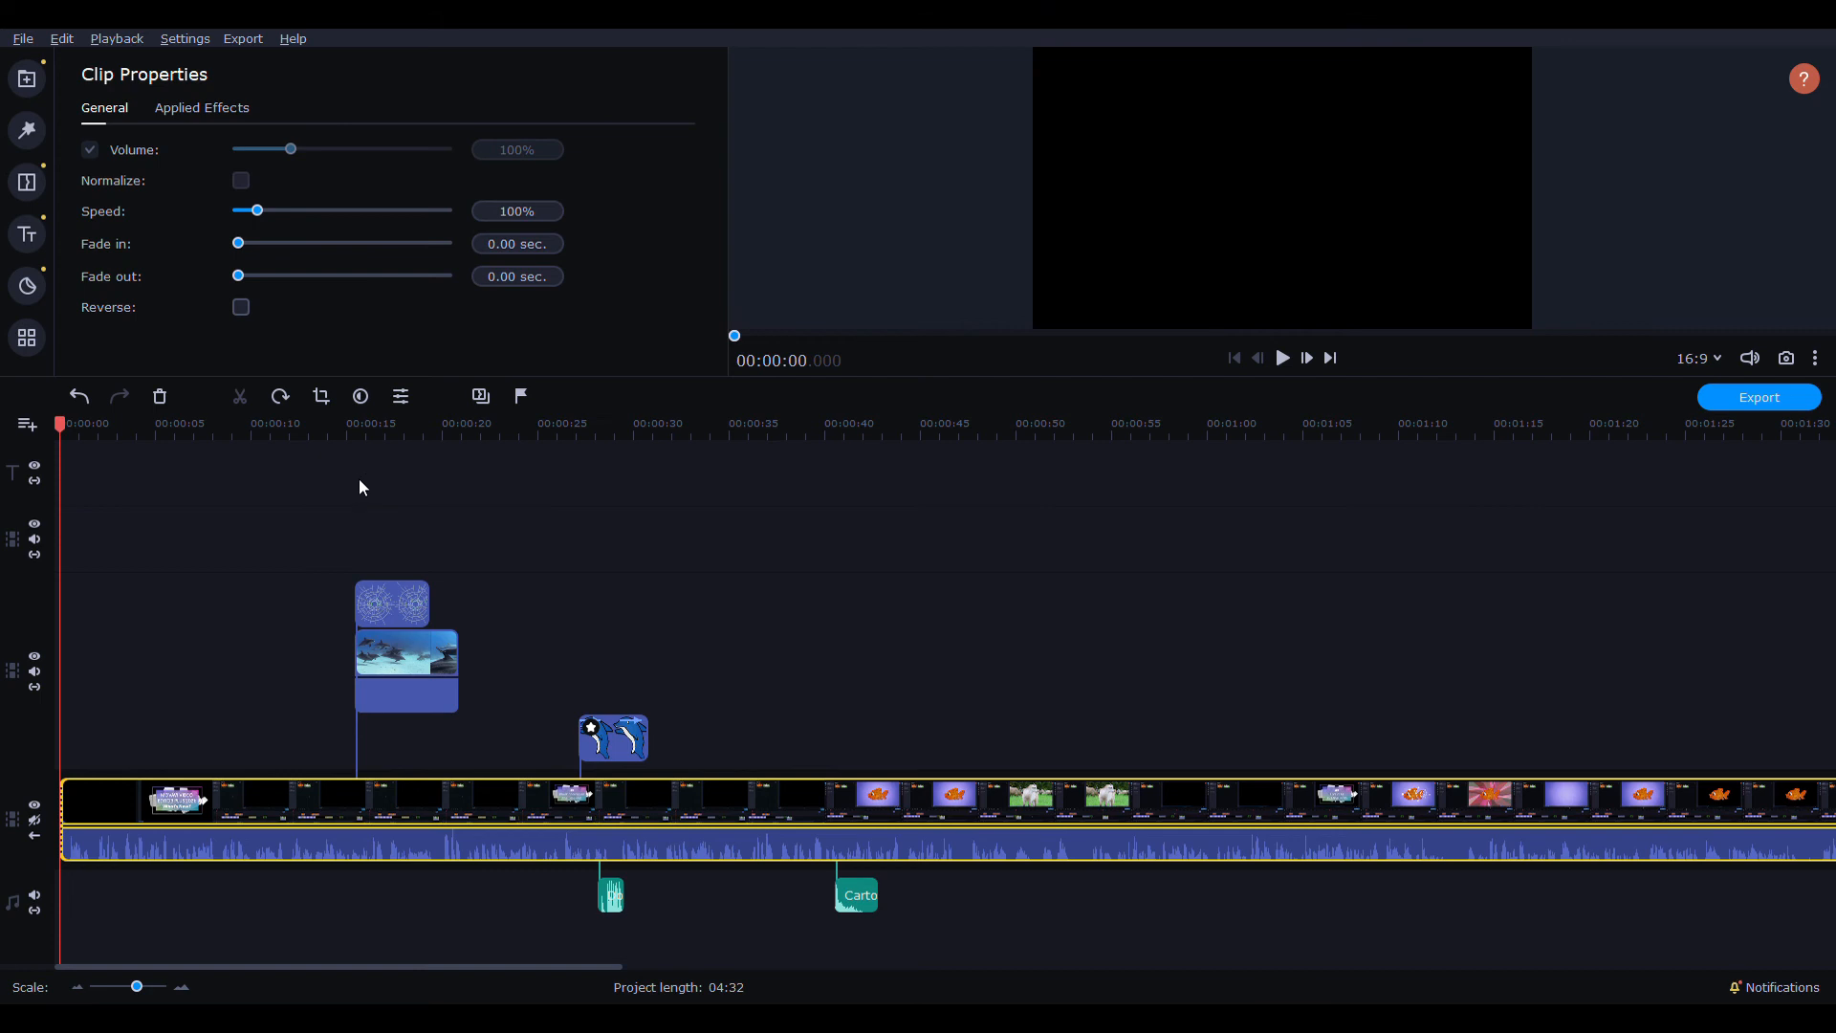
mouse_move(406, 485)
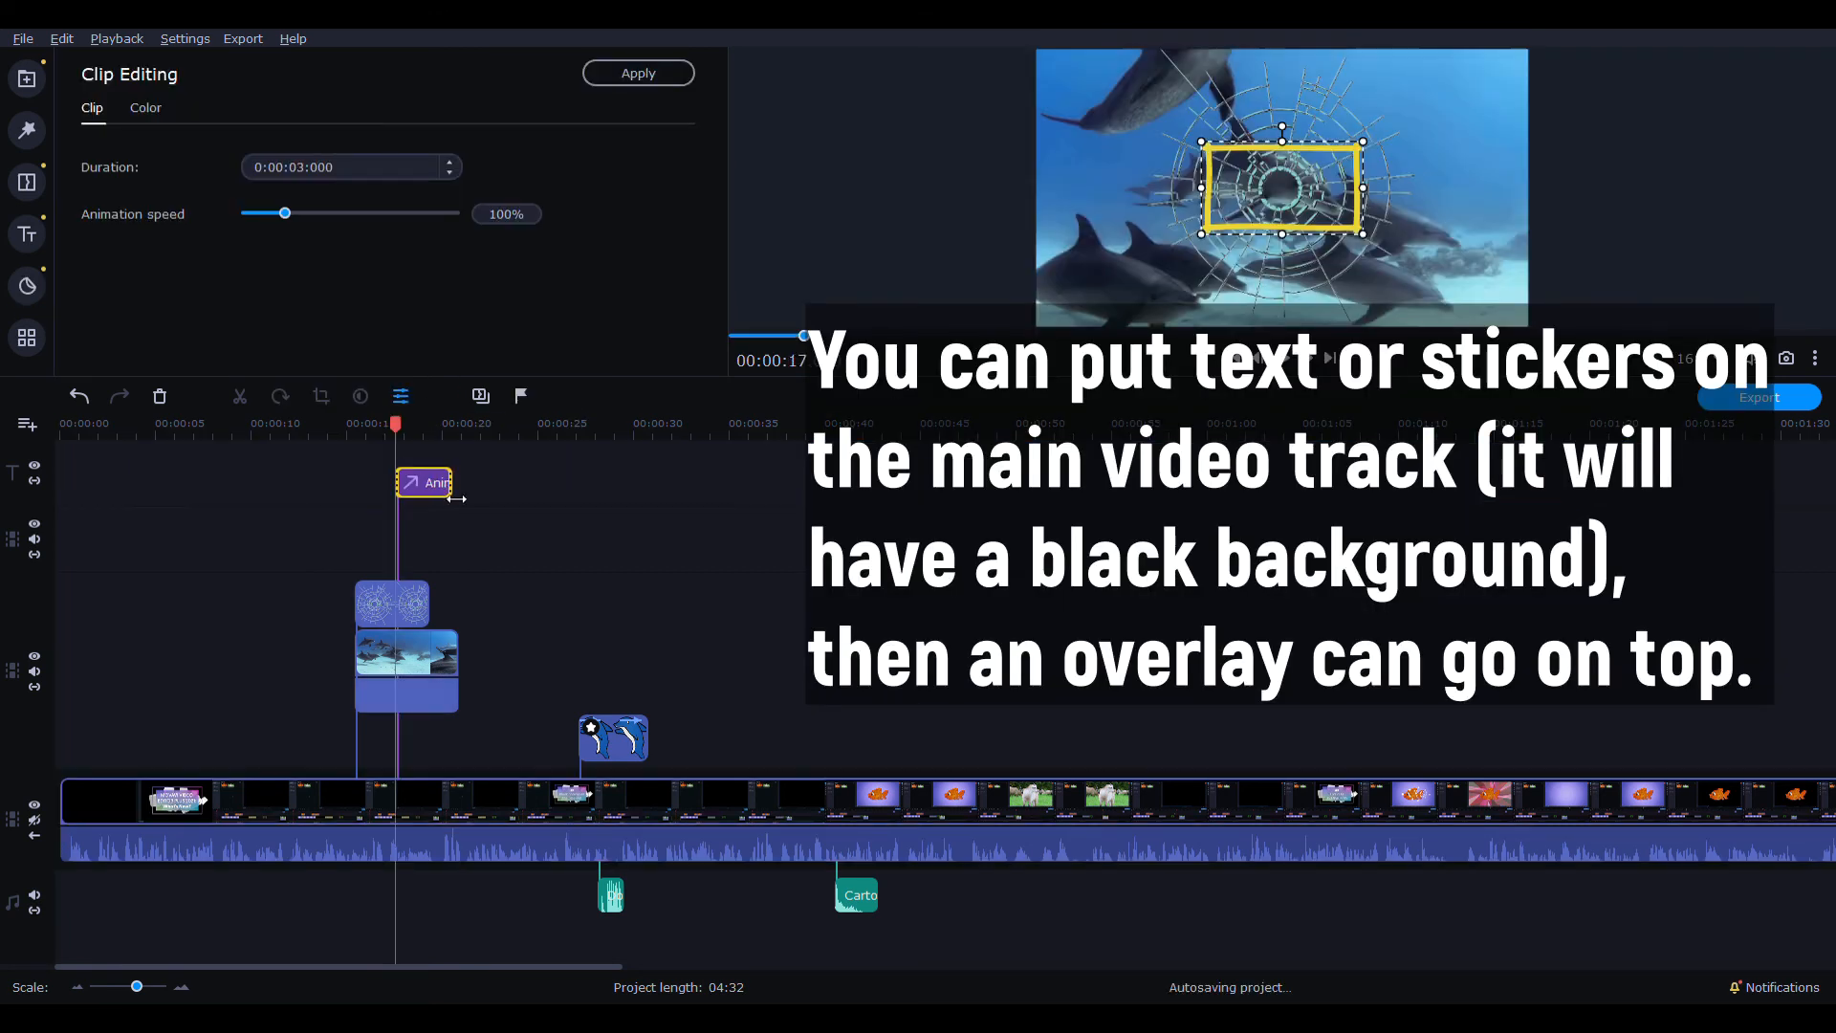
- Show the Overlay presets under More Tools > Video Editing
click(25, 285)
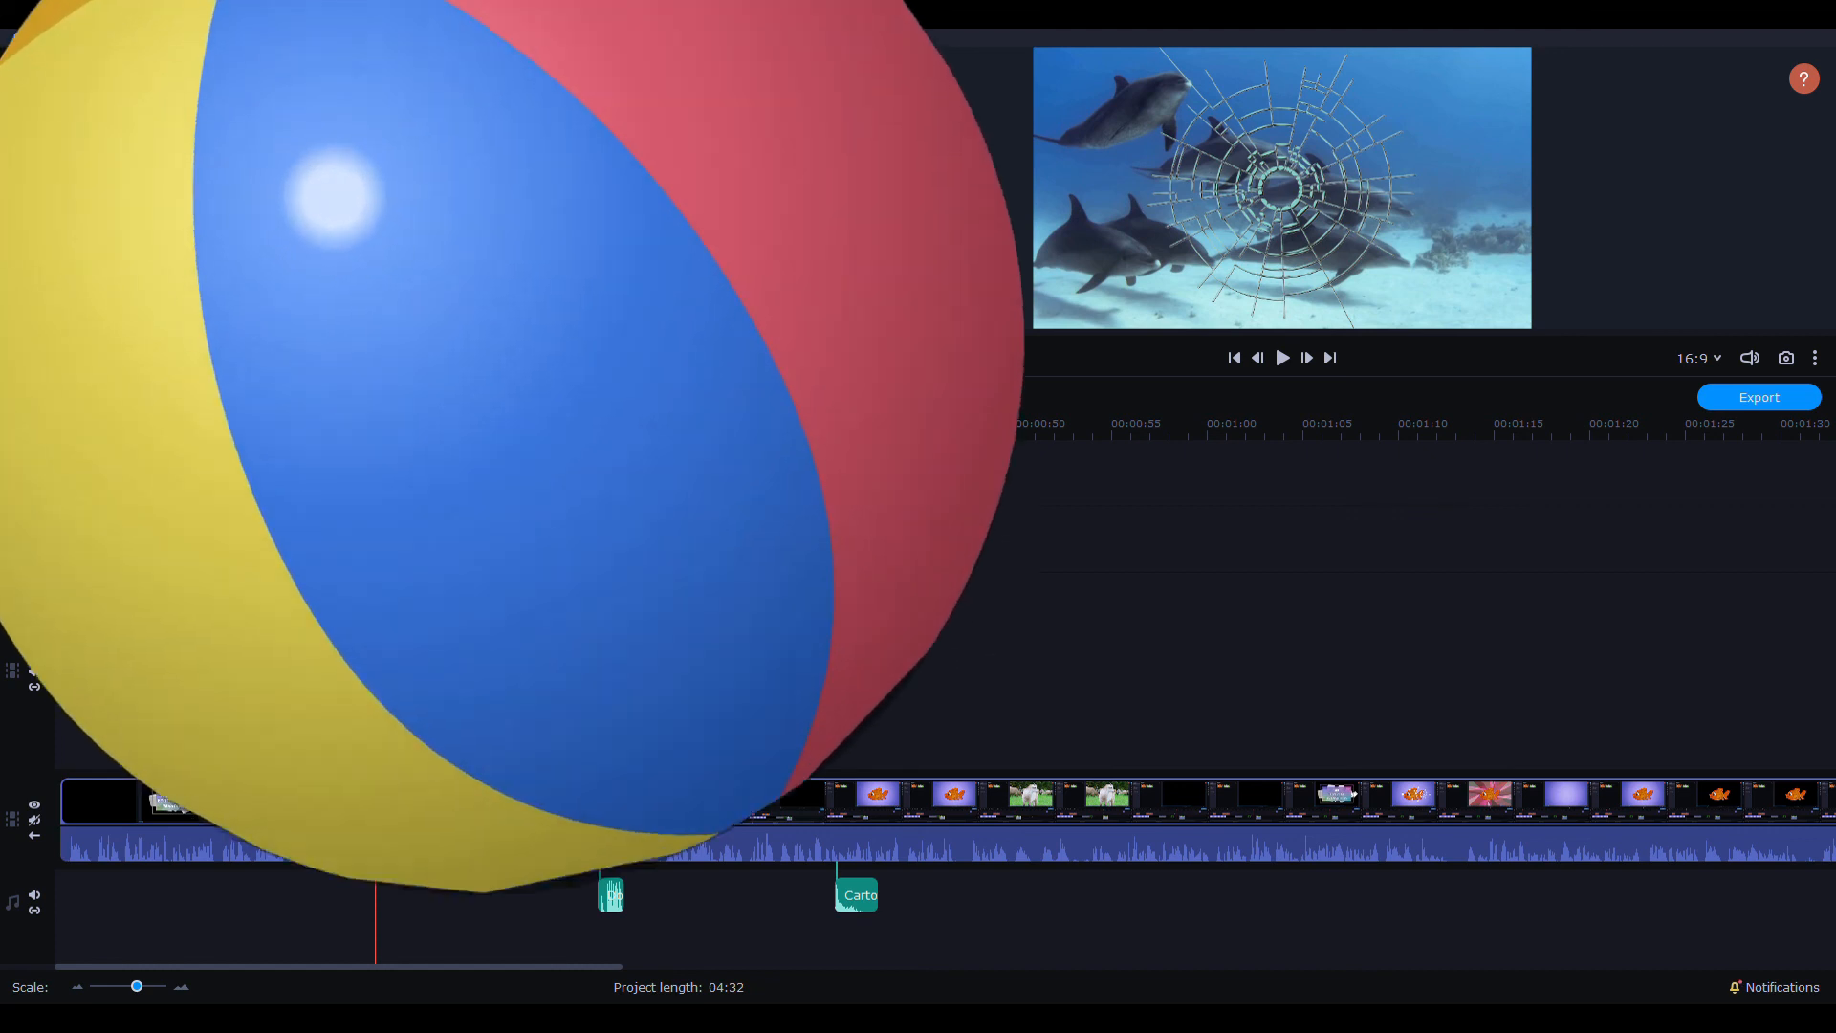
click(25, 285)
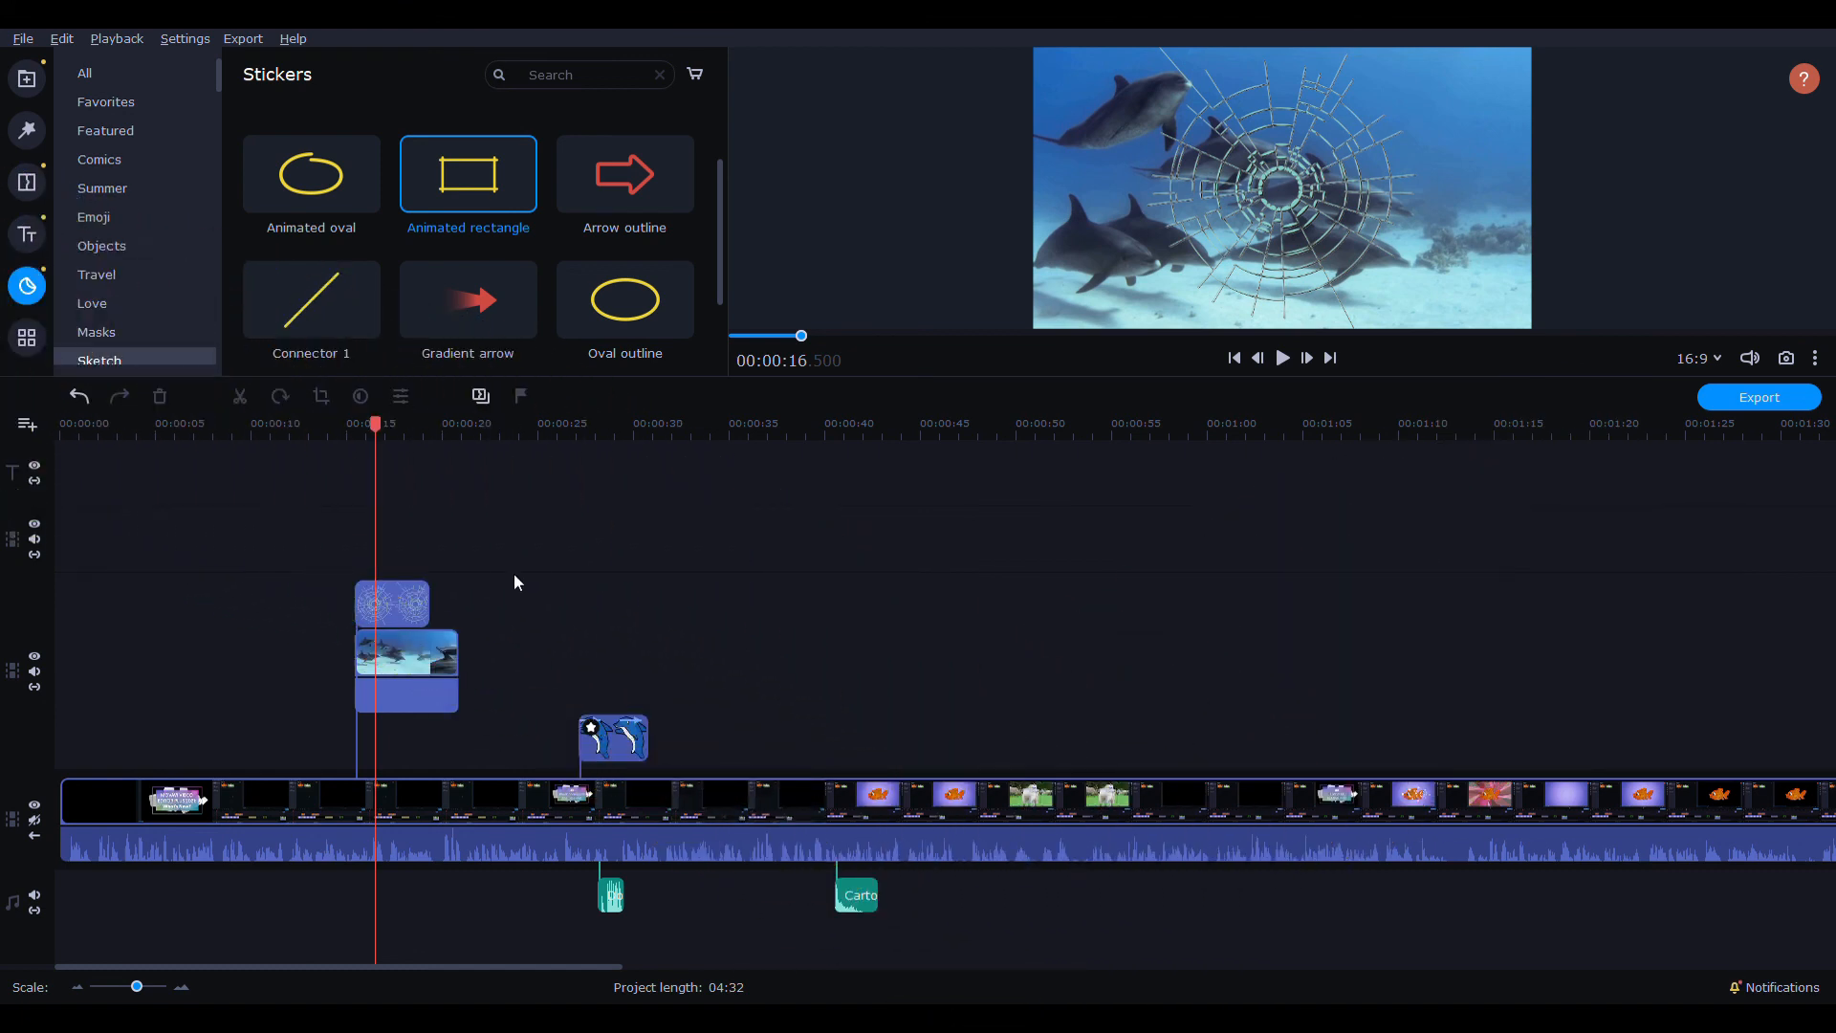
click(25, 338)
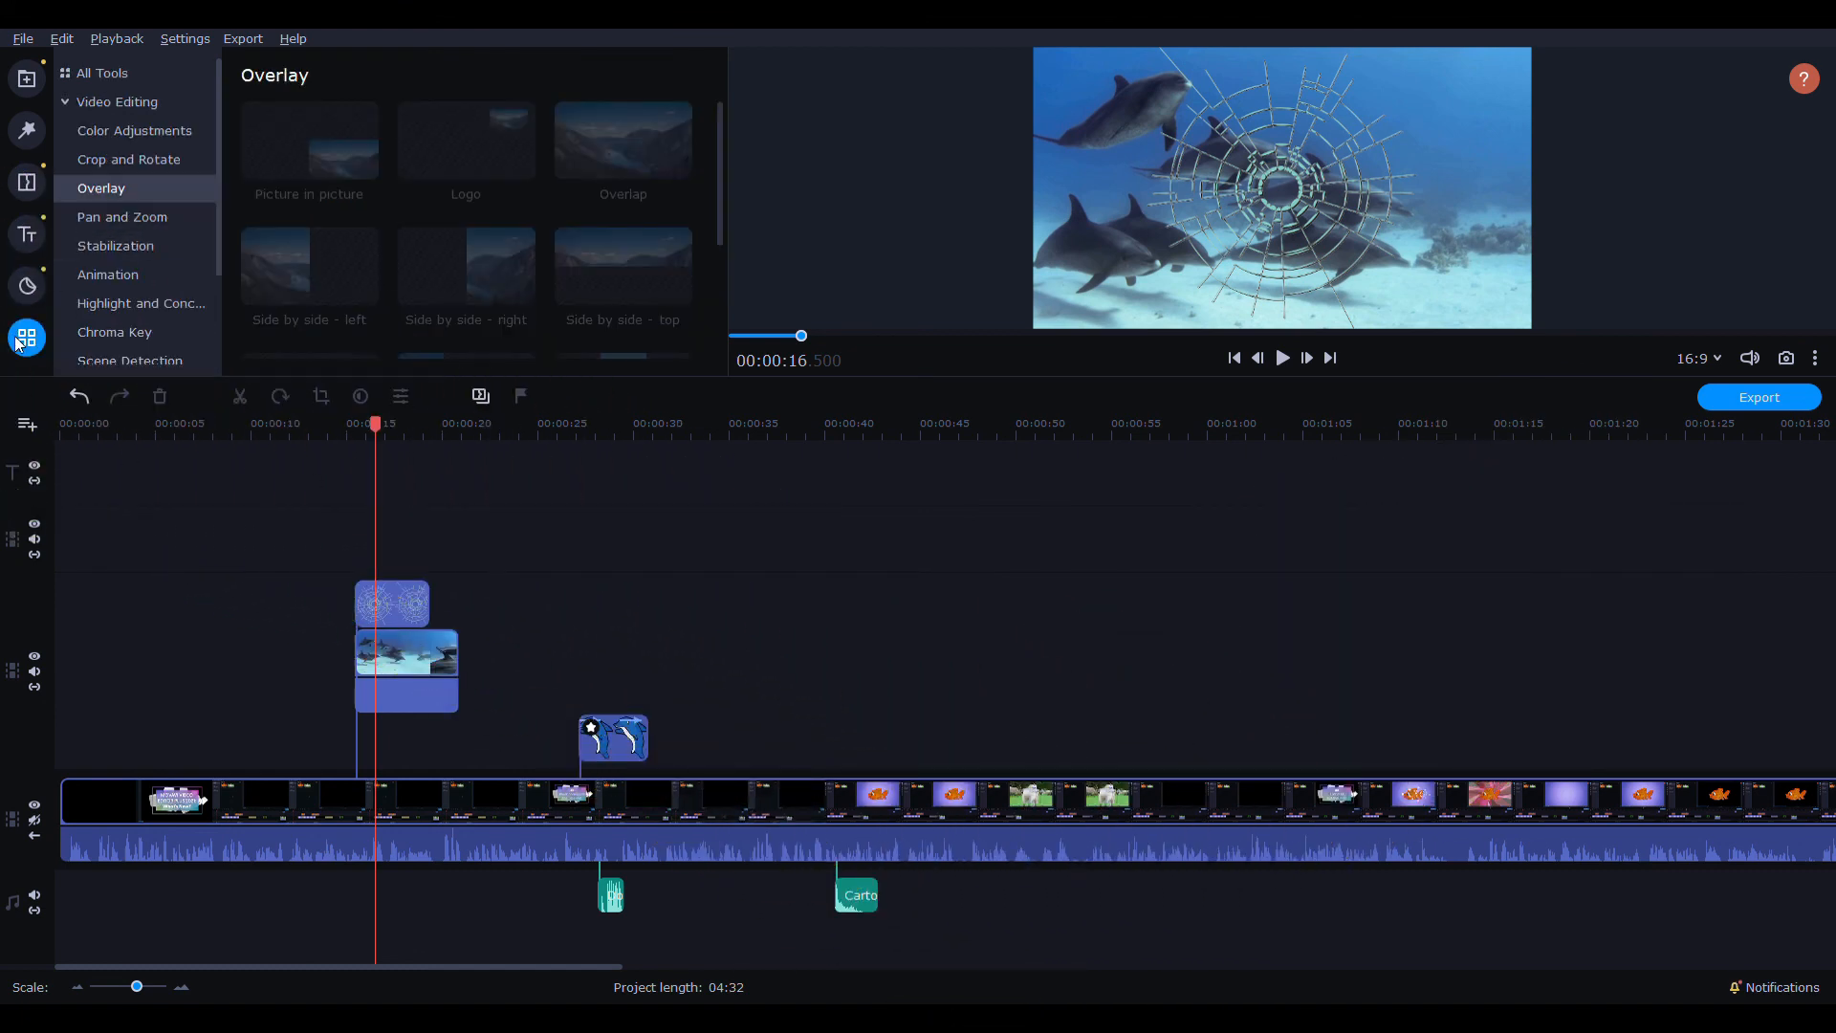
- Show the Animation presets for the Dolphin.mp4 overlay clip
click(108, 273)
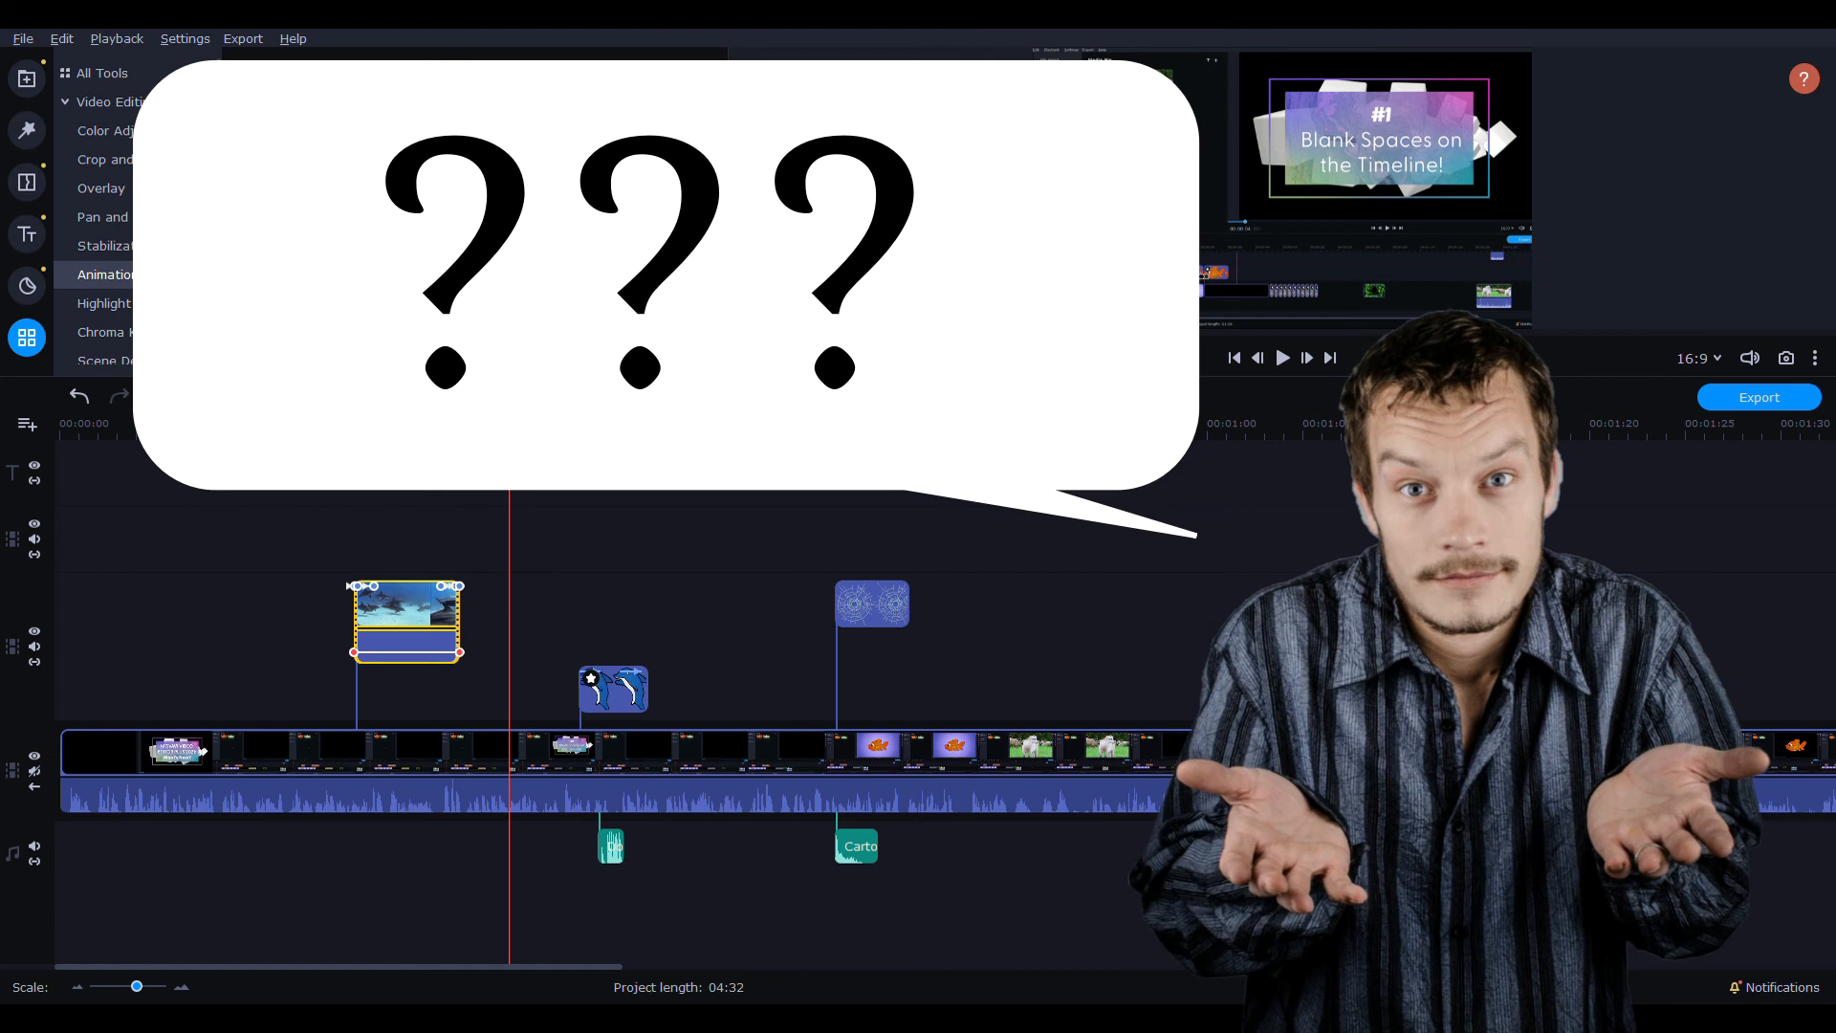
click(107, 273)
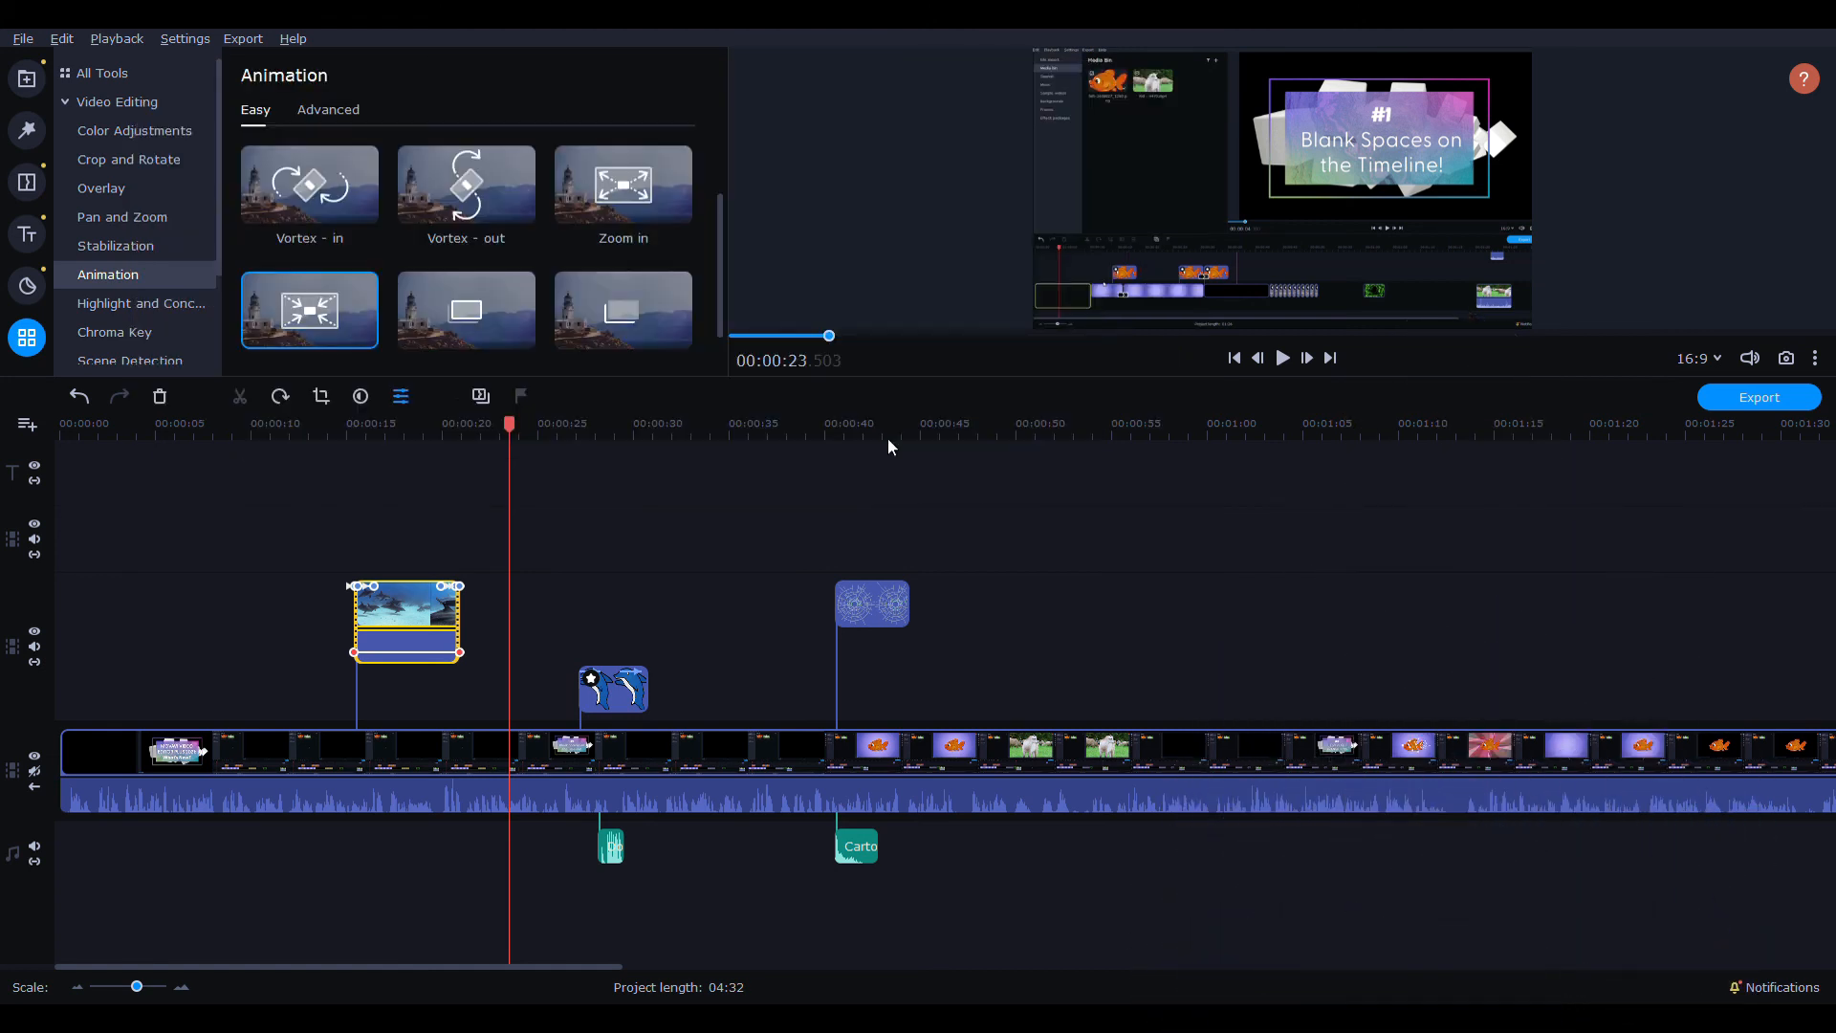